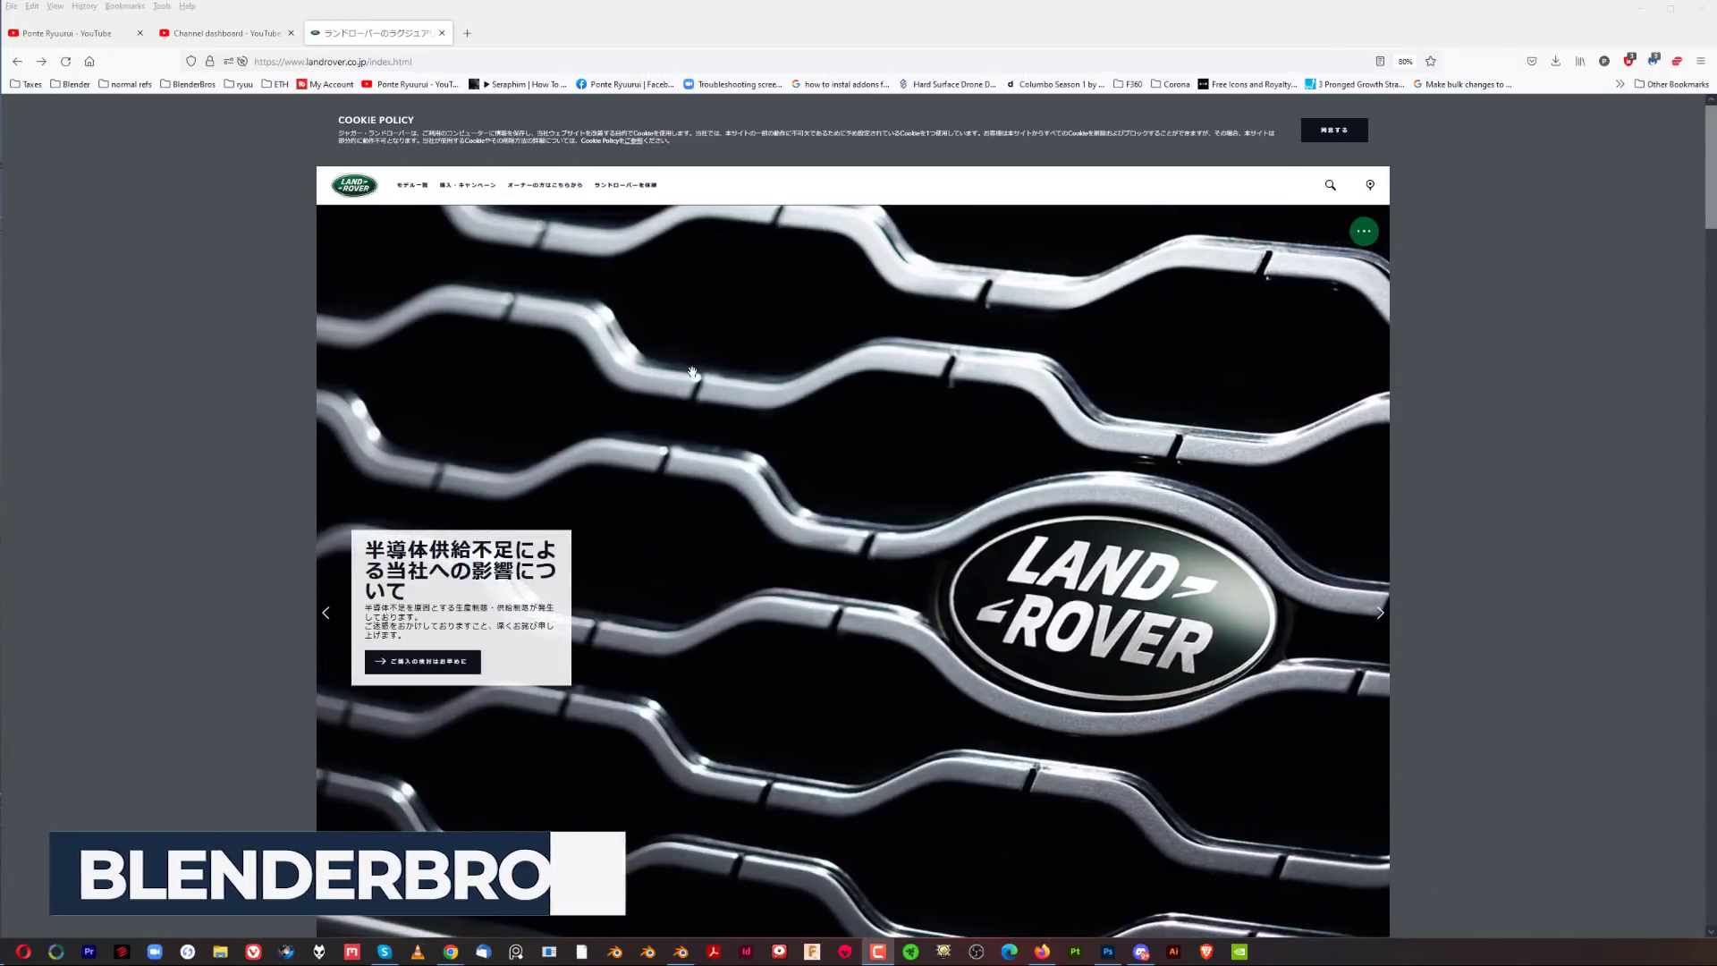
pyautogui.moveTo(720, 475)
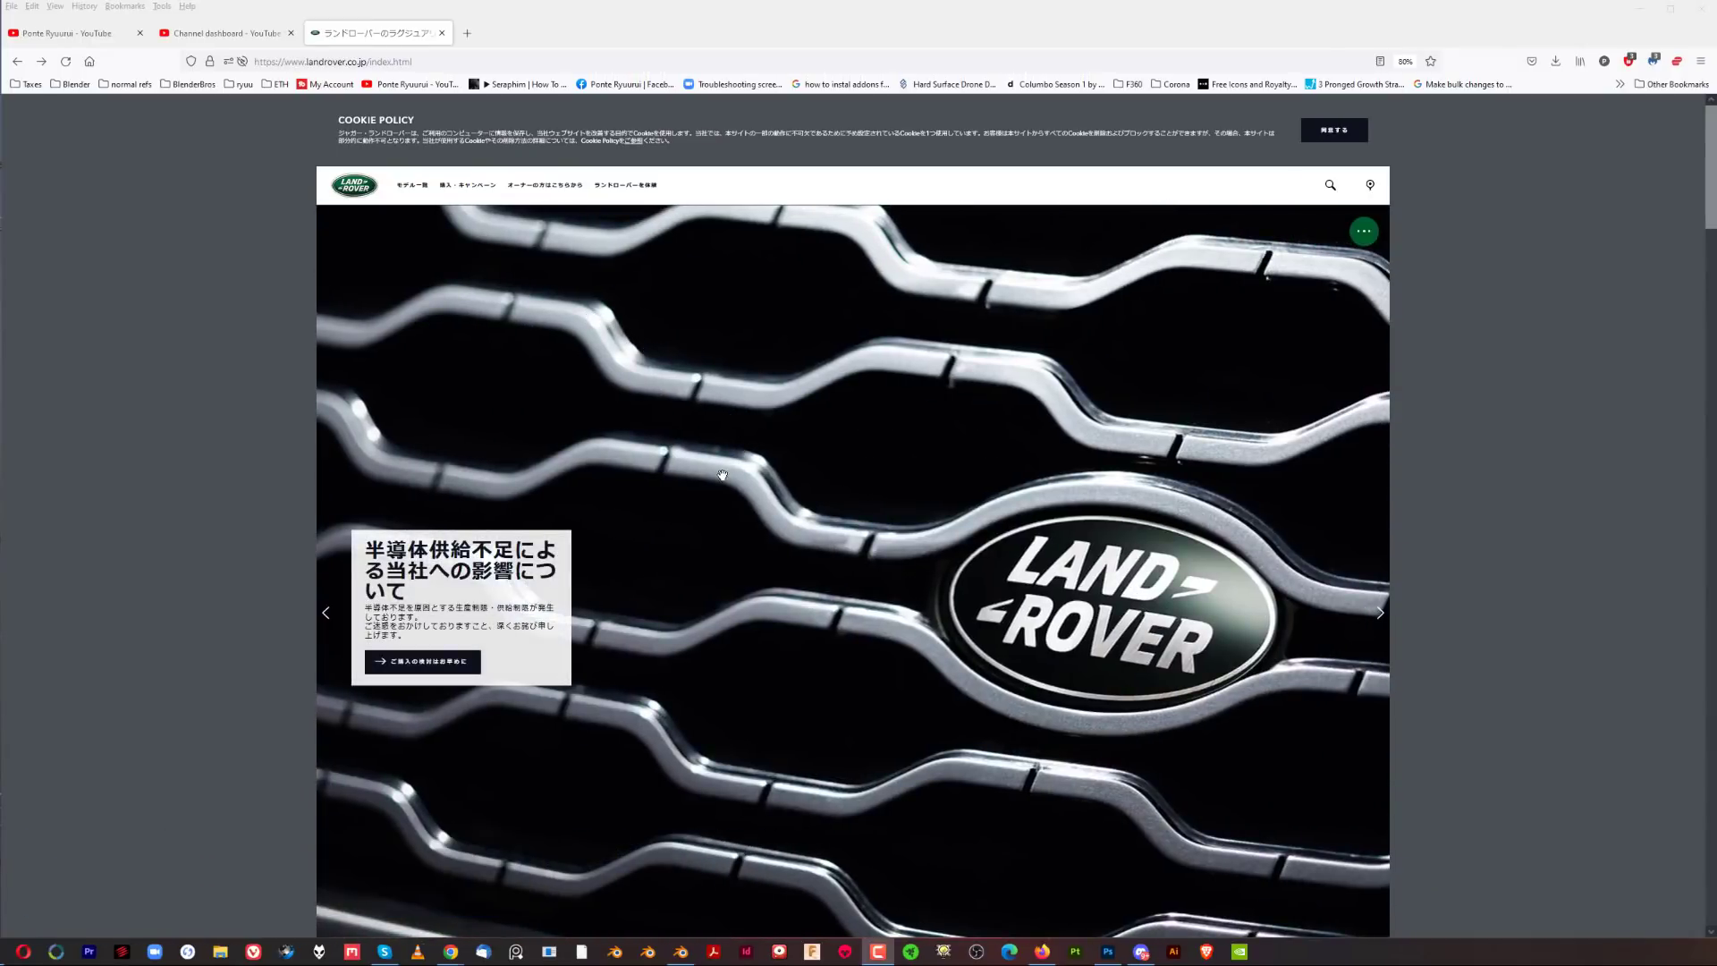
# Reach the New Range Rover model page from the homepage model list
pyautogui.click(1379, 612)
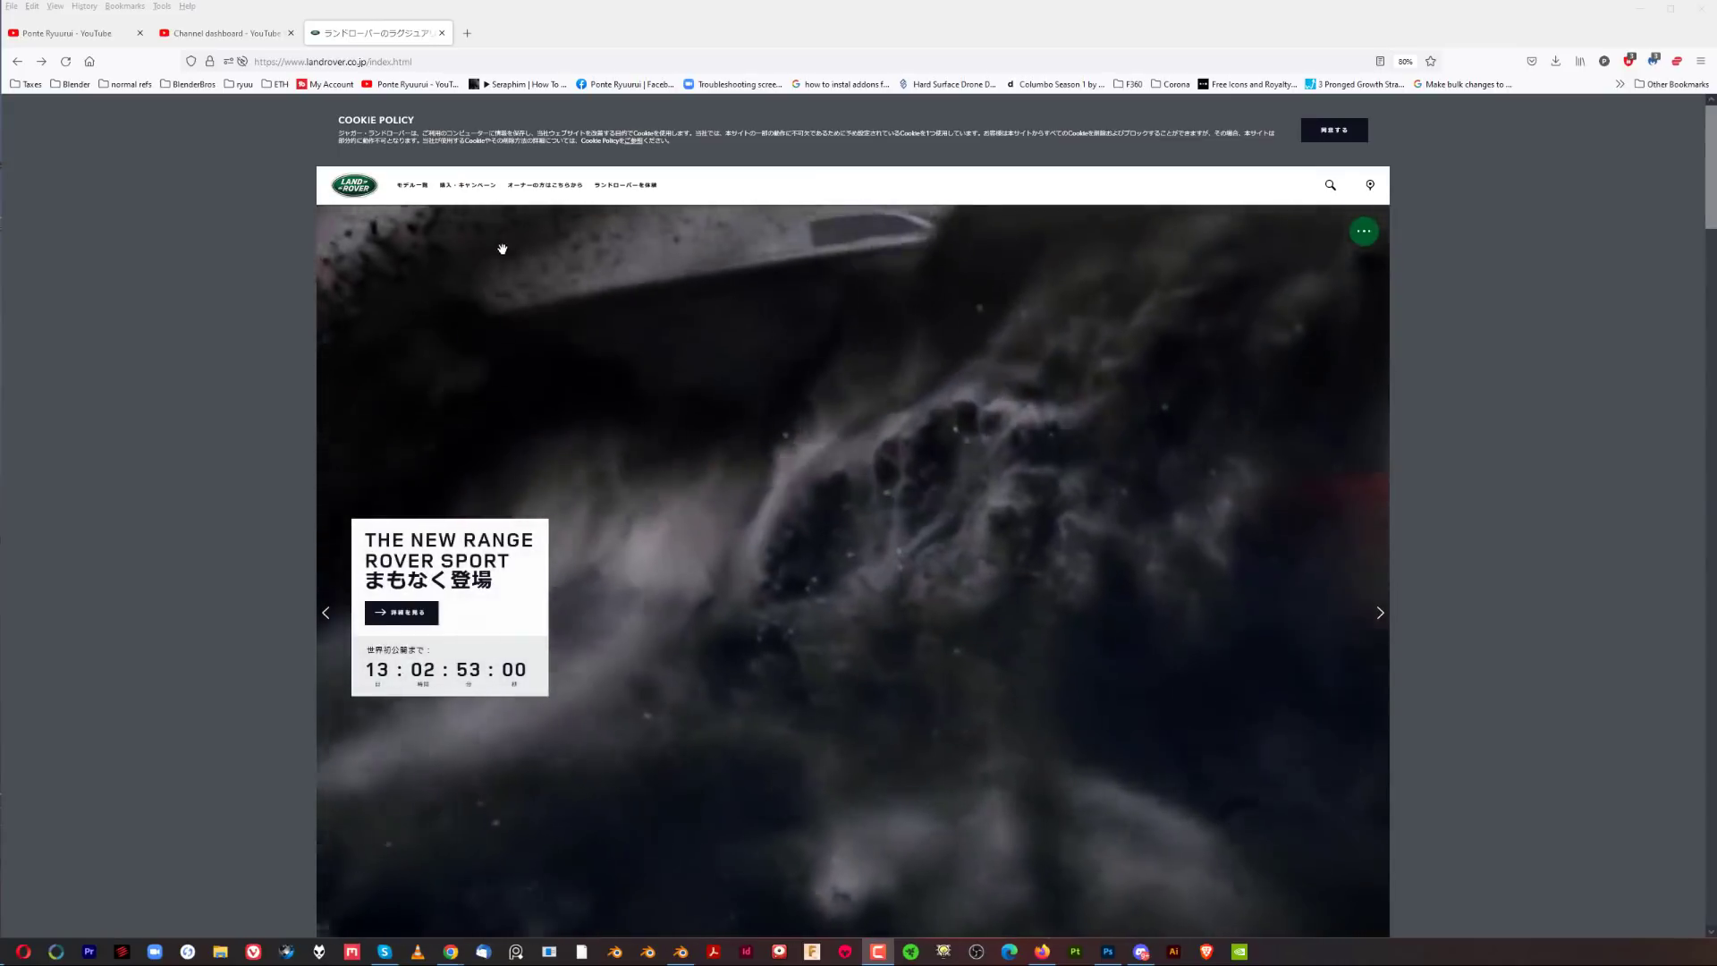
pyautogui.click(411, 185)
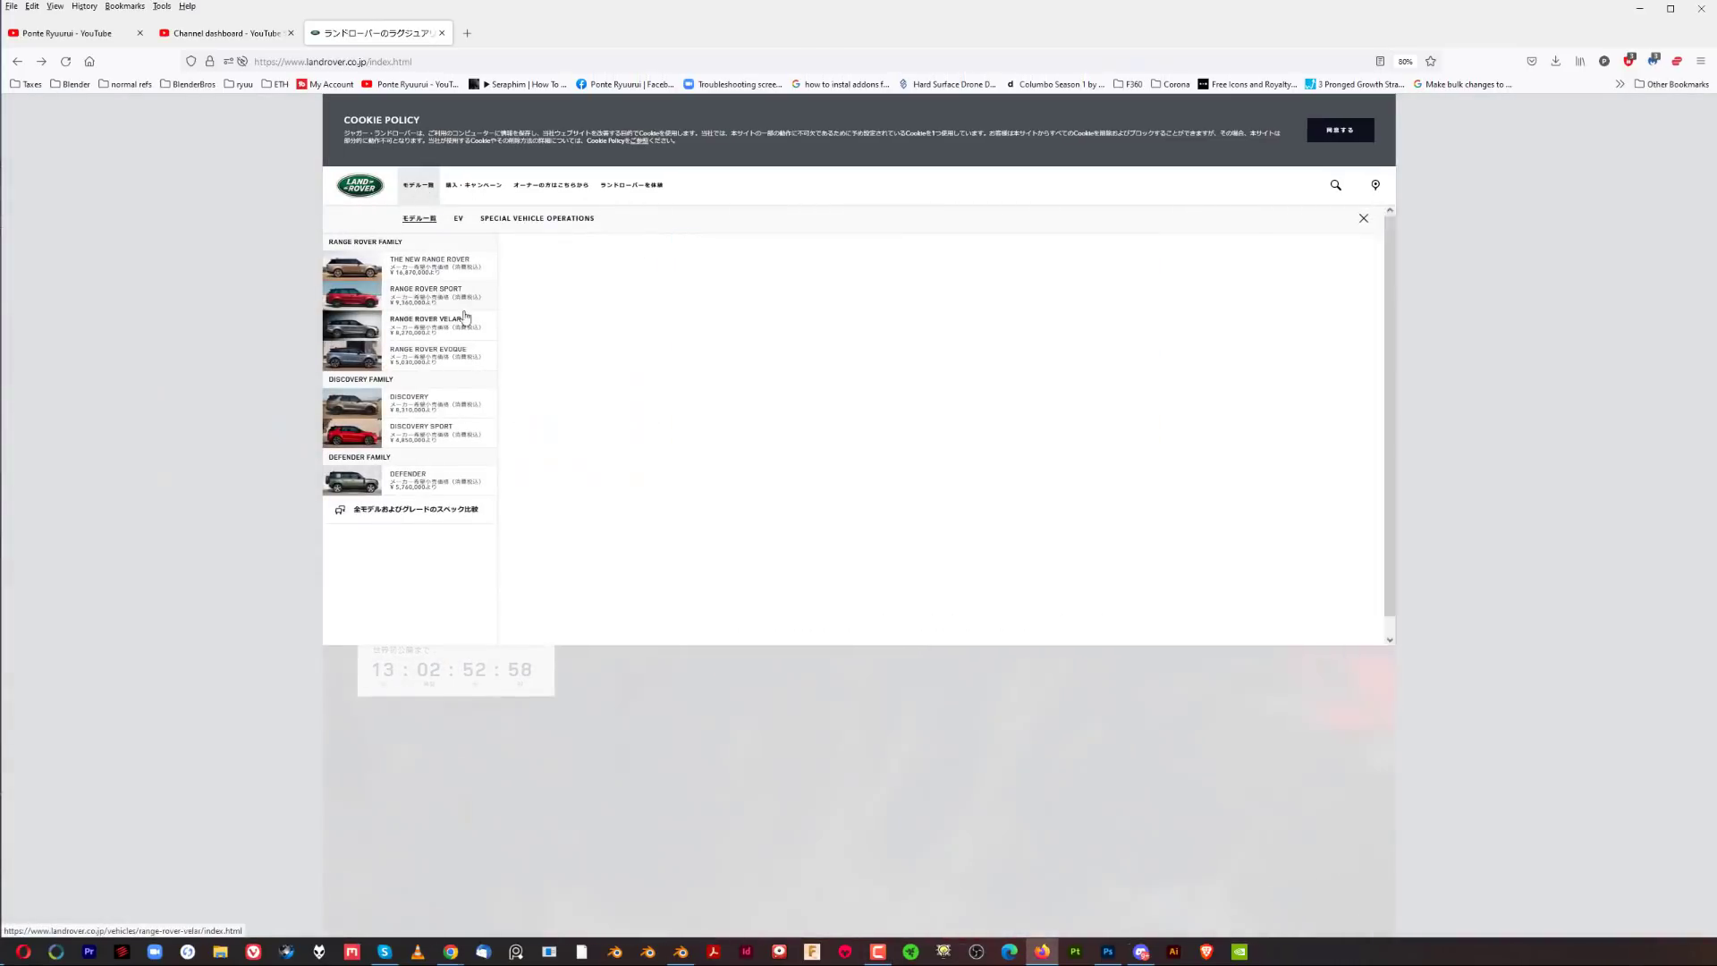
pyautogui.click(429, 263)
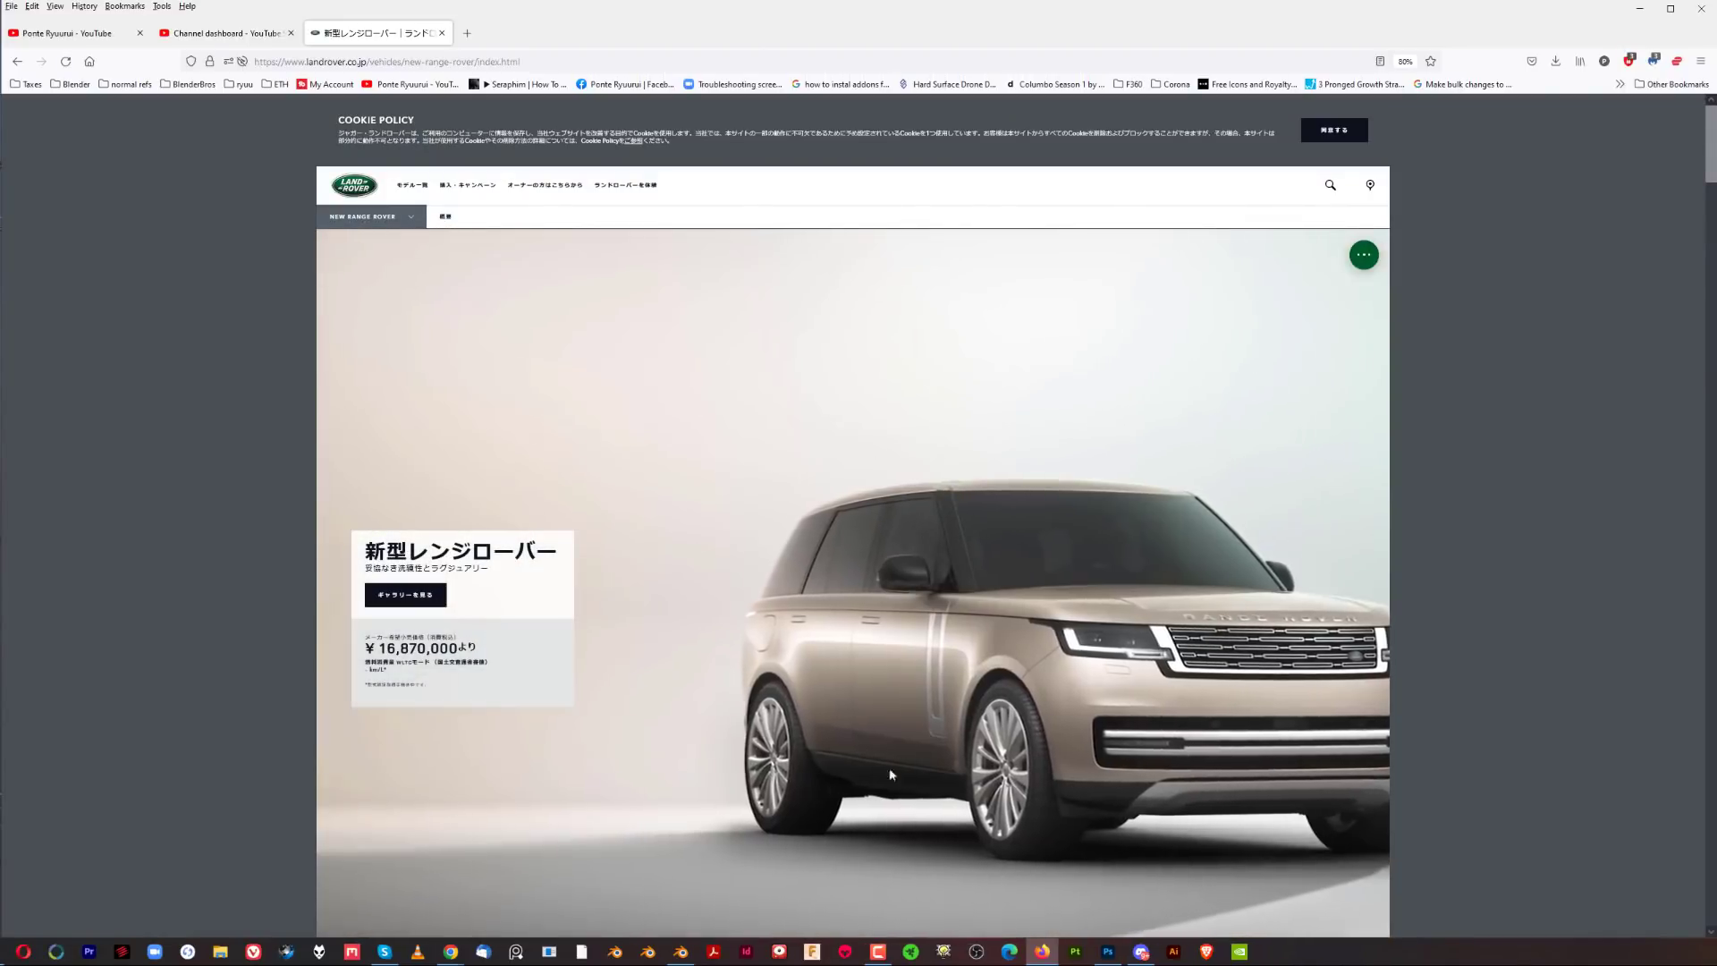
# Go to the grade selection page via the quick-actions menu and dismiss the pricing notice
pyautogui.click(1363, 254)
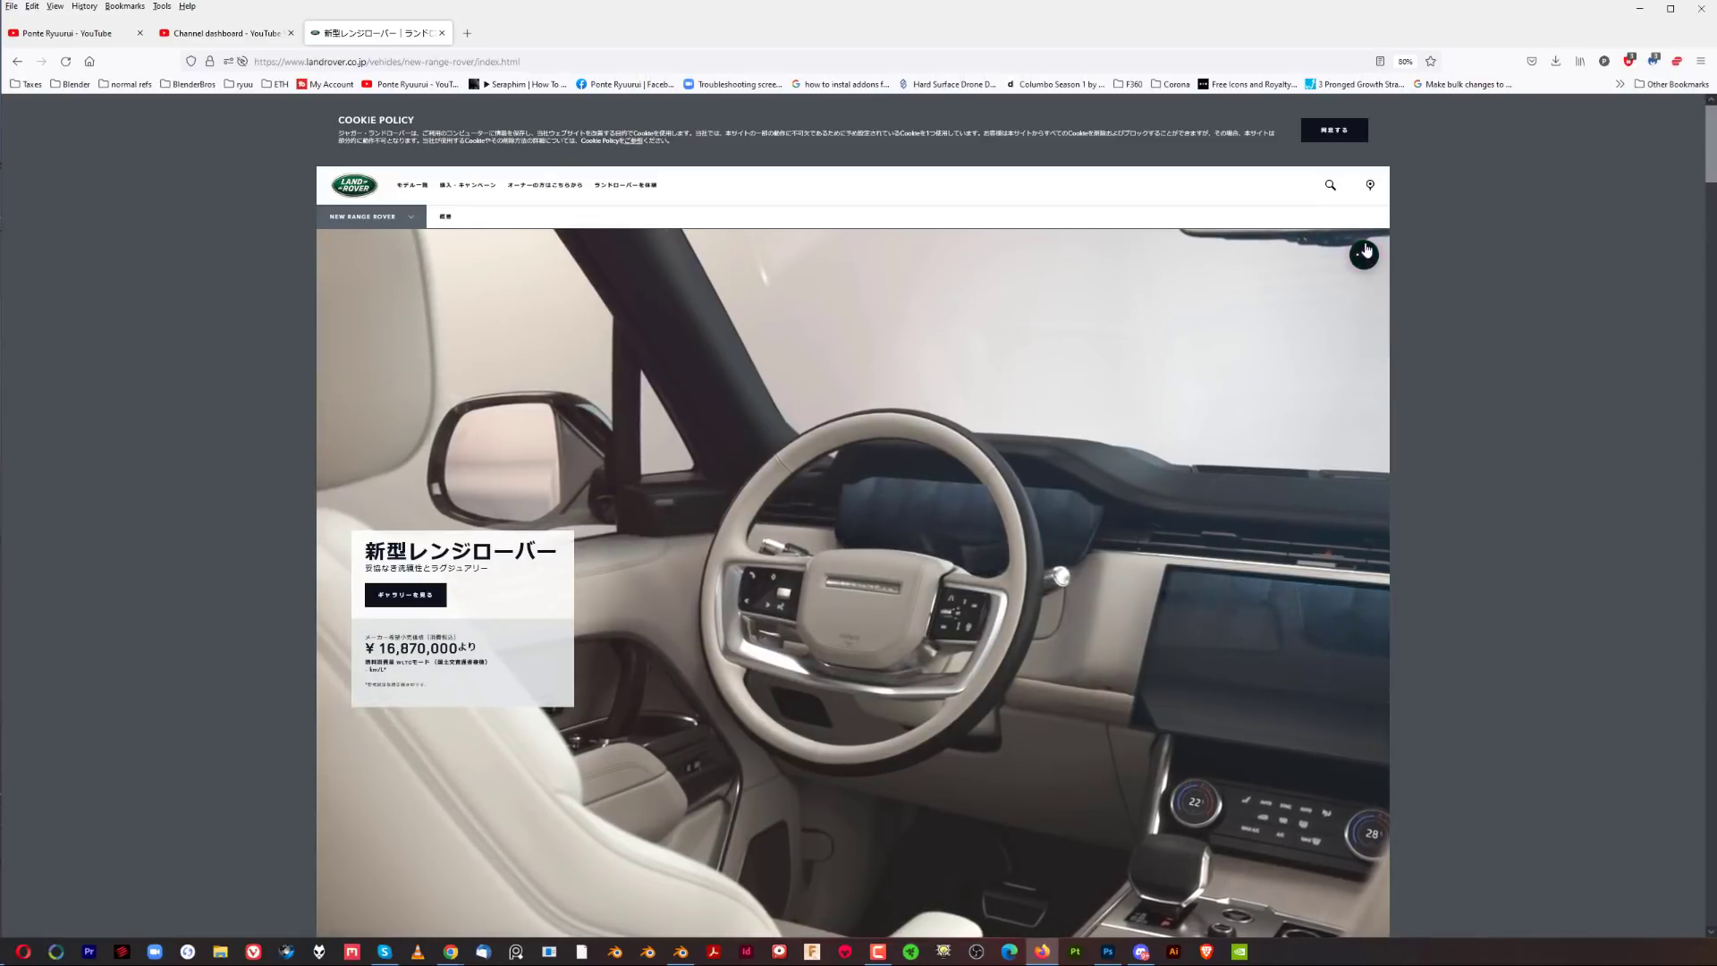
pyautogui.click(1362, 251)
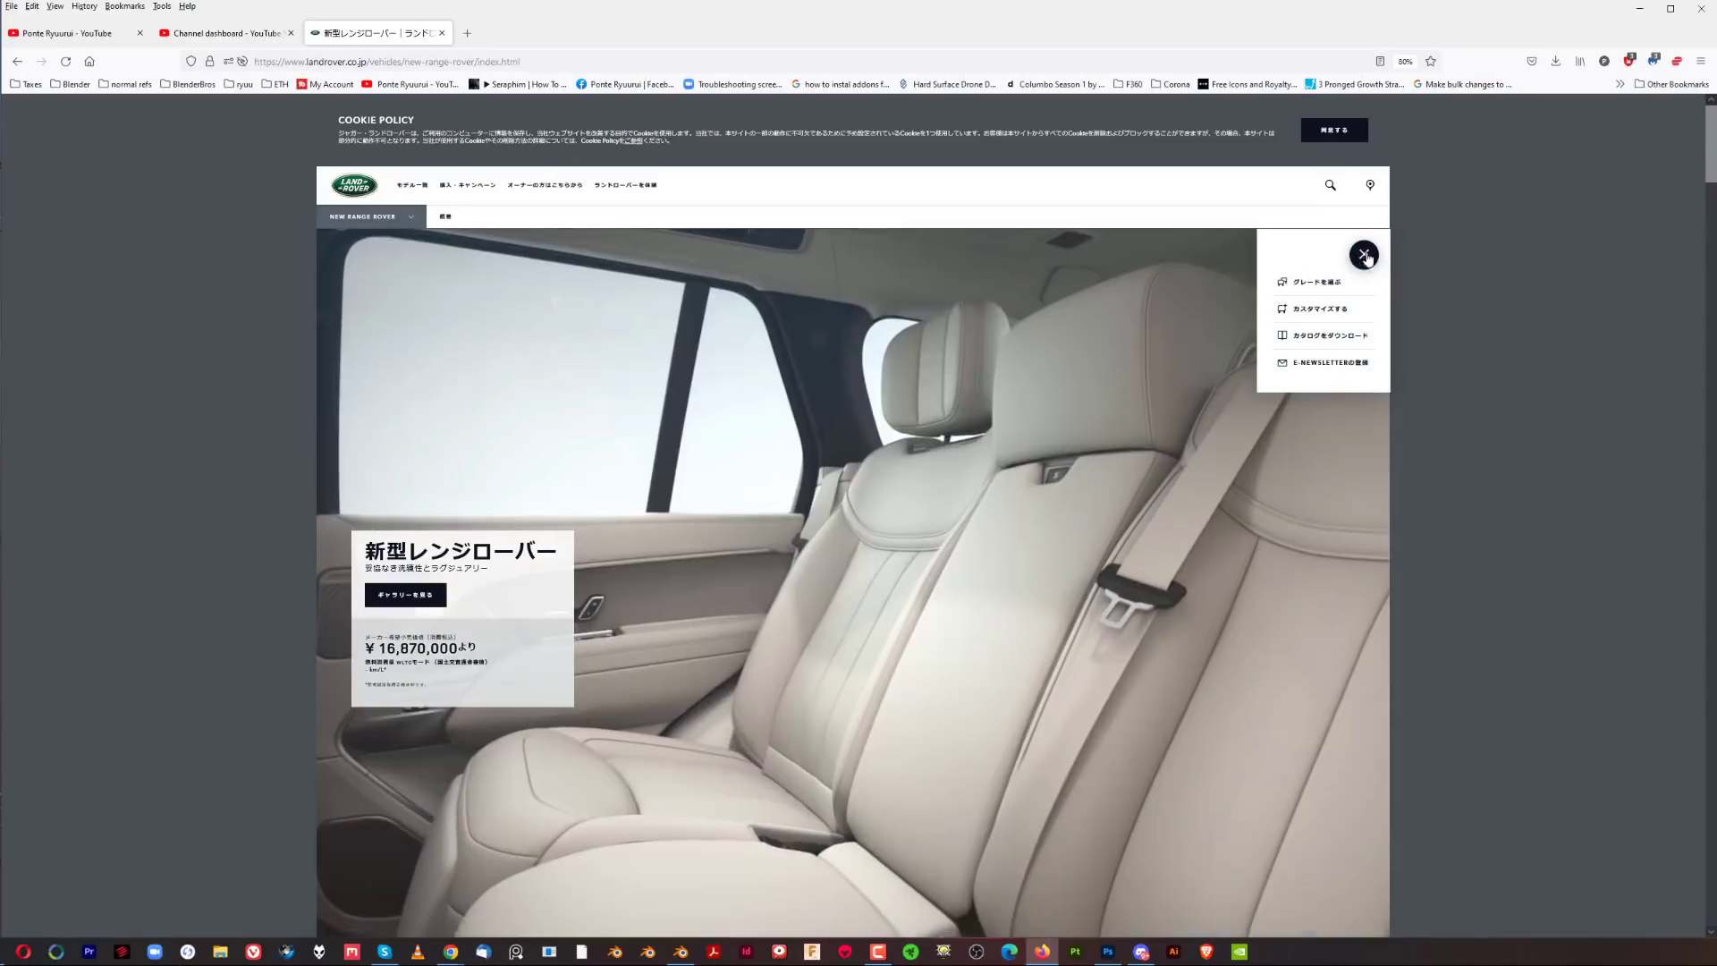
pyautogui.click(1314, 281)
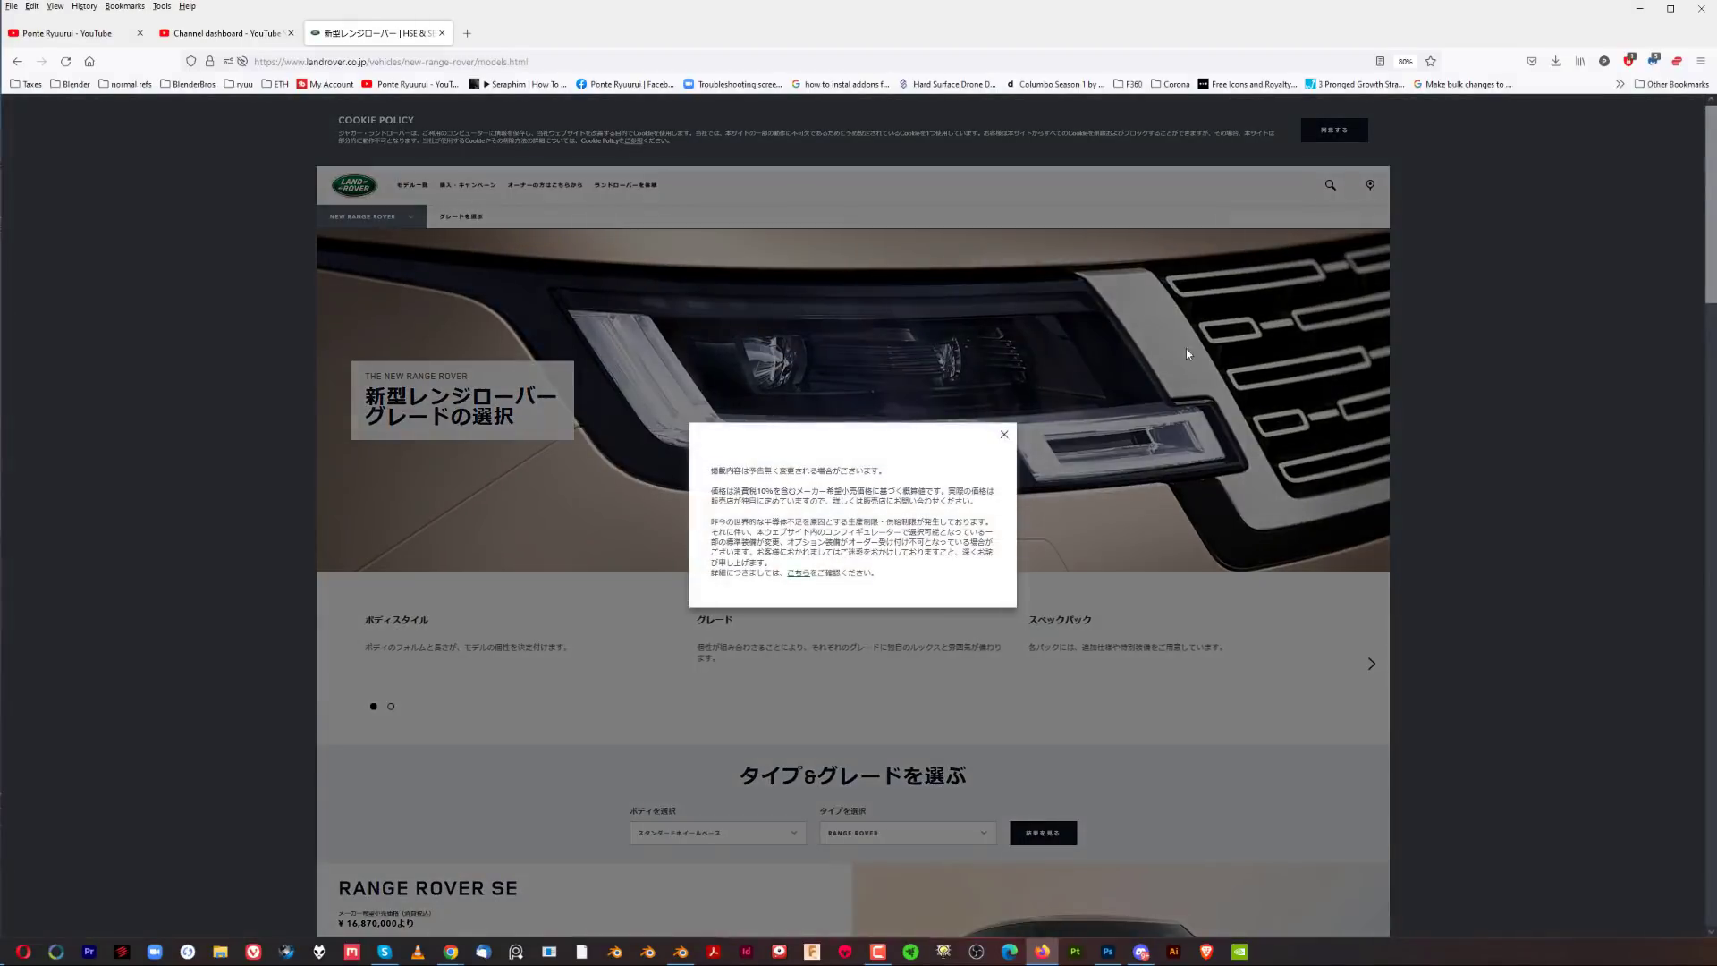
pyautogui.click(1001, 433)
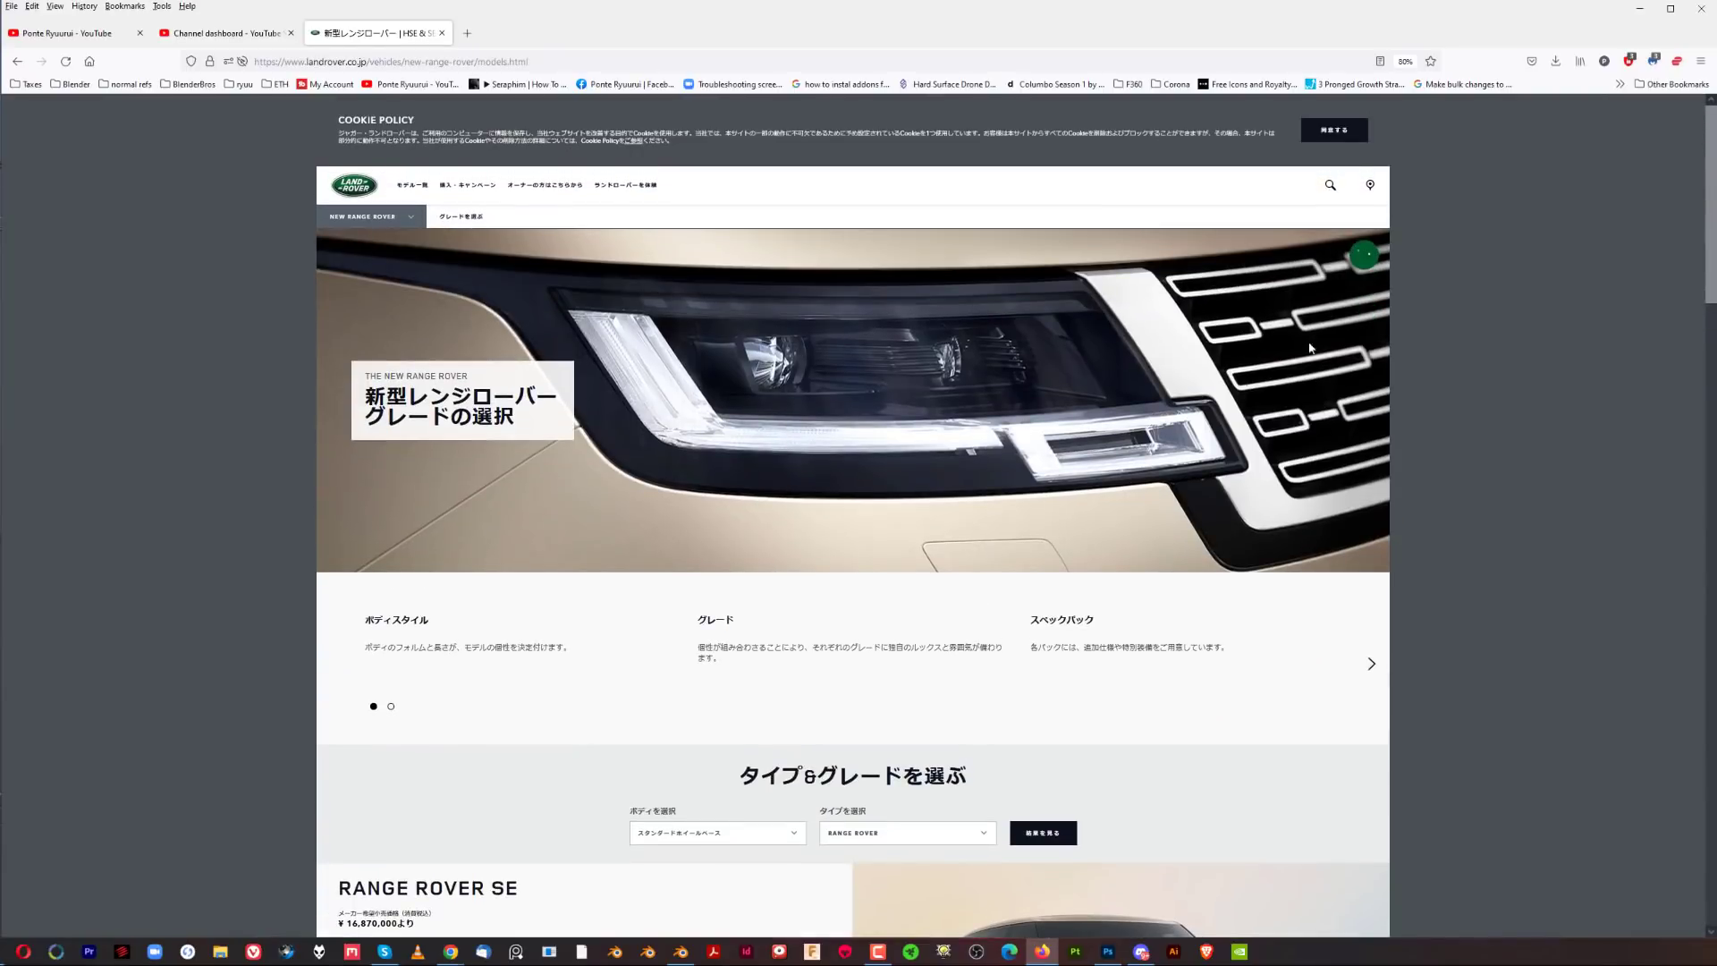
pyautogui.click(1362, 256)
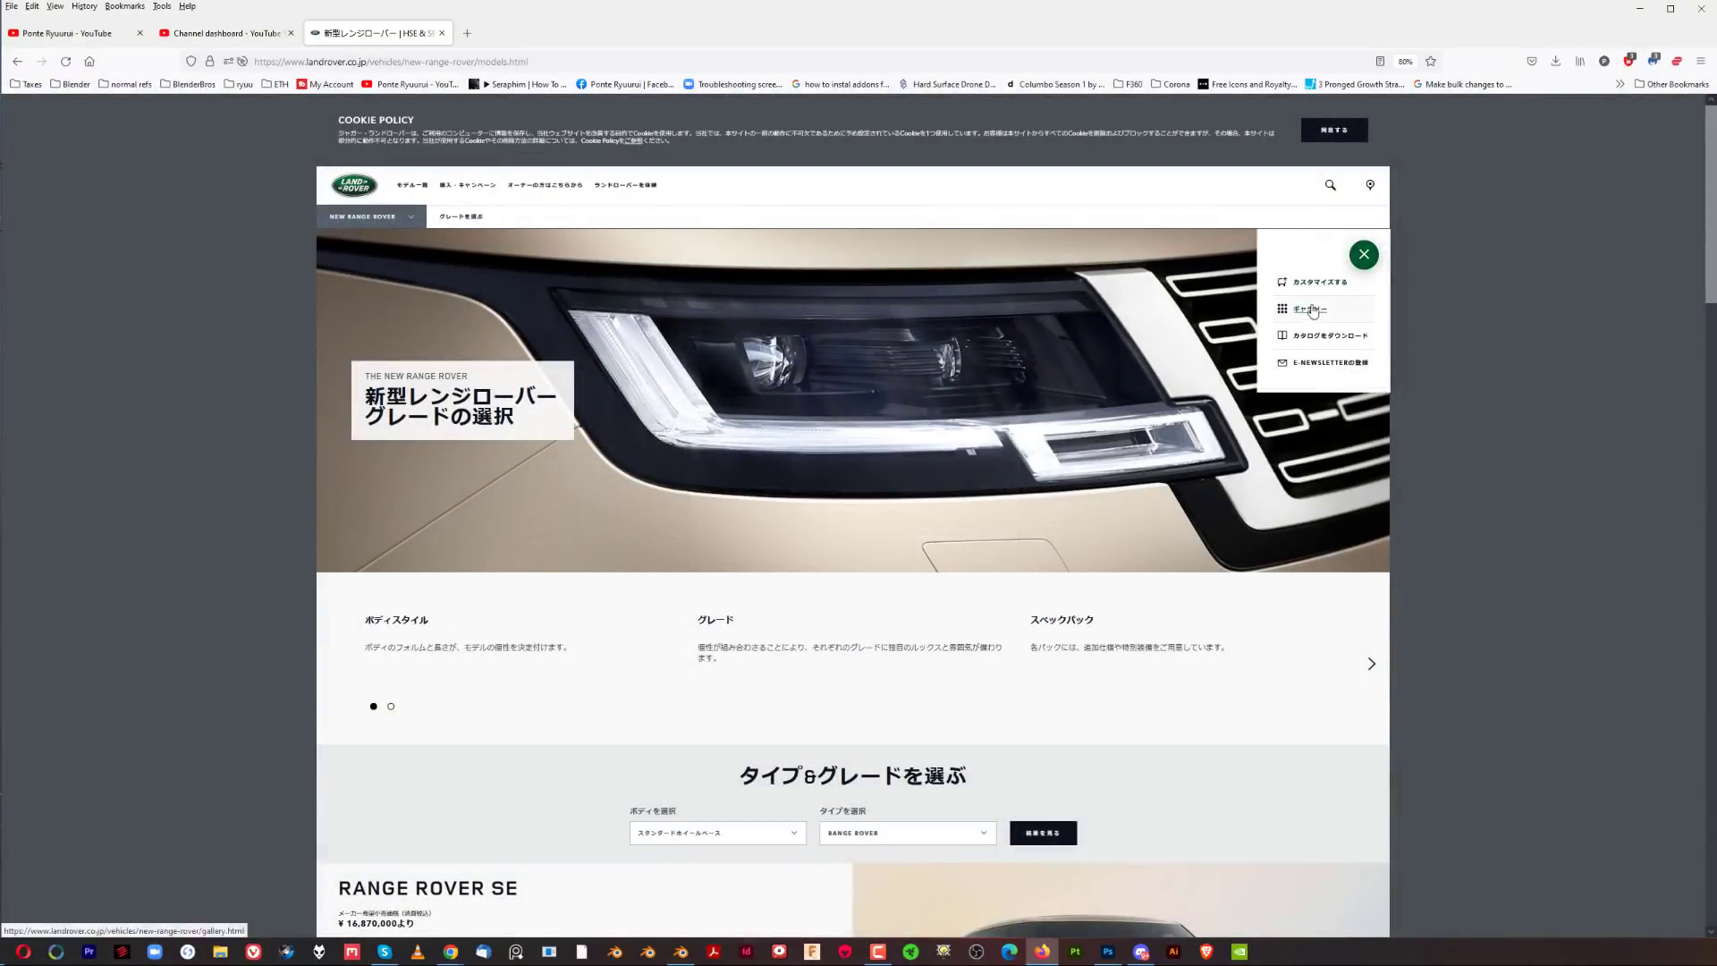
# Browse the New Range Rover exterior gallery forward to the head-on front view
pyautogui.click(1309, 309)
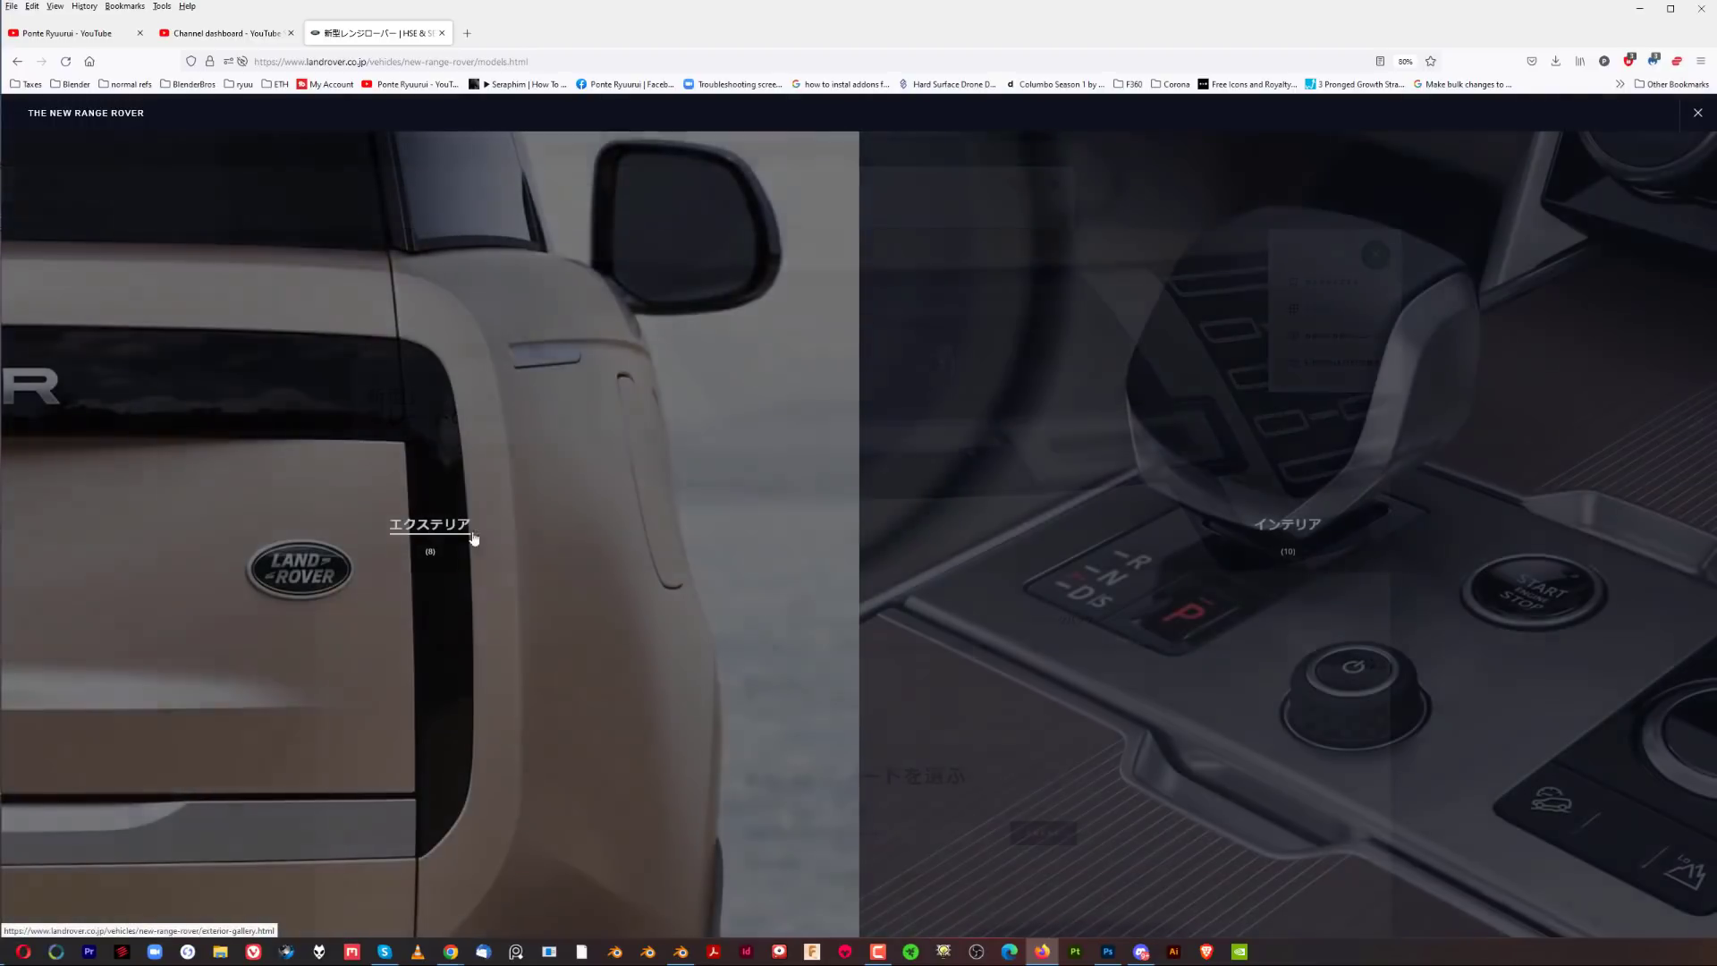
pyautogui.click(427, 532)
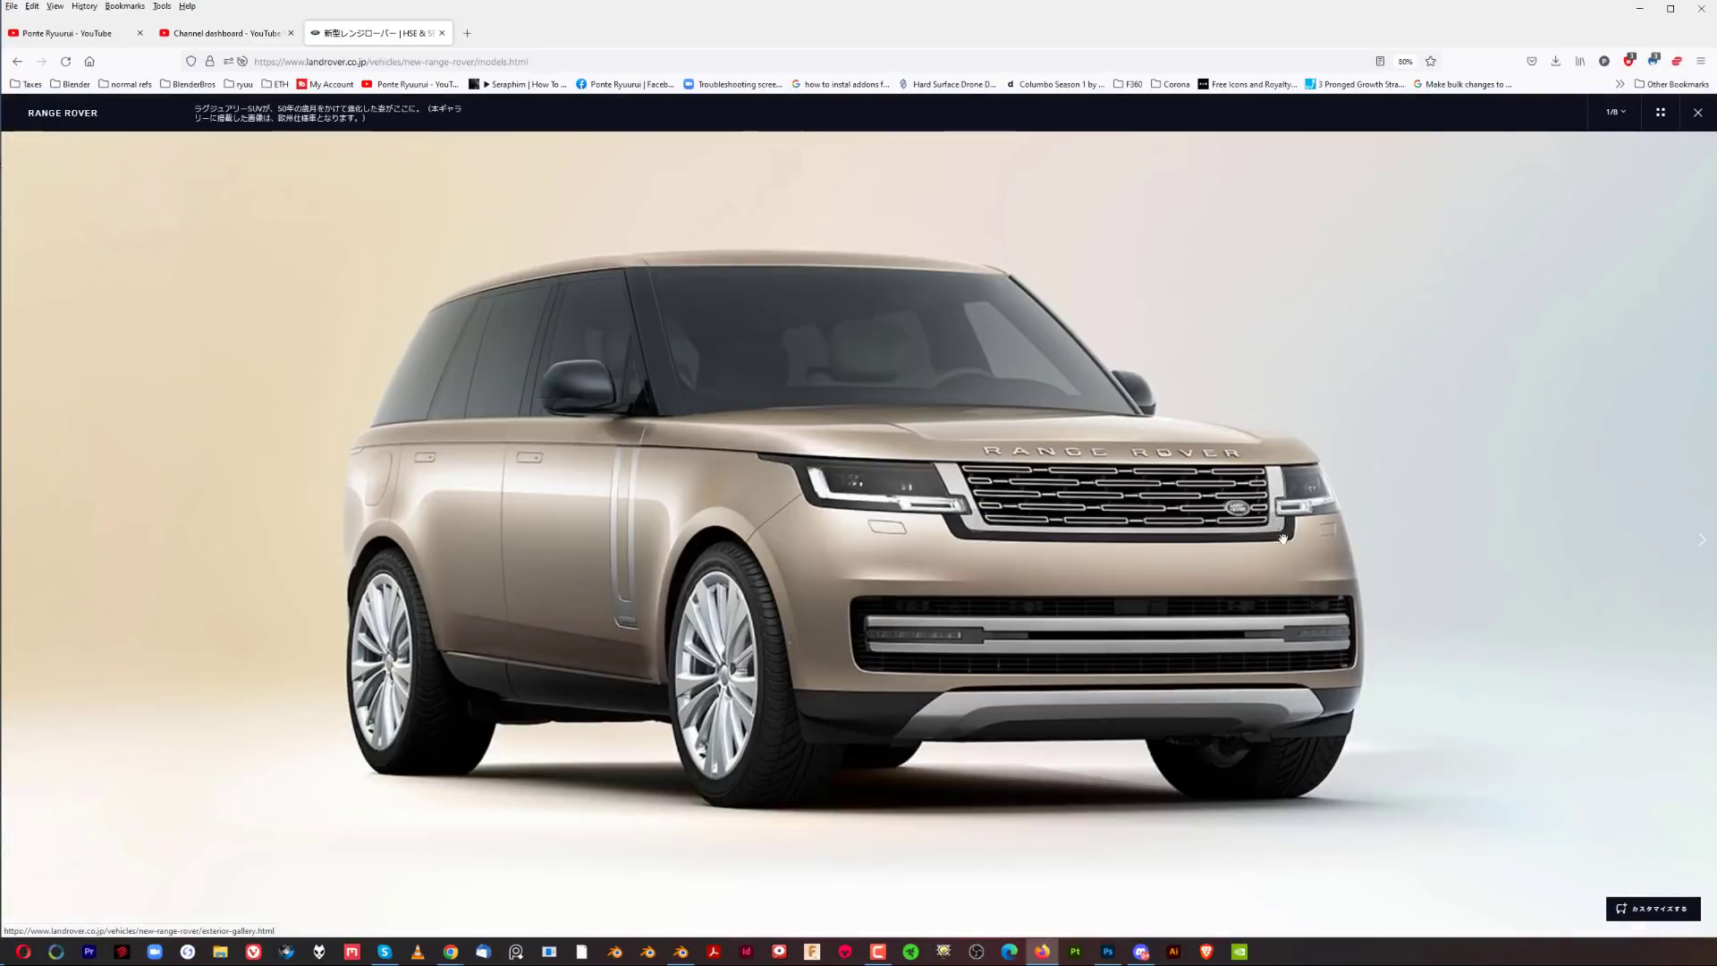
pyautogui.moveTo(611, 334)
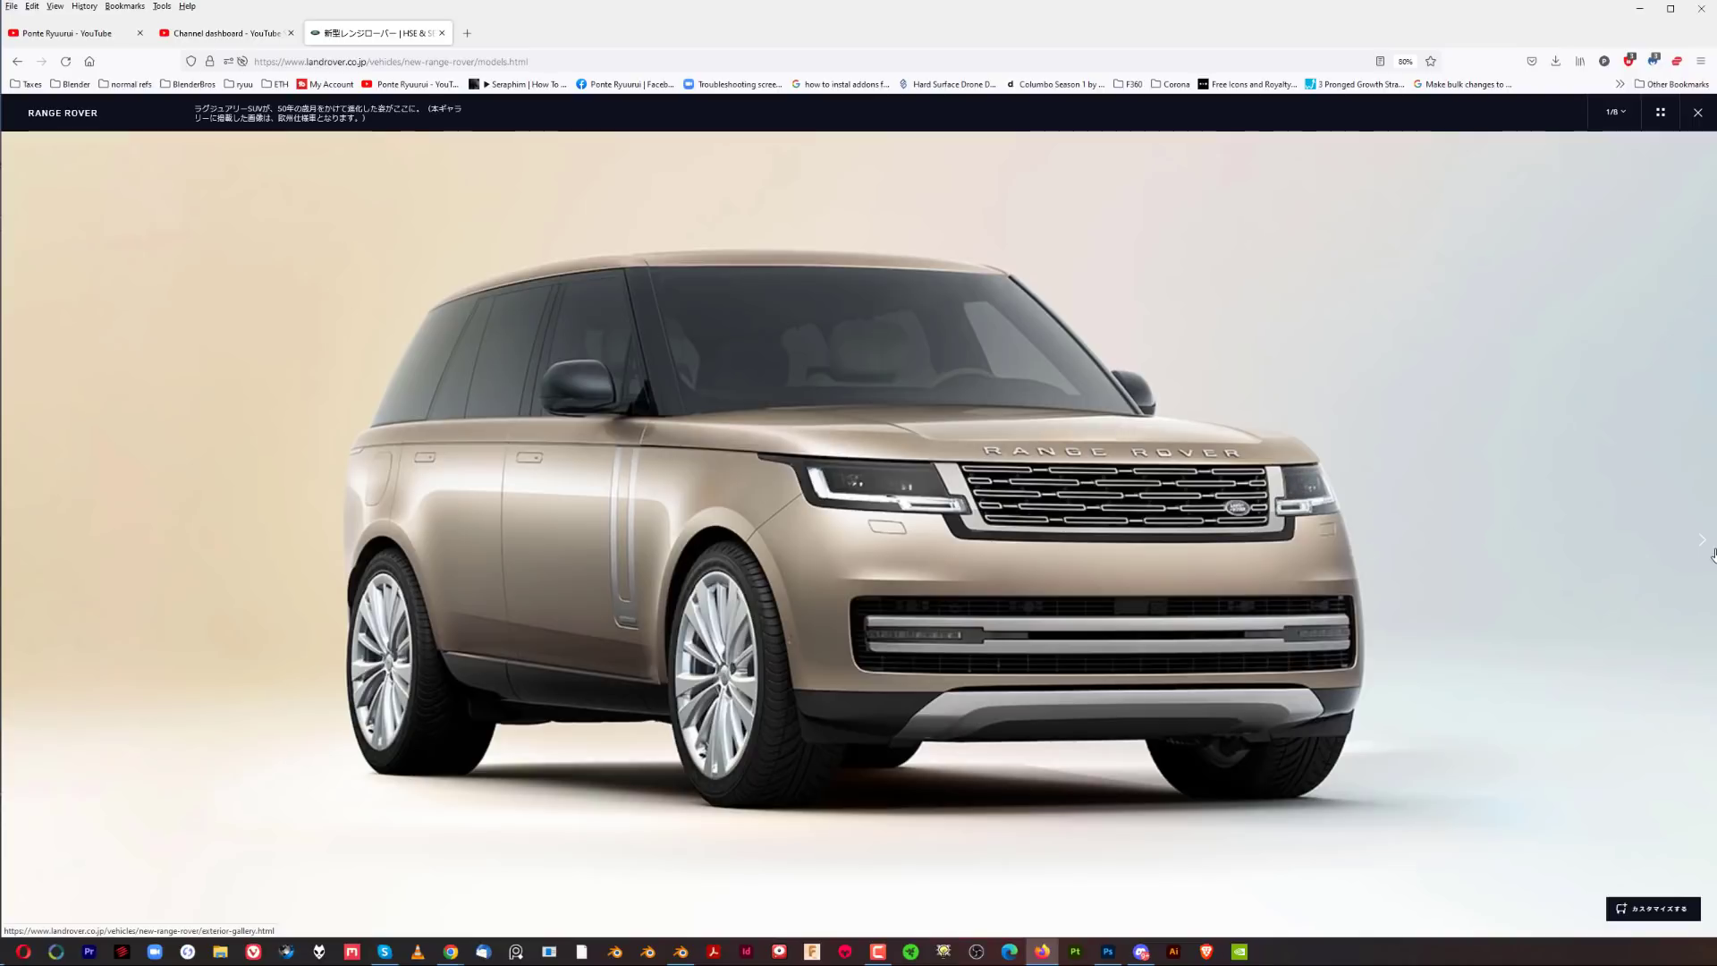
pyautogui.click(1701, 540)
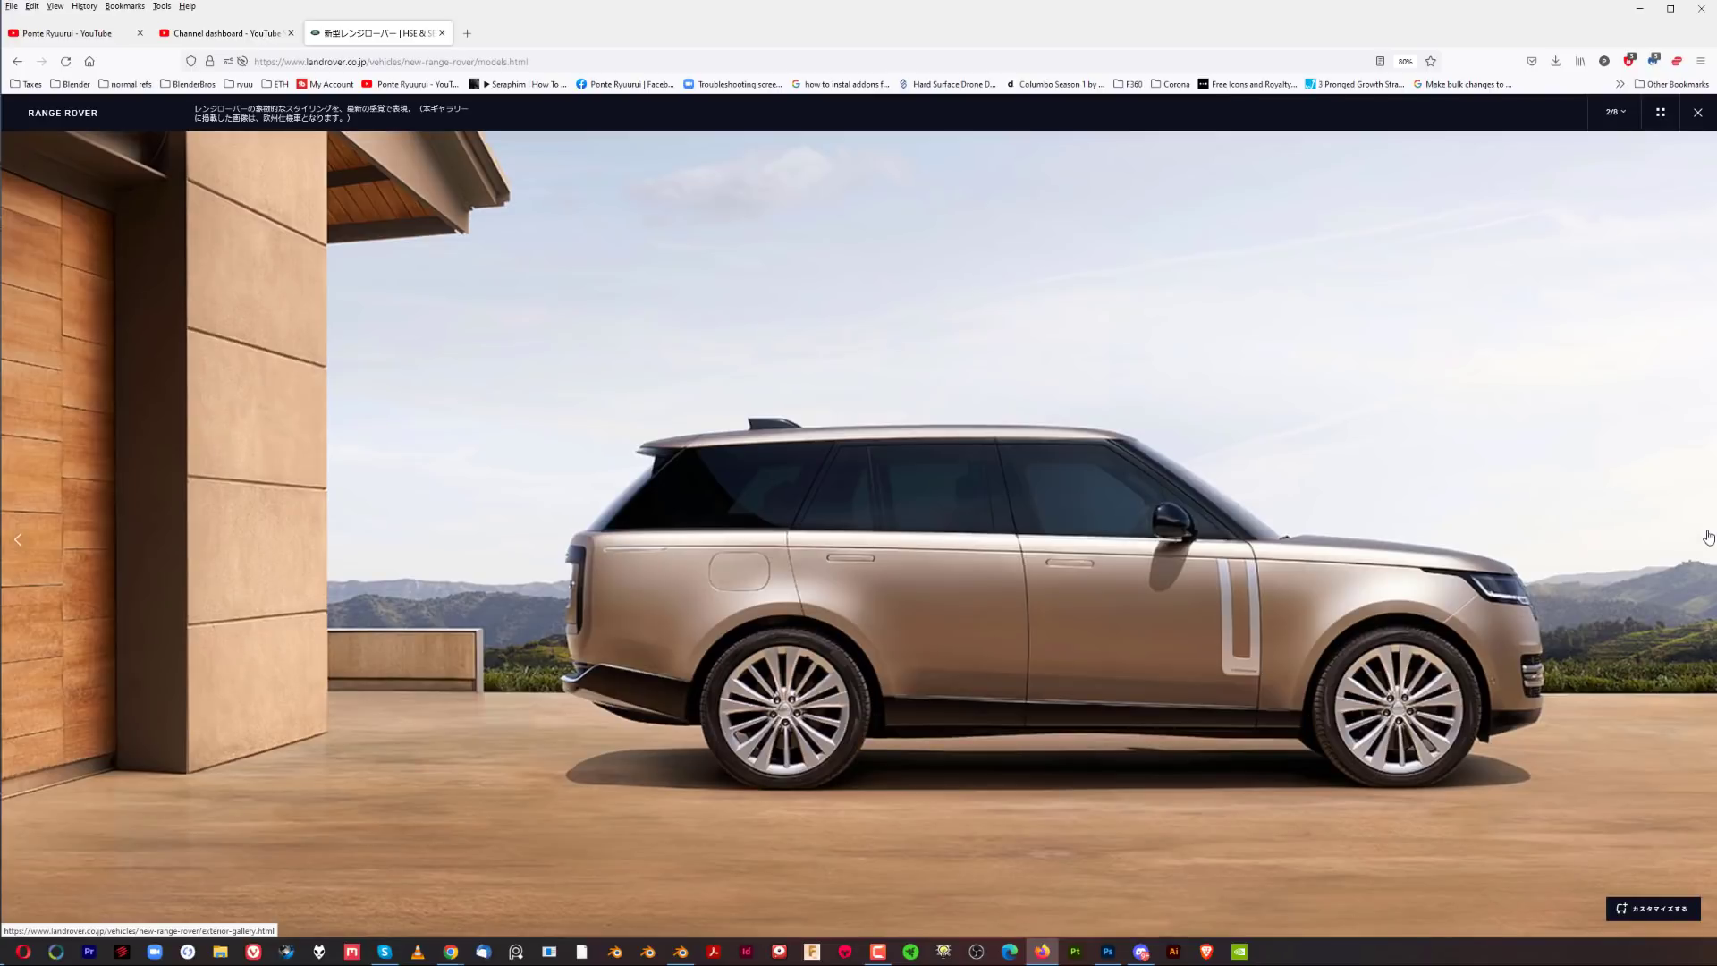
pyautogui.click(1698, 539)
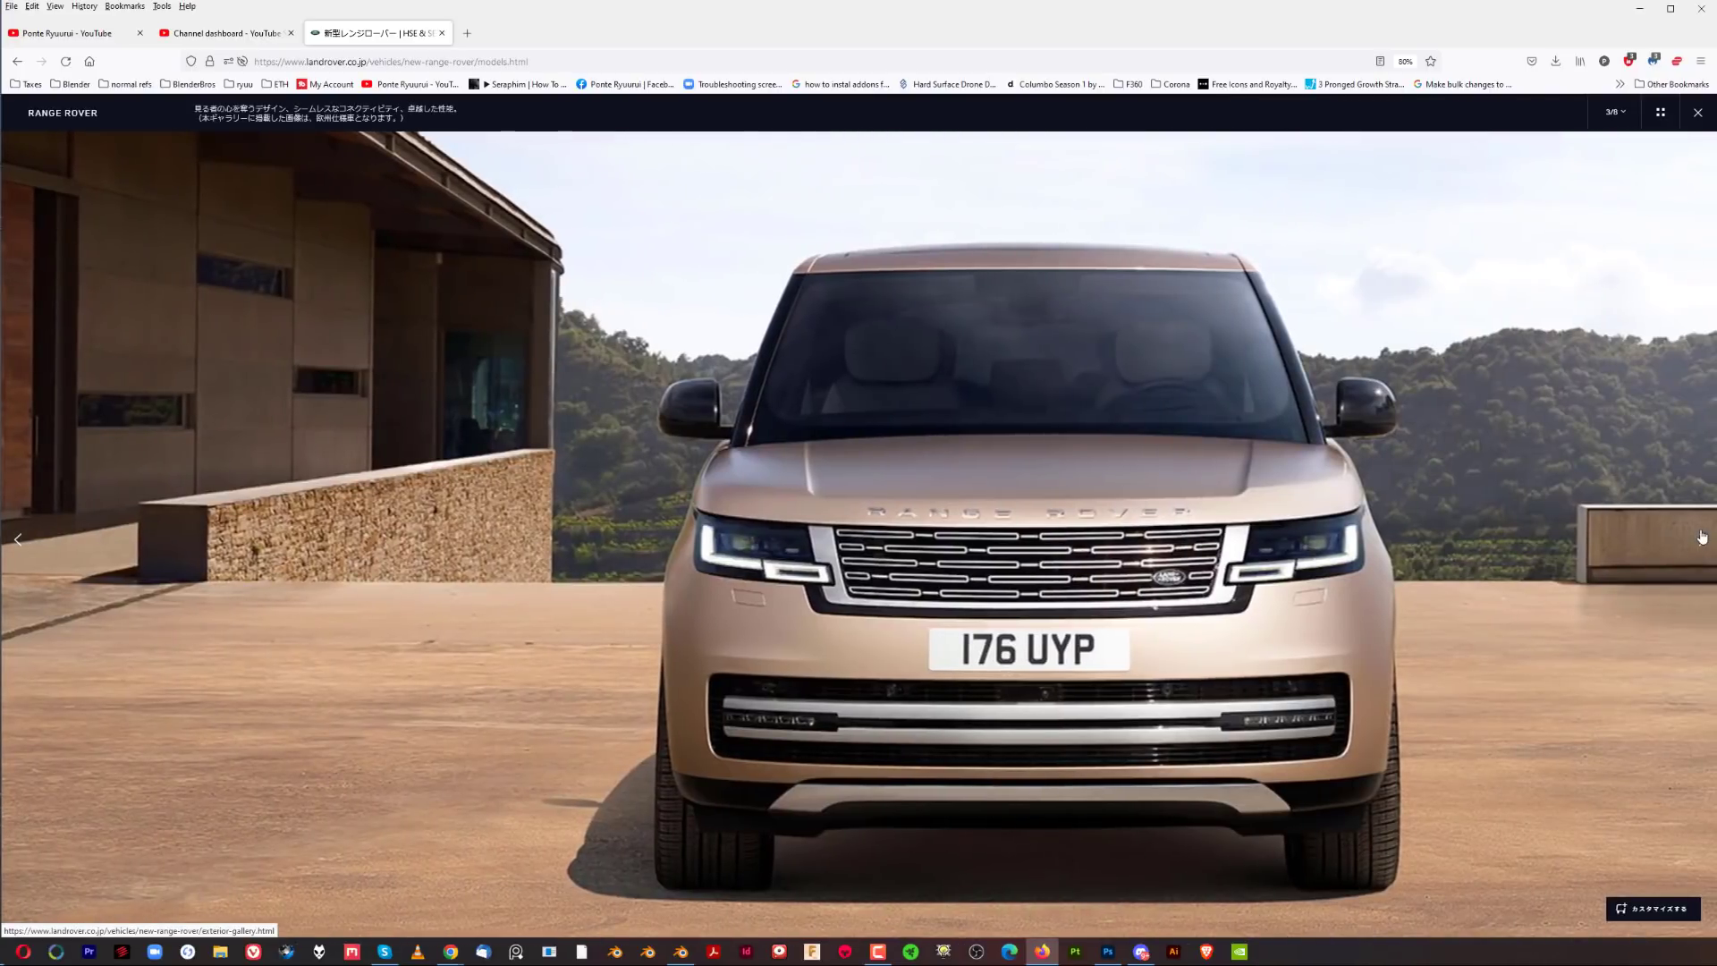
pyautogui.click(1701, 539)
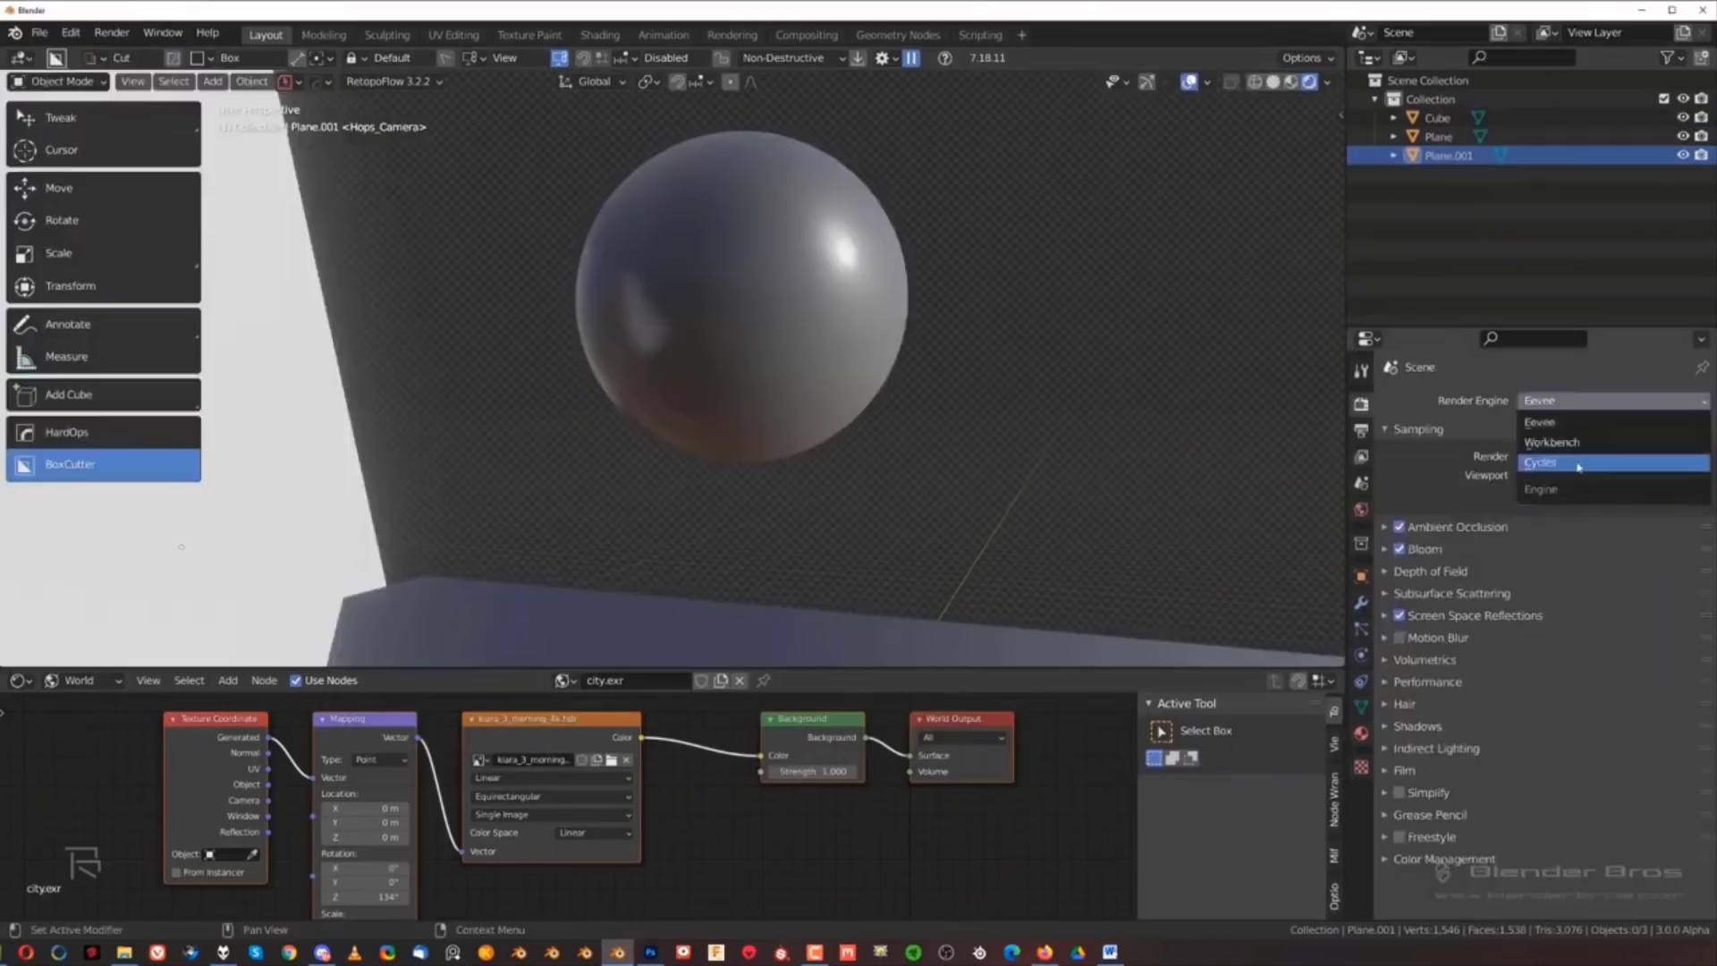
# Switch the sphere scene's render engine from Eevee to Cycles
pyautogui.click(1539, 461)
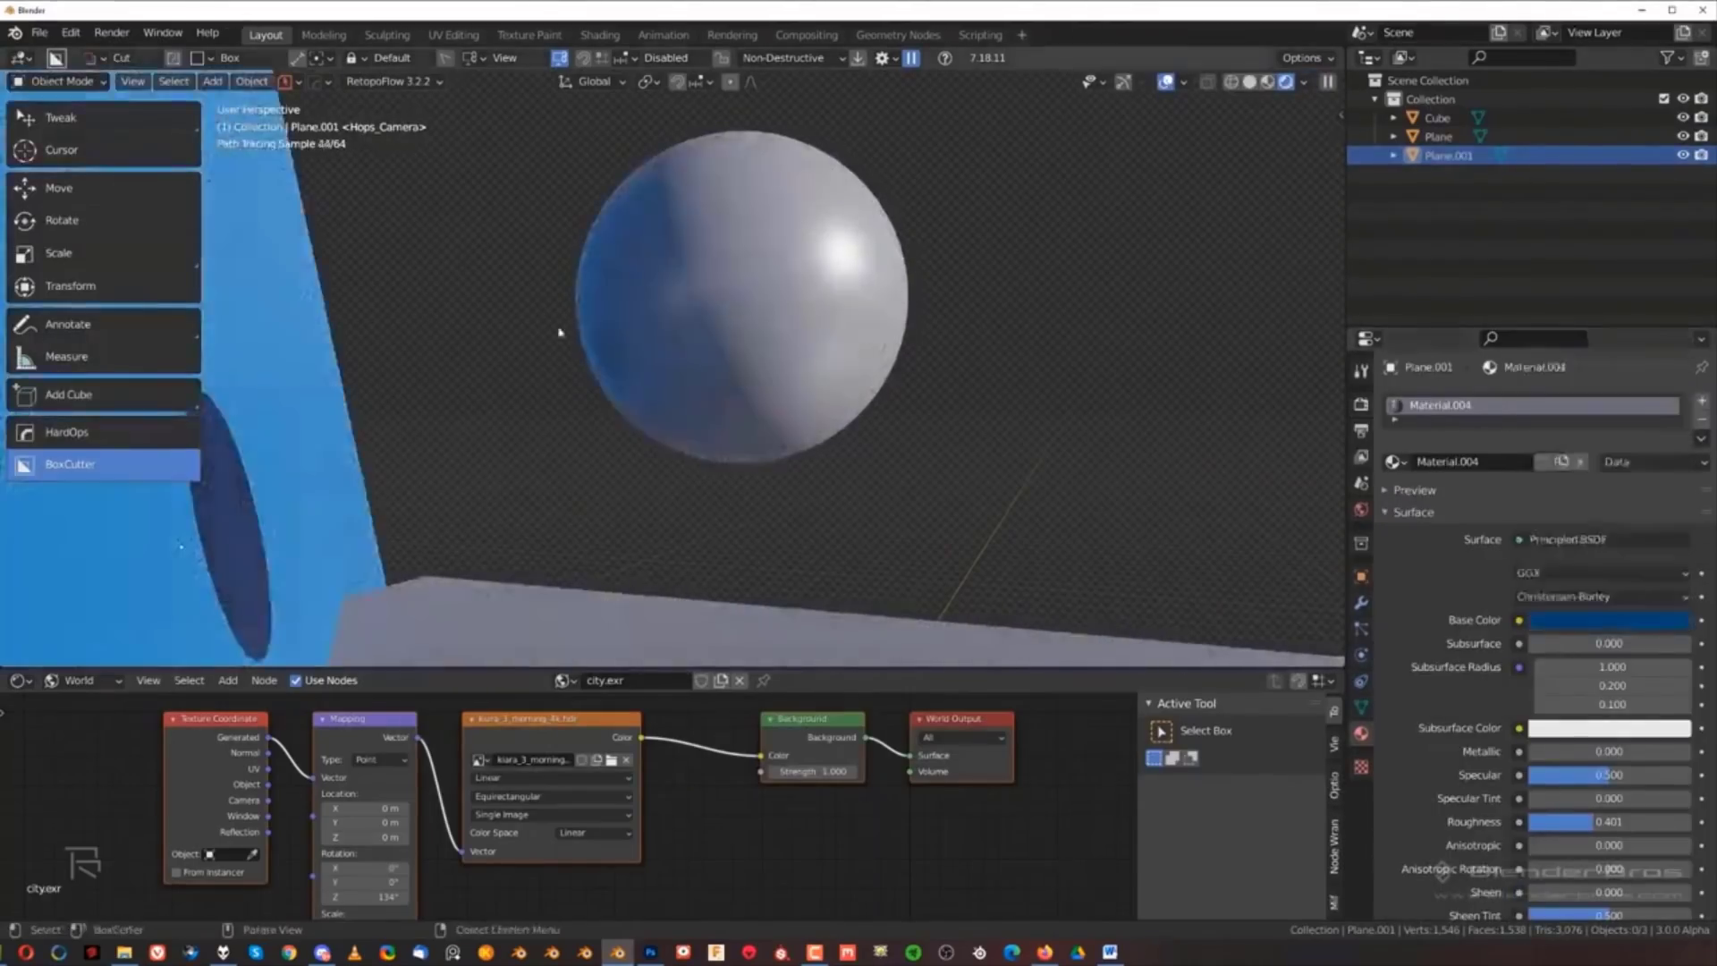
pyautogui.click(1173, 952)
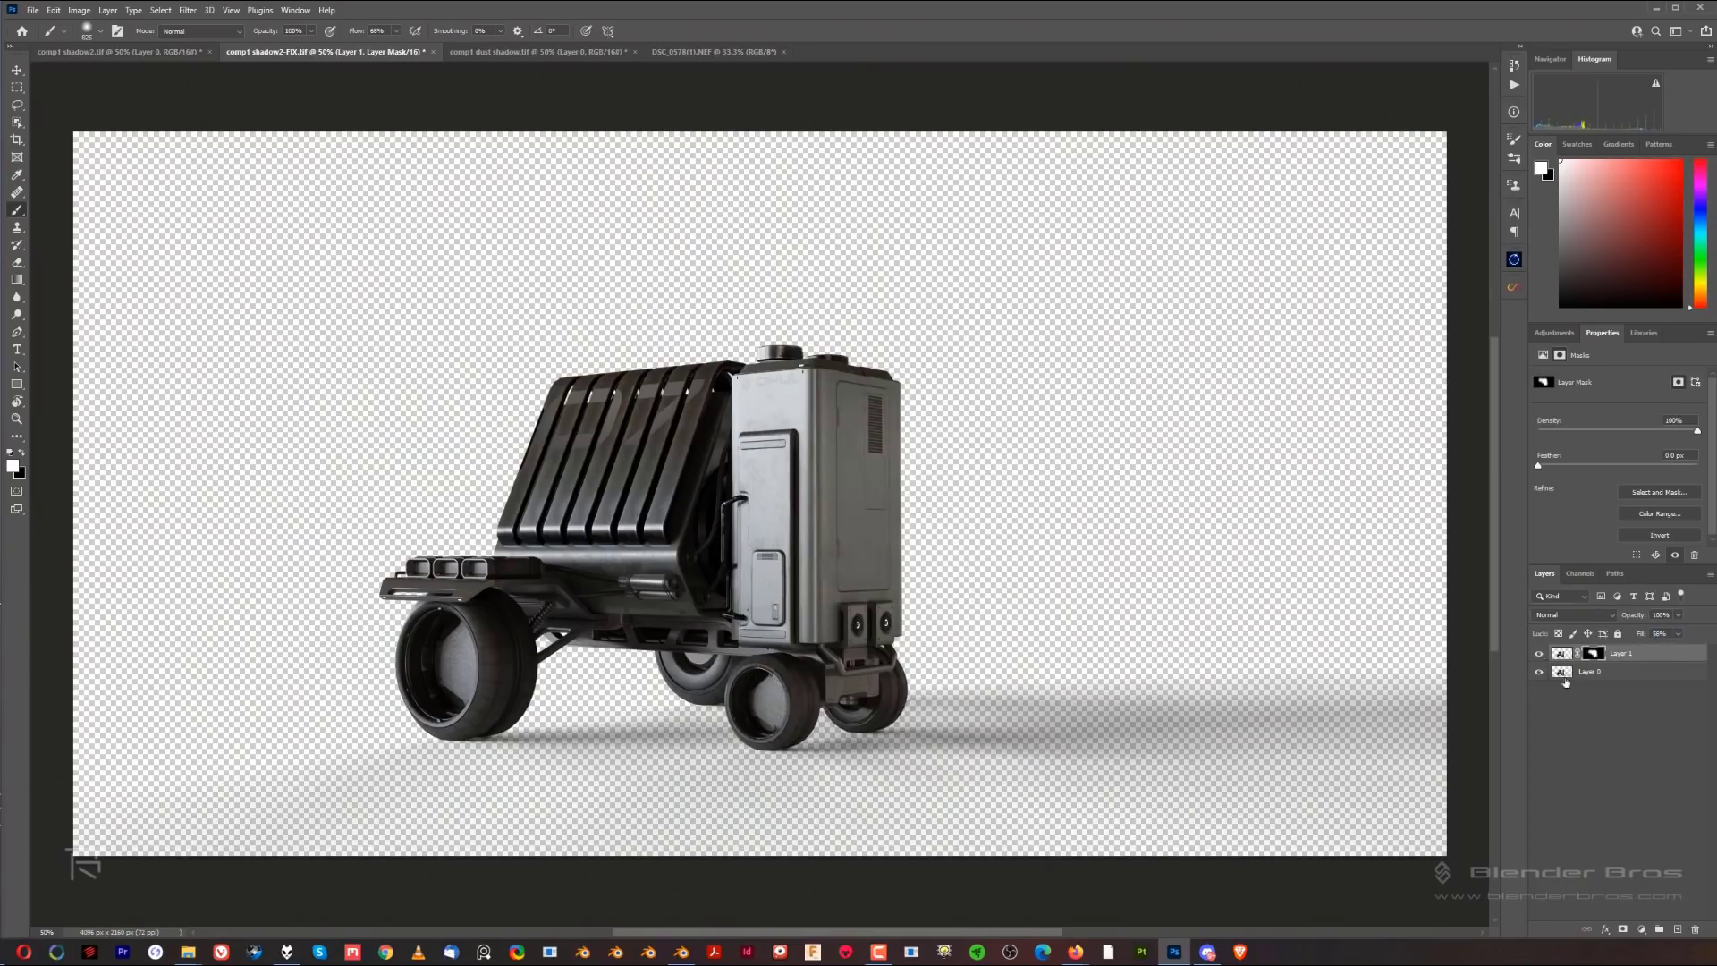
pyautogui.click(667, 52)
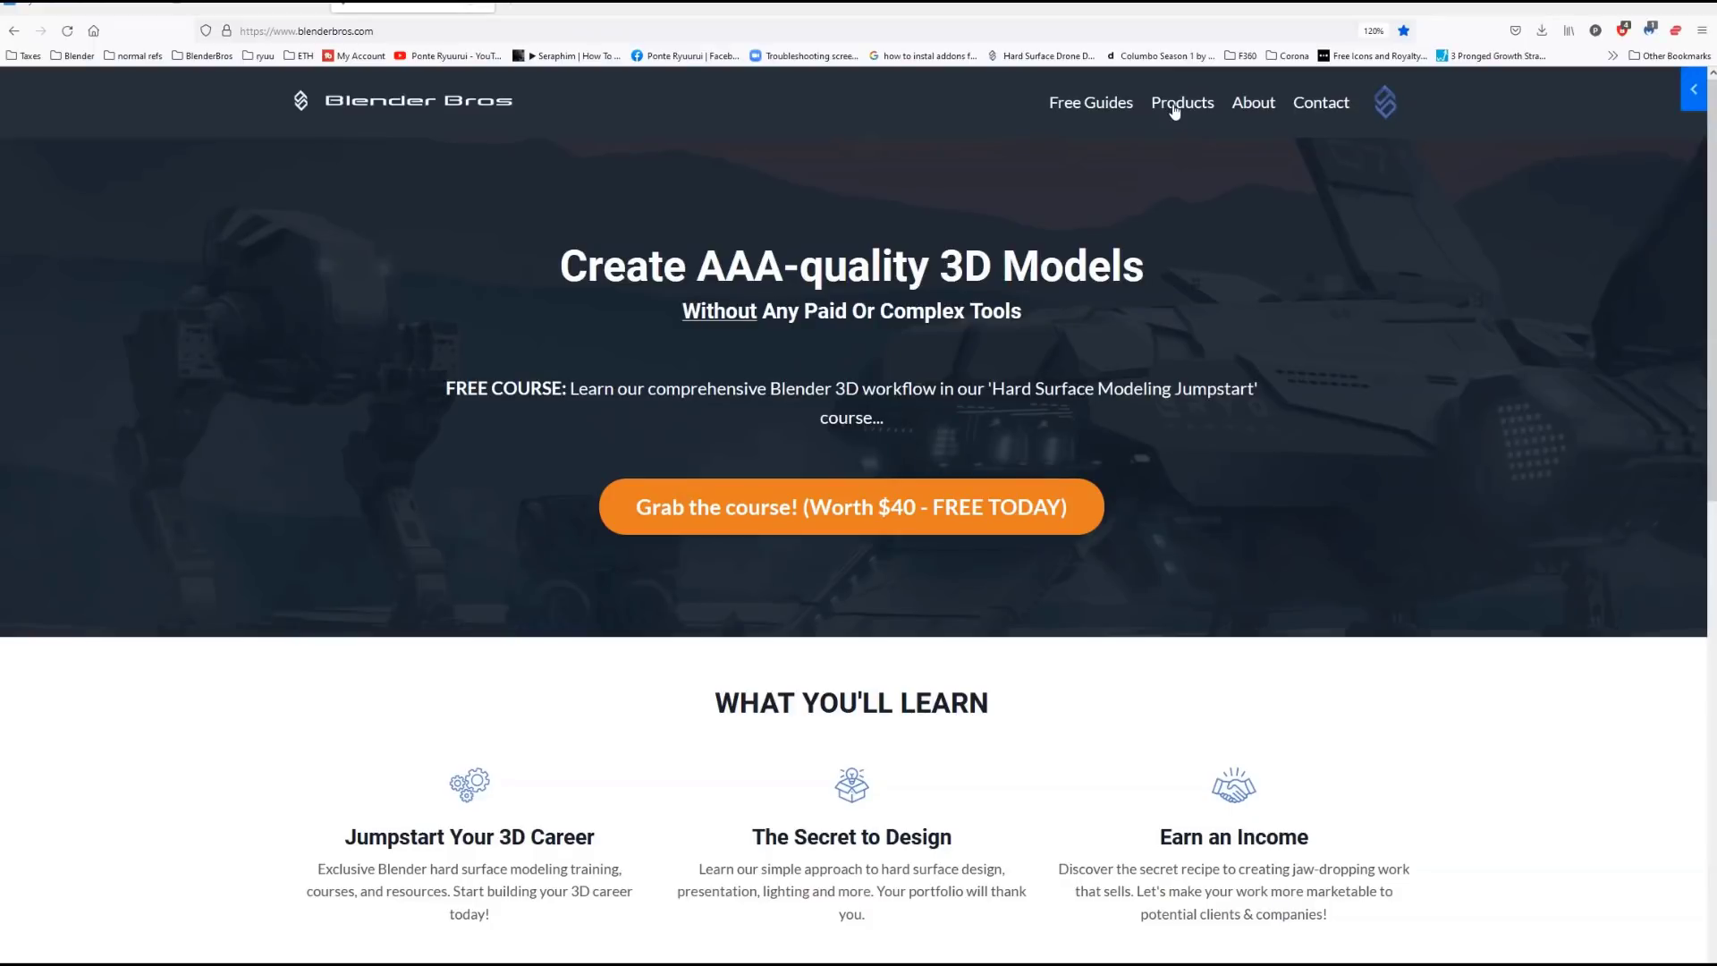
# Open the Coaching & Community program page from Products and scroll through it
pyautogui.click(1182, 102)
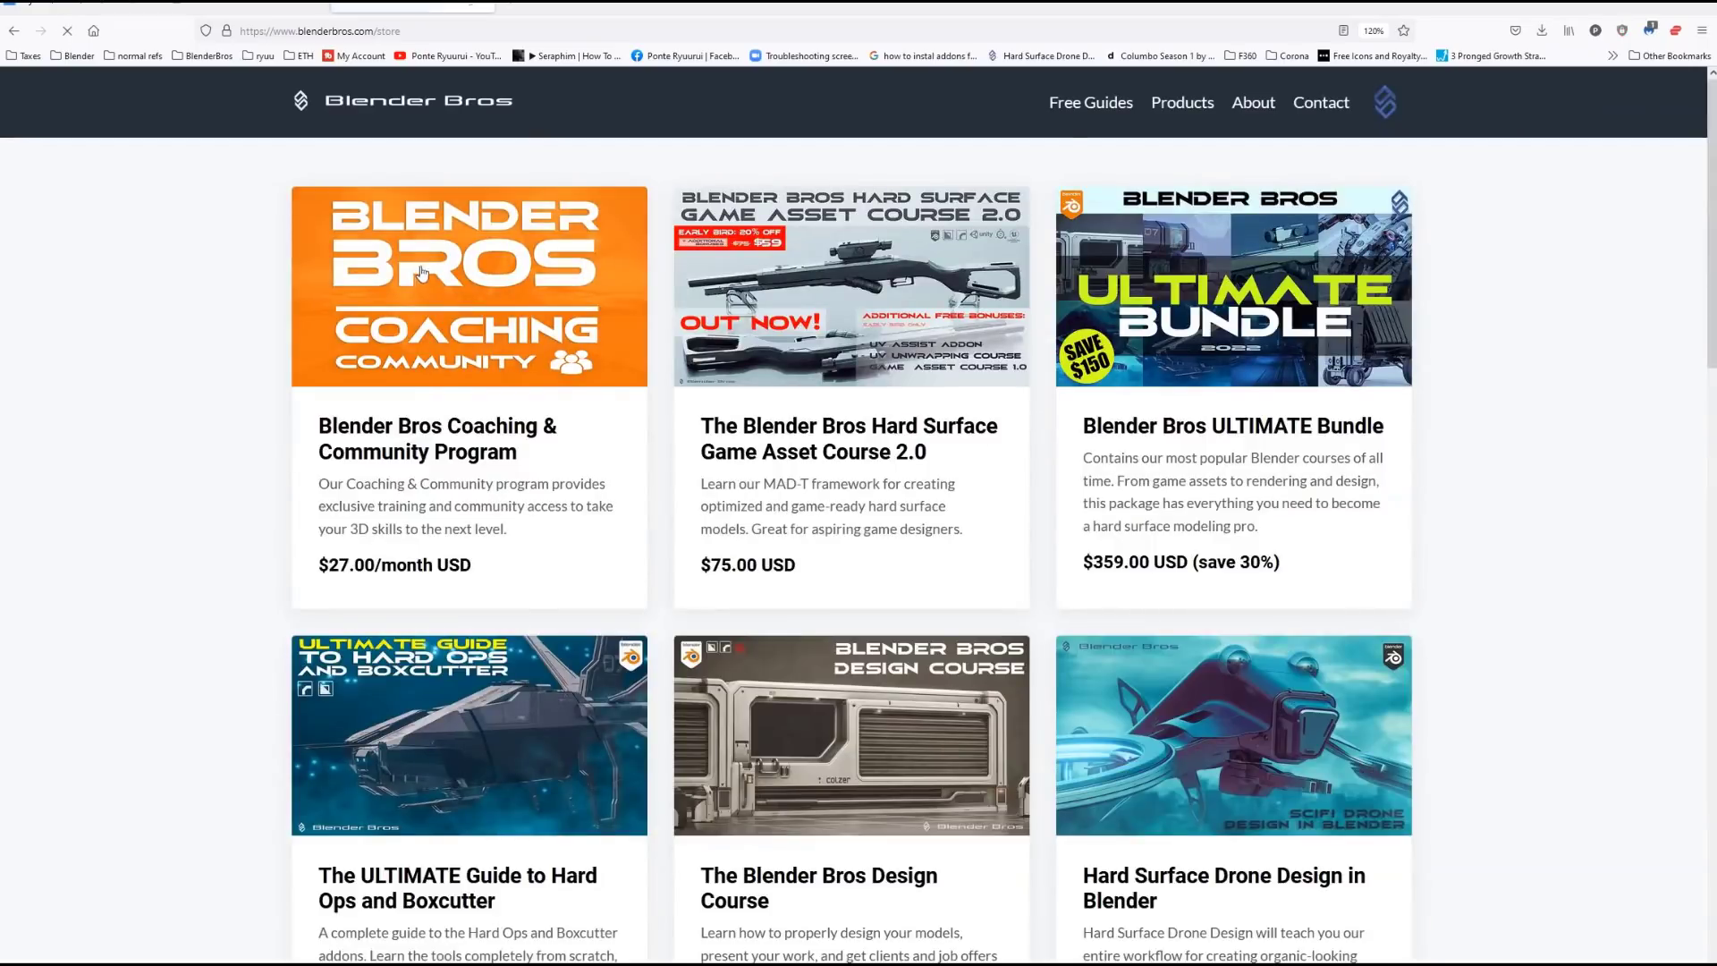
pyautogui.click(468, 286)
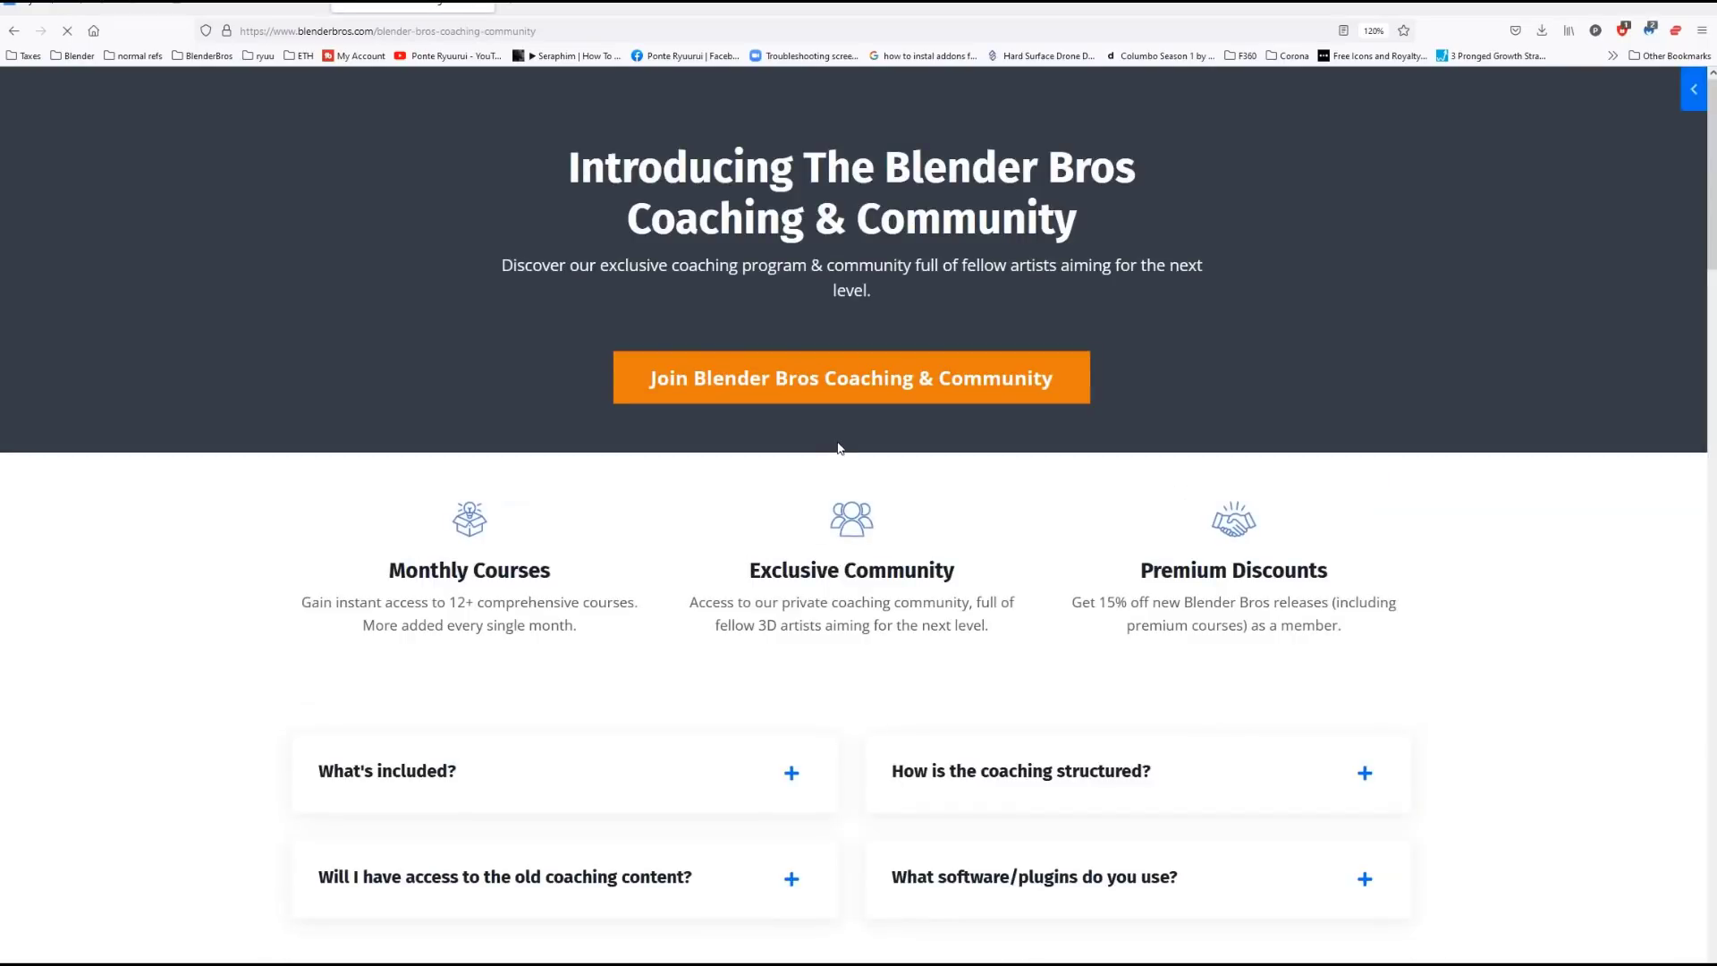
pyautogui.scroll(-3)
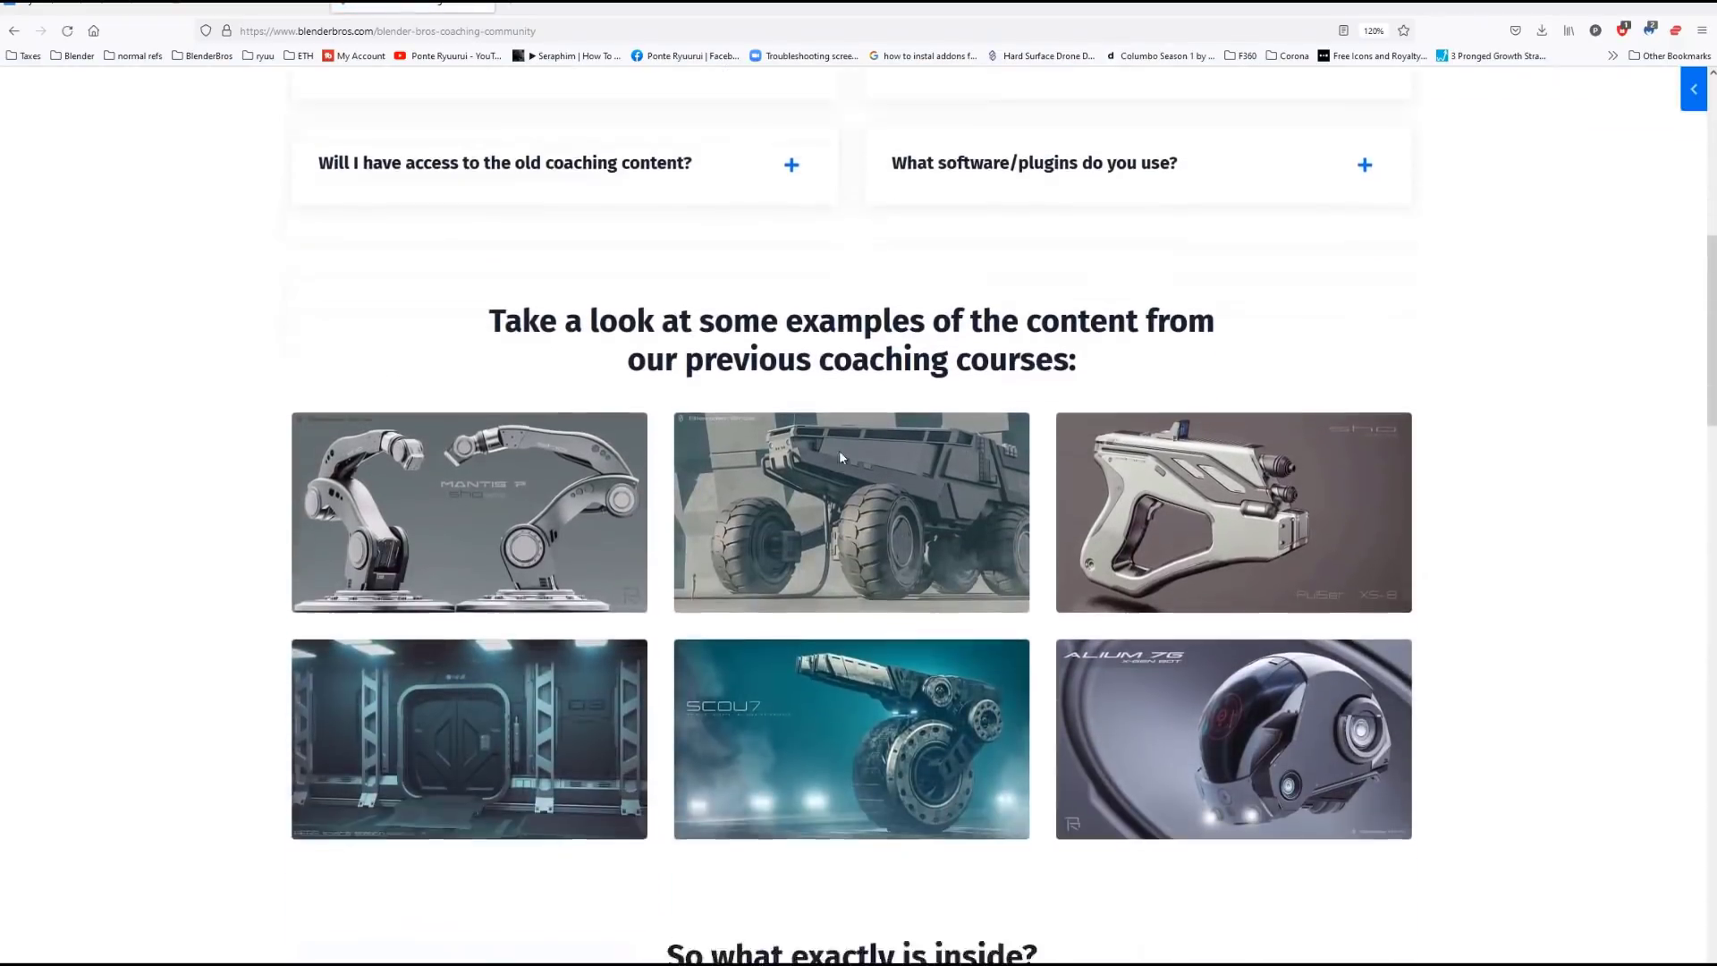
pyautogui.scroll(-3)
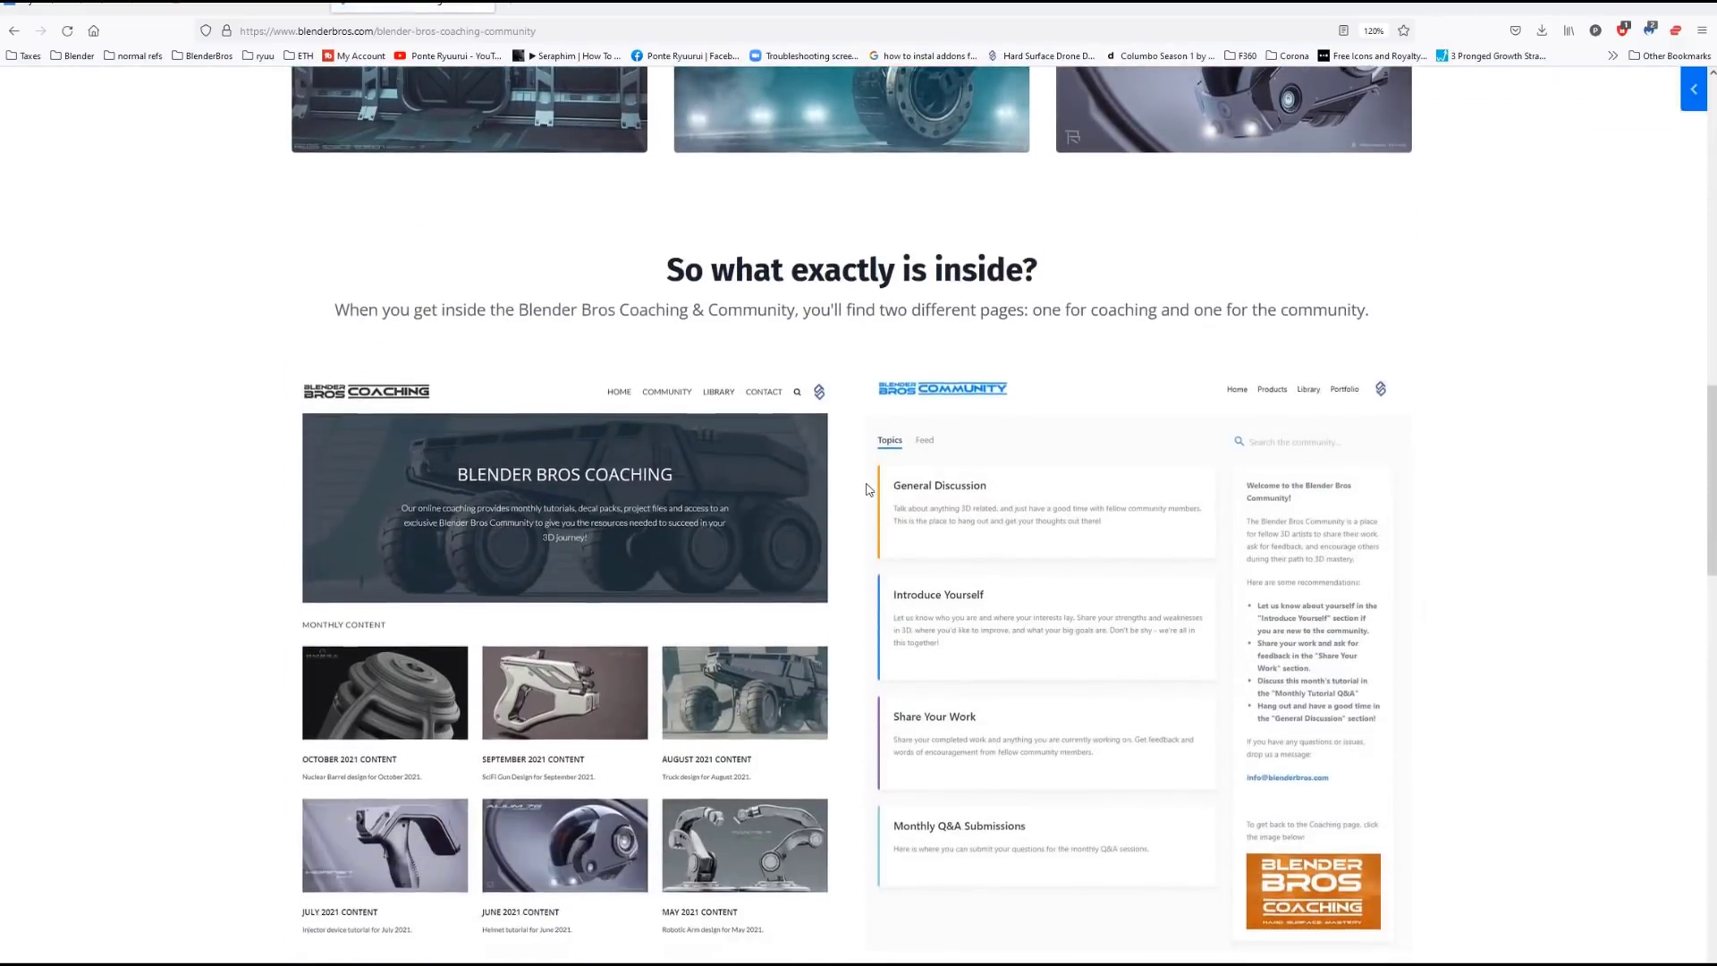
pyautogui.scroll(-3)
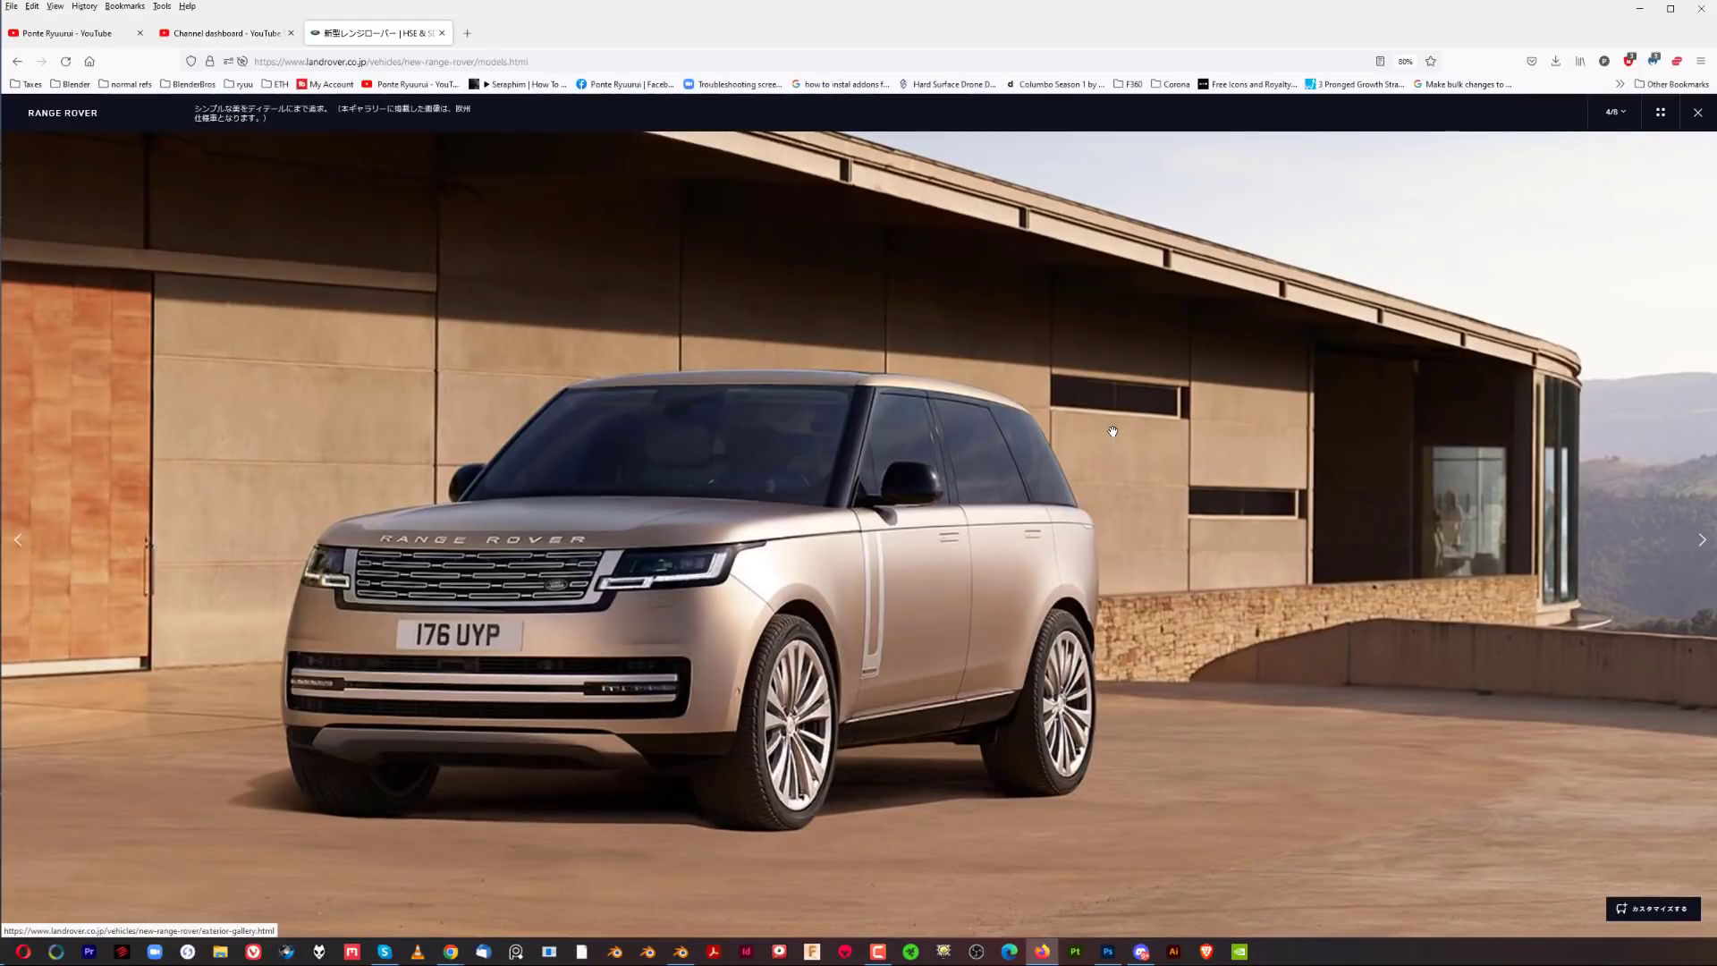
pyautogui.moveTo(1119, 481)
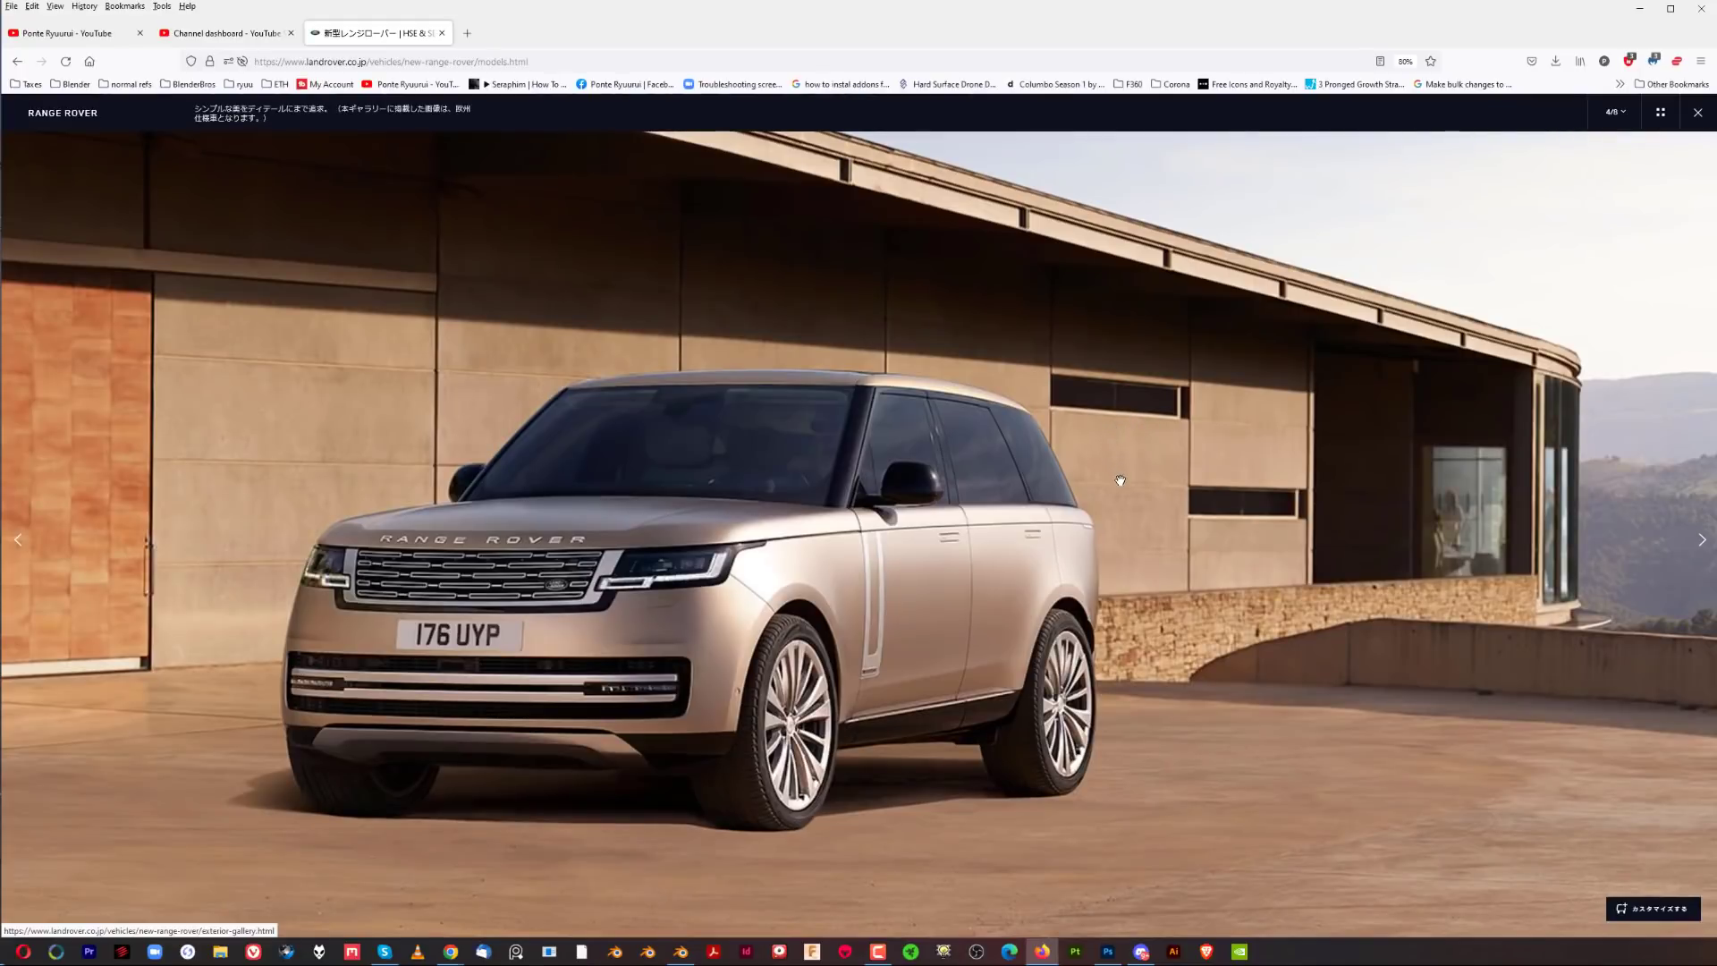
pyautogui.moveTo(1237, 789)
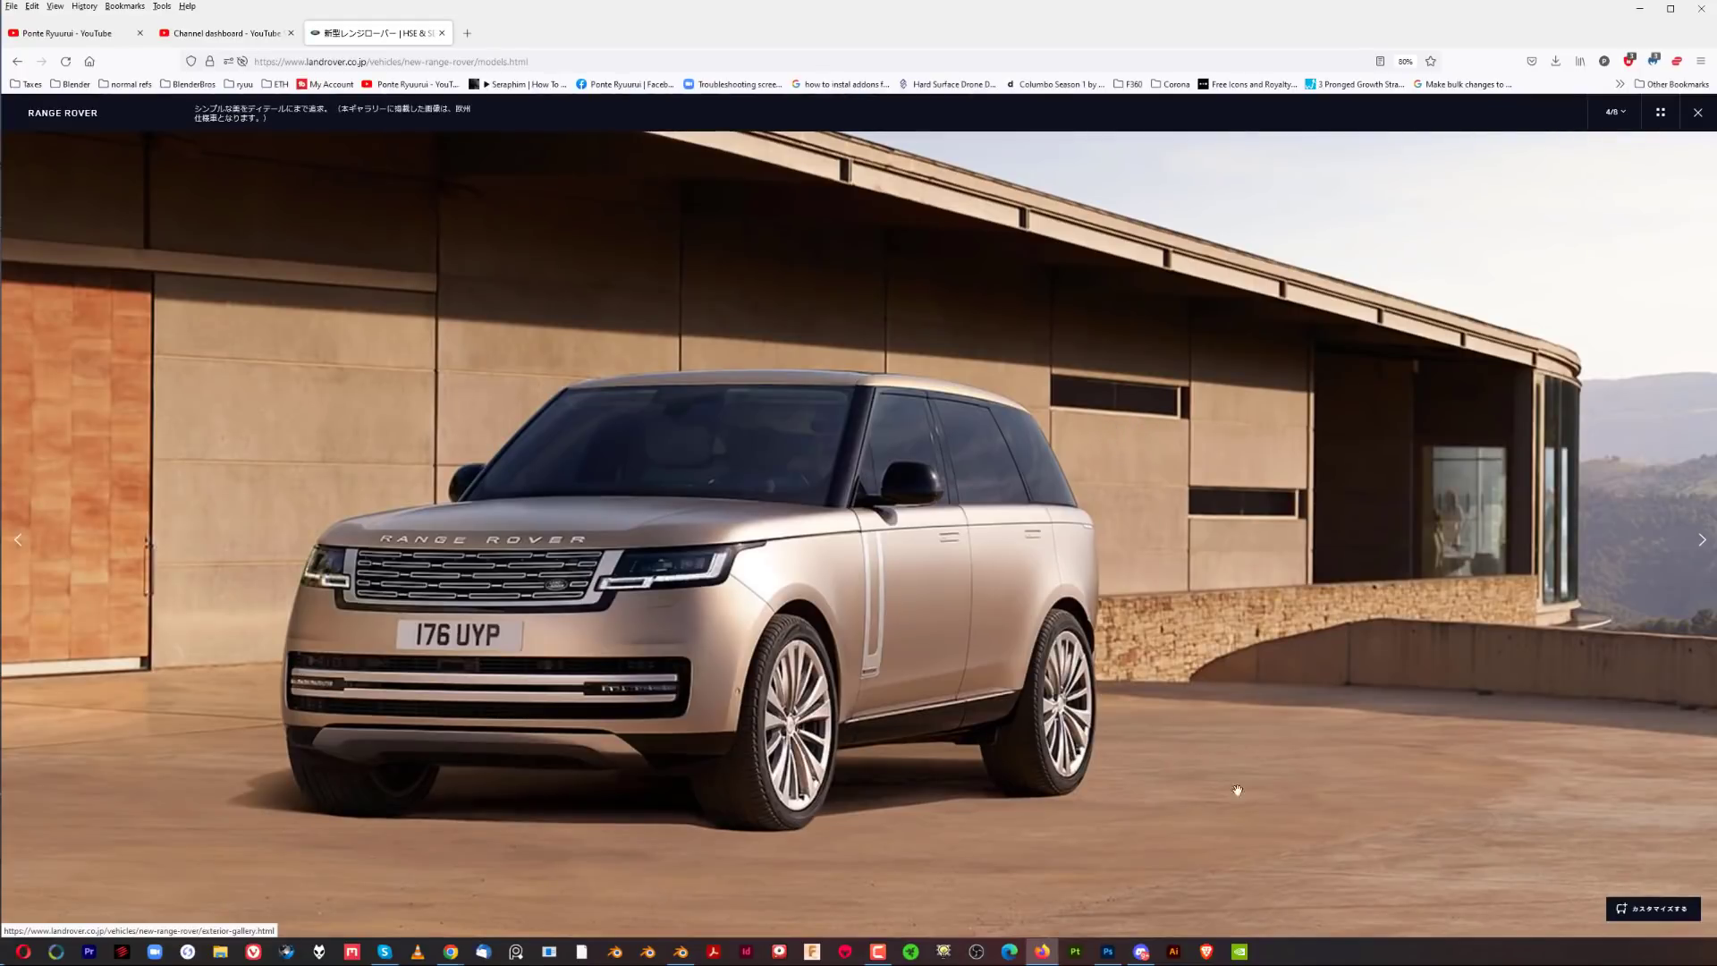
pyautogui.moveTo(1100, 488)
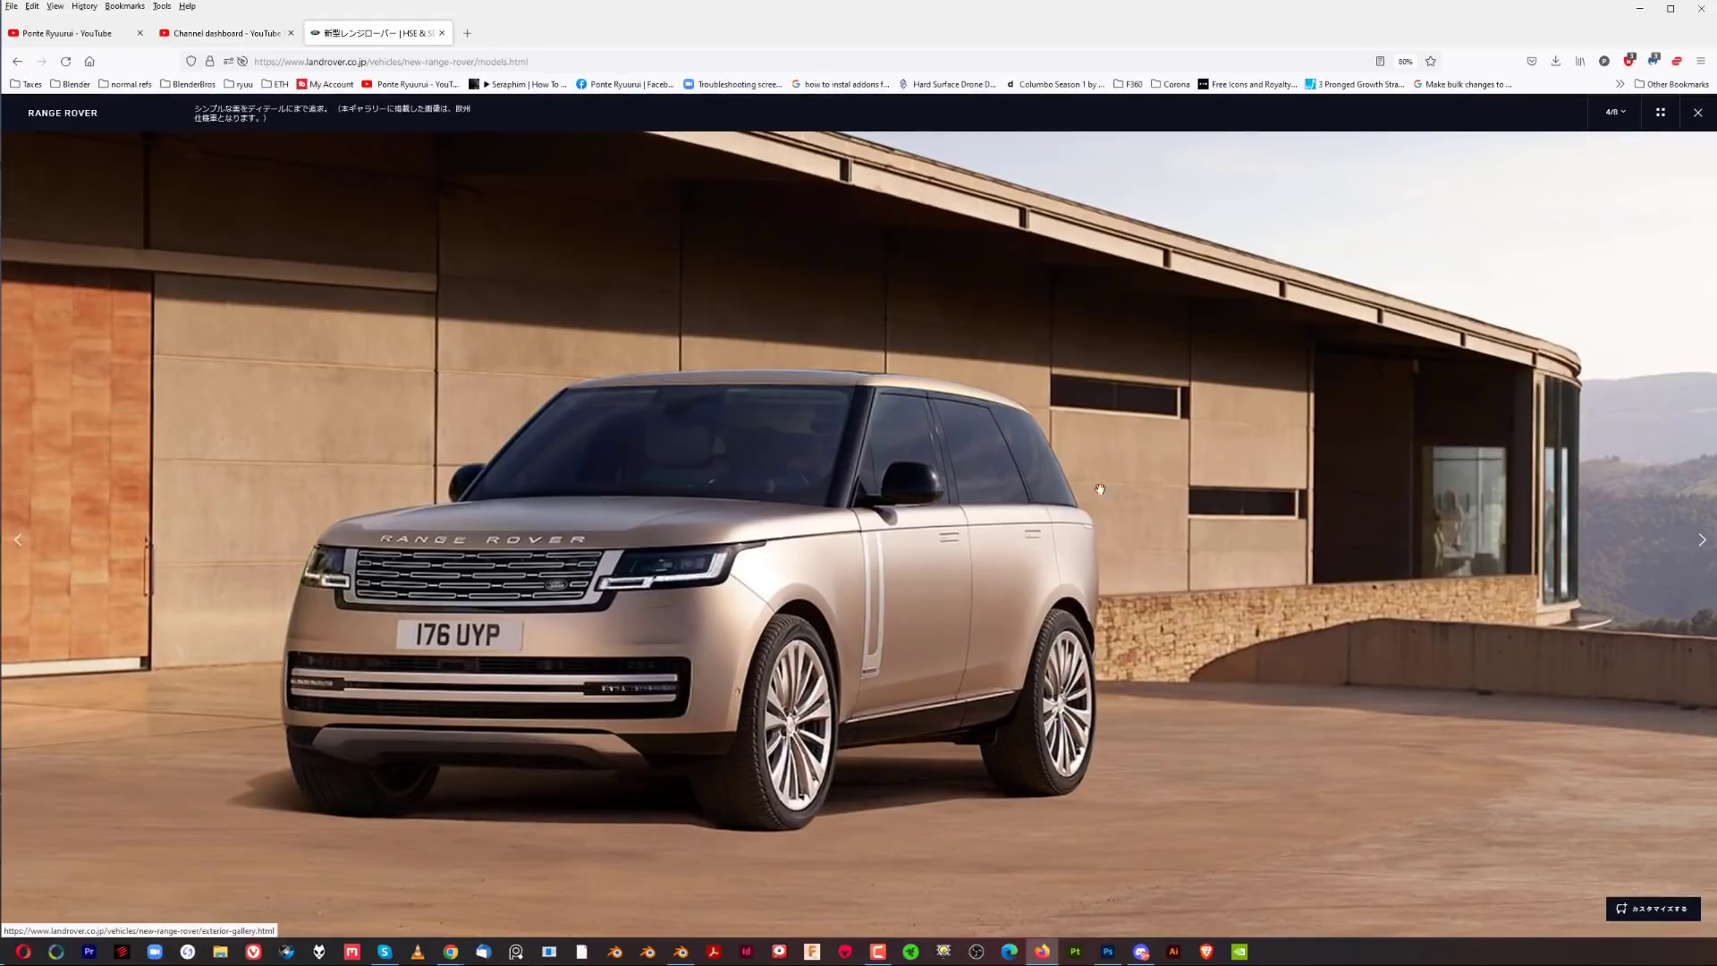
pyautogui.moveTo(660, 749)
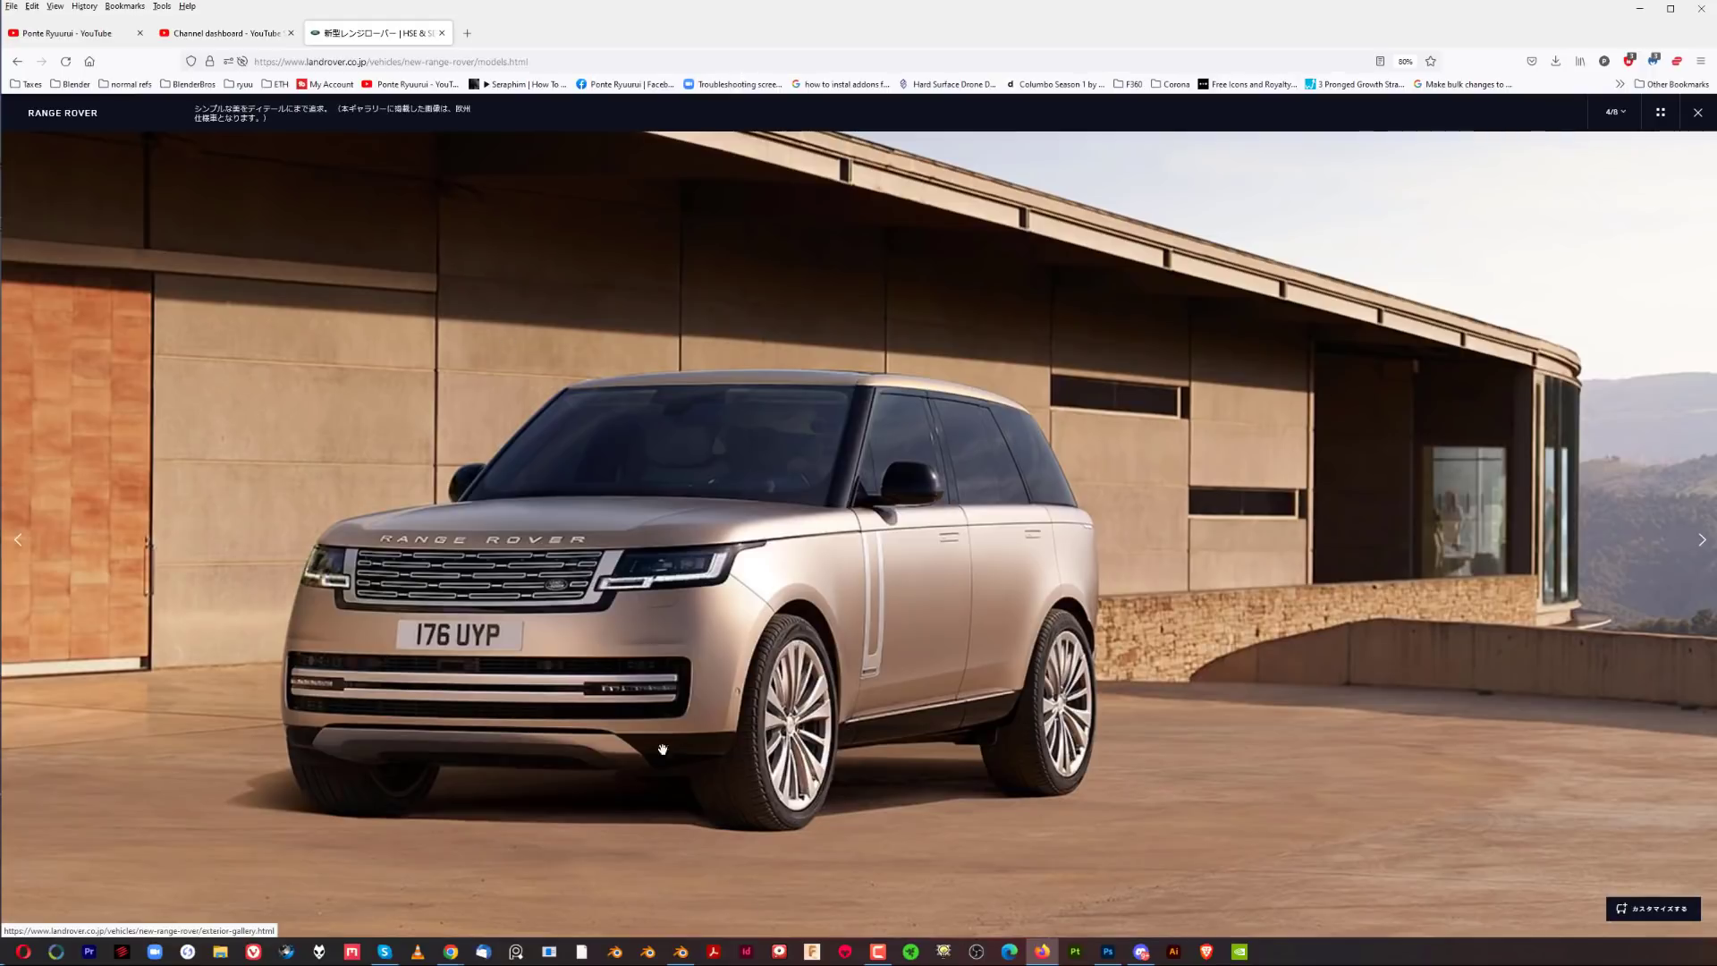
pyautogui.moveTo(320, 702)
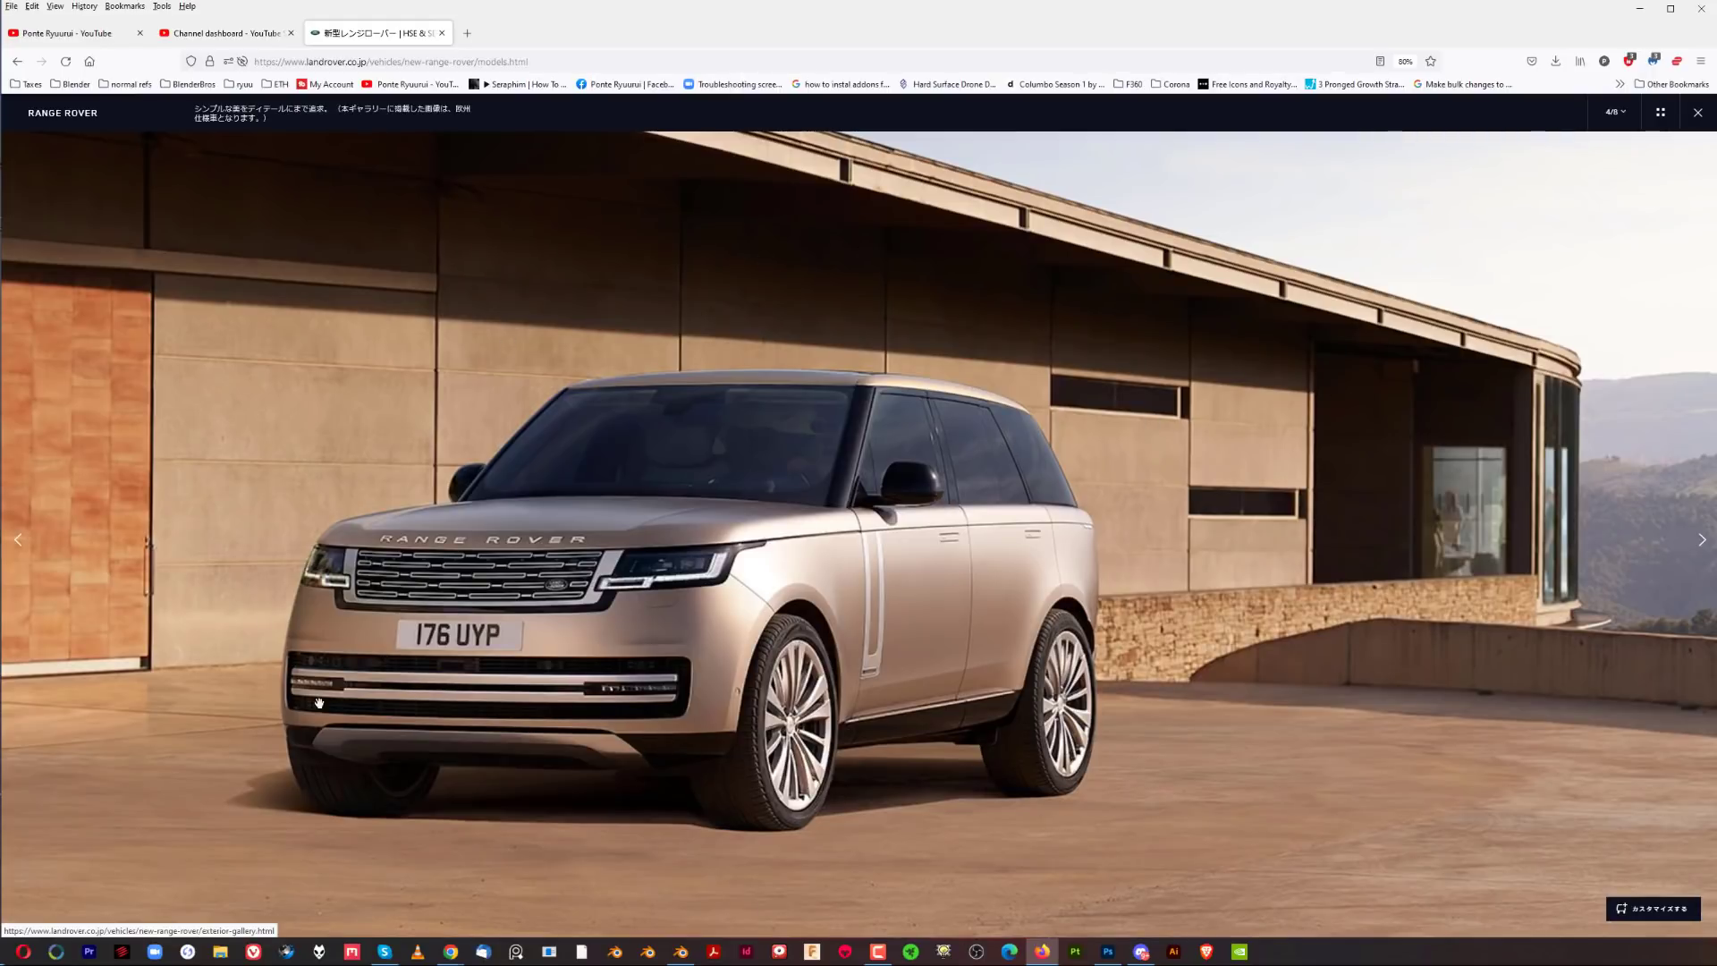
pyautogui.moveTo(753, 704)
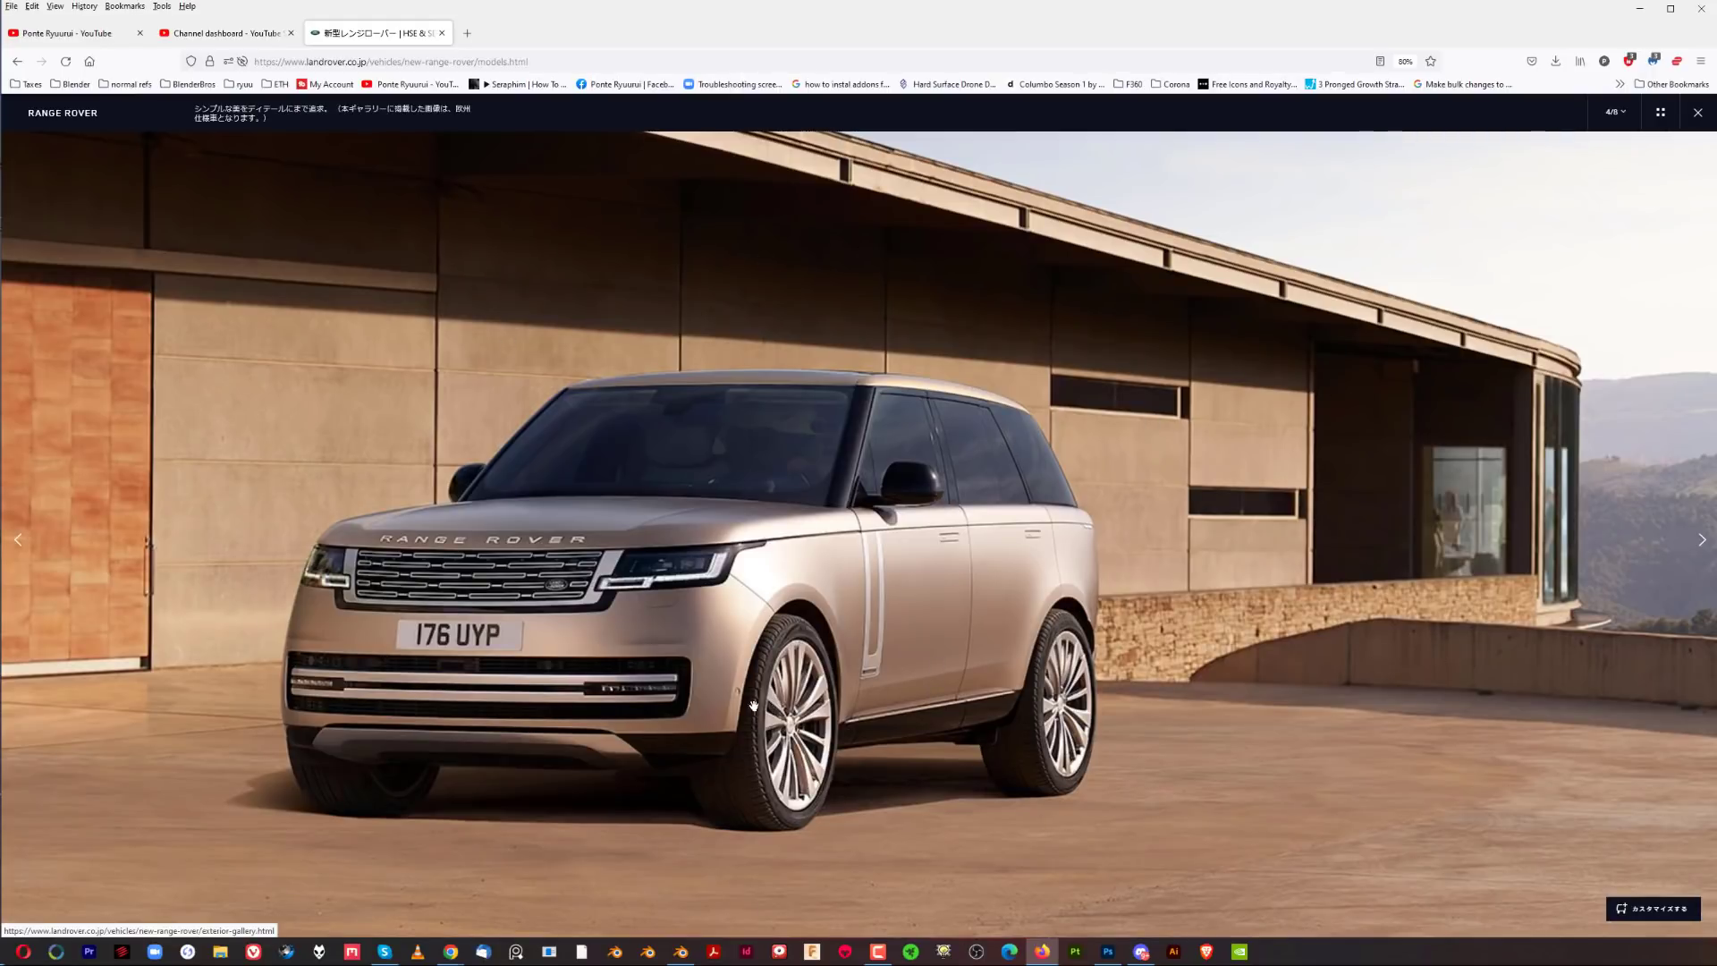
pyautogui.moveTo(688, 726)
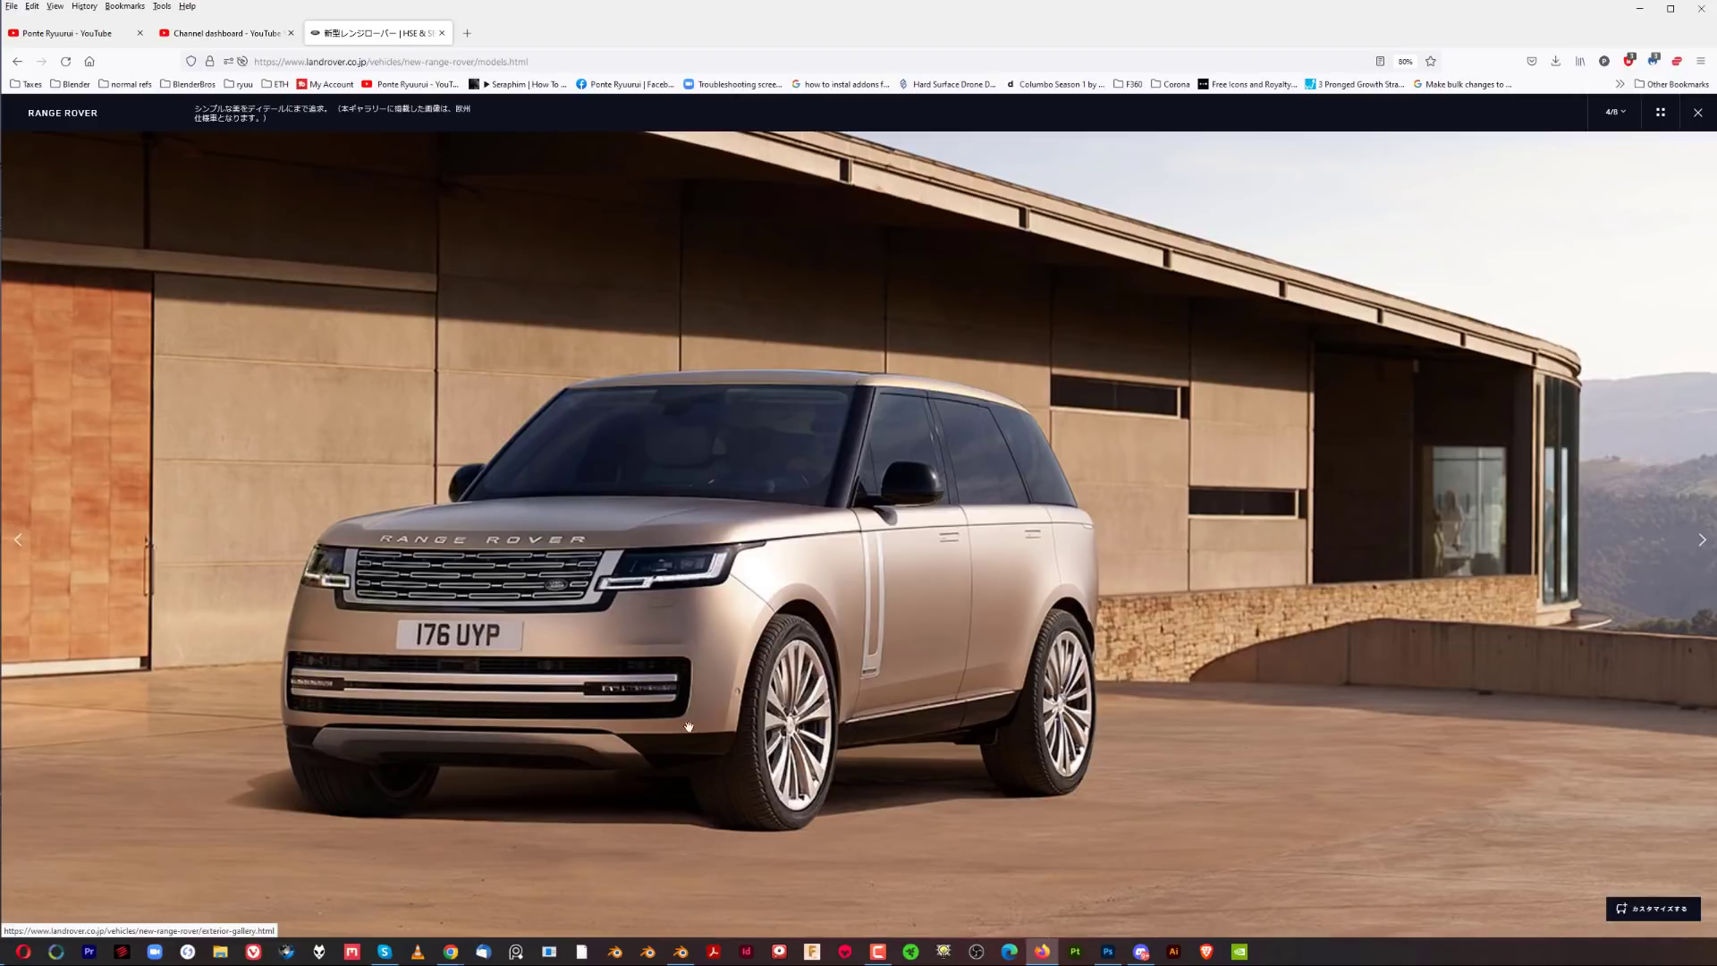
pyautogui.moveTo(563, 480)
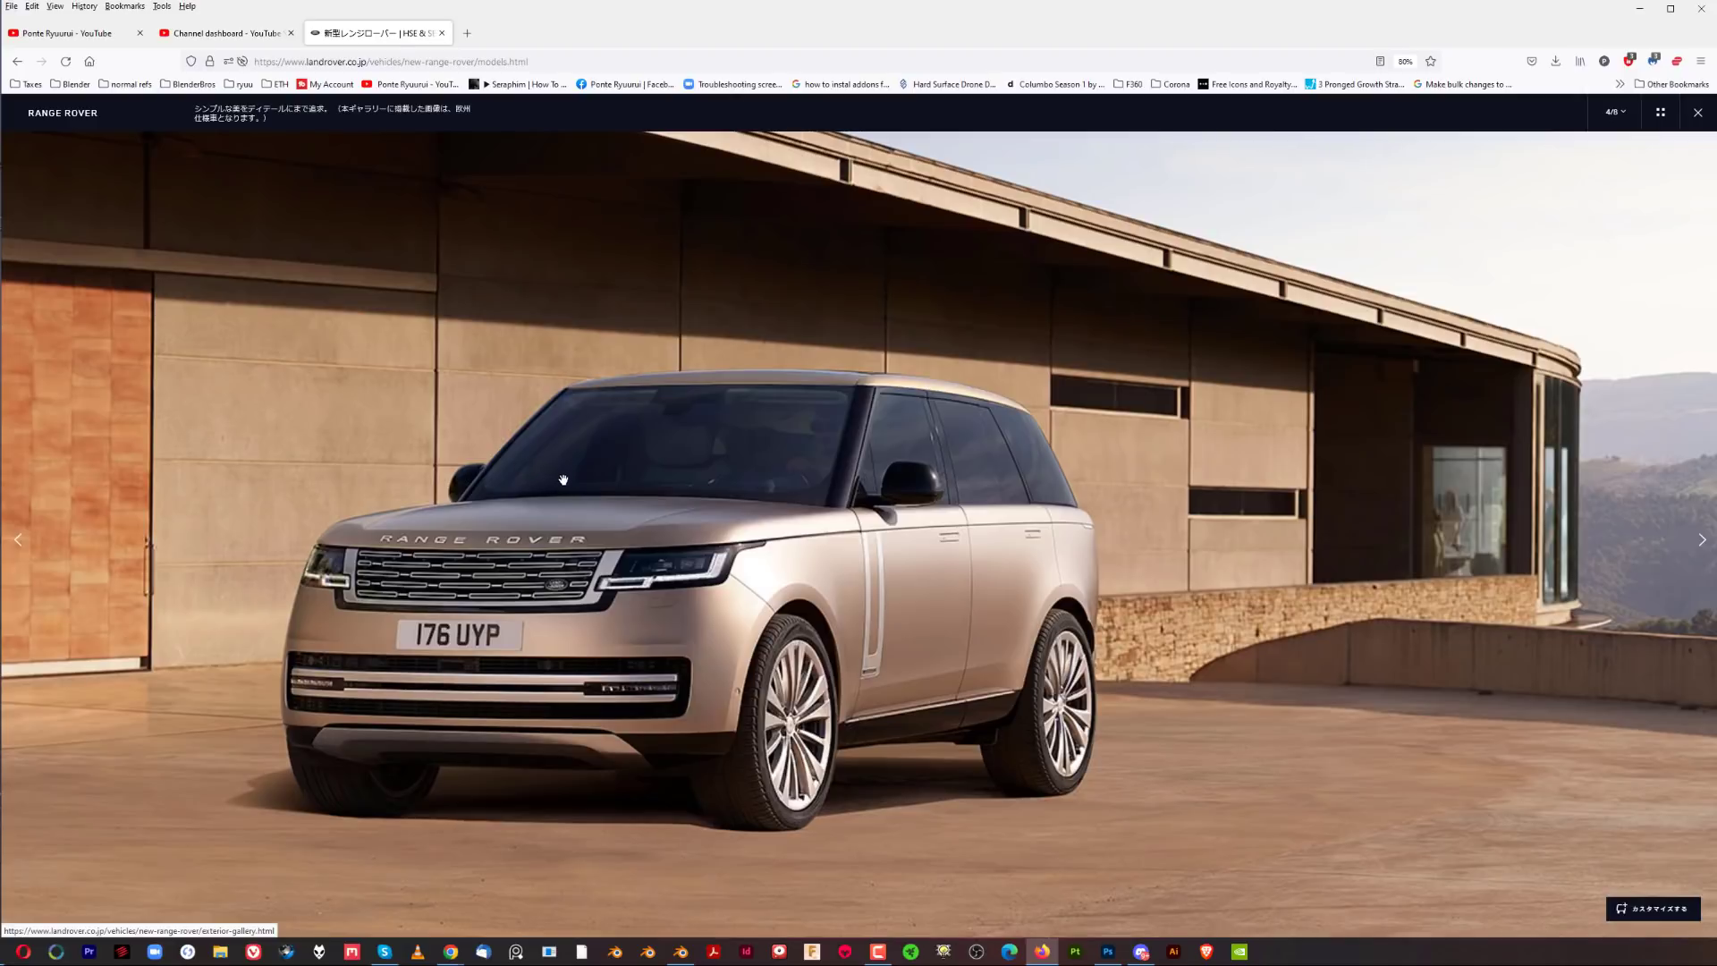
pyautogui.moveTo(1456, 531)
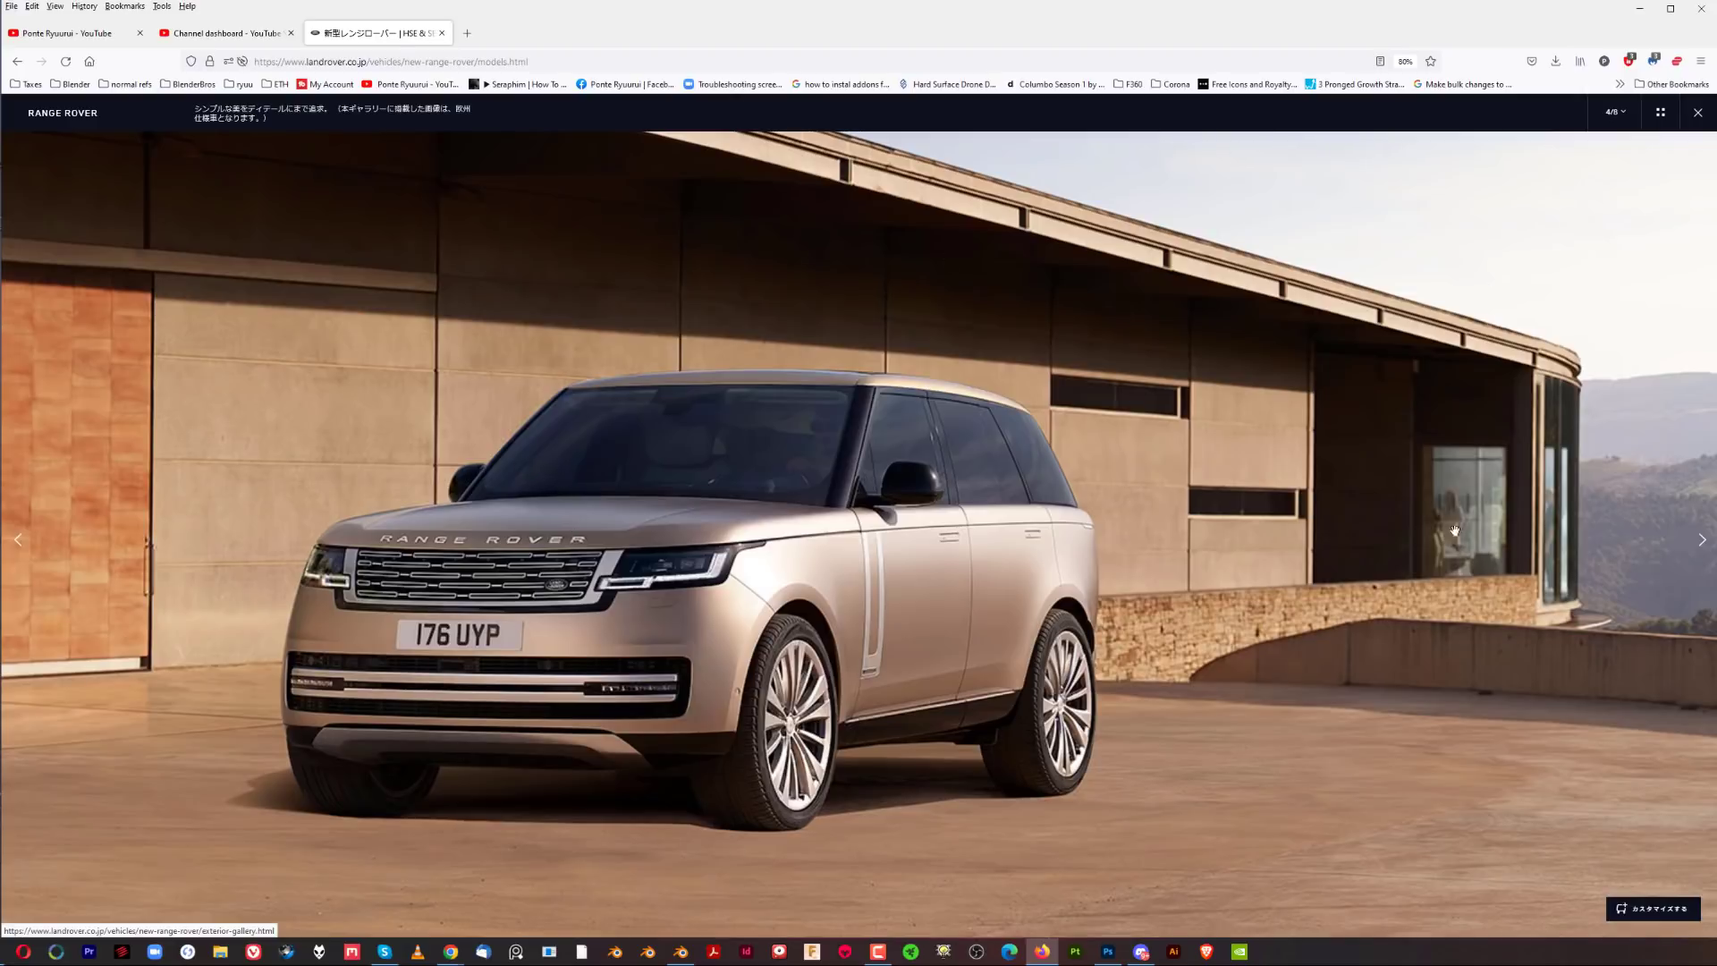
pyautogui.moveTo(1341, 553)
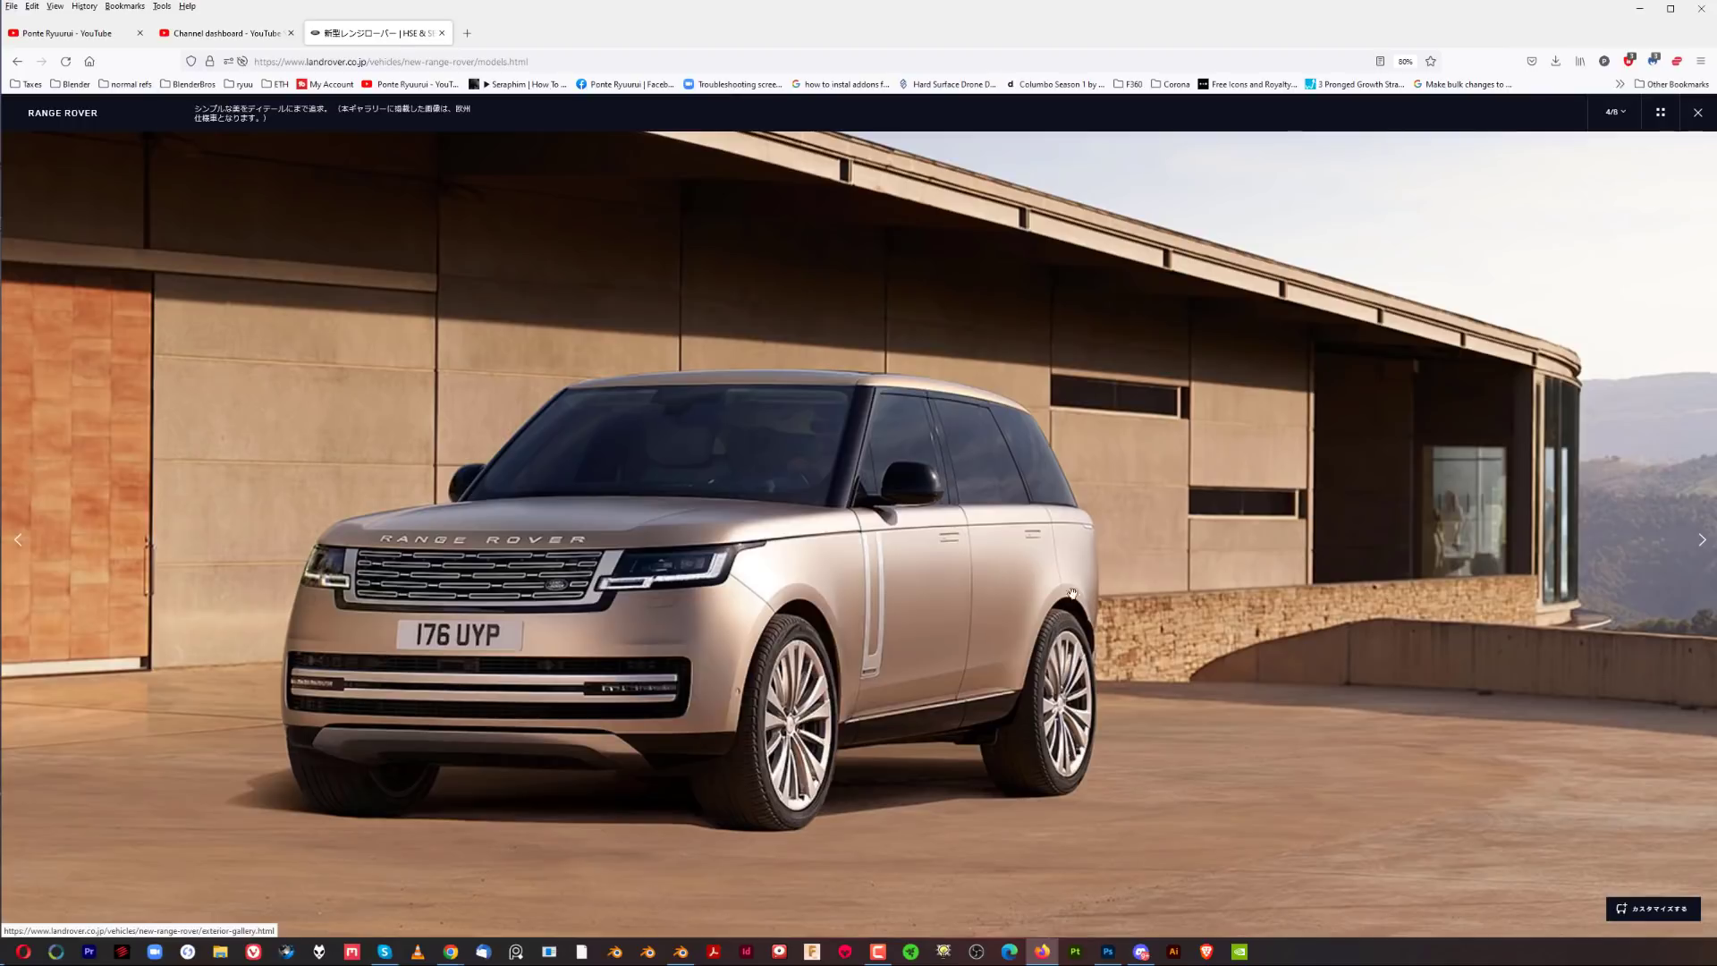
pyautogui.moveTo(654, 300)
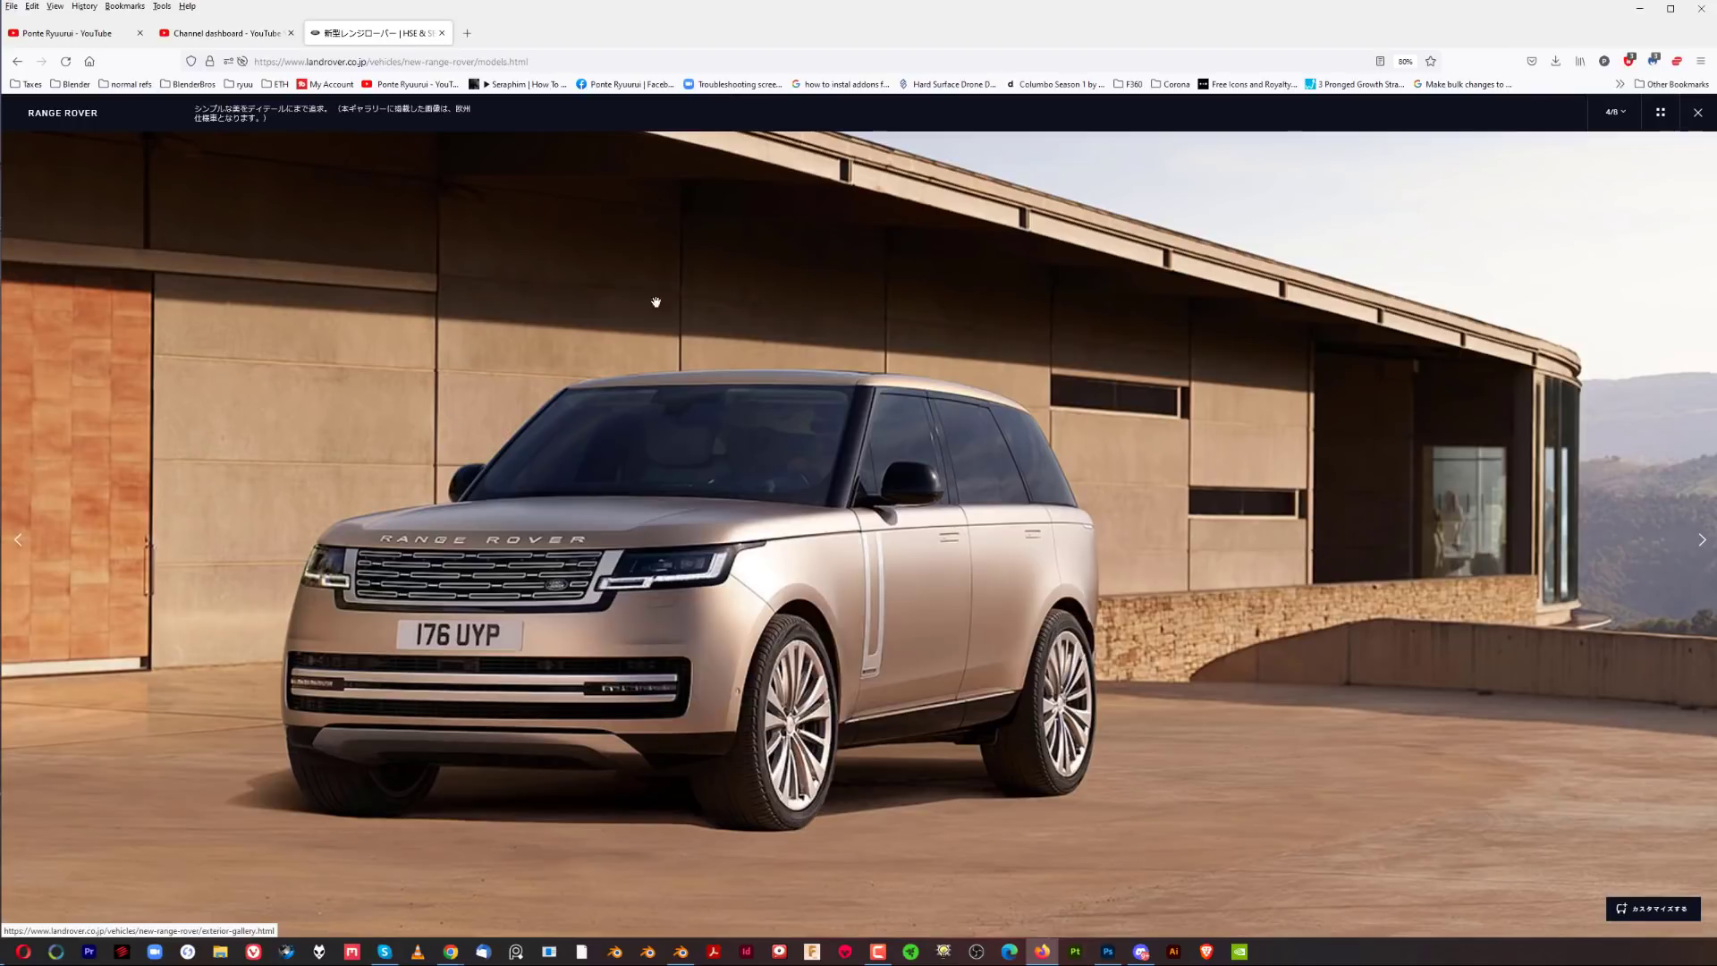
pyautogui.moveTo(1101, 422)
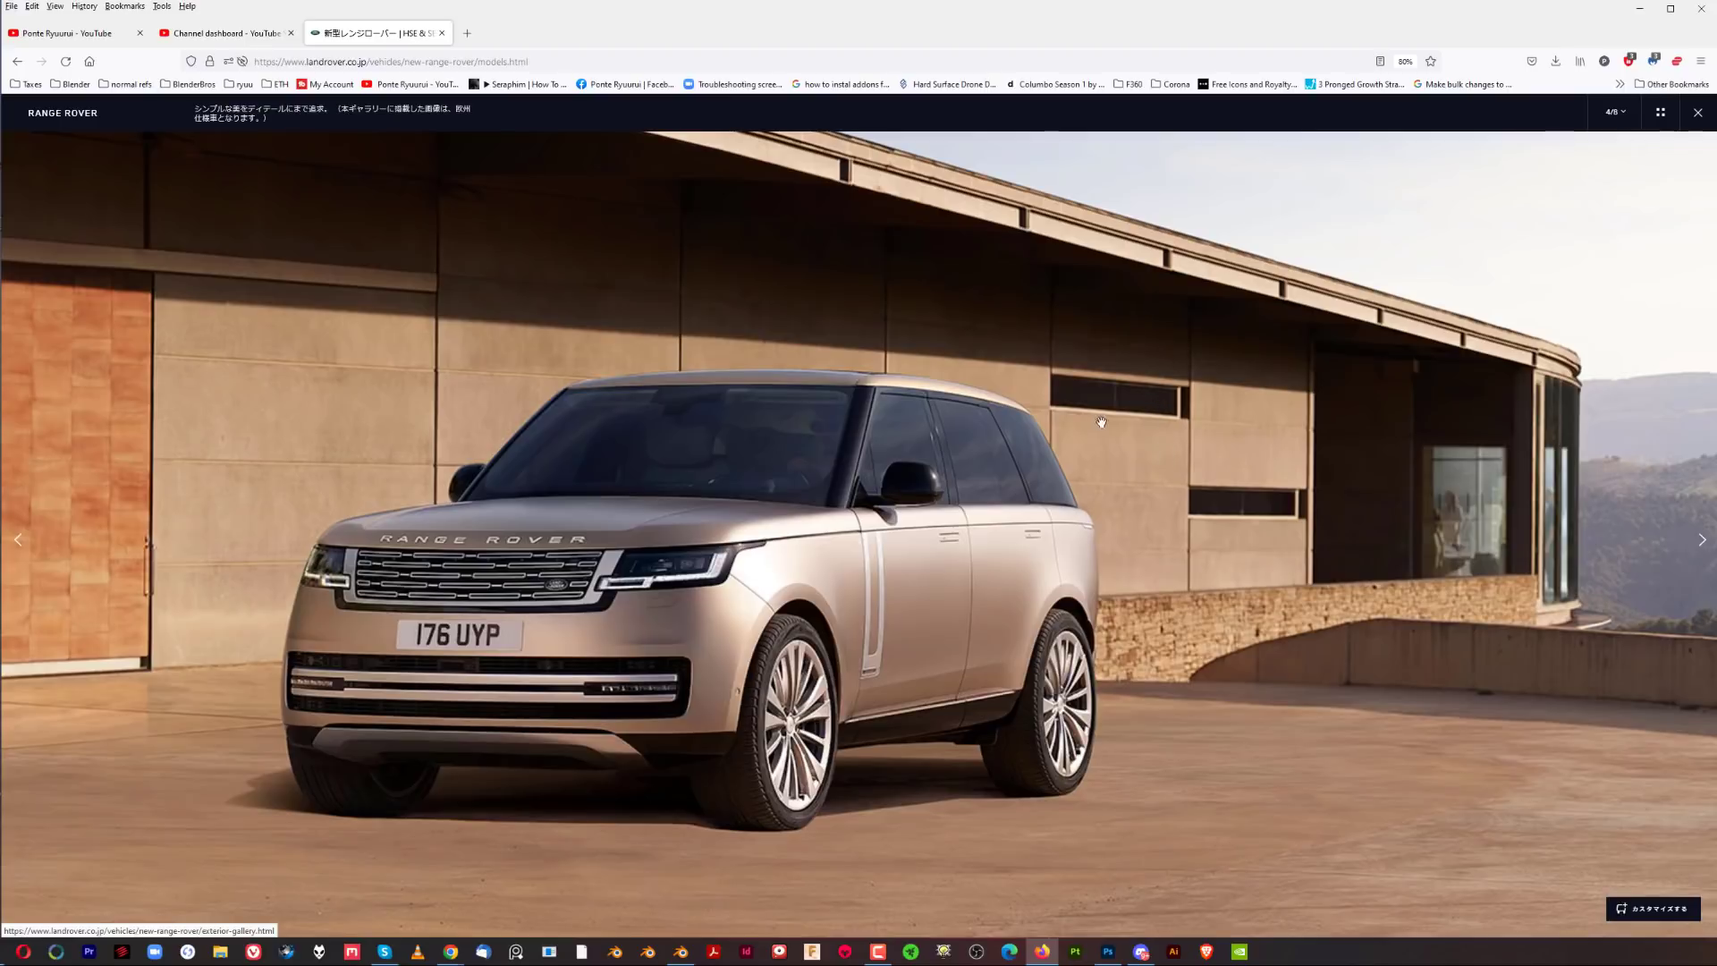
pyautogui.moveTo(1044, 545)
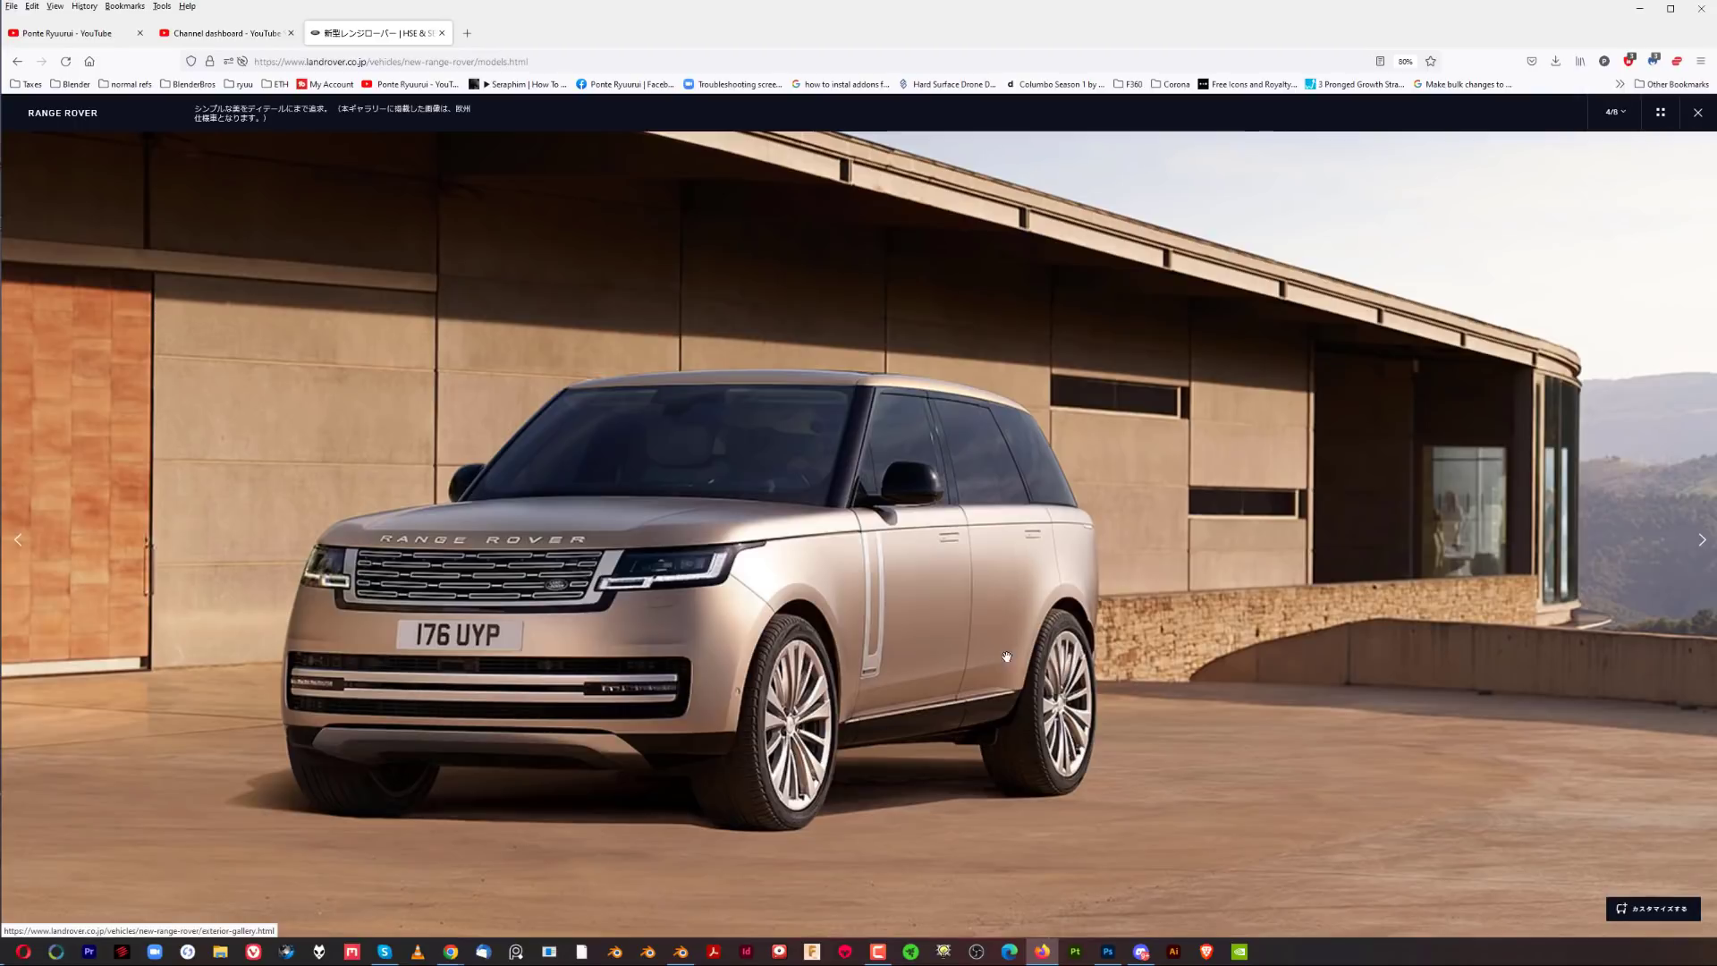
pyautogui.moveTo(1036, 610)
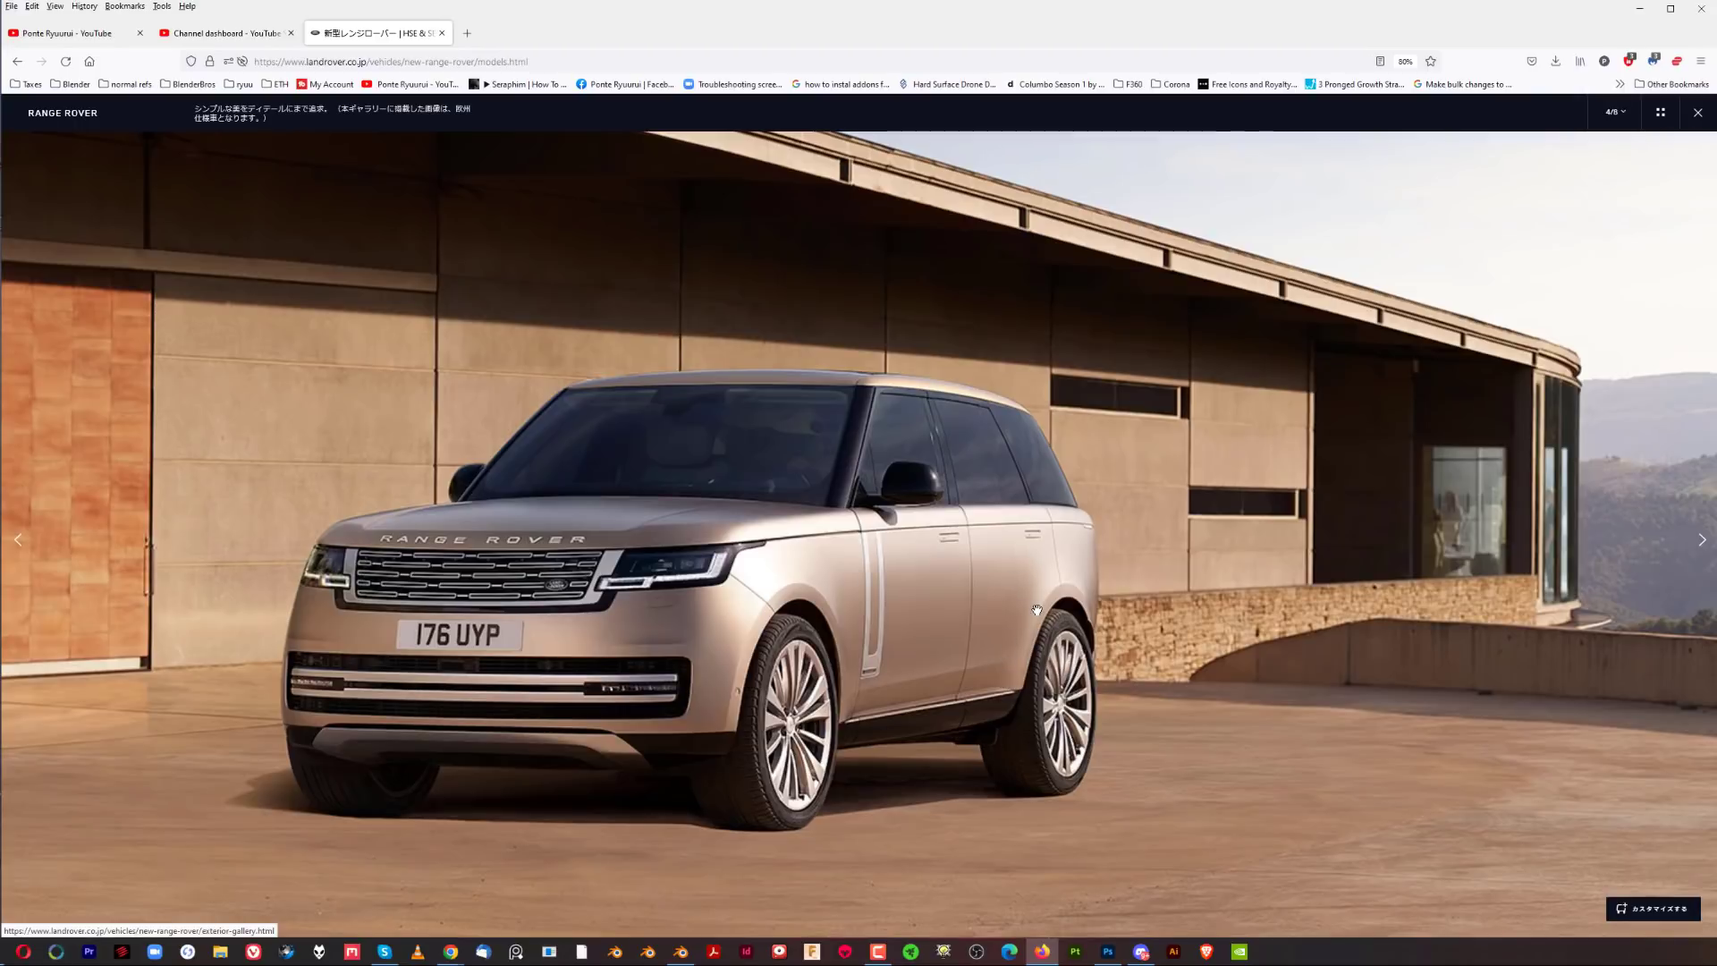
pyautogui.moveTo(862, 386)
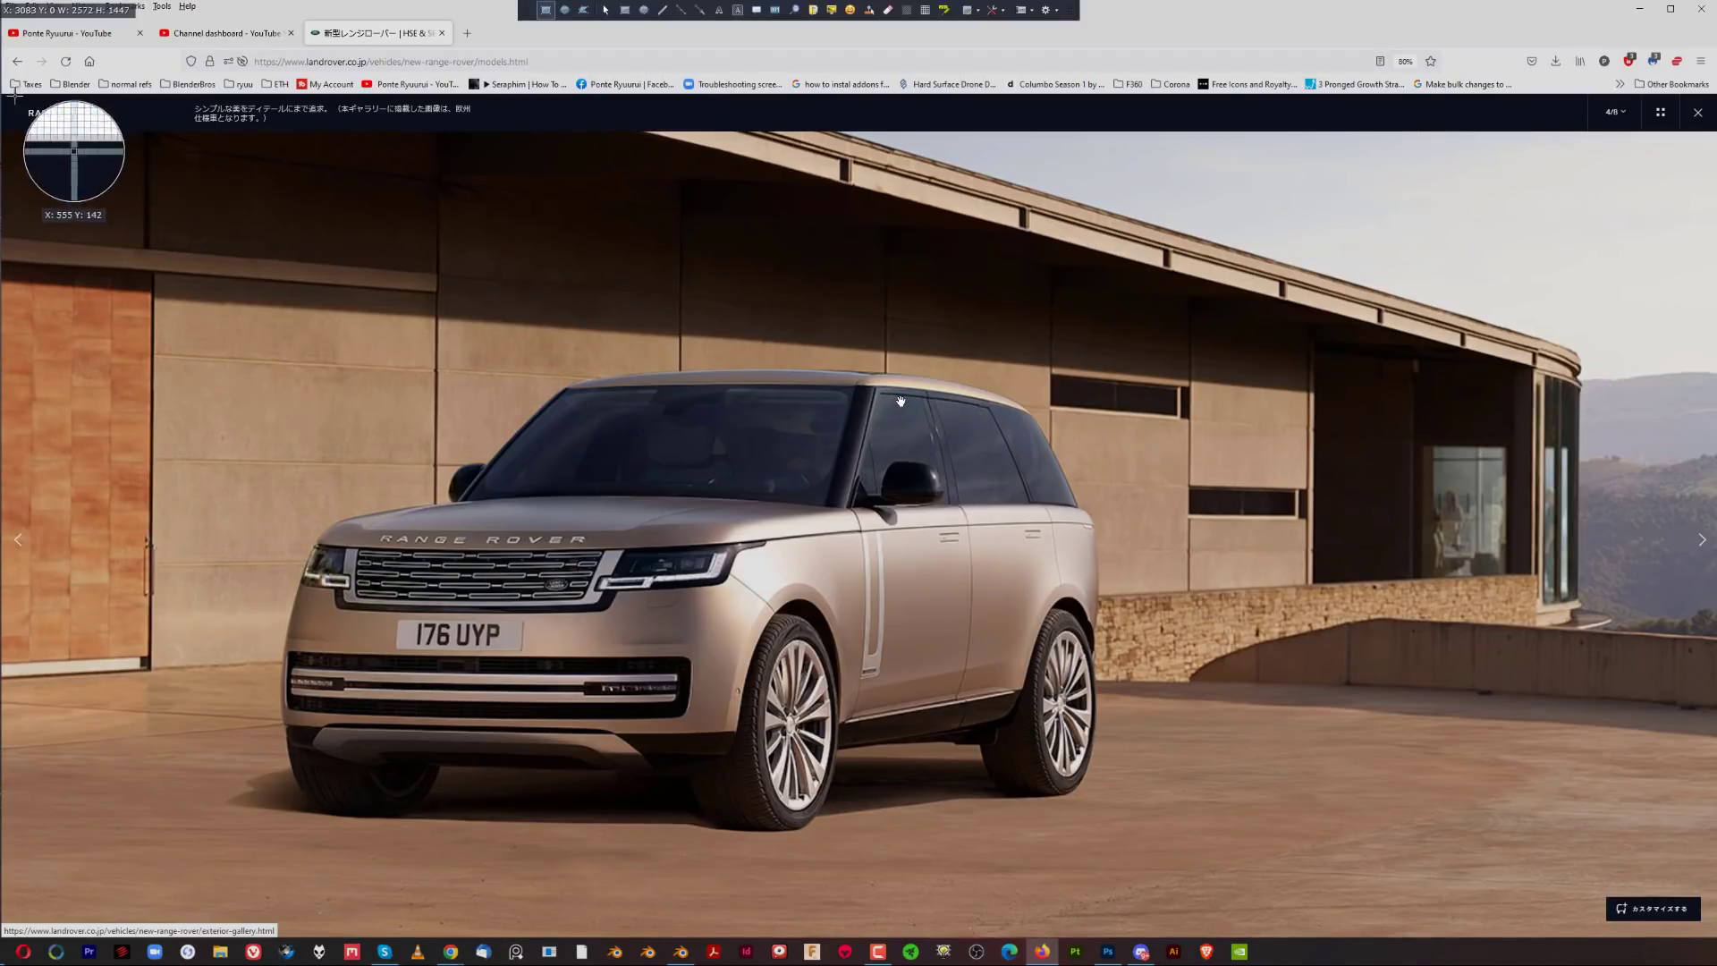
# Capture the champagne Range Rover gallery photo into the layered Photoshop document
pyautogui.click(1105, 950)
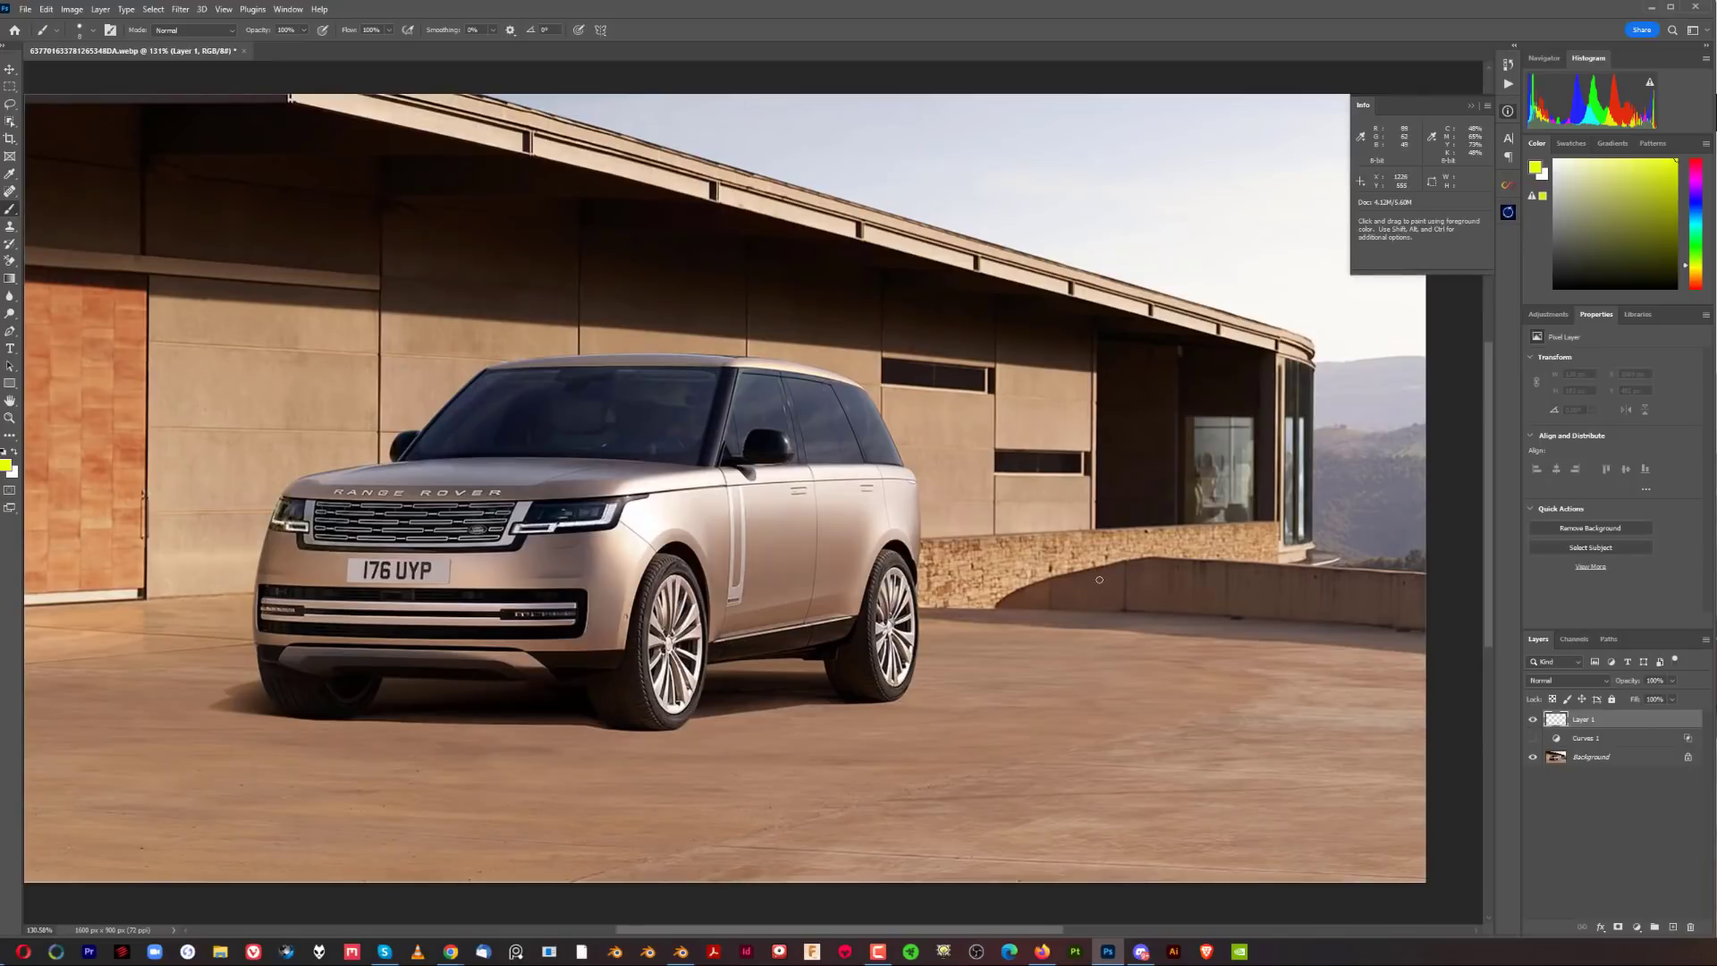
pyautogui.moveTo(1072, 519)
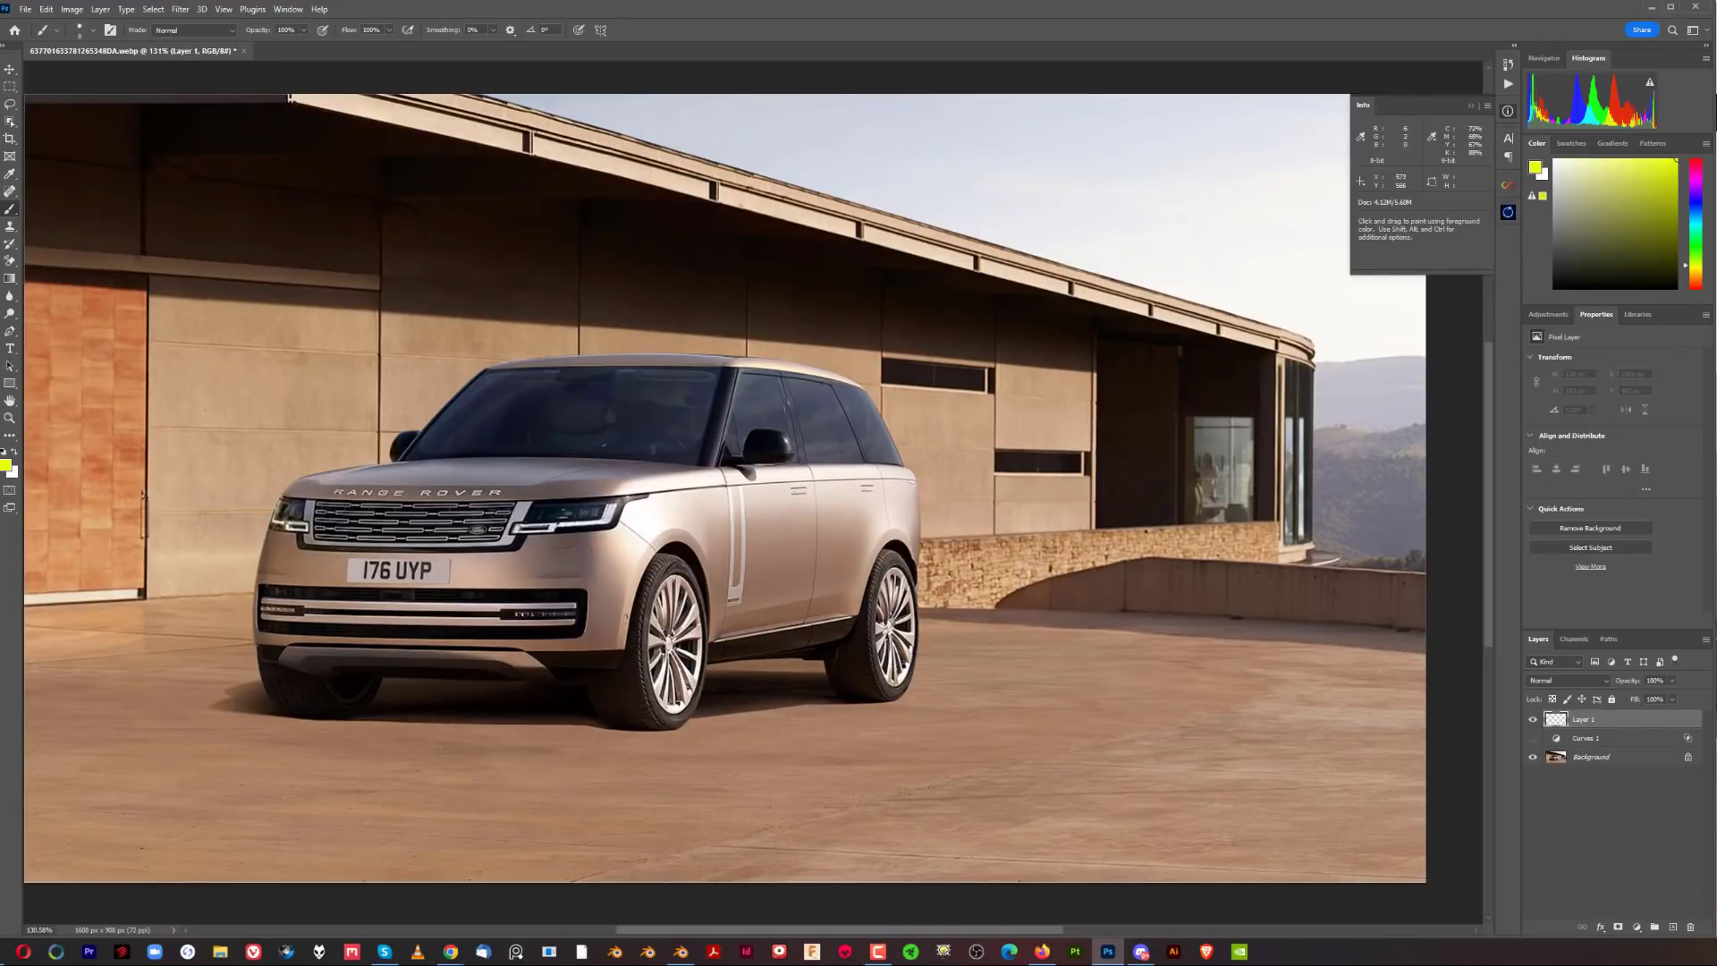
pyautogui.moveTo(738, 567)
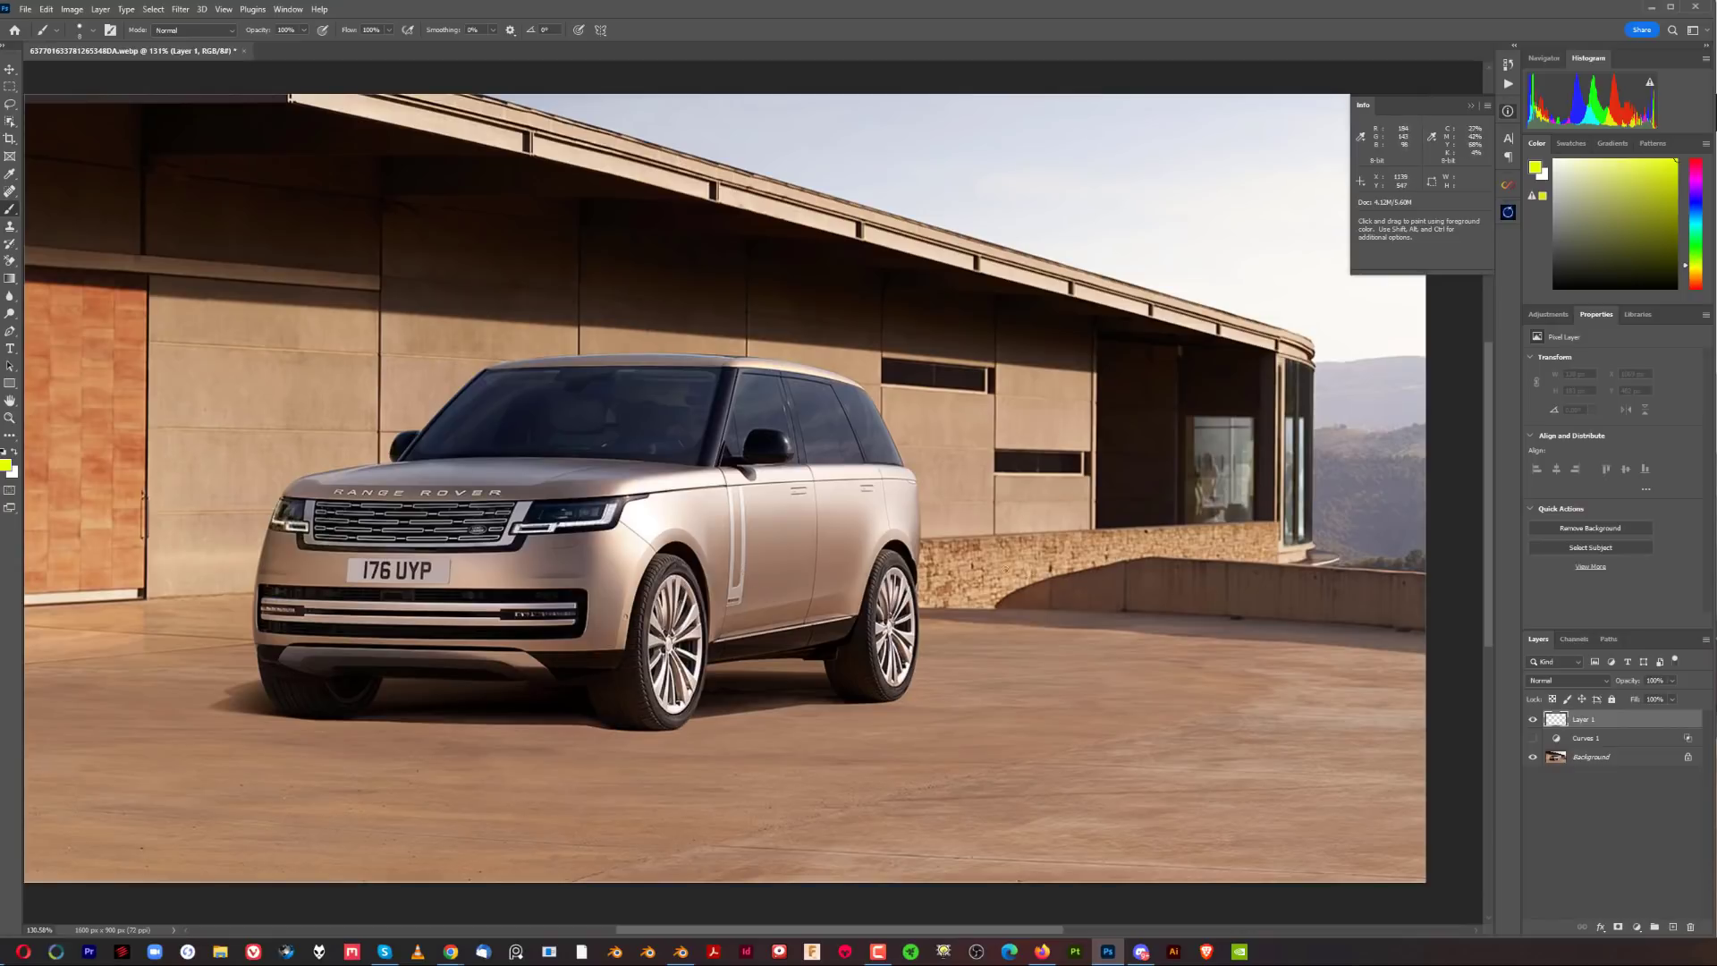
pyautogui.moveTo(1071, 607)
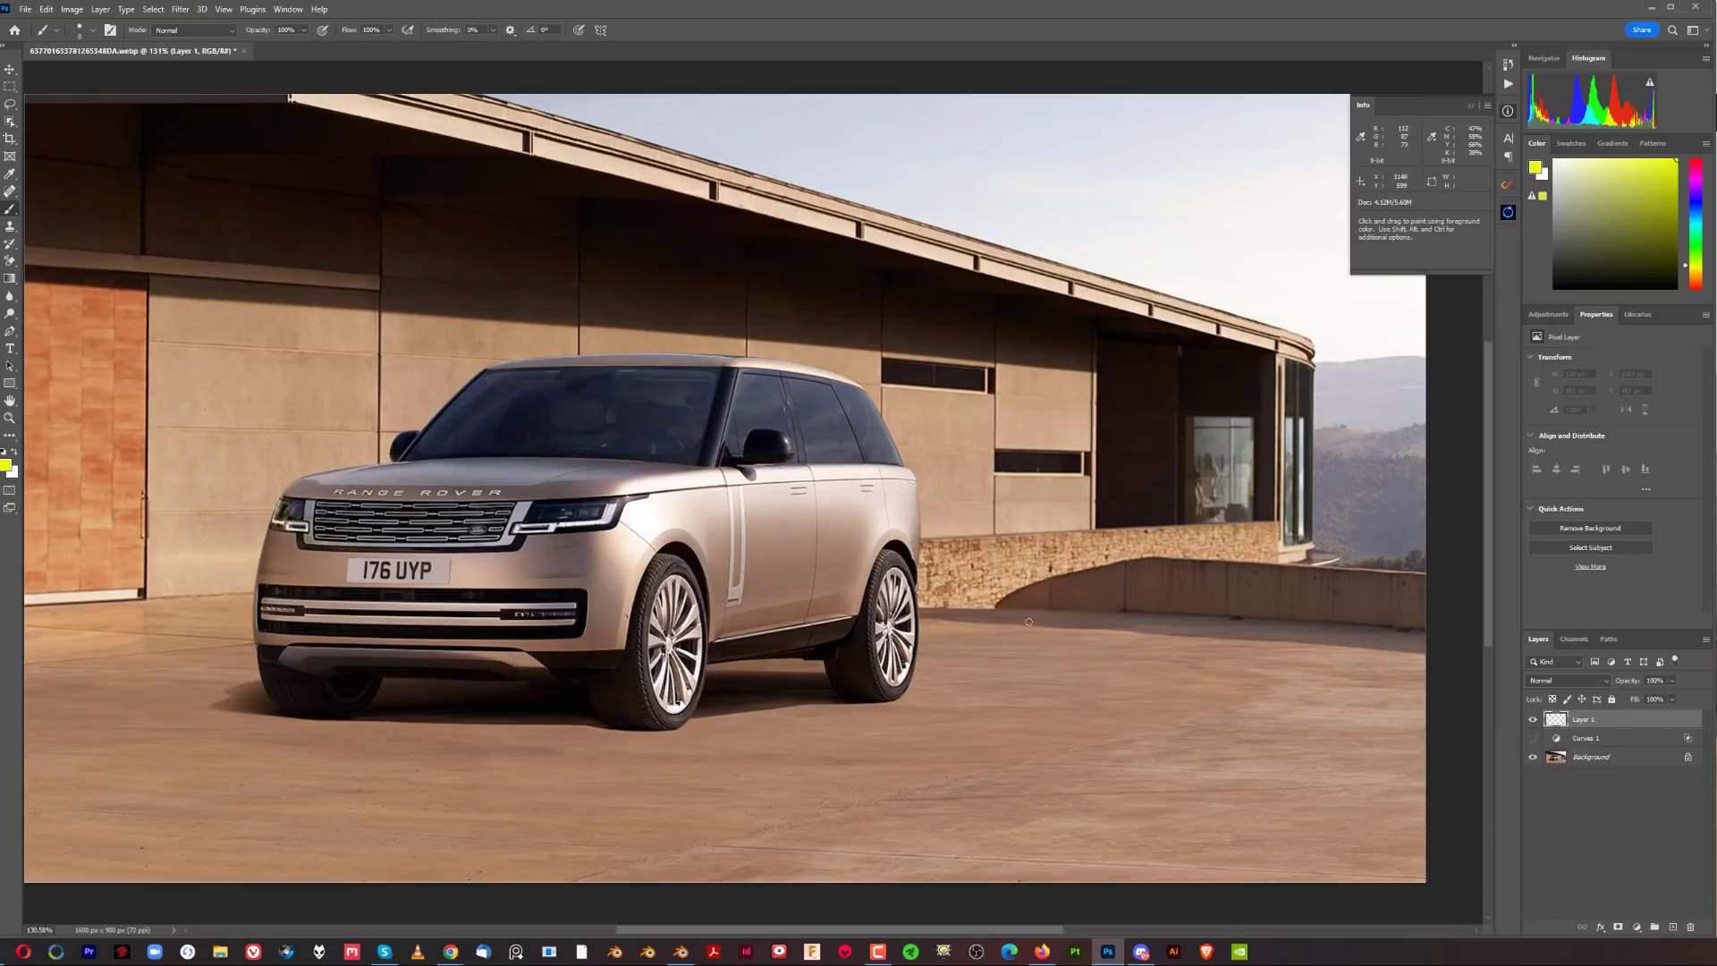
pyautogui.moveTo(968, 623)
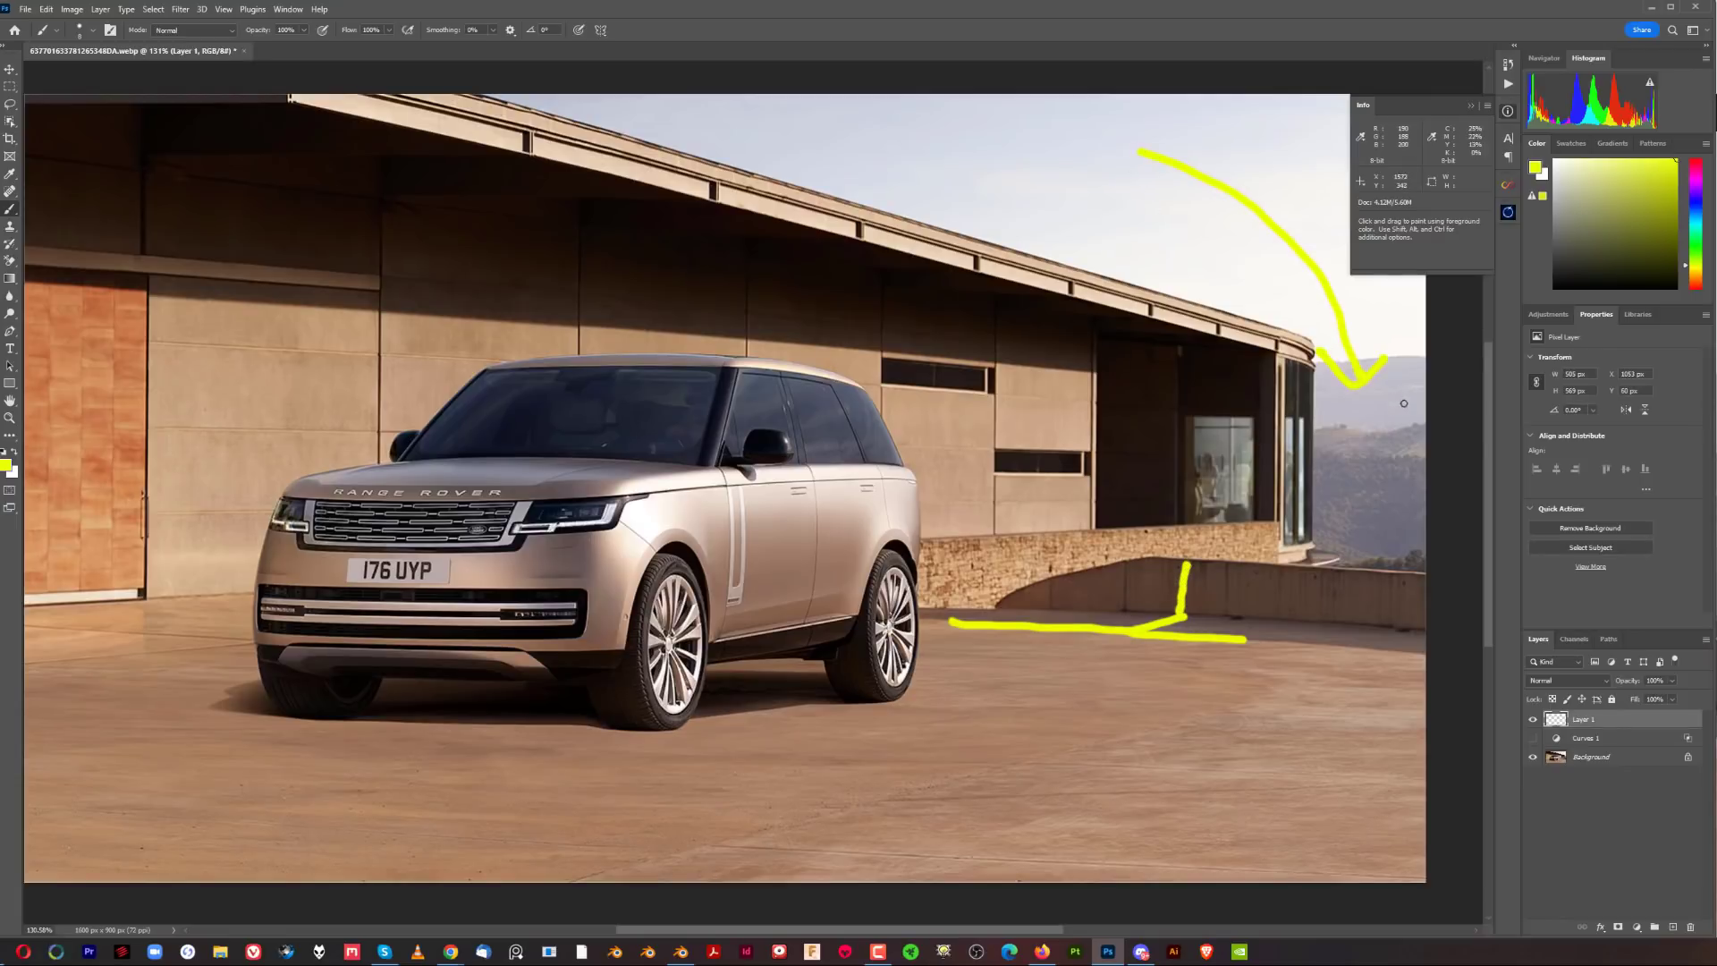
pyautogui.moveTo(1352, 411)
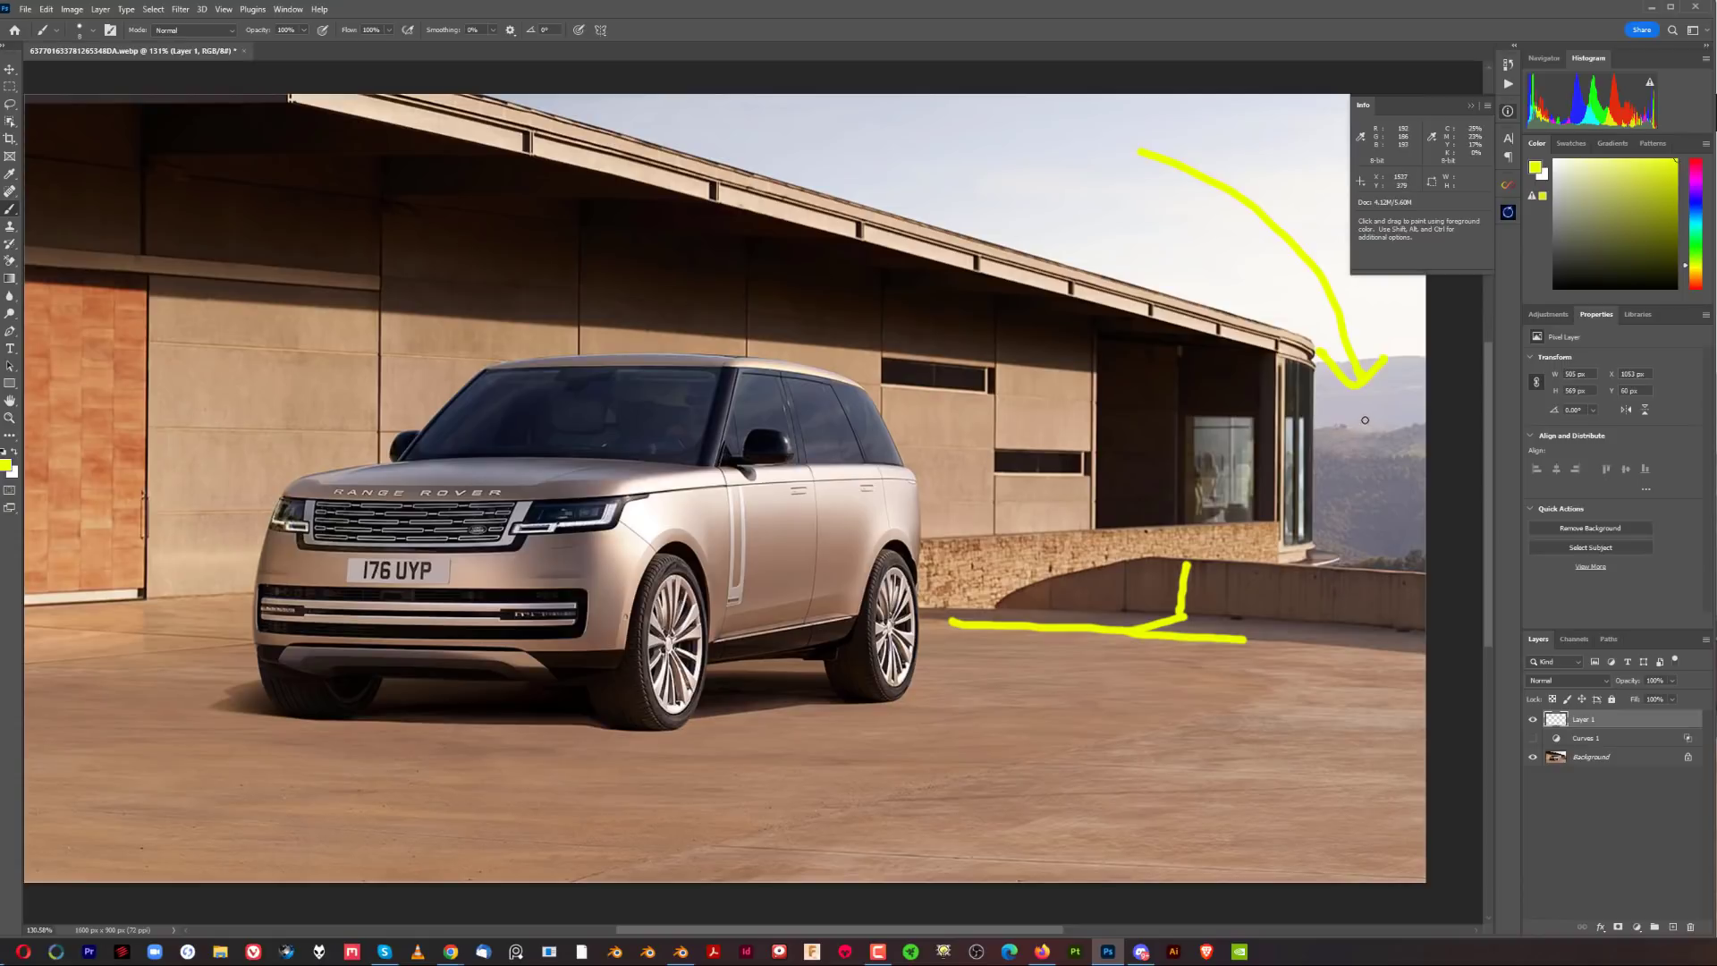
pyautogui.moveTo(1457, 365)
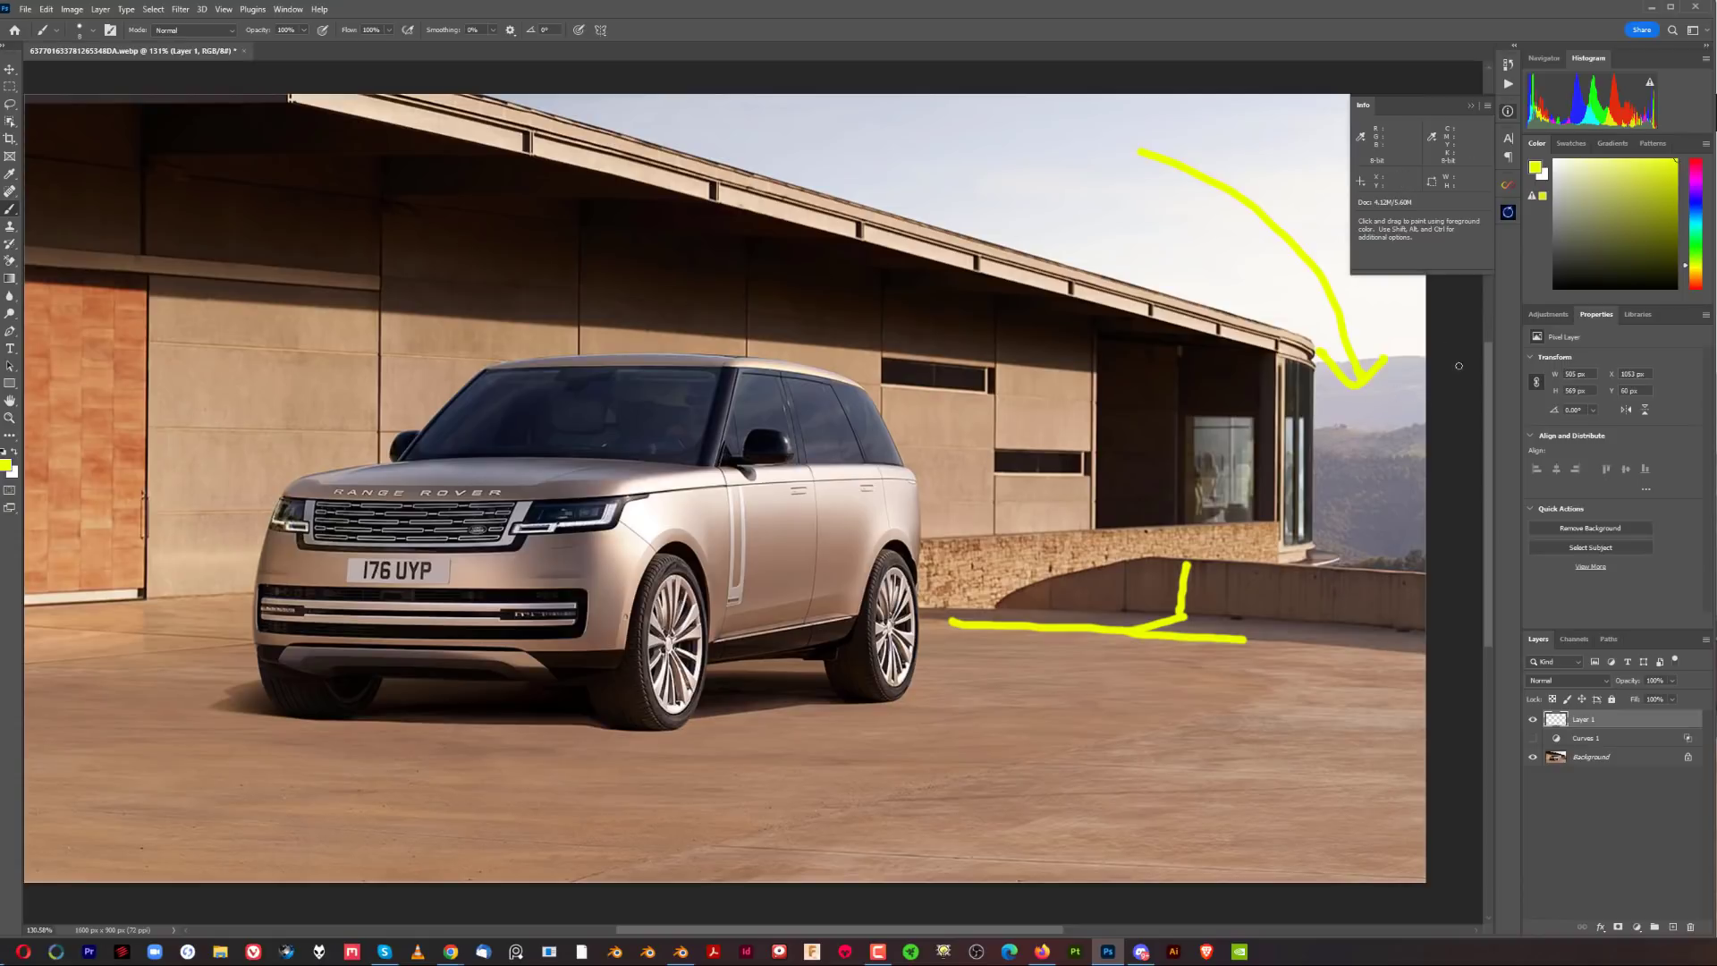
pyautogui.moveTo(1332, 424)
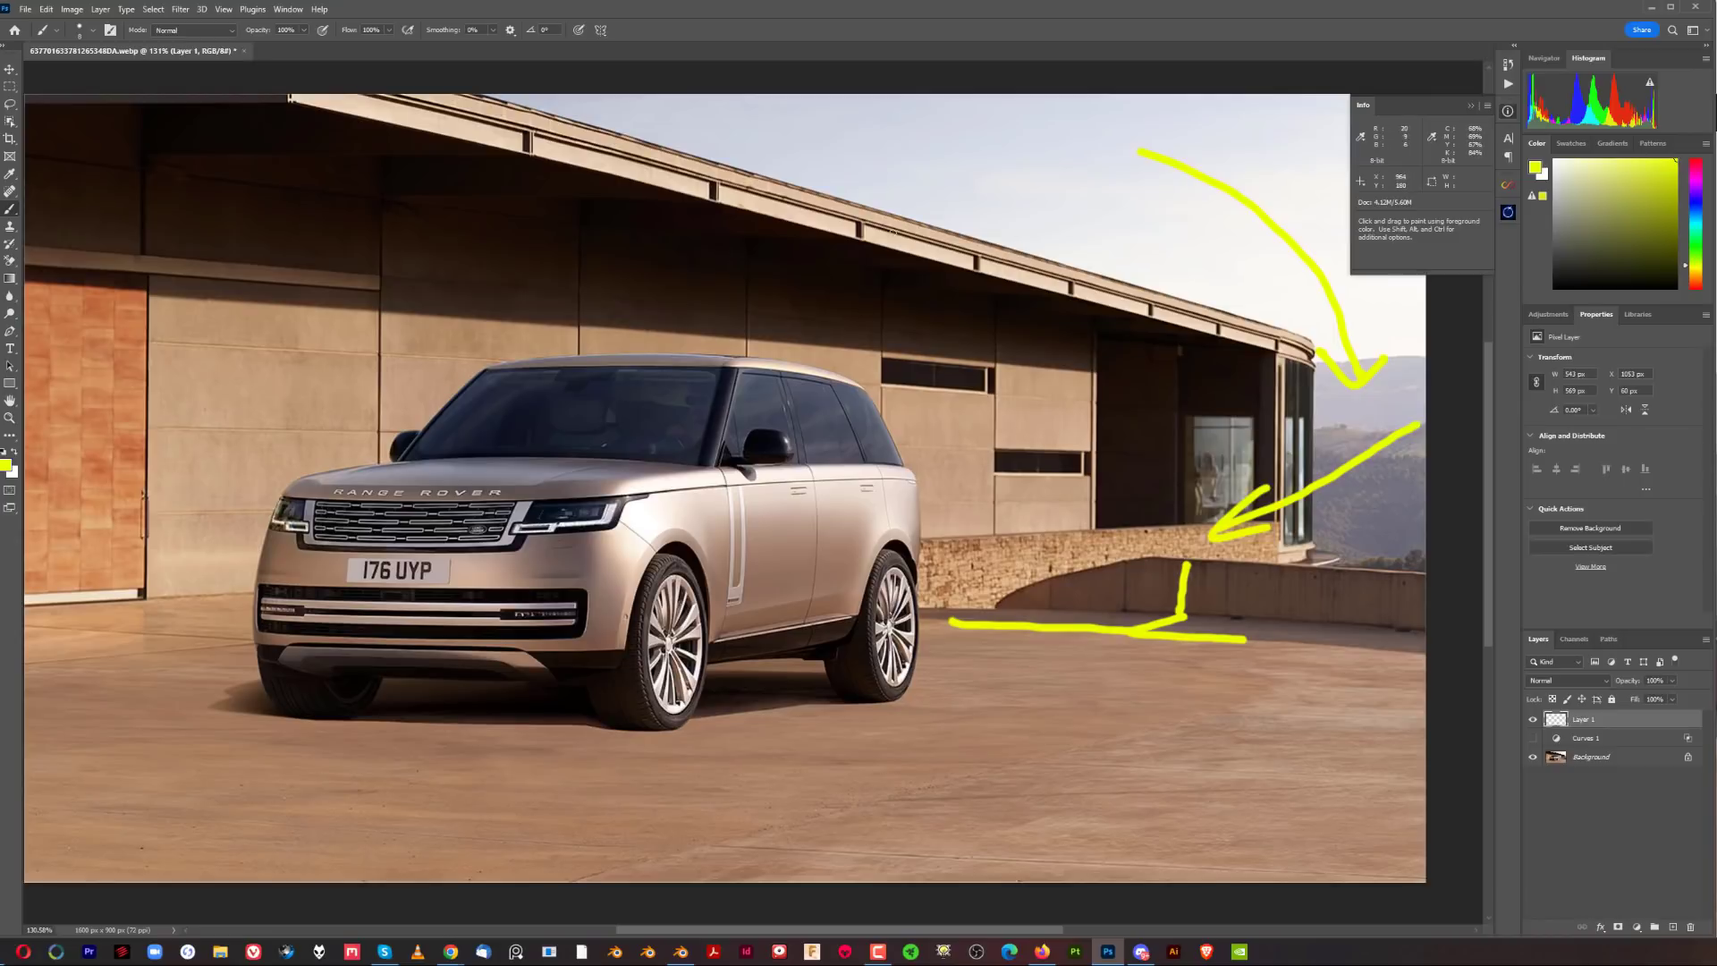
pyautogui.moveTo(867, 232)
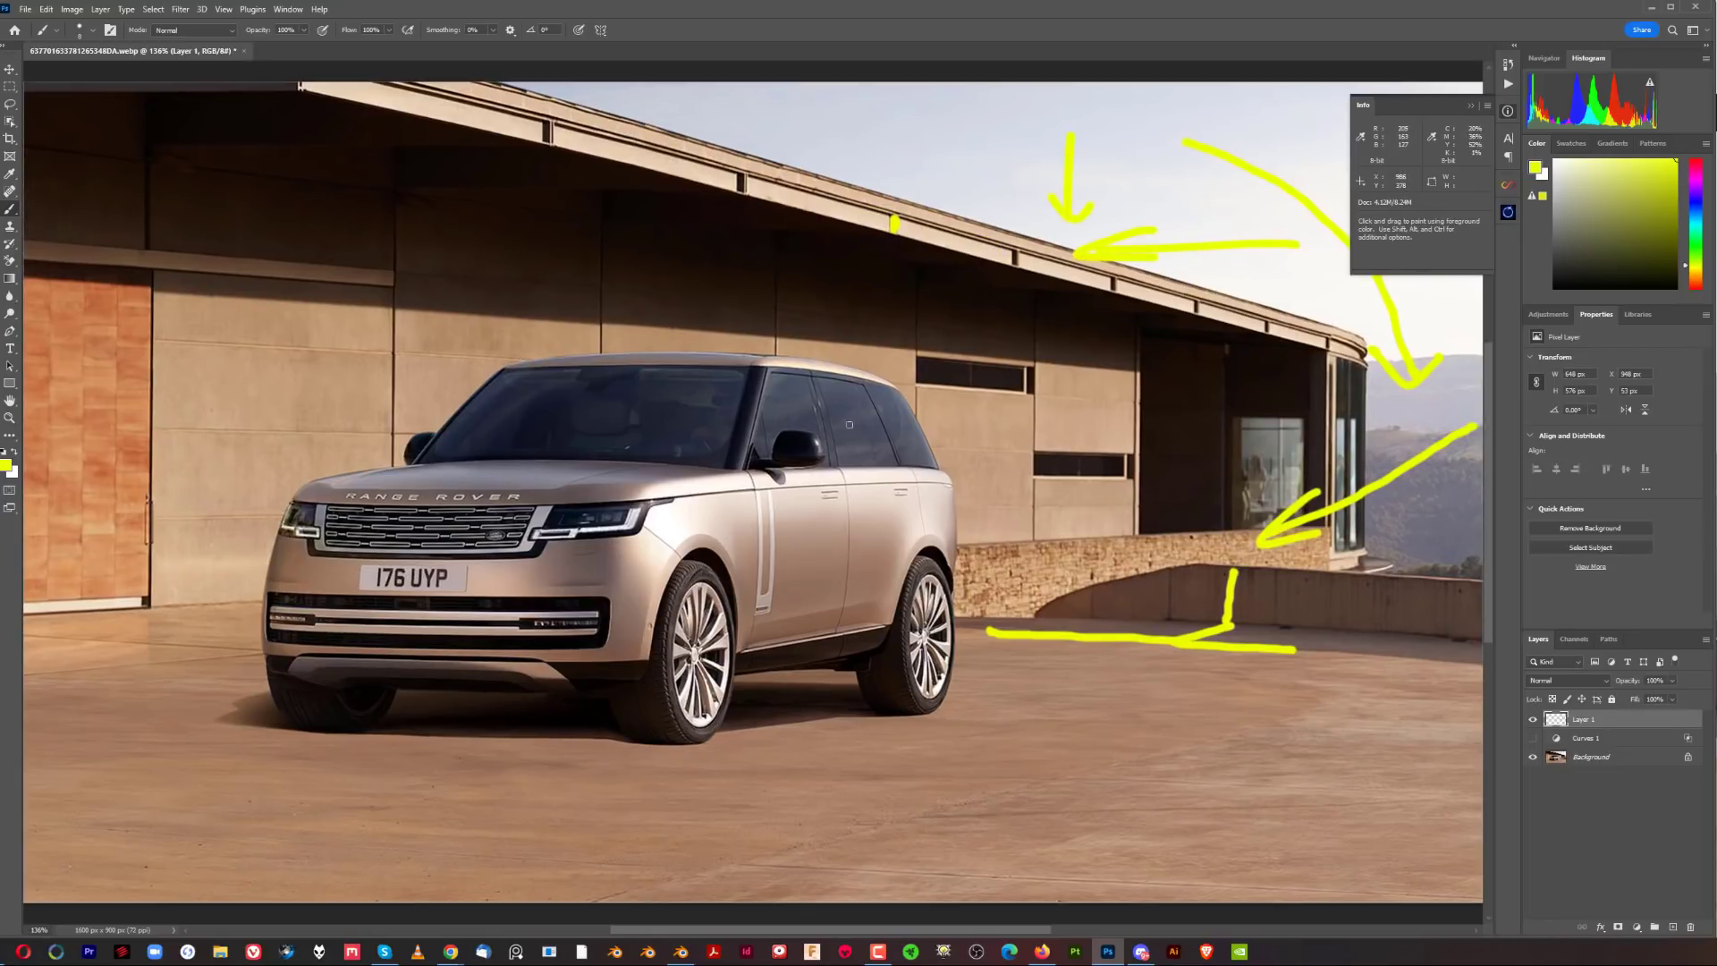
pyautogui.moveTo(746, 236)
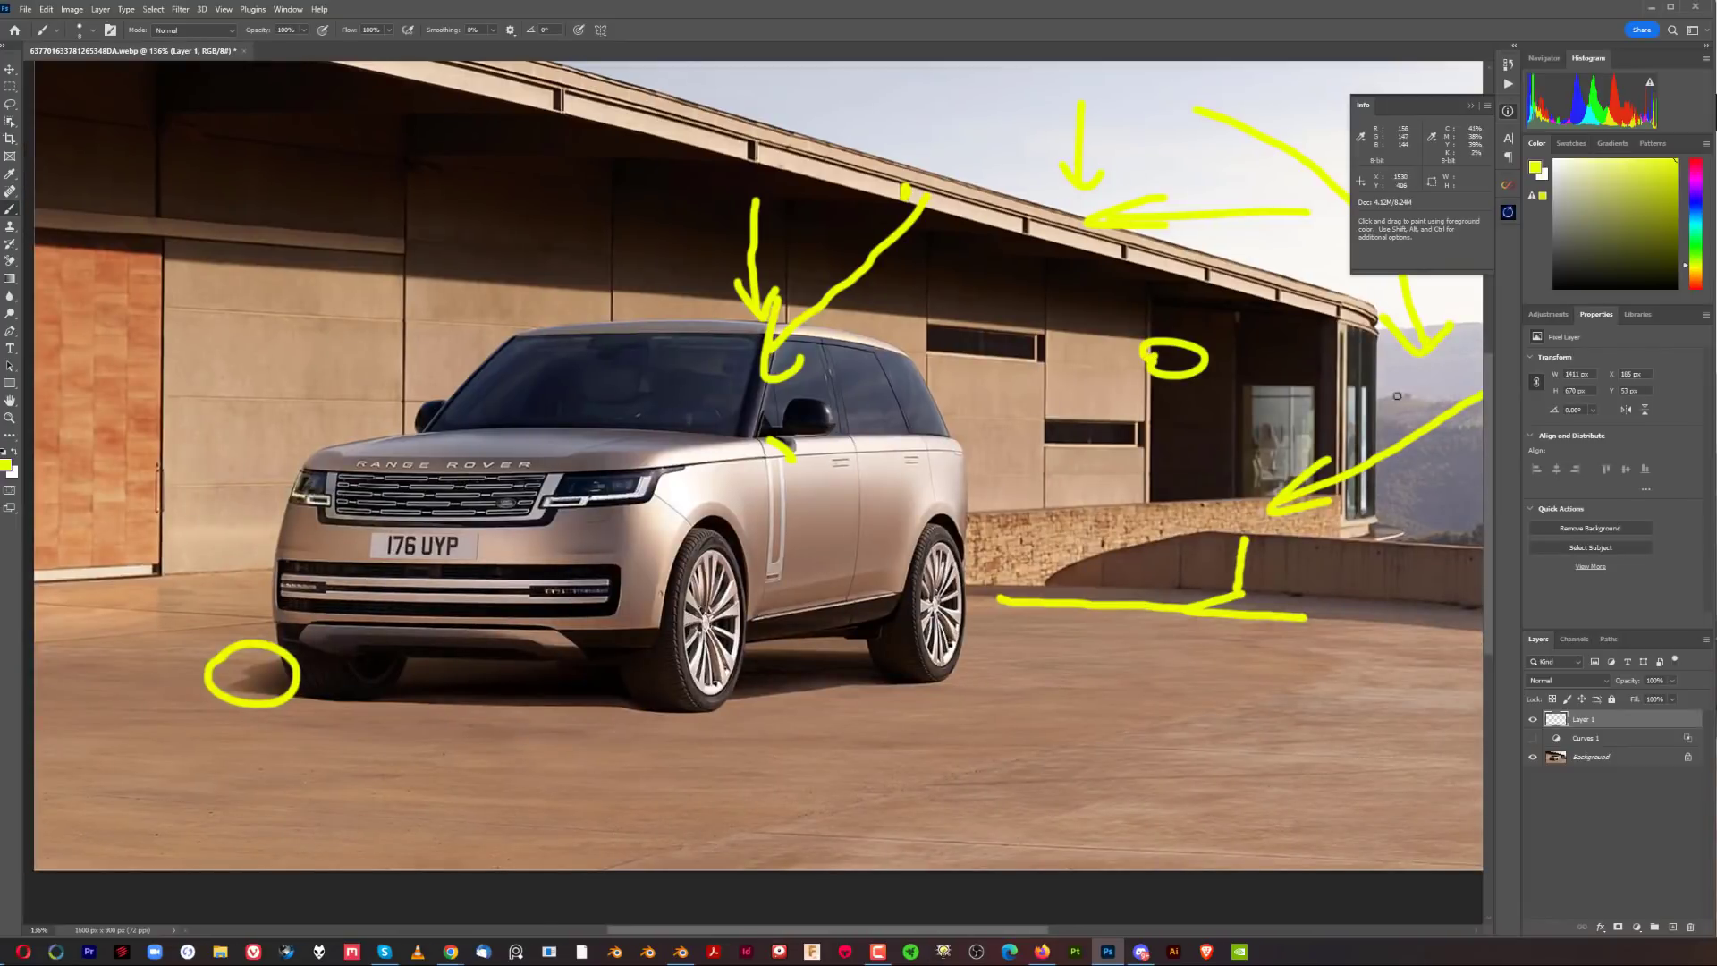
pyautogui.moveTo(1217, 245)
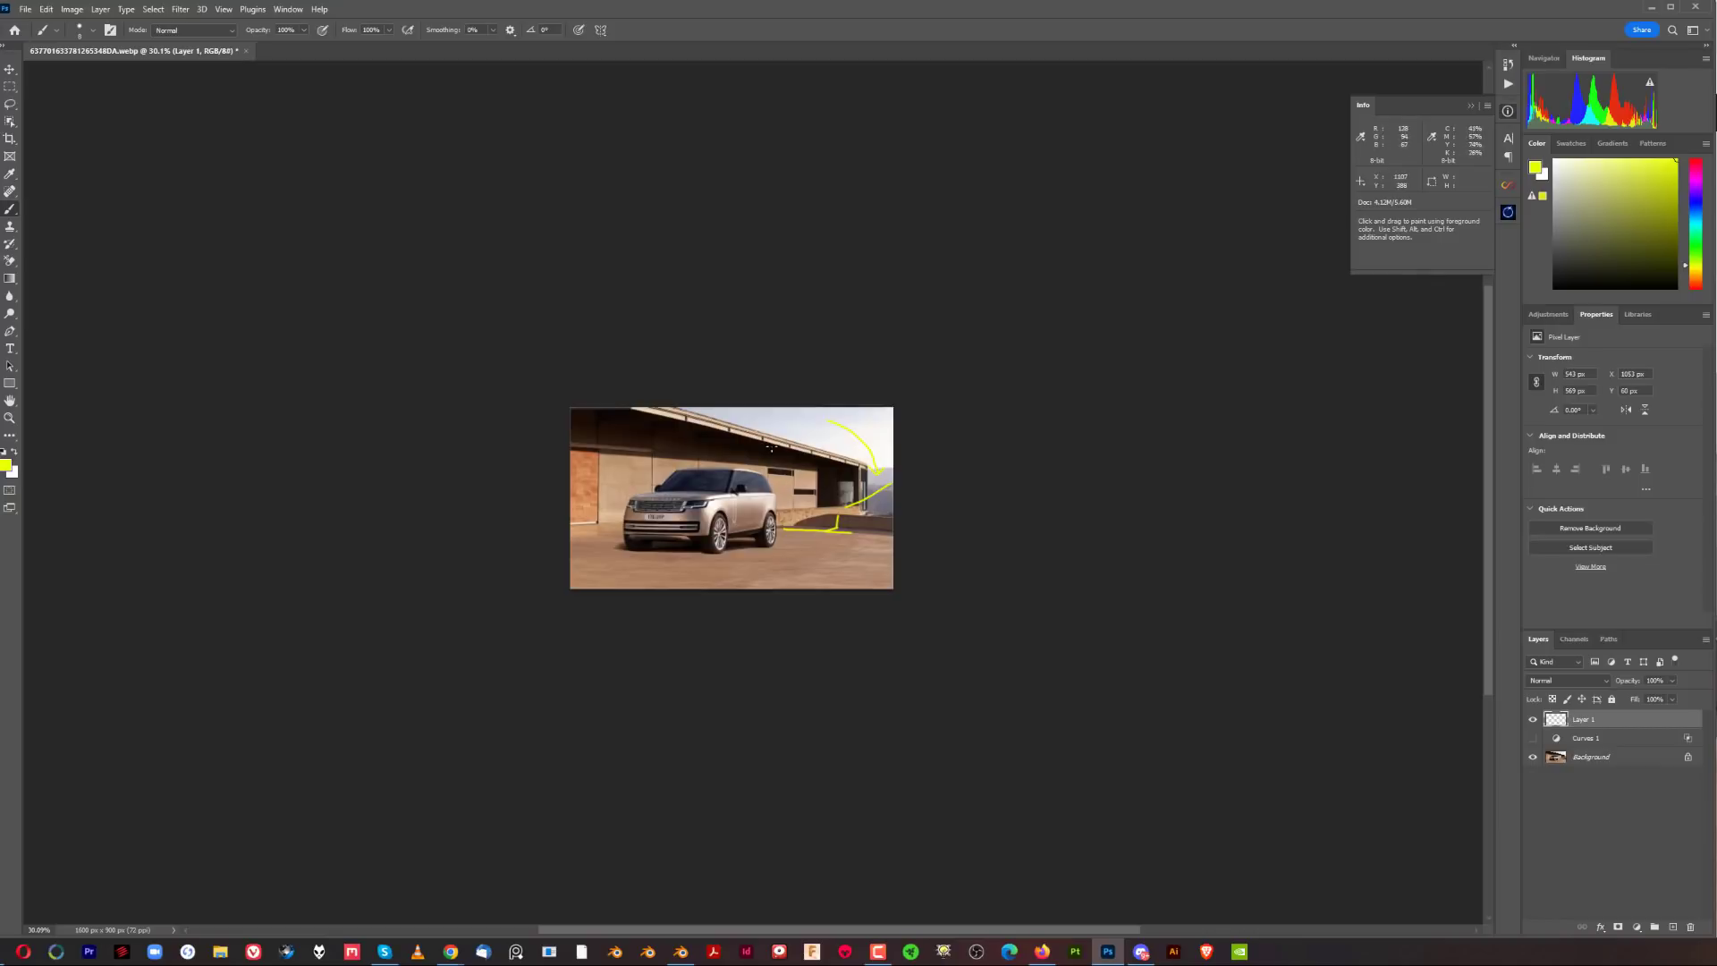
pyautogui.moveTo(778, 397)
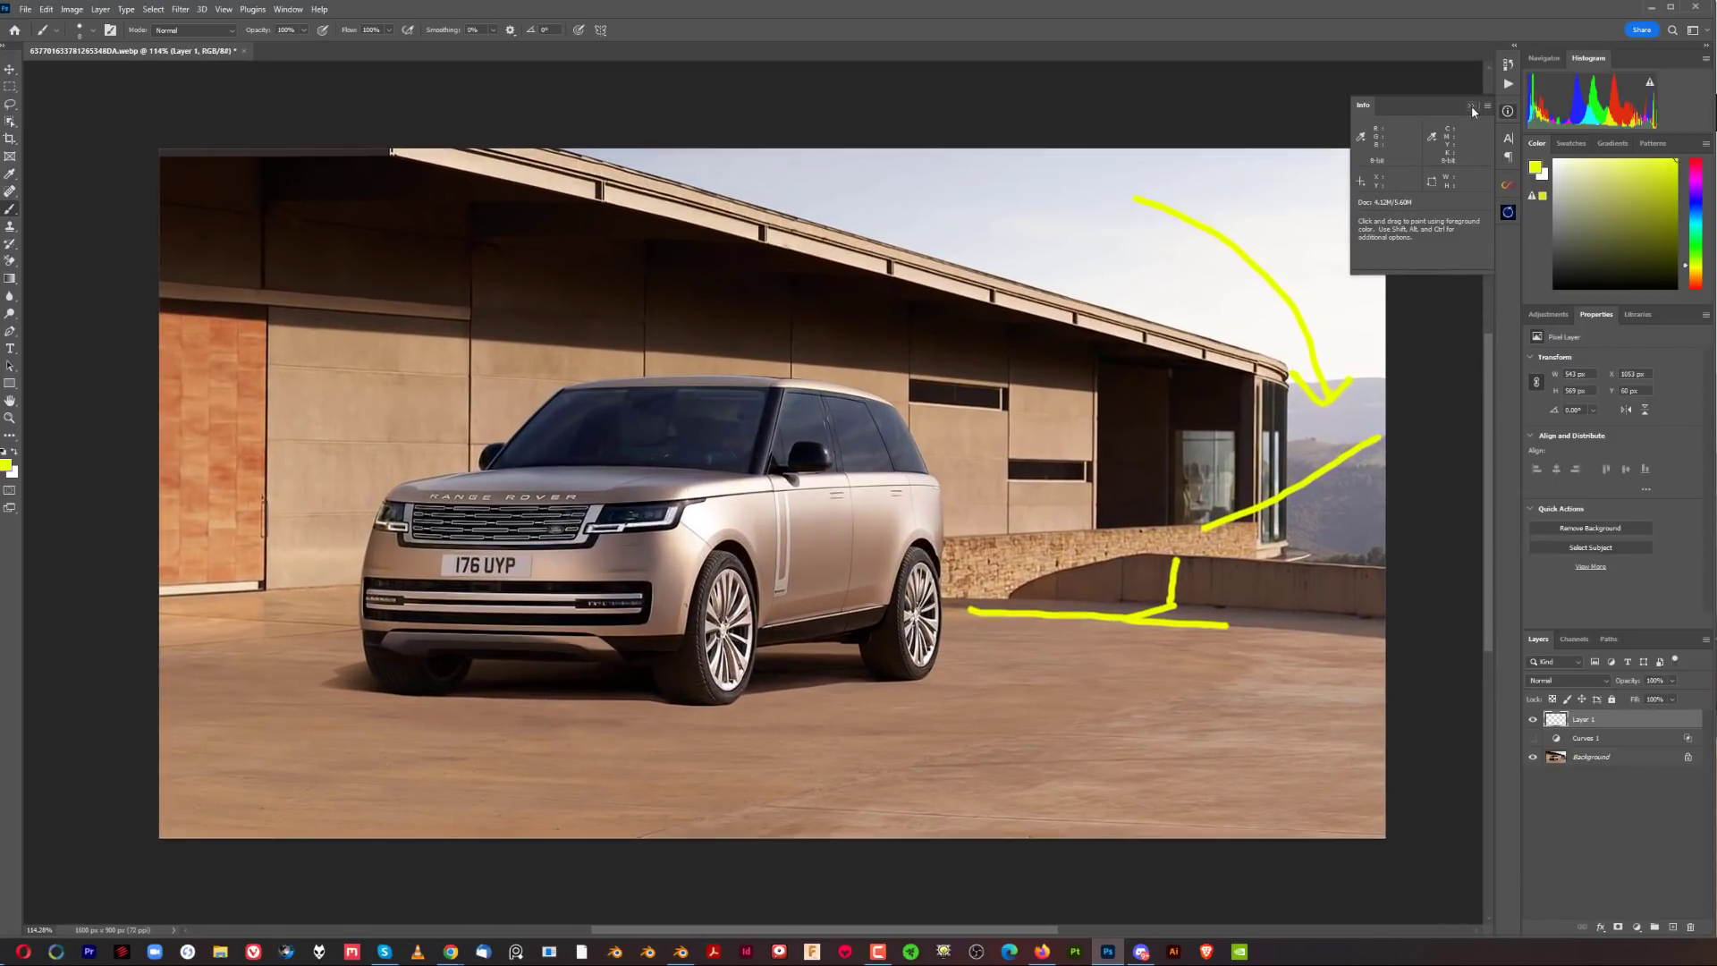
# Hide Layer 1 so the yellow markup disappears from the Range Rover photo
pyautogui.click(1486, 105)
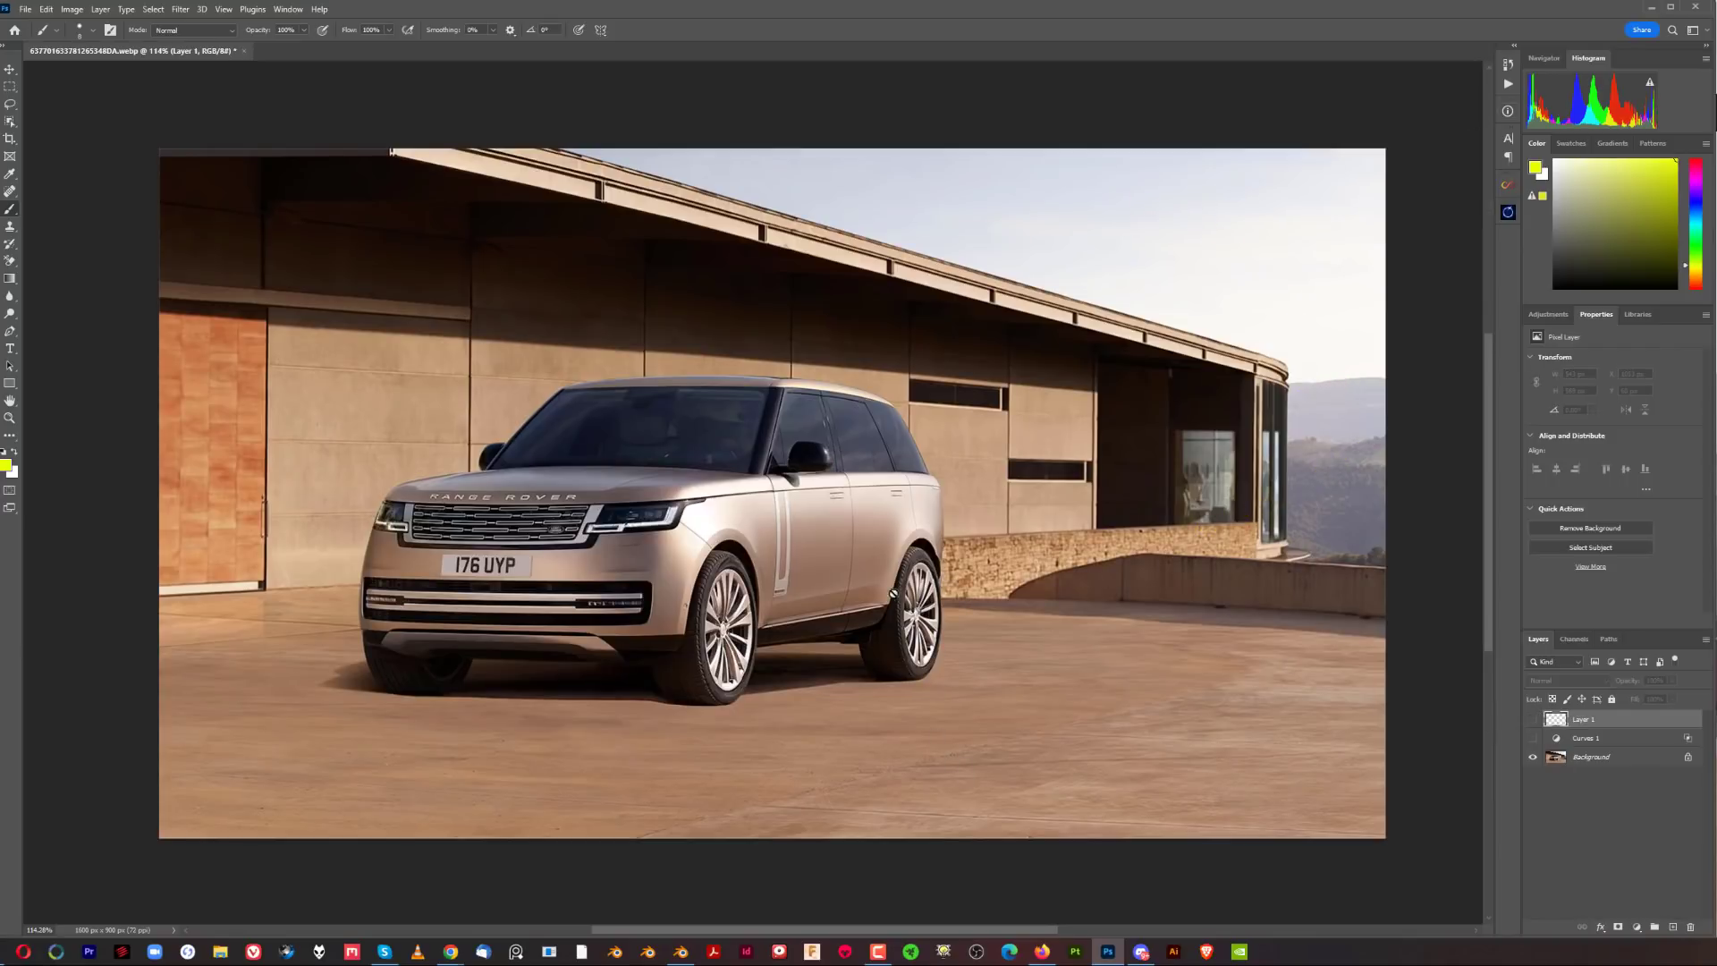
# Group the markup layers, add blank Layer 2, and undo a test yellow stroke on it
pyautogui.press('ctrl+g')
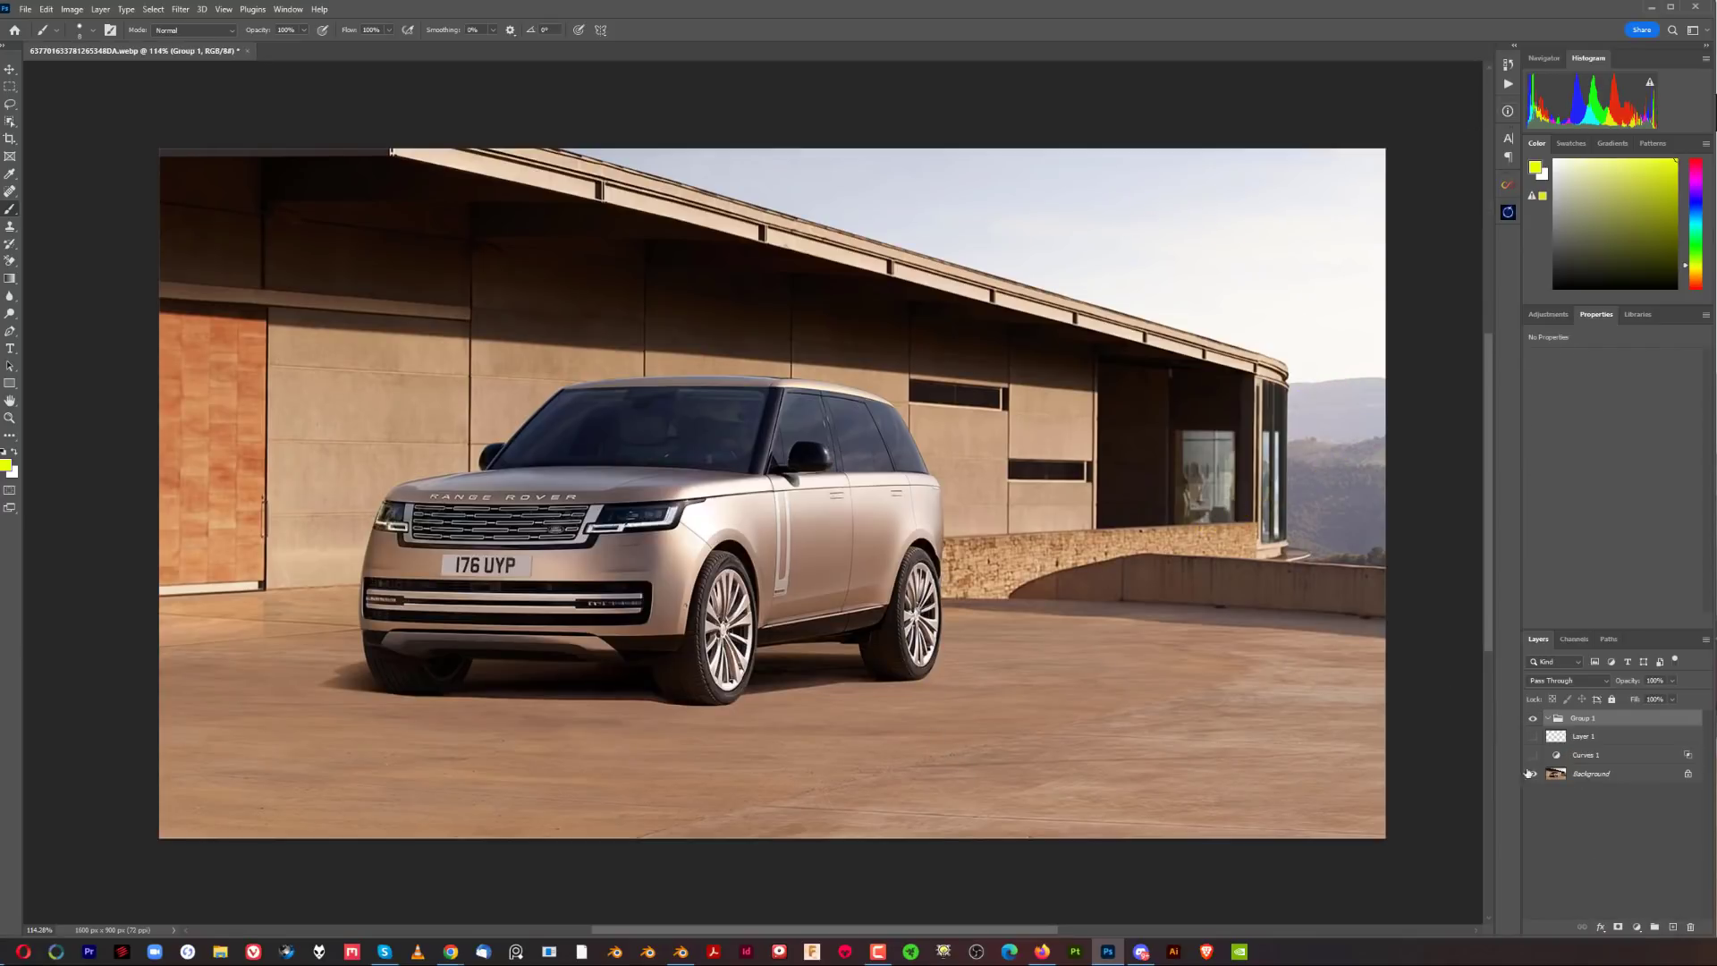
pyautogui.click(1532, 772)
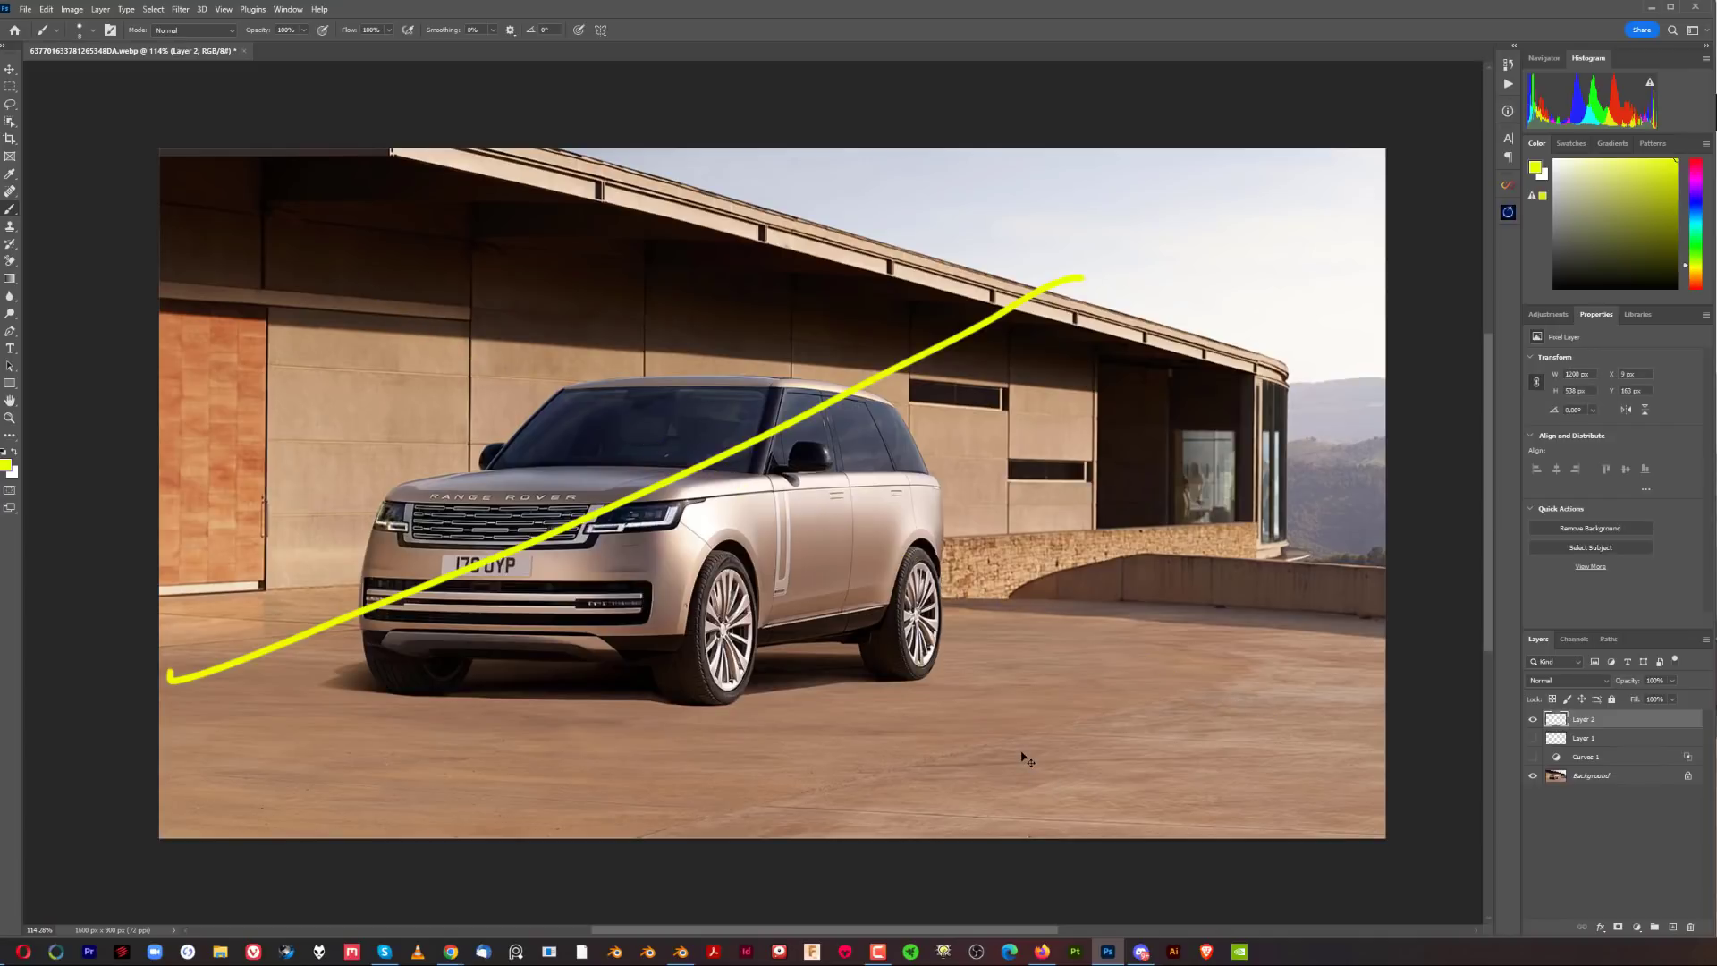
pyautogui.press('ctrl+z')
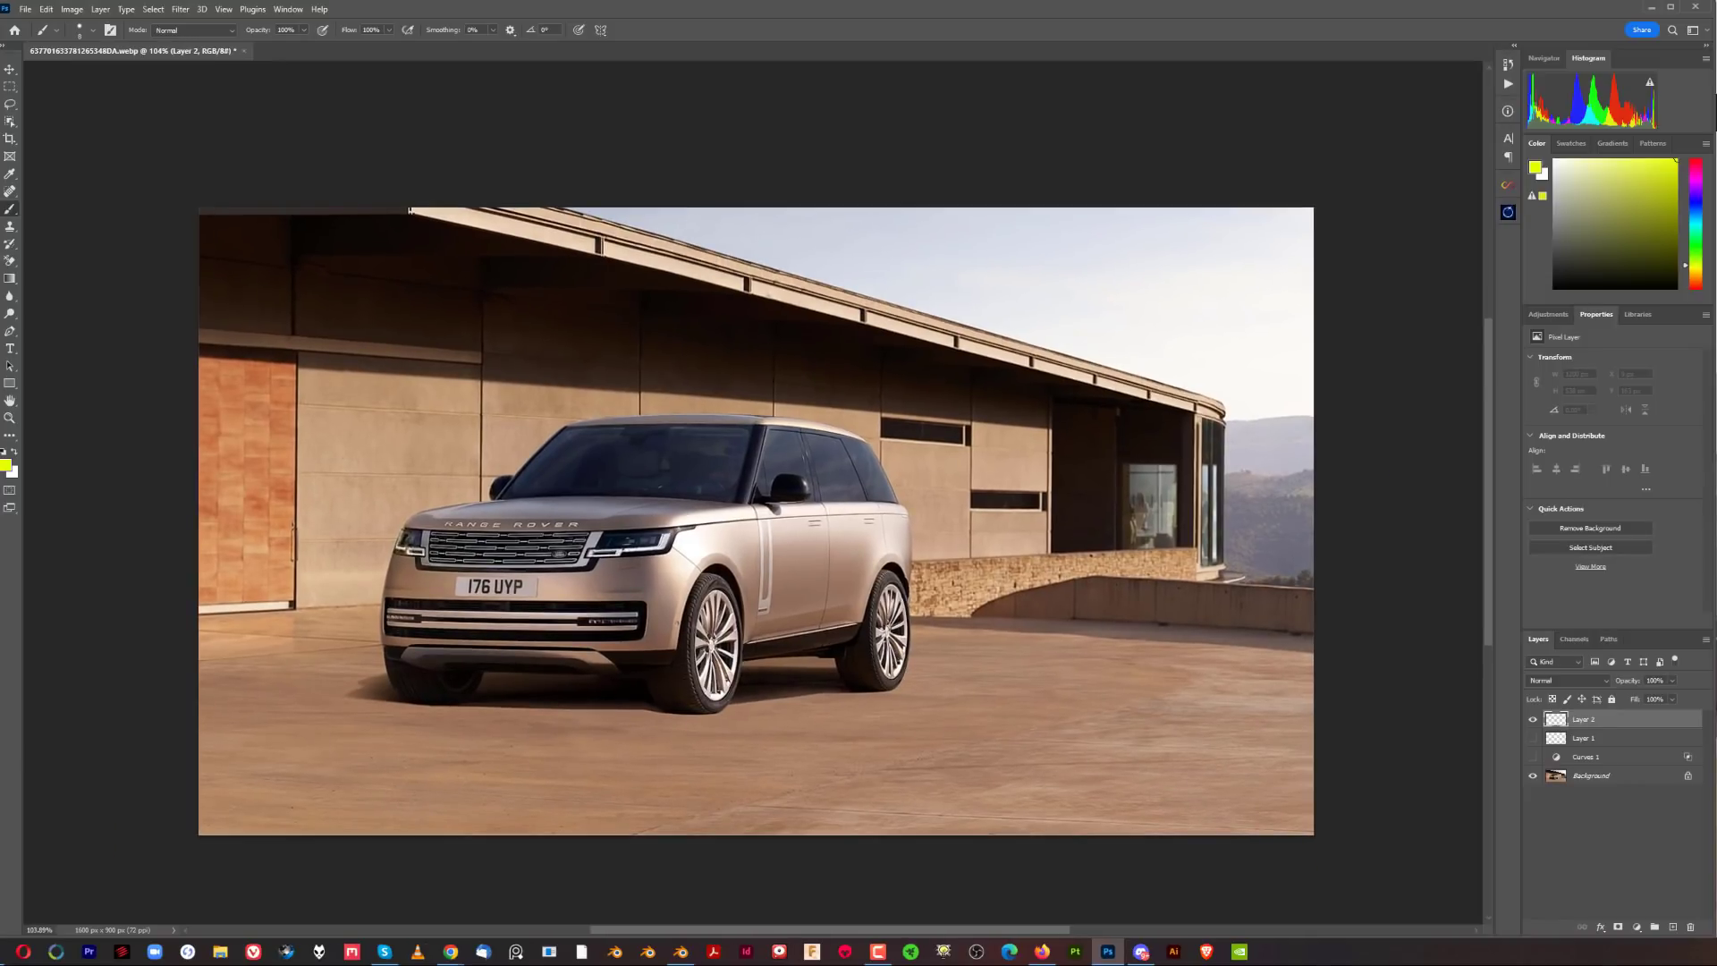
pyautogui.moveTo(1074, 517)
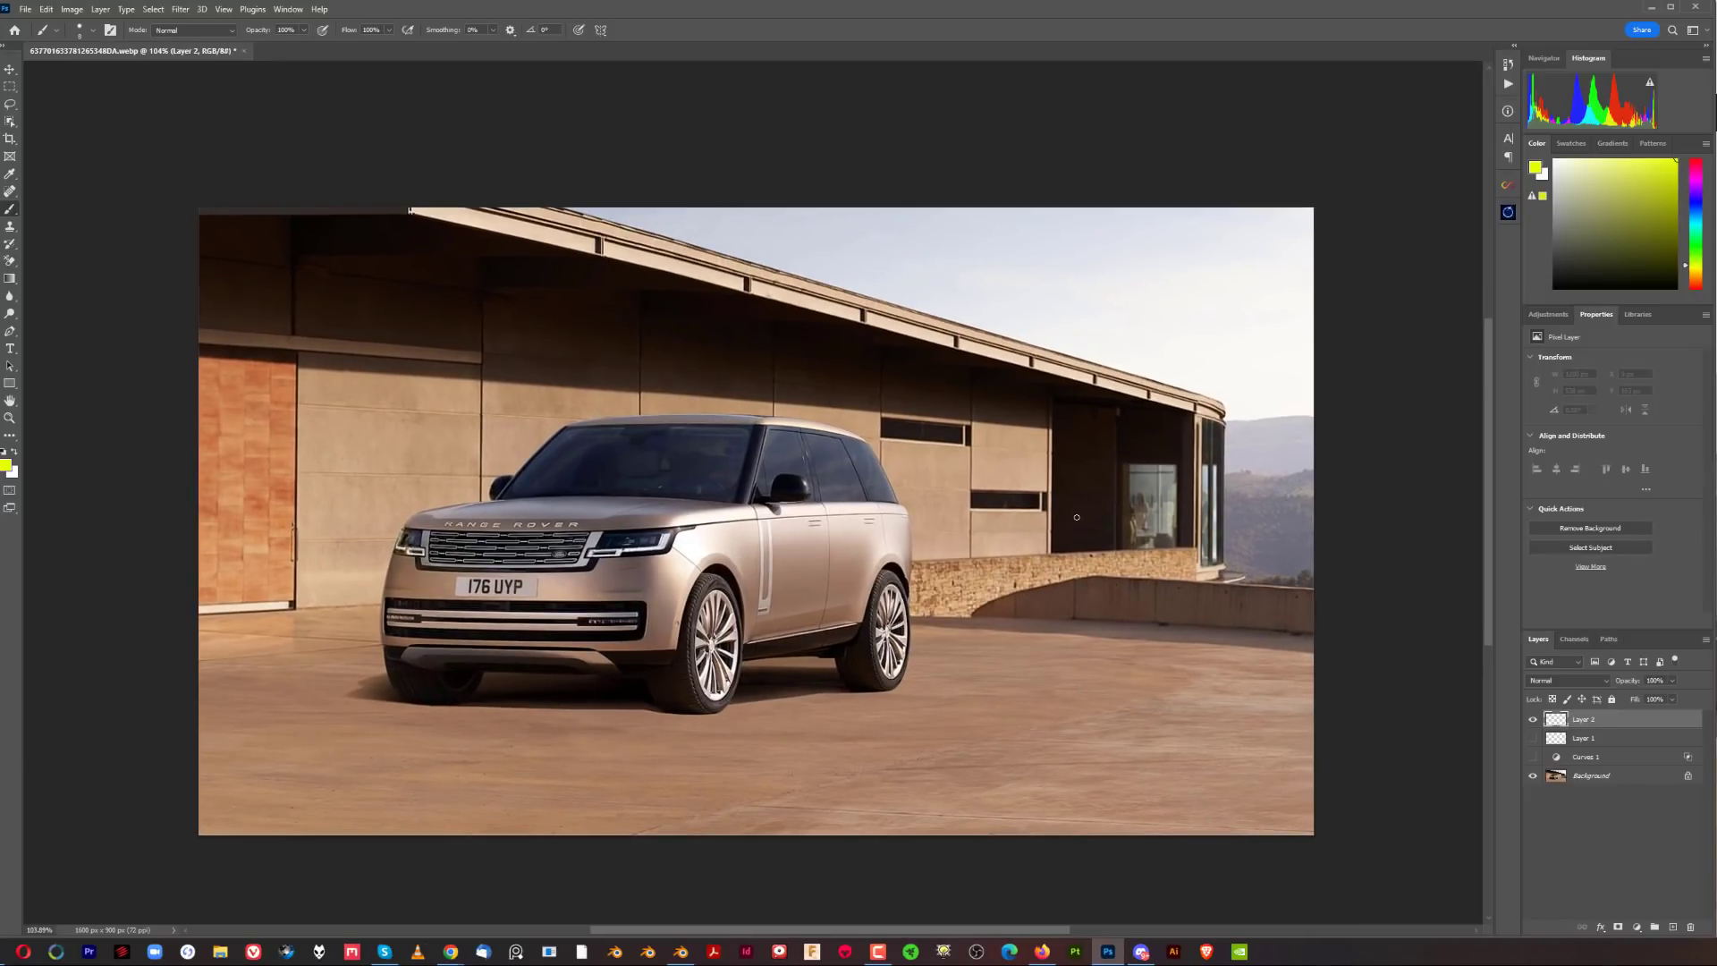
pyautogui.moveTo(708, 918)
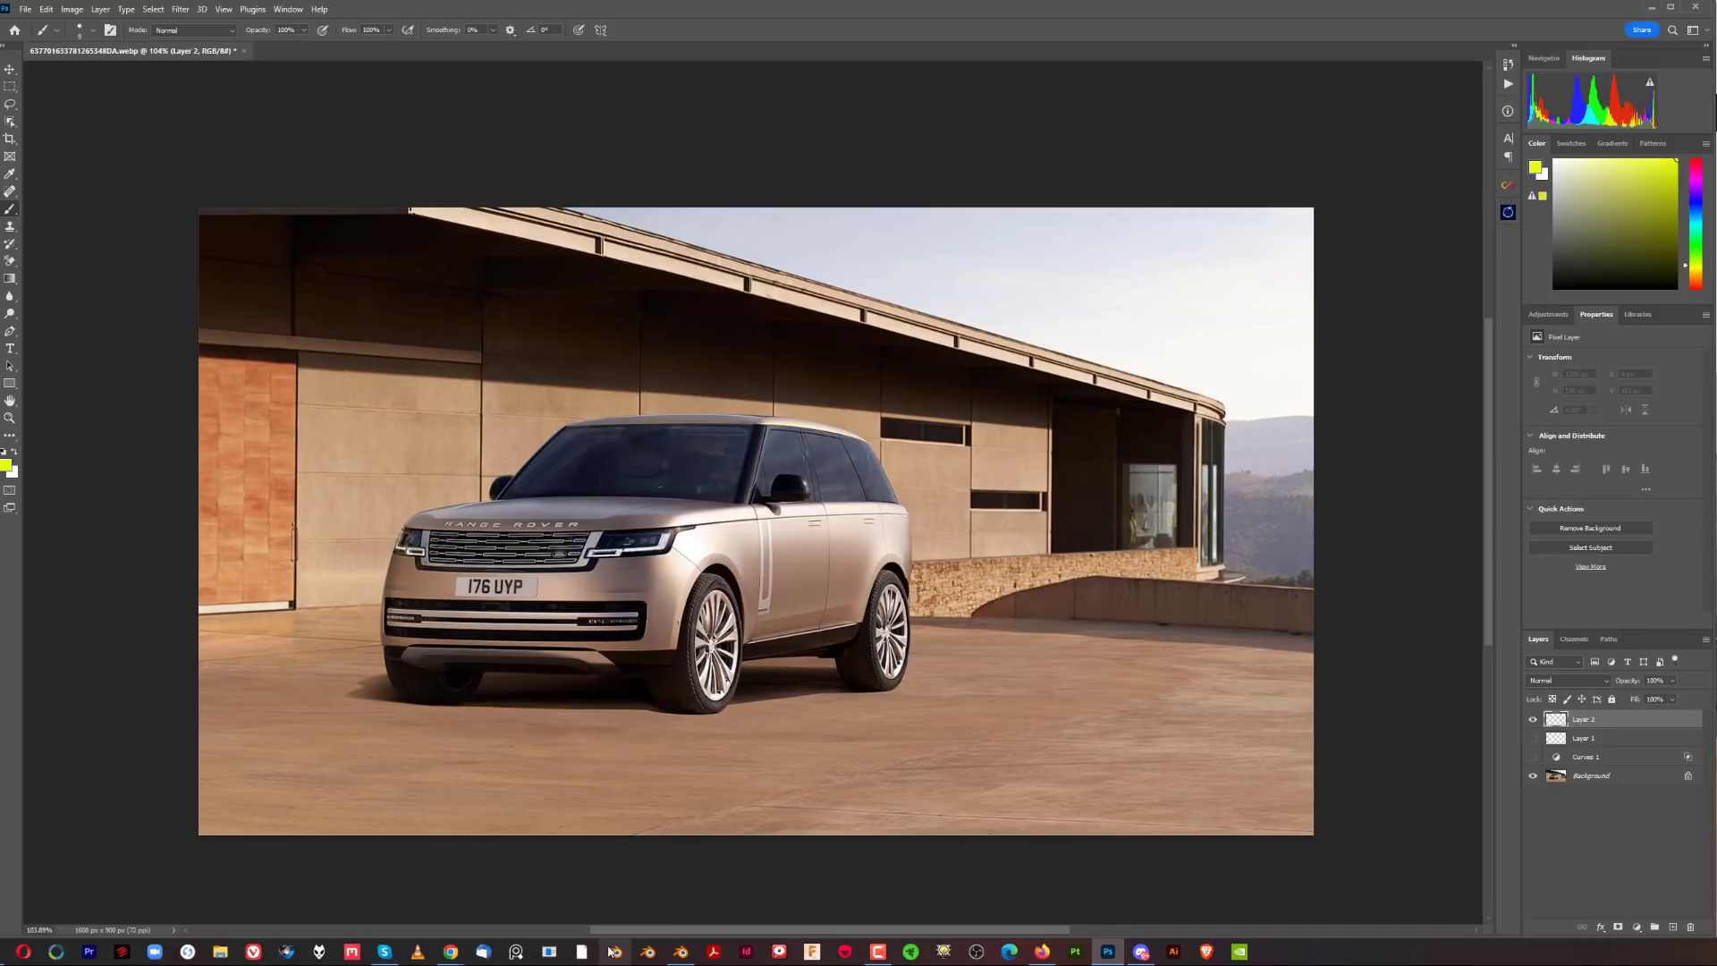
pyautogui.moveTo(616, 950)
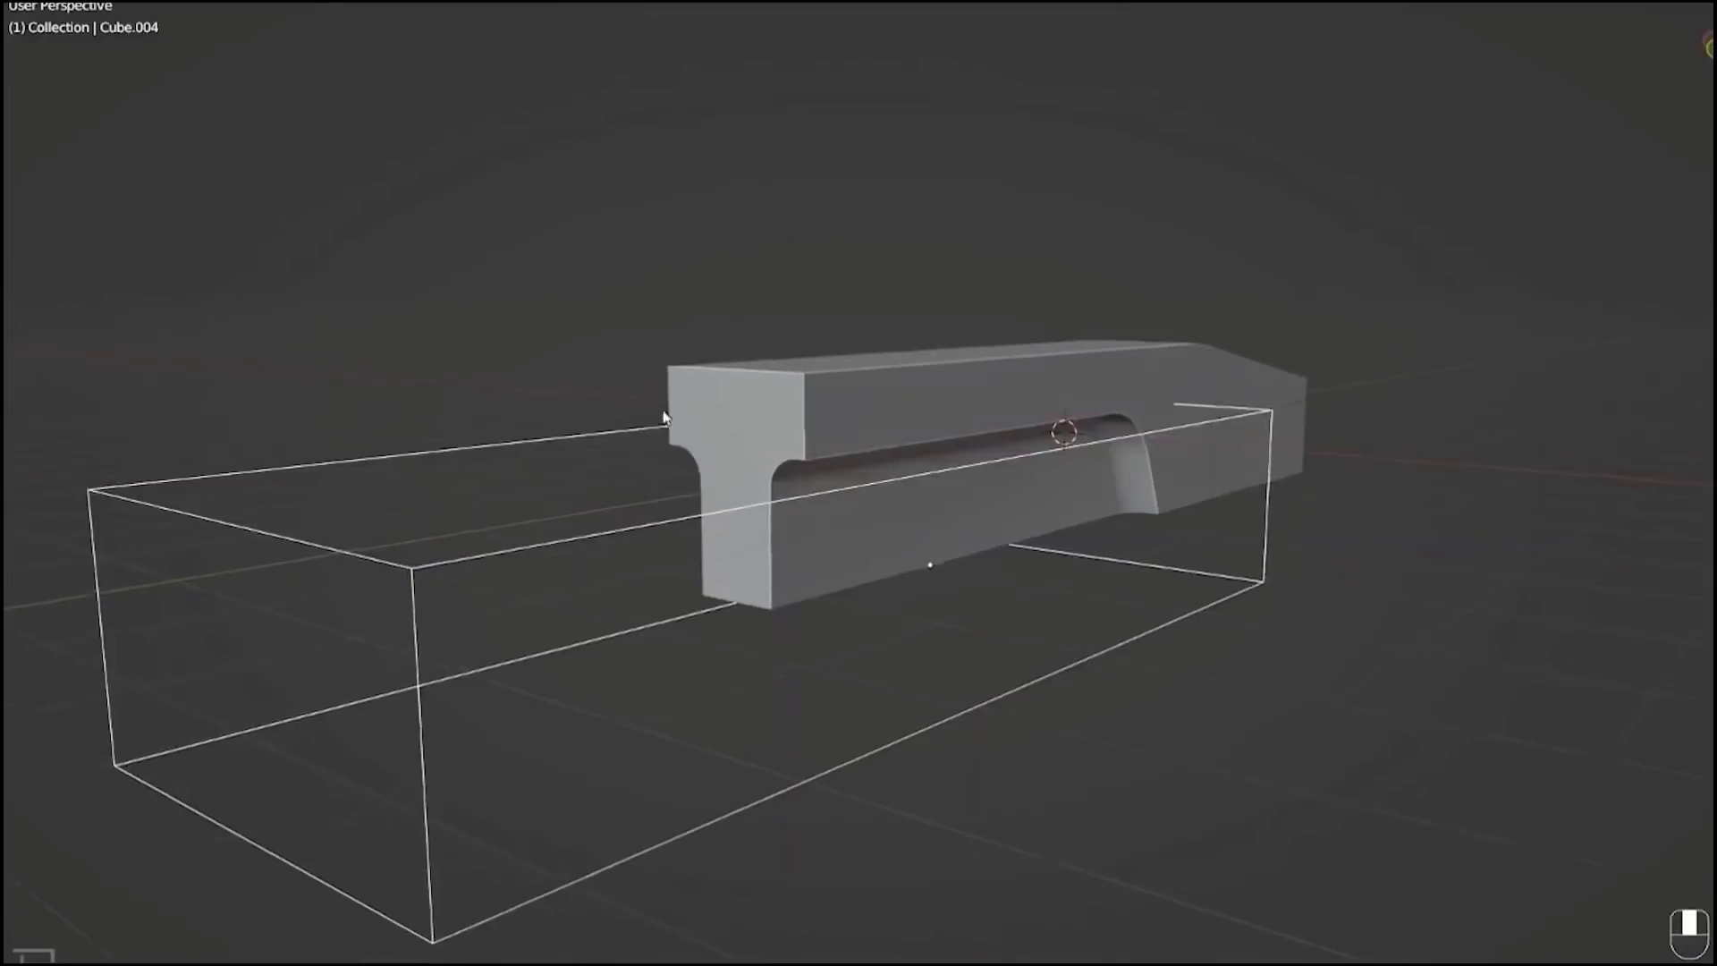
# Show the free Hard Surface Modeling for Beginners course landing page and scroll through it
pyautogui.press('Tab')
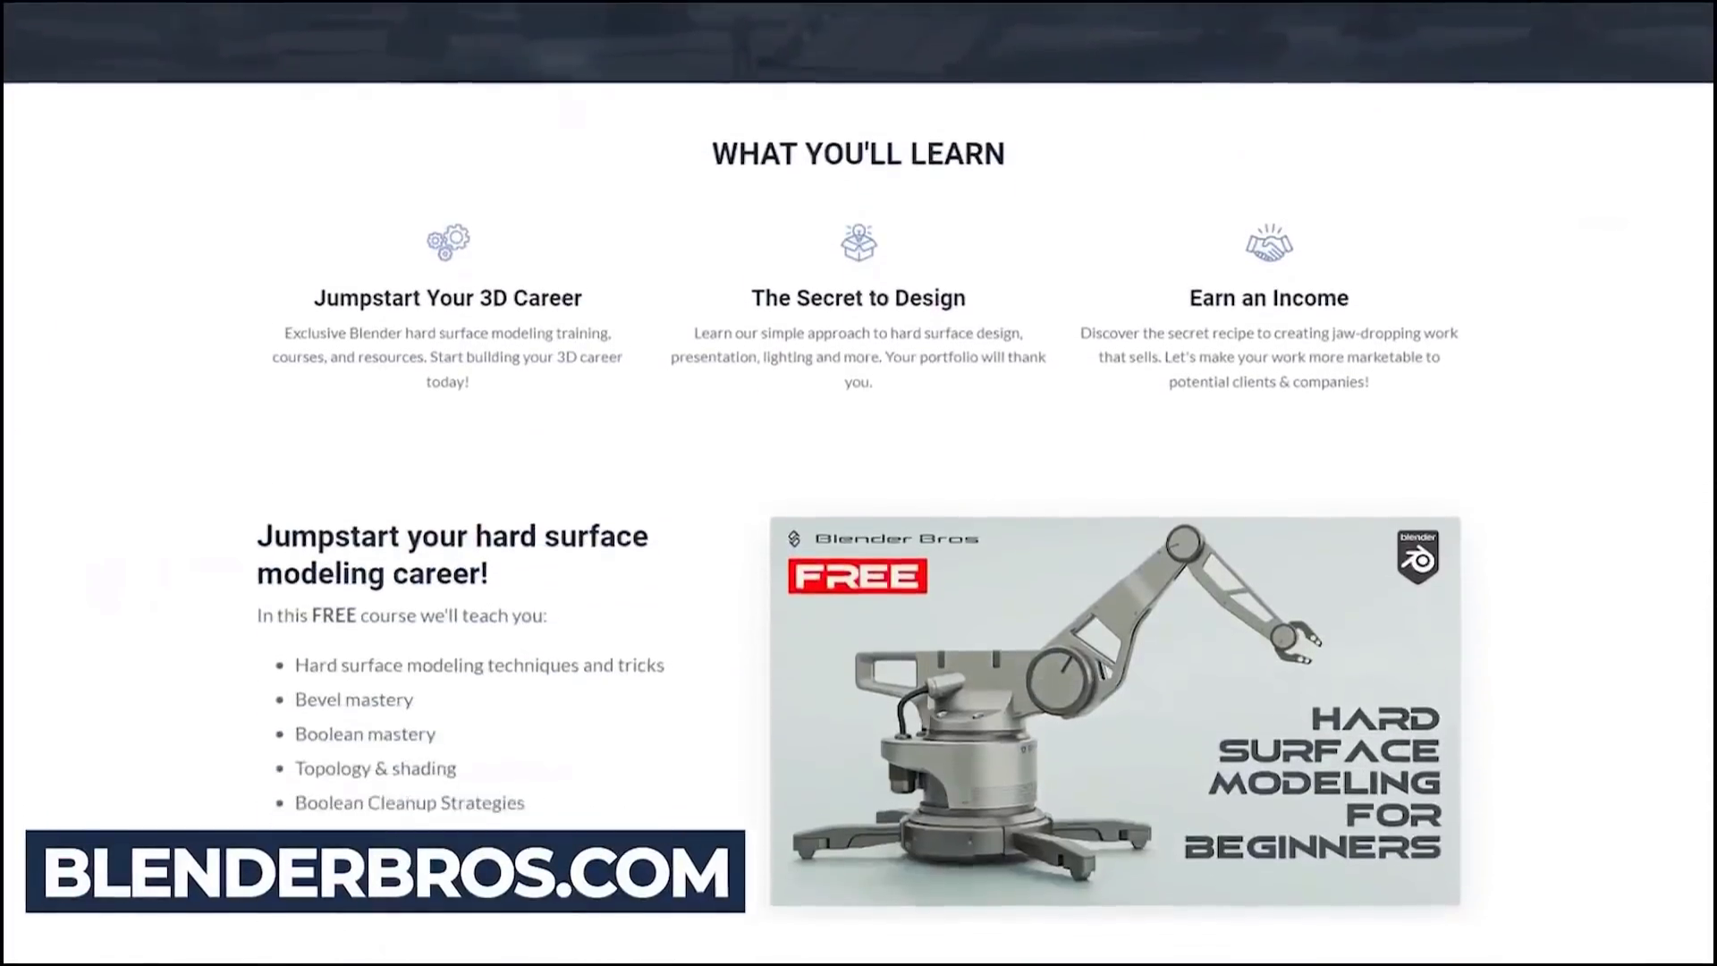
pyautogui.scroll(-3)
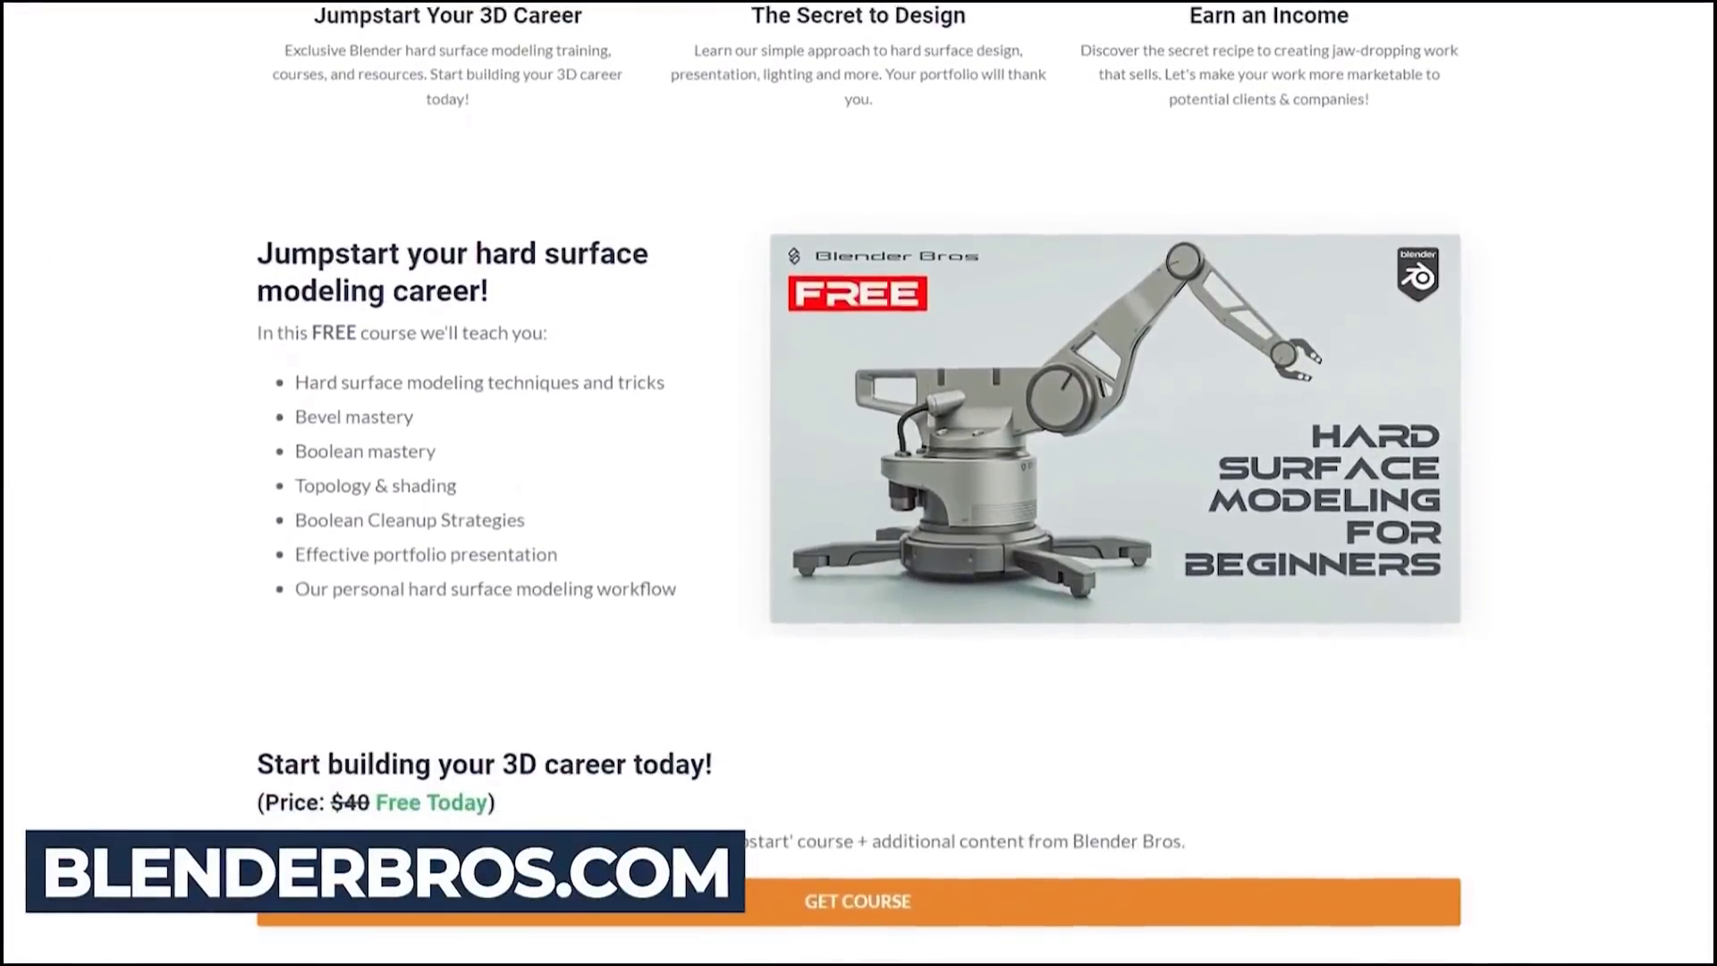
pyautogui.scroll(-3)
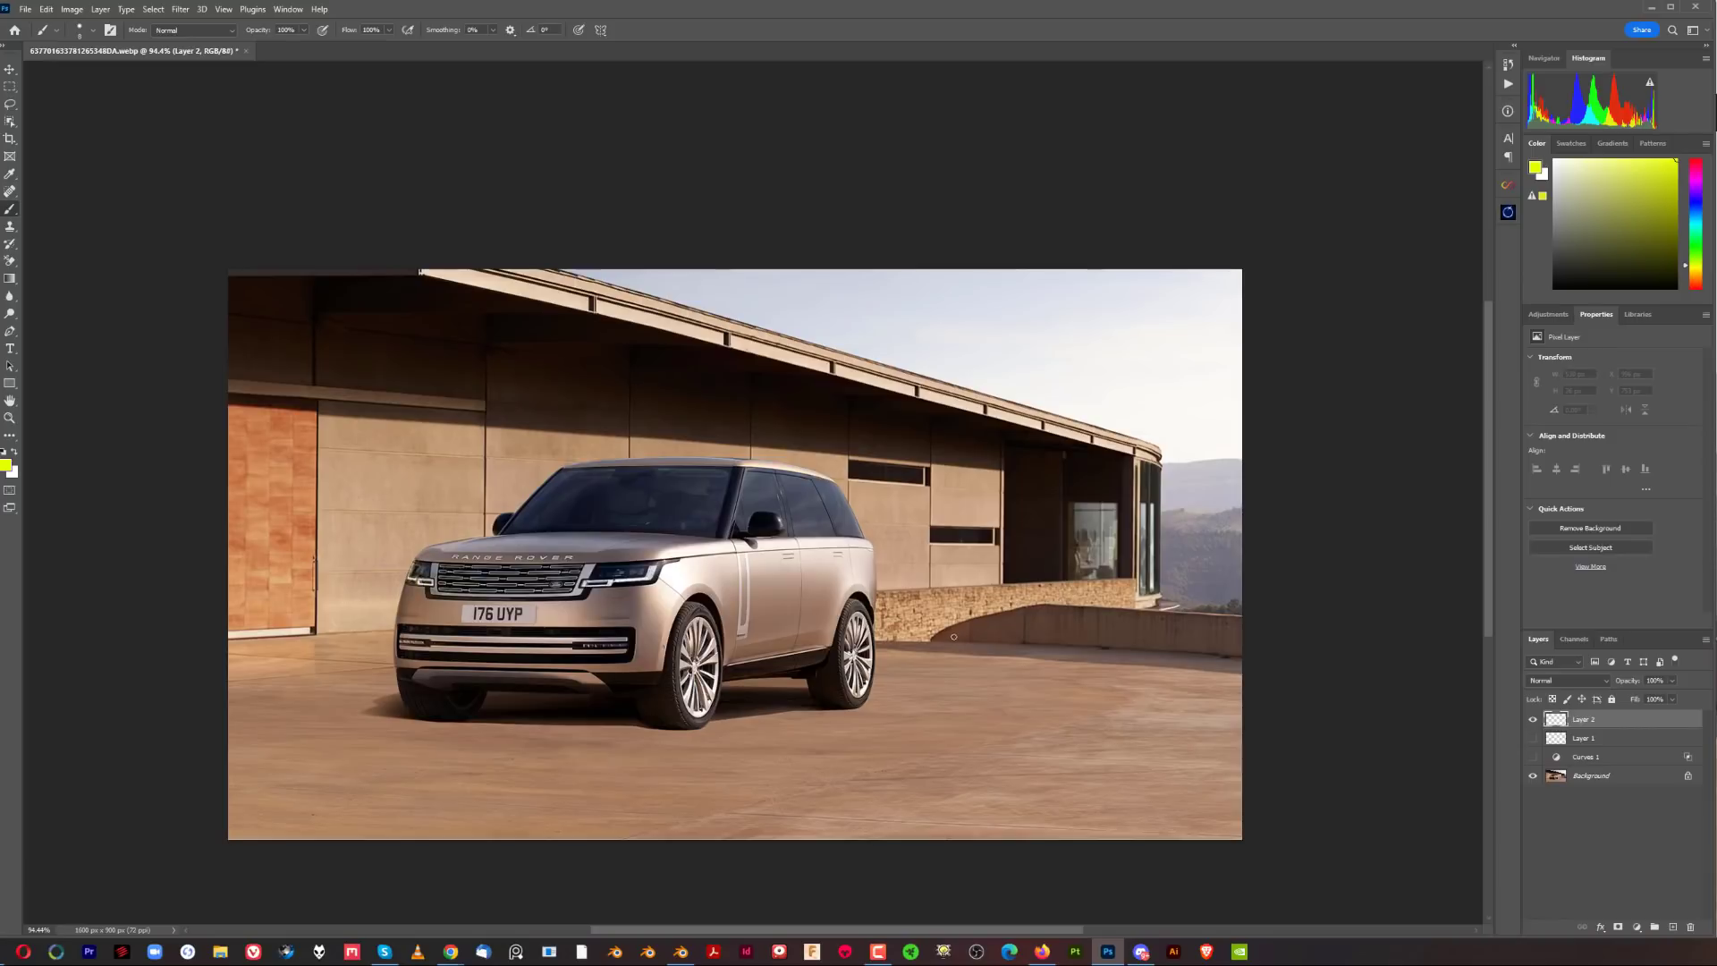
pyautogui.moveTo(990, 588)
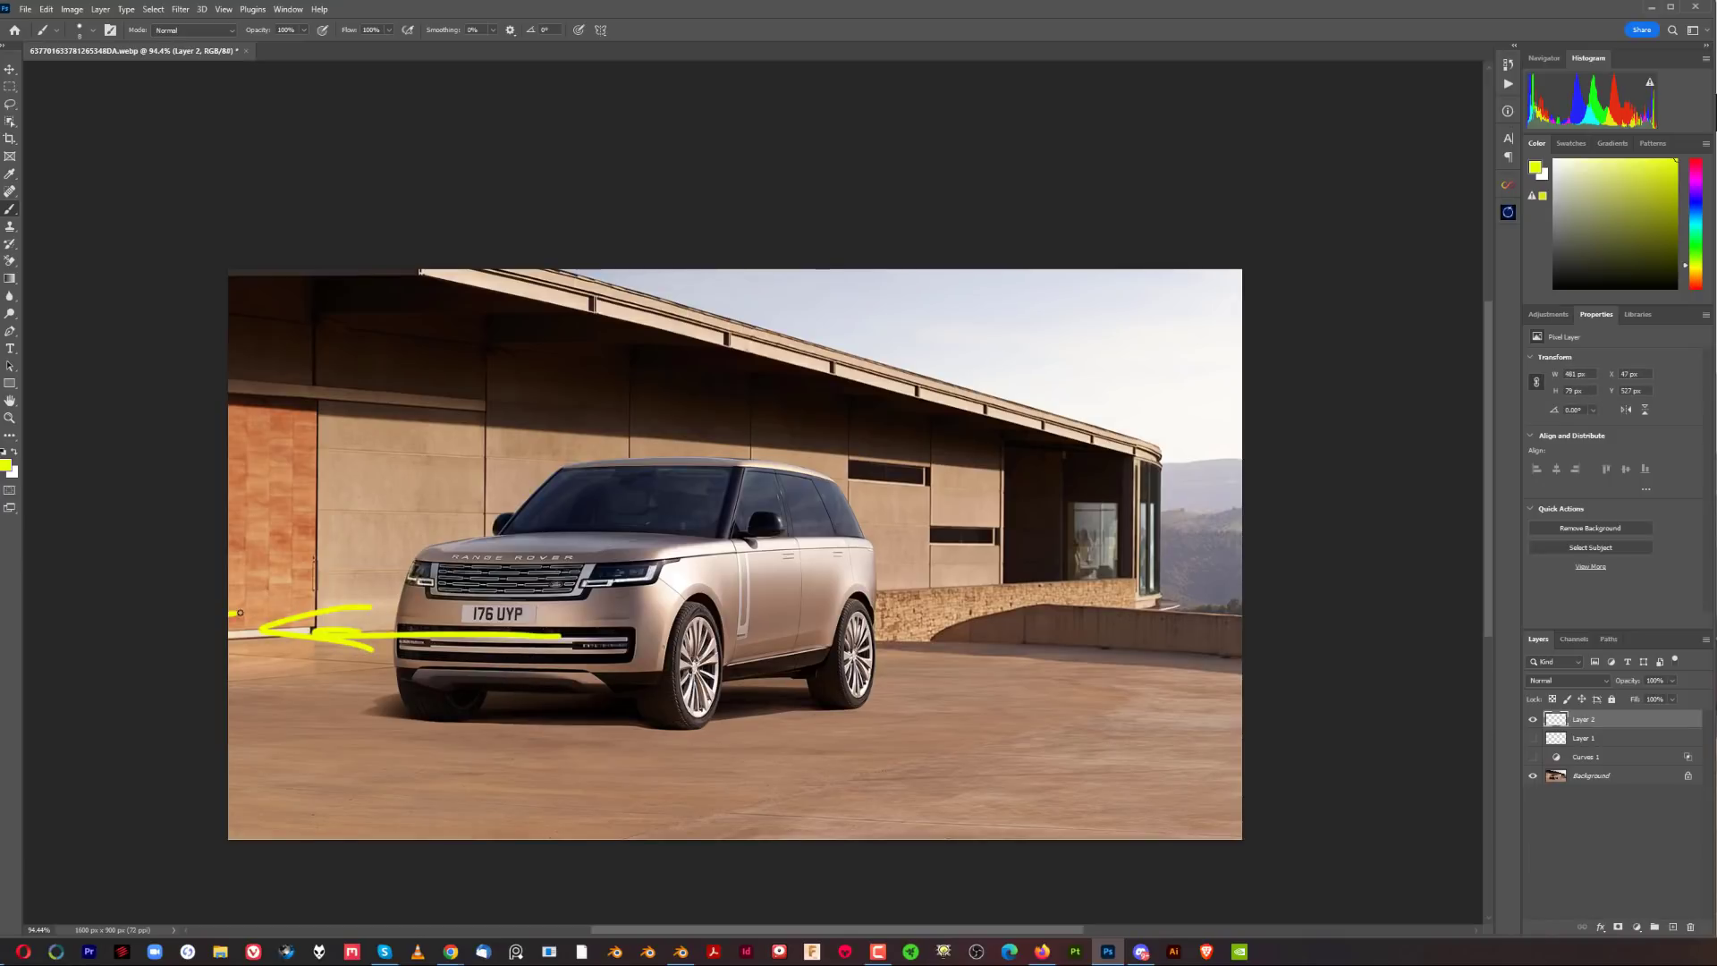
pyautogui.press('ctrl+z')
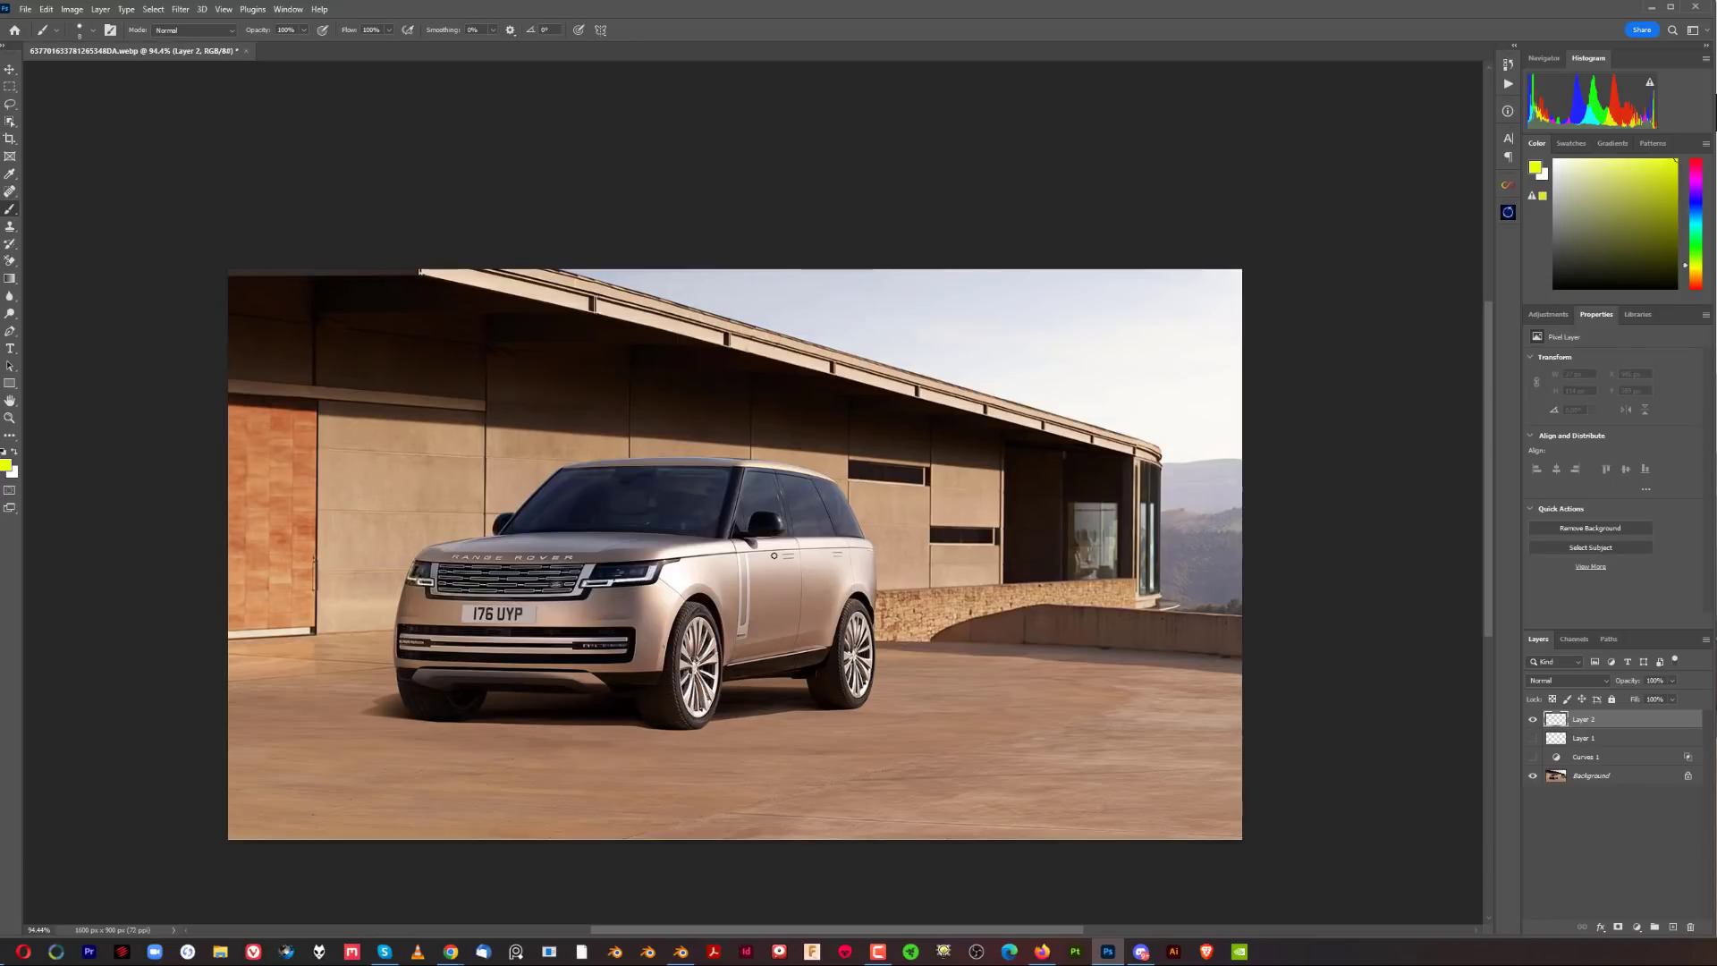
pyautogui.click(11, 84)
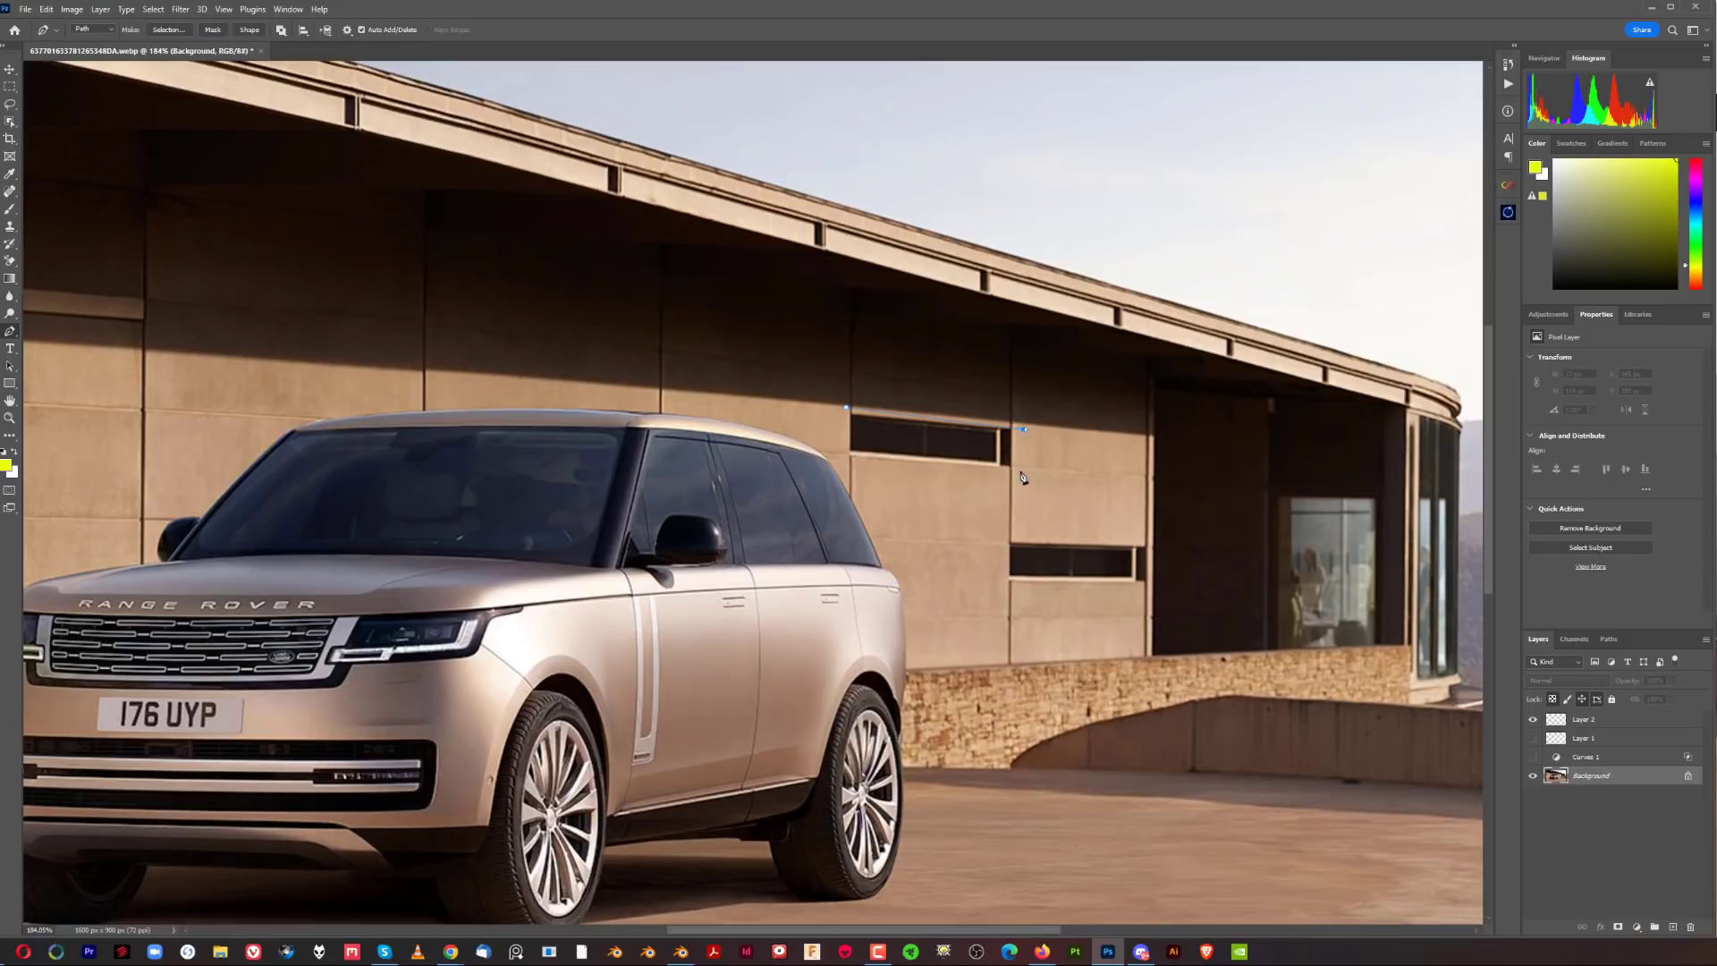
# Group the edit and copy layers above Background and toggle the group's visibility
pyautogui.rightClick(1021, 458)
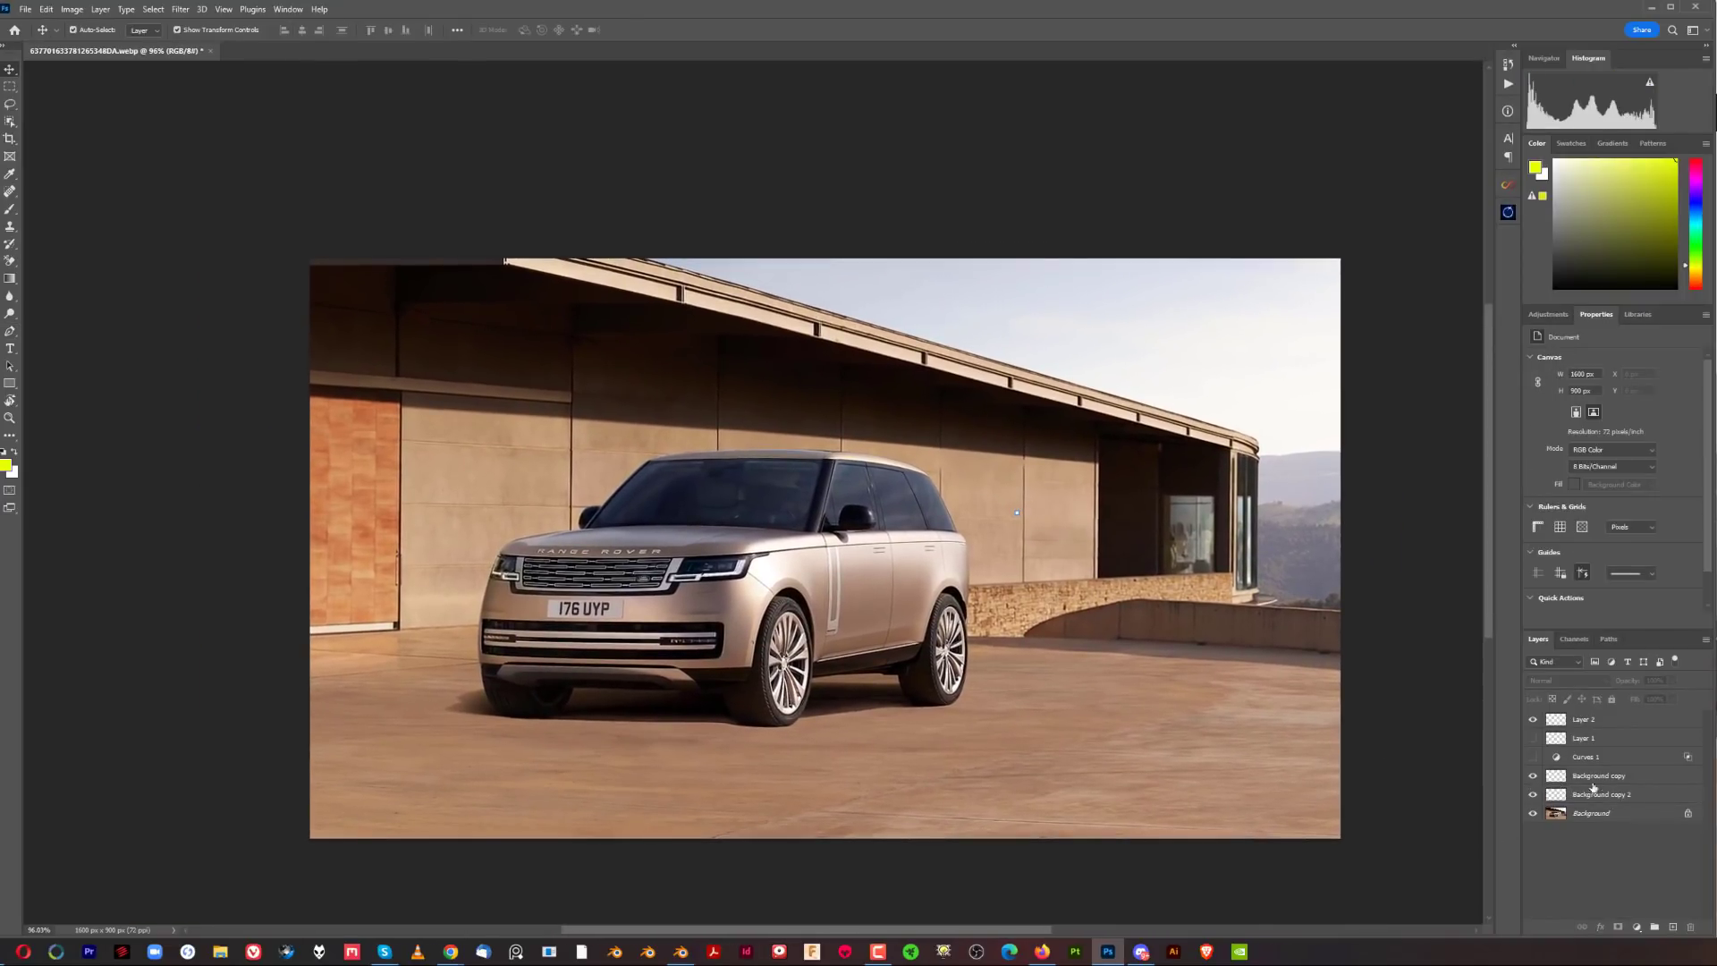
pyautogui.click(1583, 719)
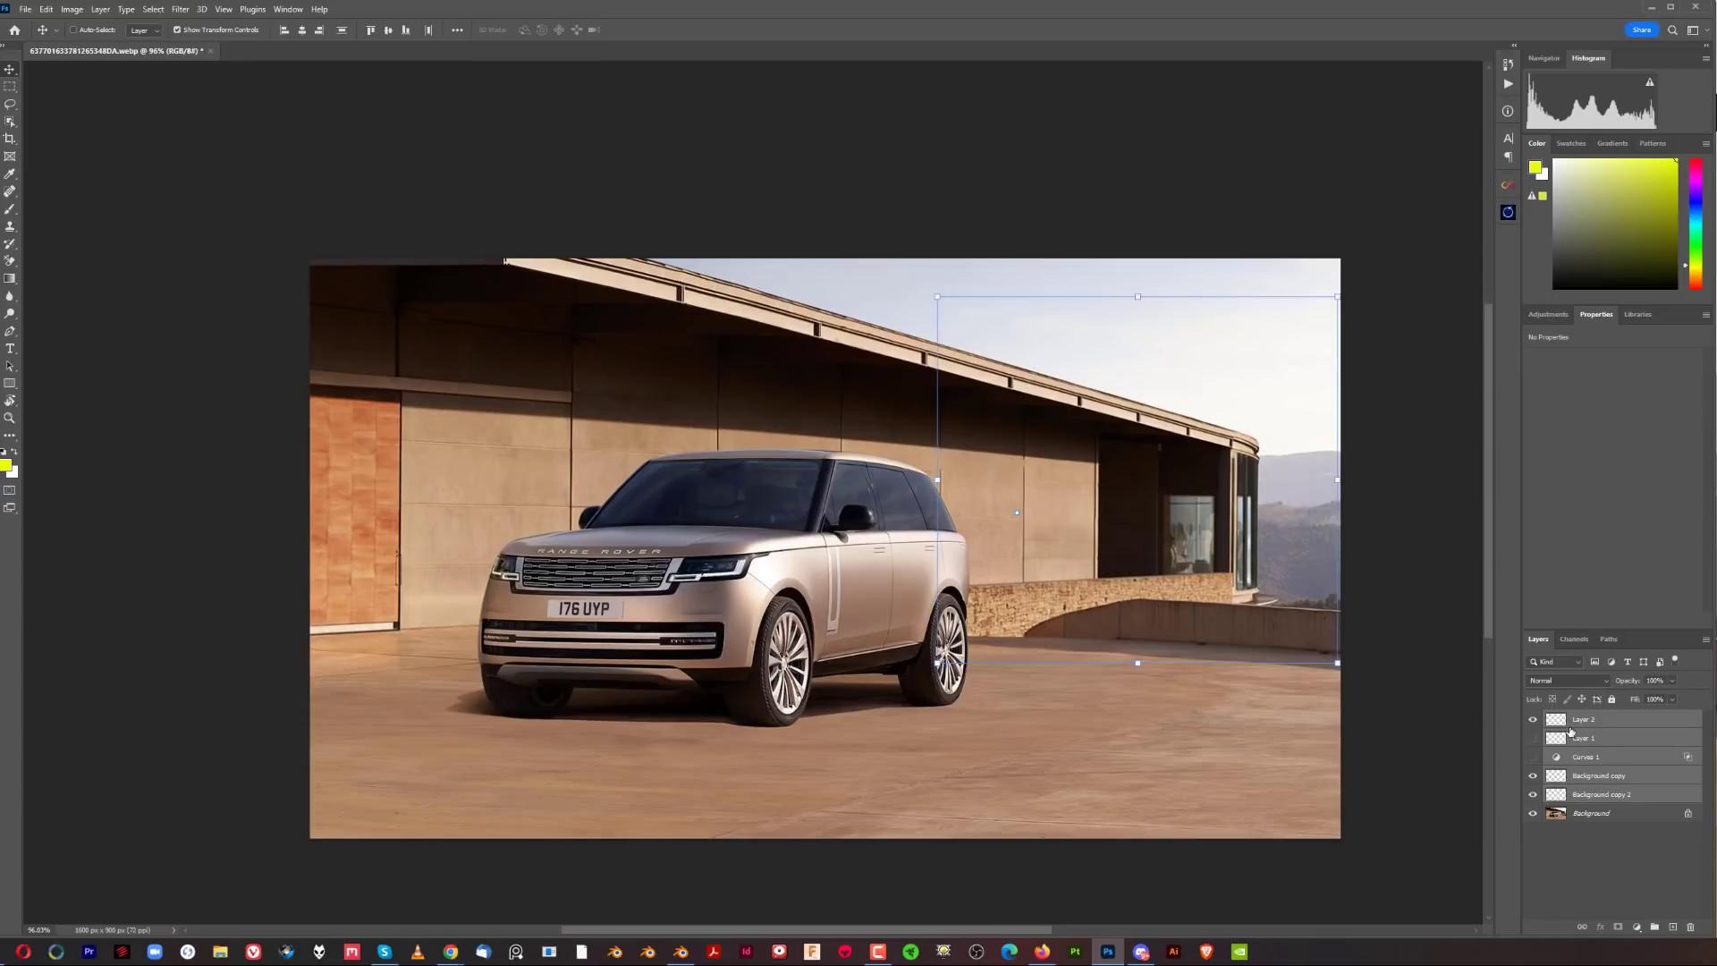
pyautogui.press('ctrl+g')
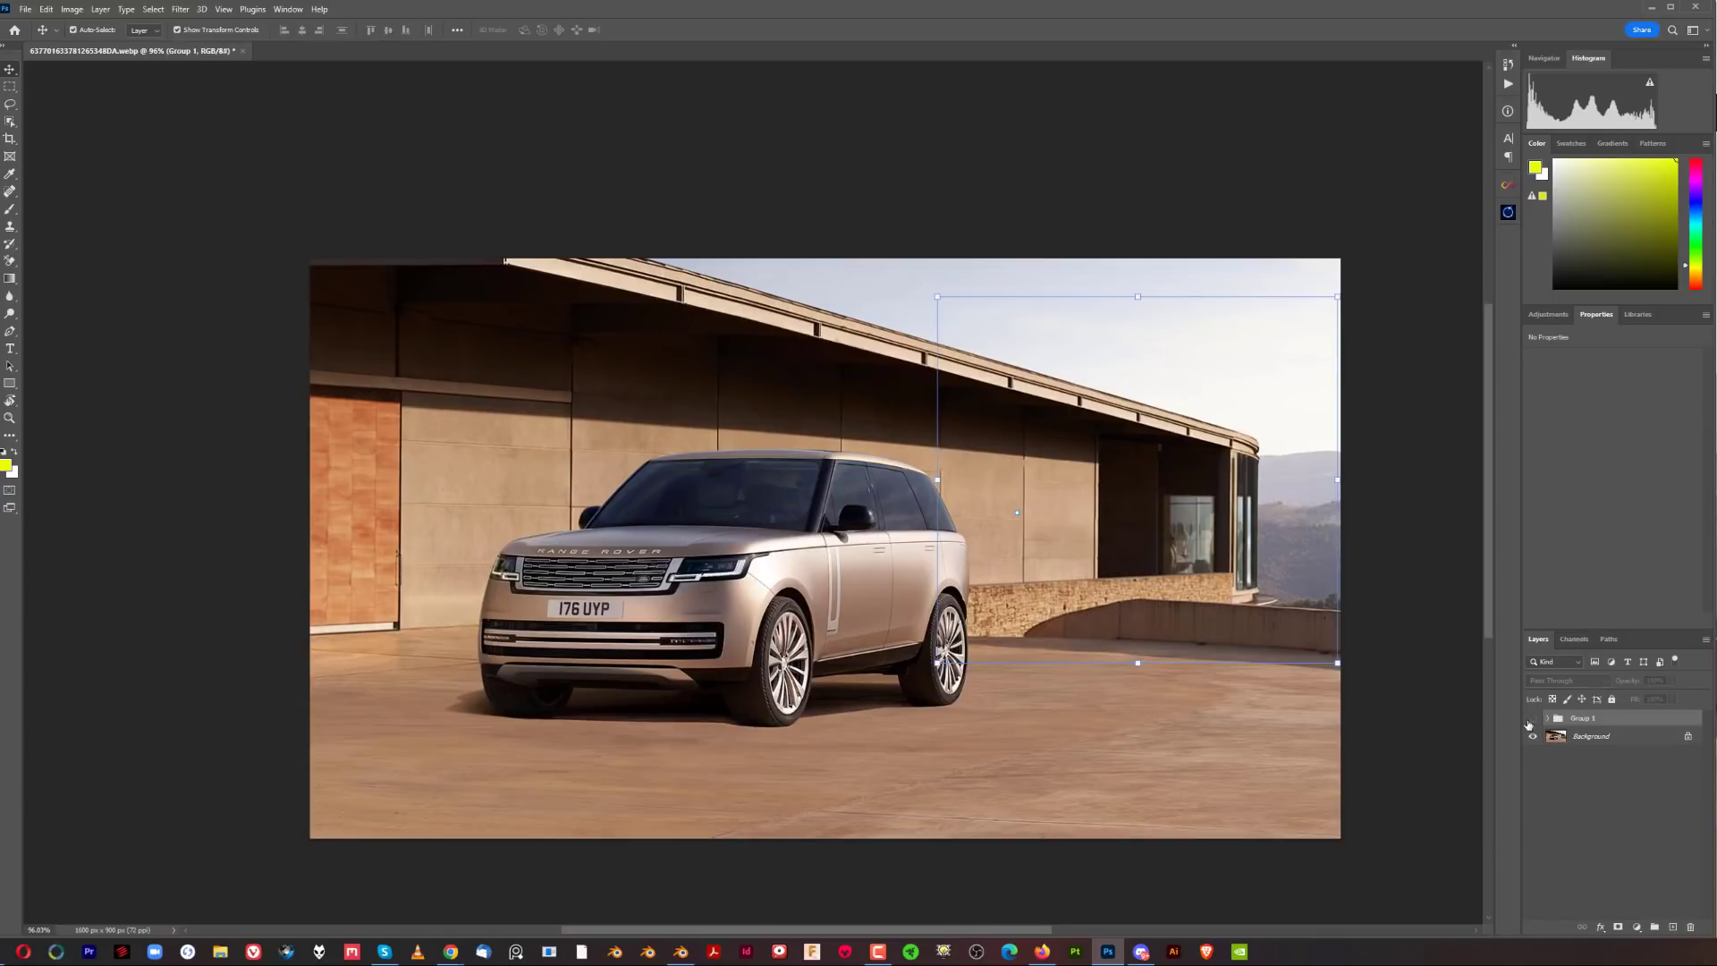
pyautogui.click(1583, 719)
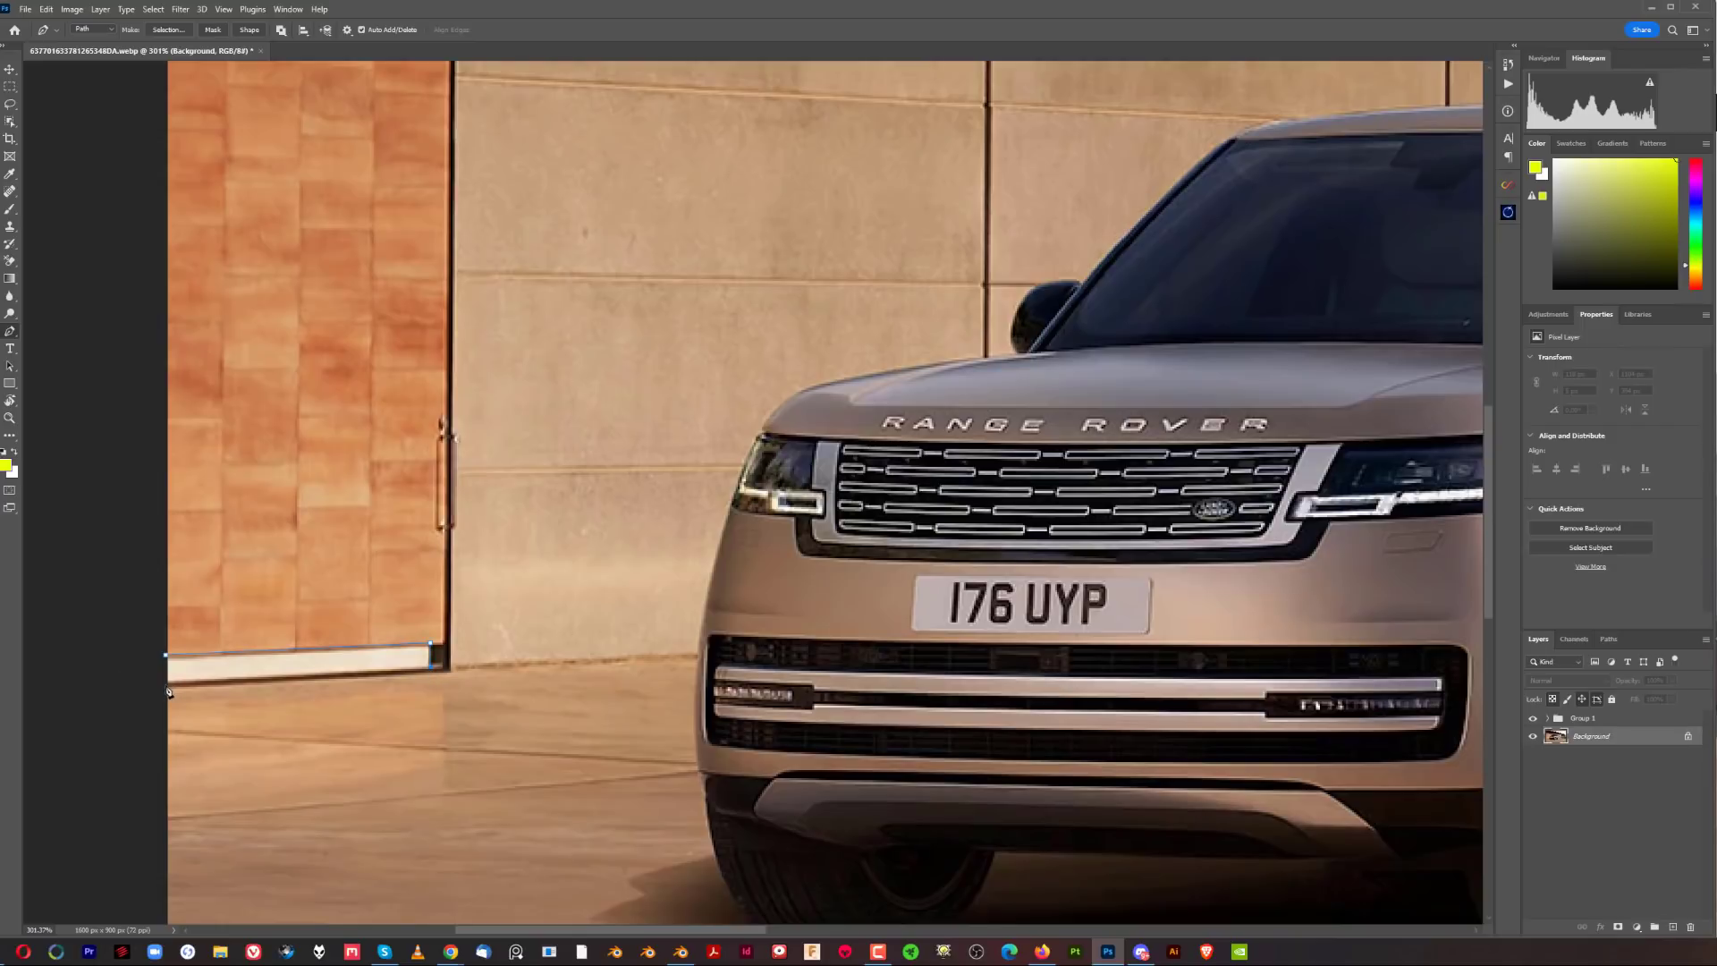
# Select the door-strip path and Content-Aware Fill it onto a new layer
pyautogui.rightClick(429, 655)
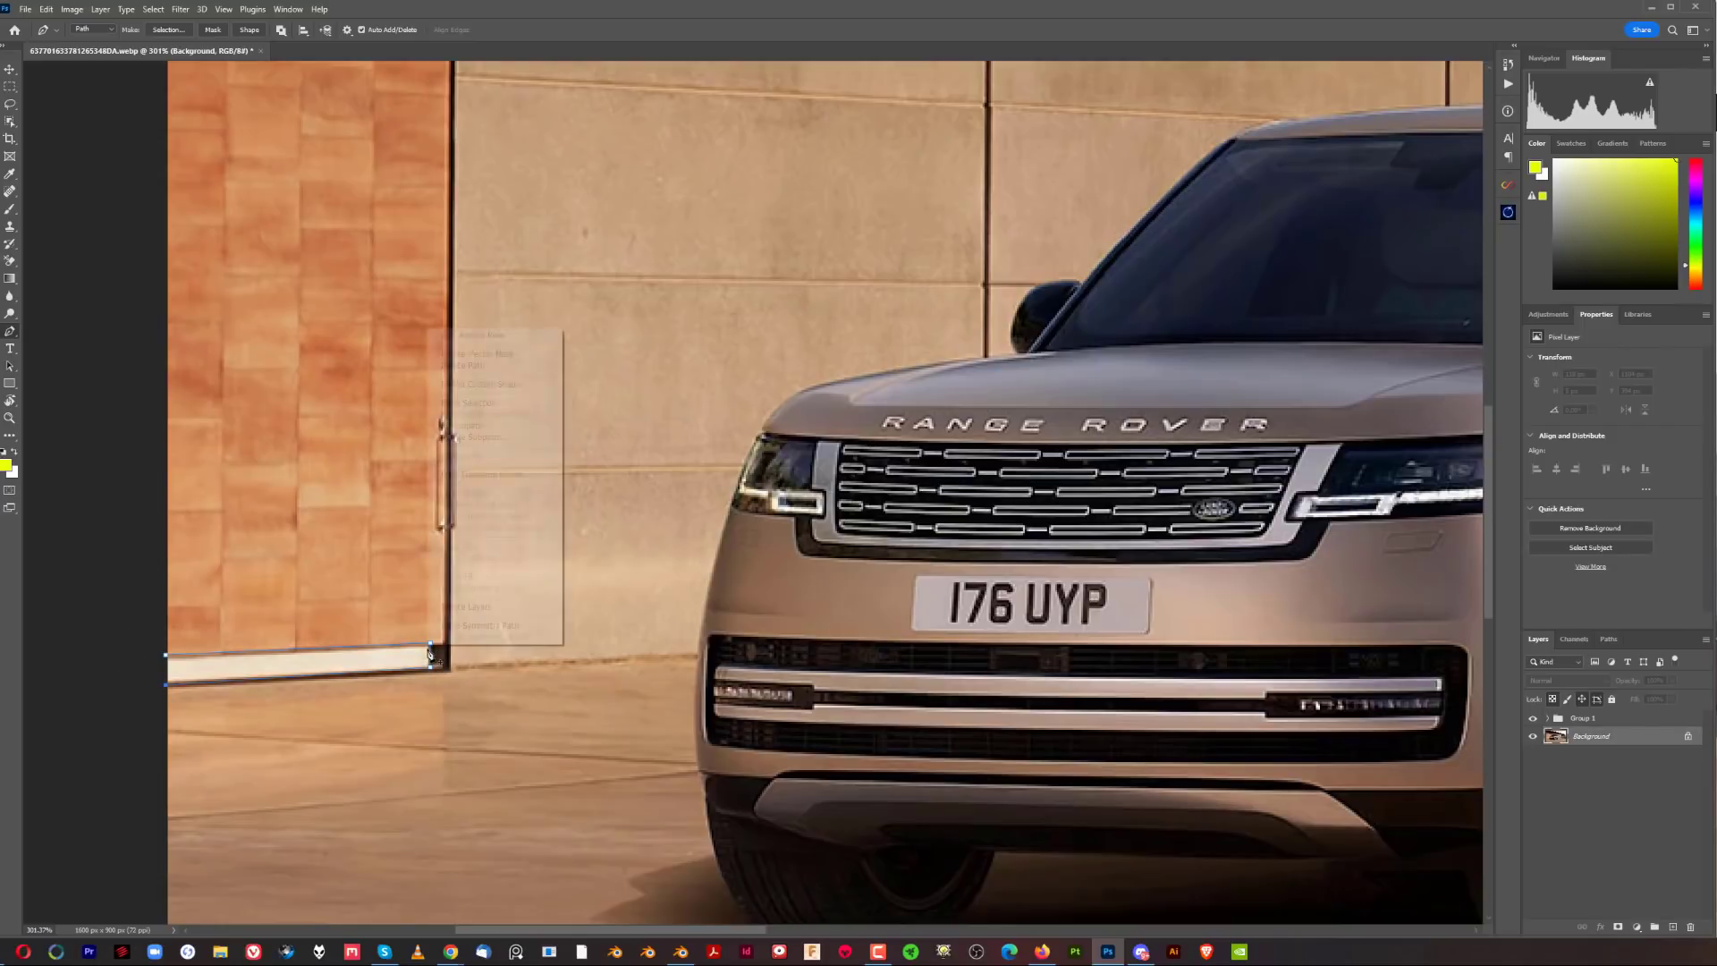
pyautogui.click(469, 402)
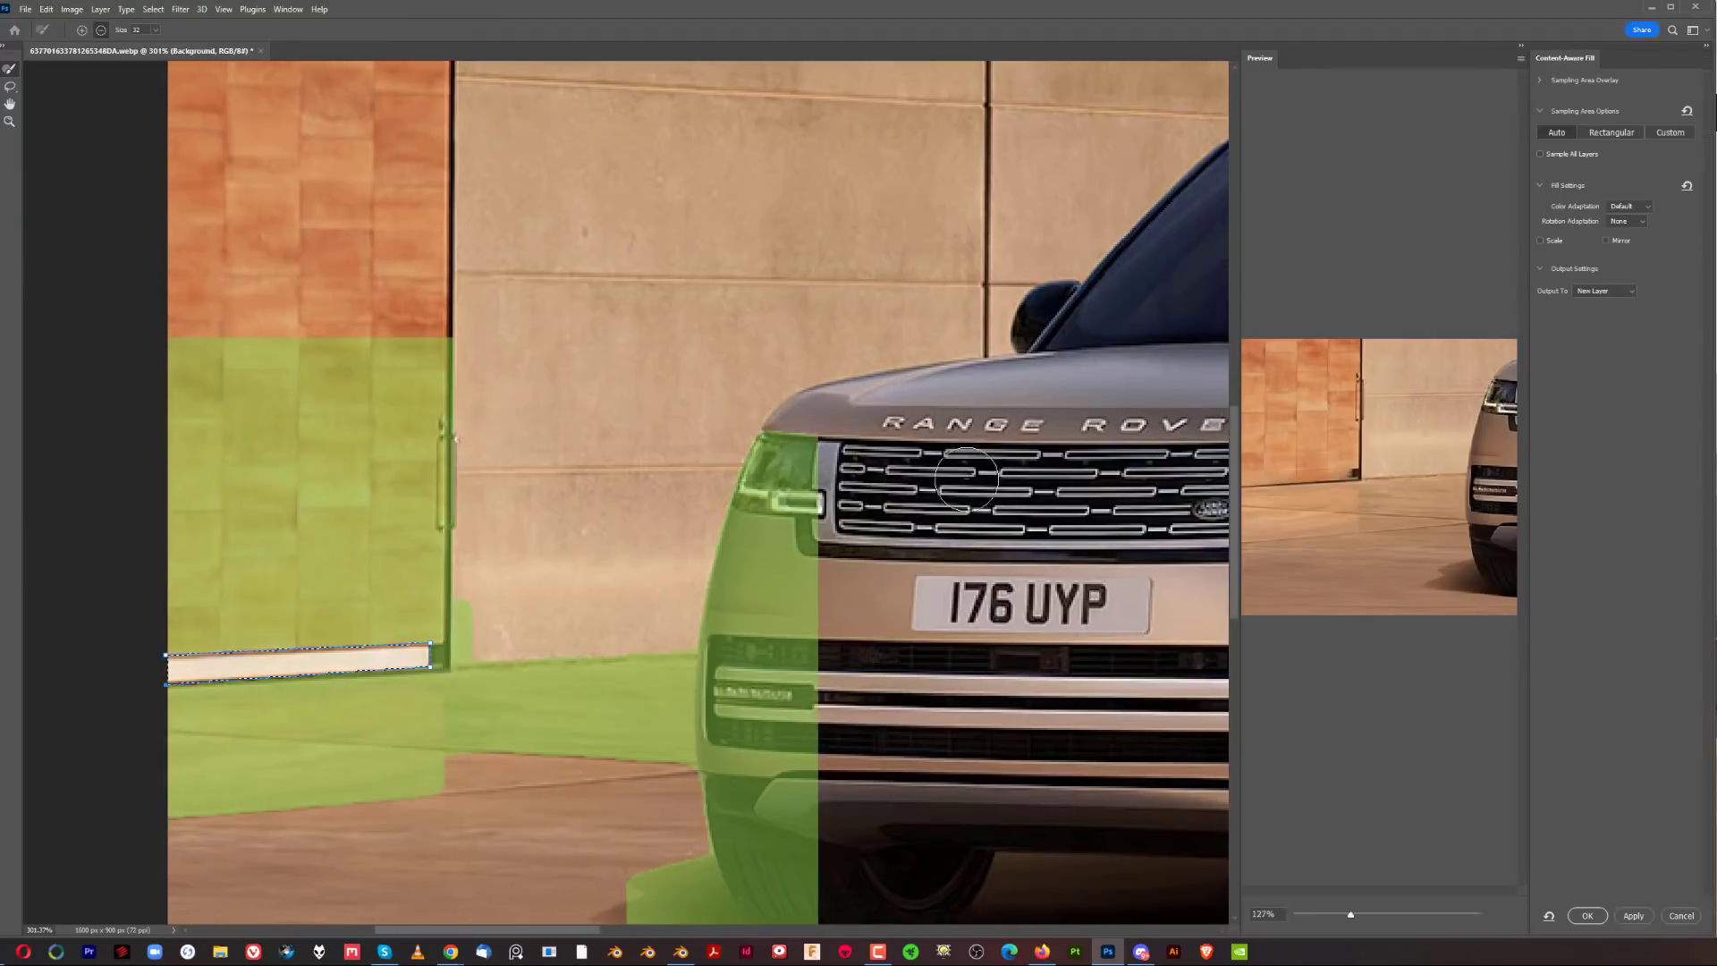
pyautogui.click(1586, 914)
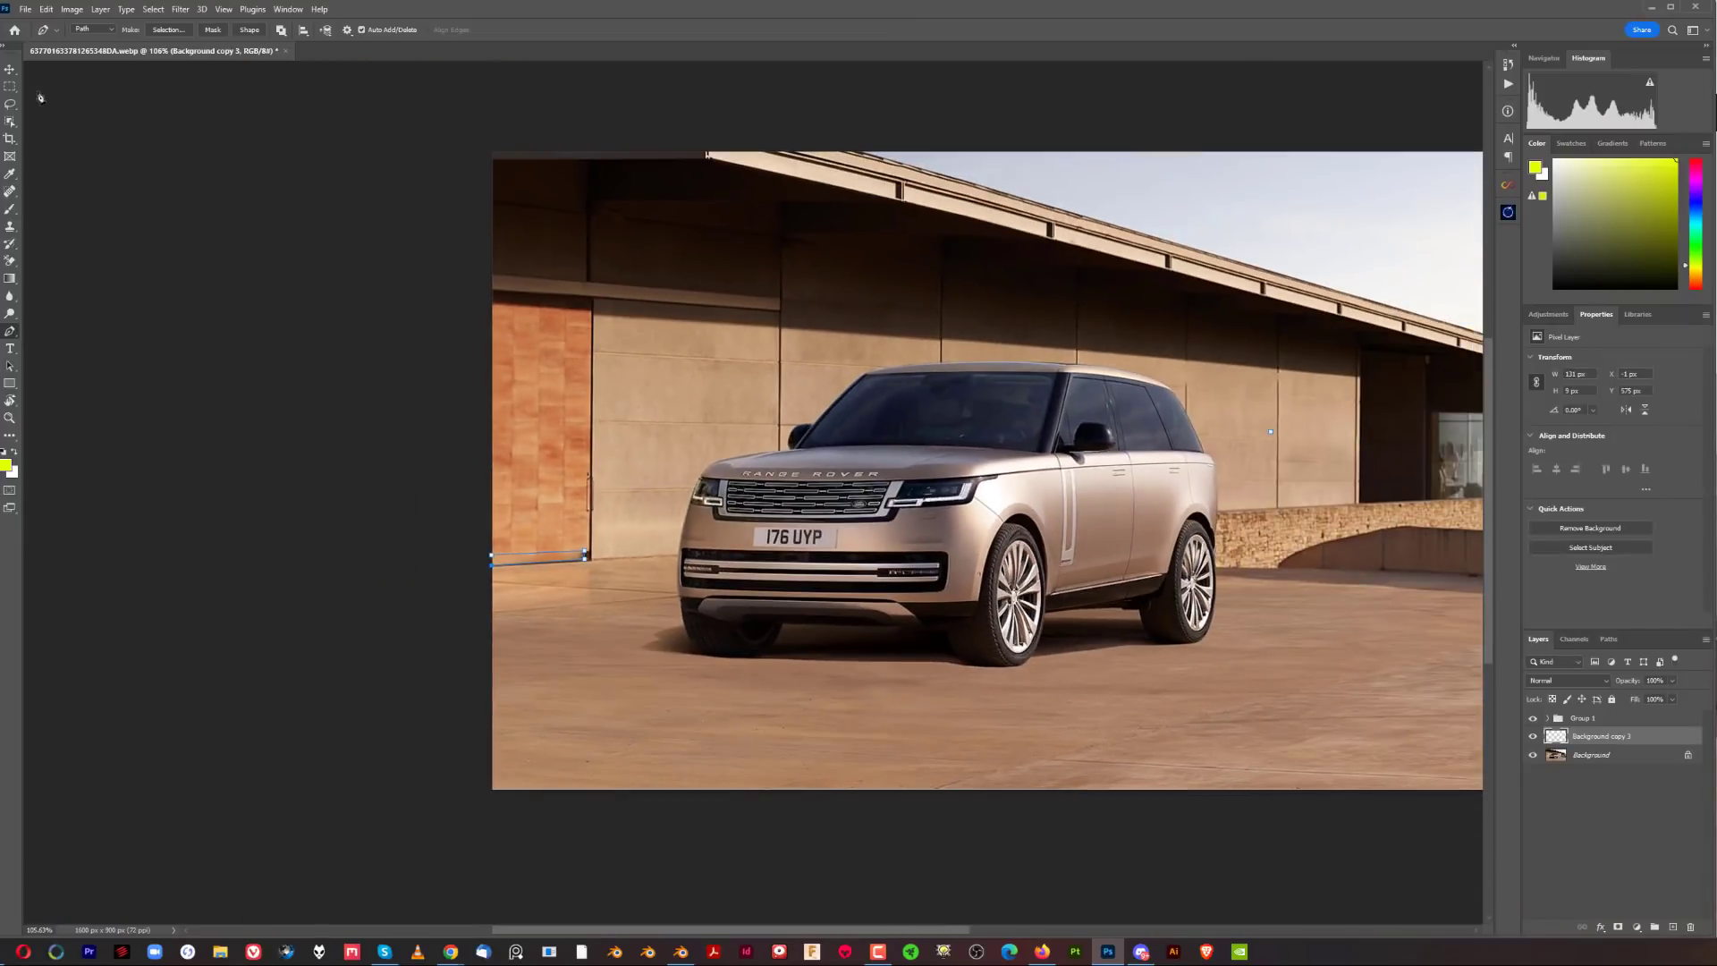
pyautogui.click(10, 70)
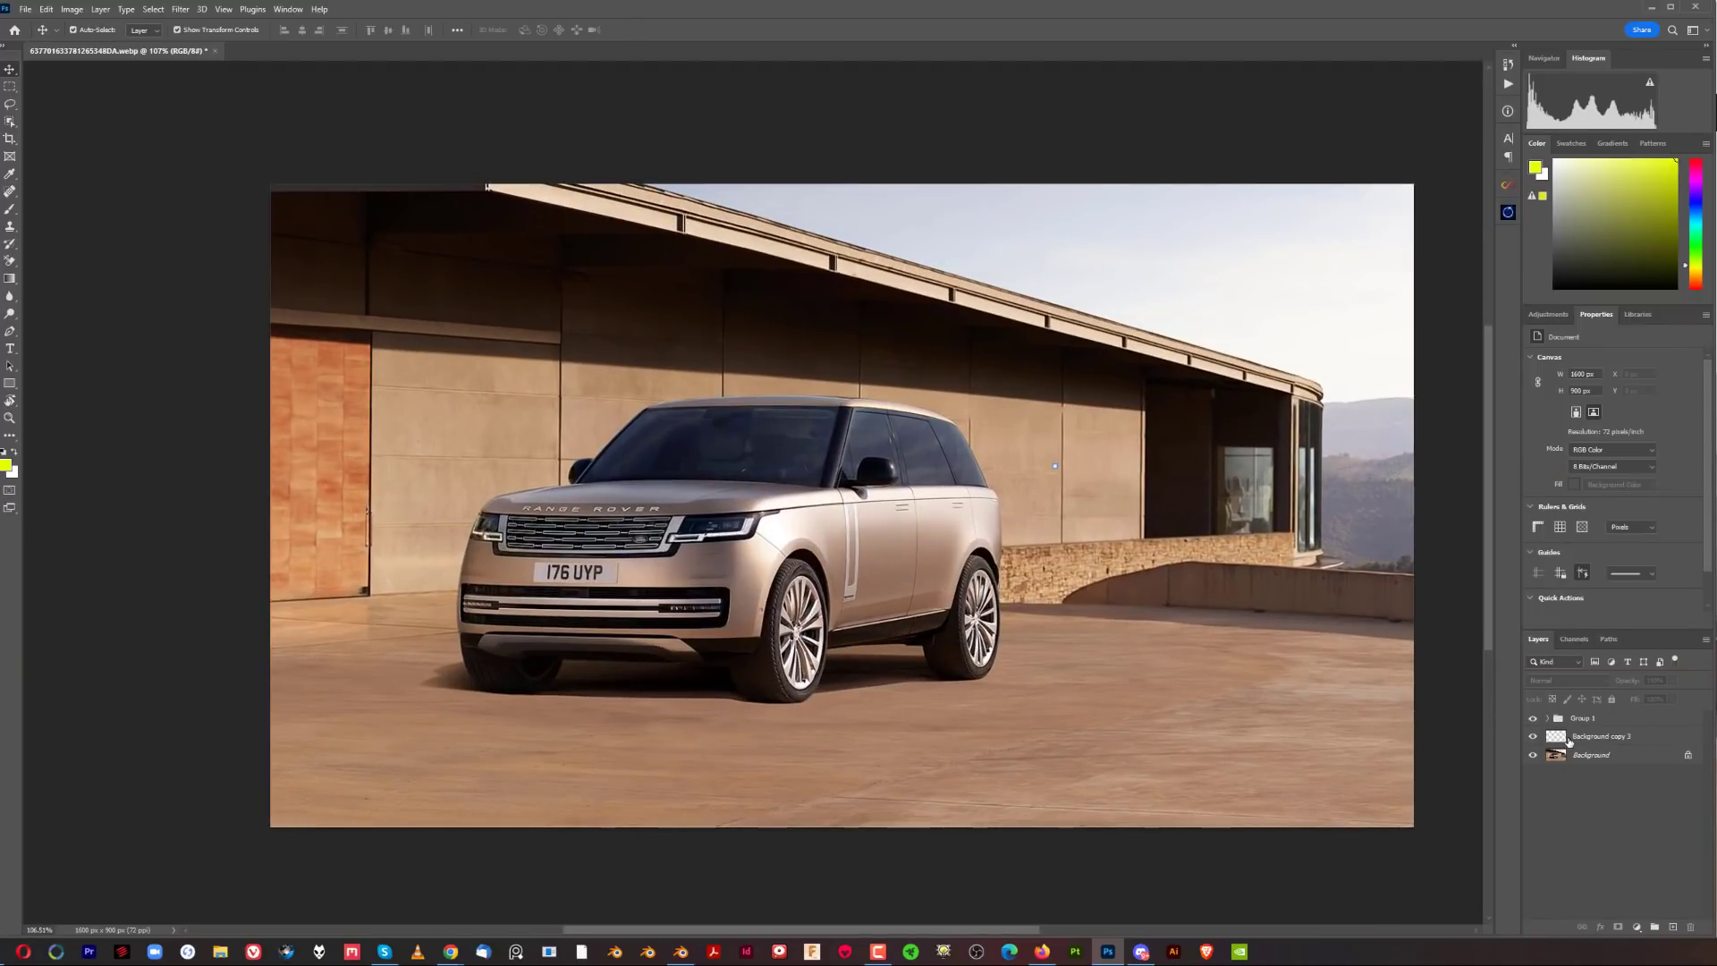
# Delete the Background copy 3 content-aware fill layer and inspect the unmarked Range Rover render
pyautogui.click(1598, 735)
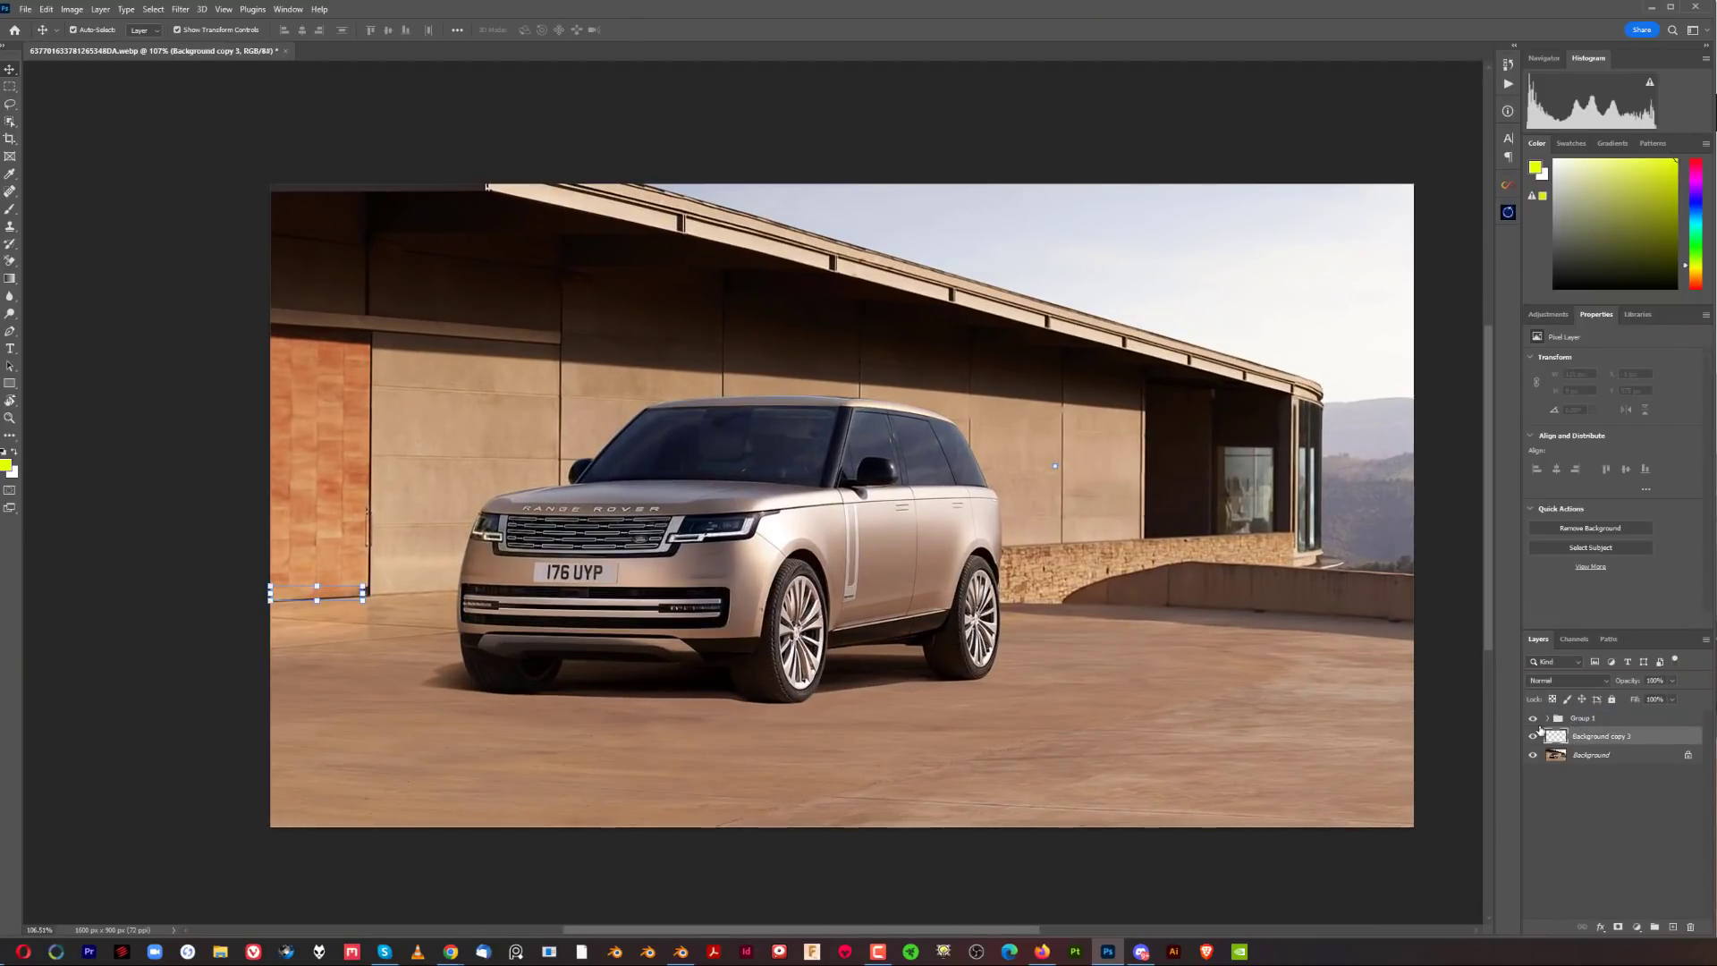
pyautogui.click(1582, 717)
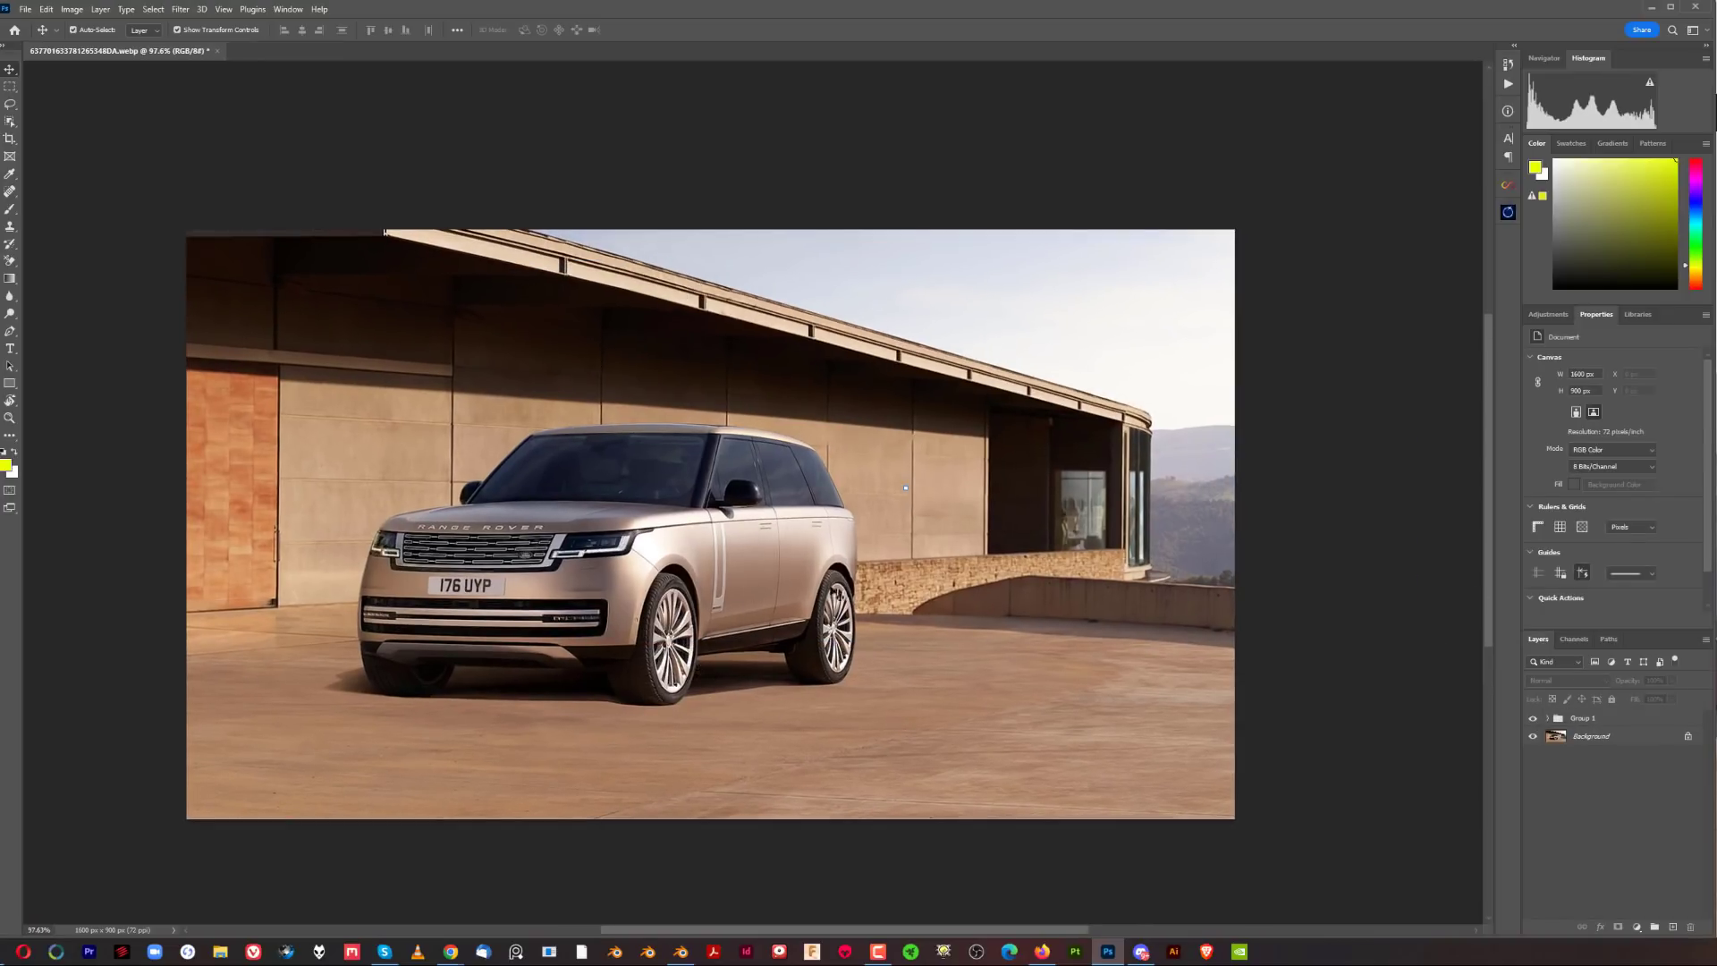
pyautogui.moveTo(744, 588)
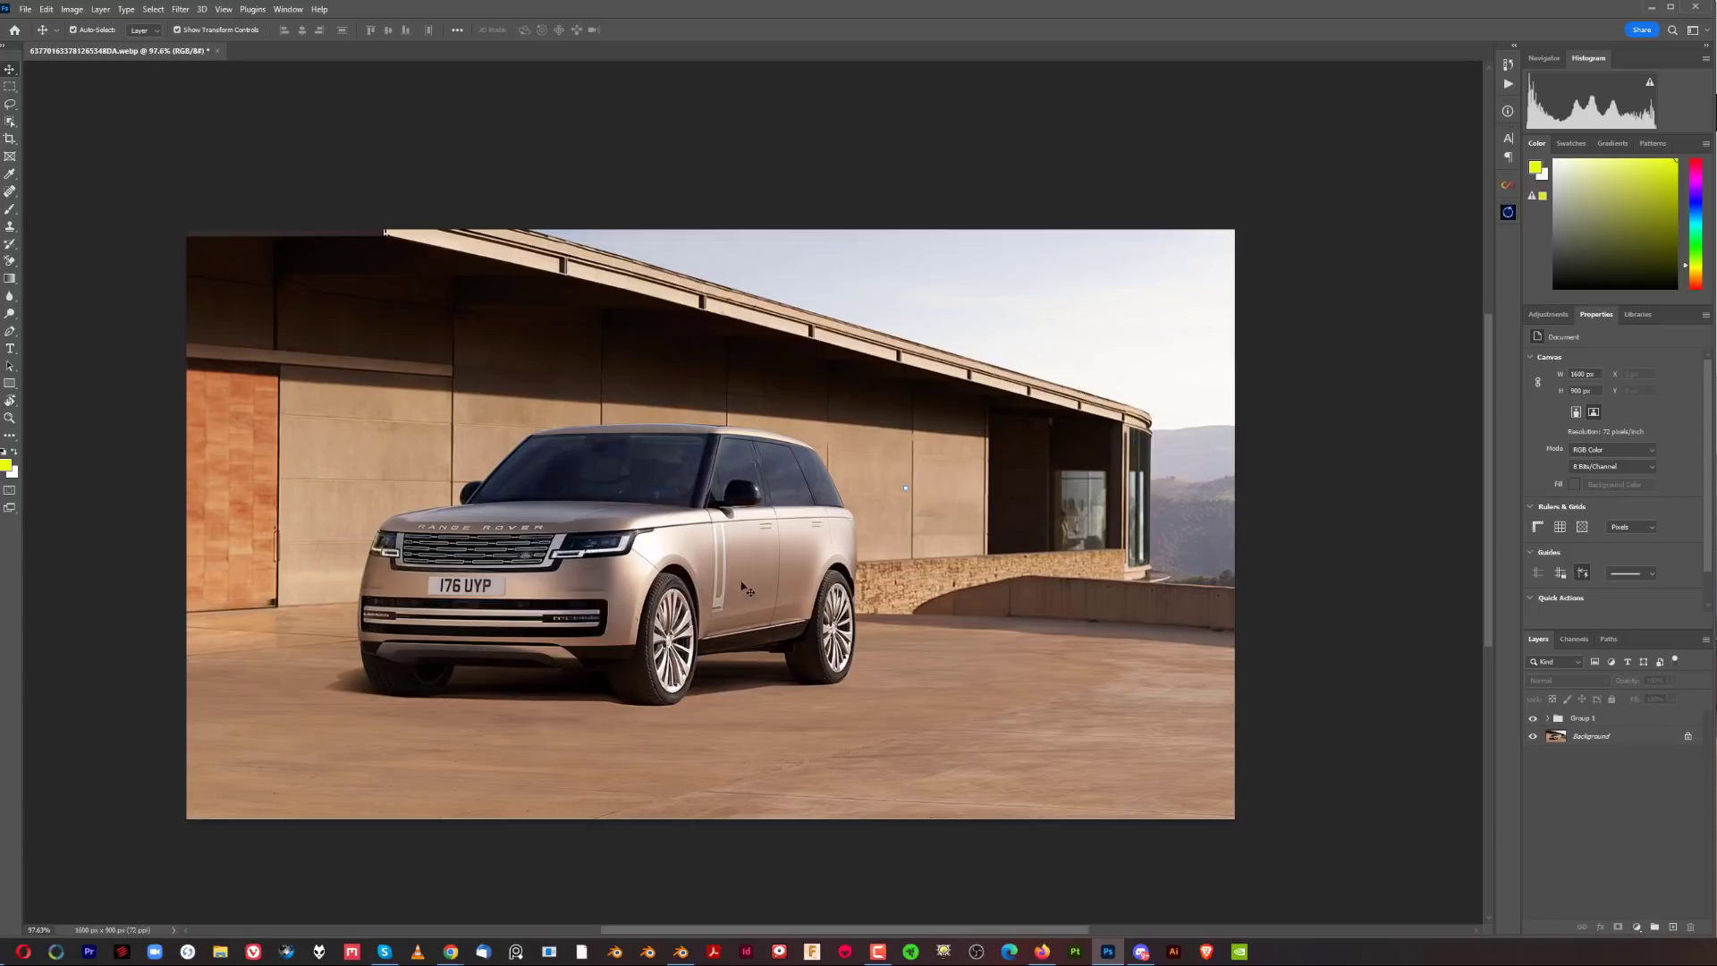
pyautogui.moveTo(996, 615)
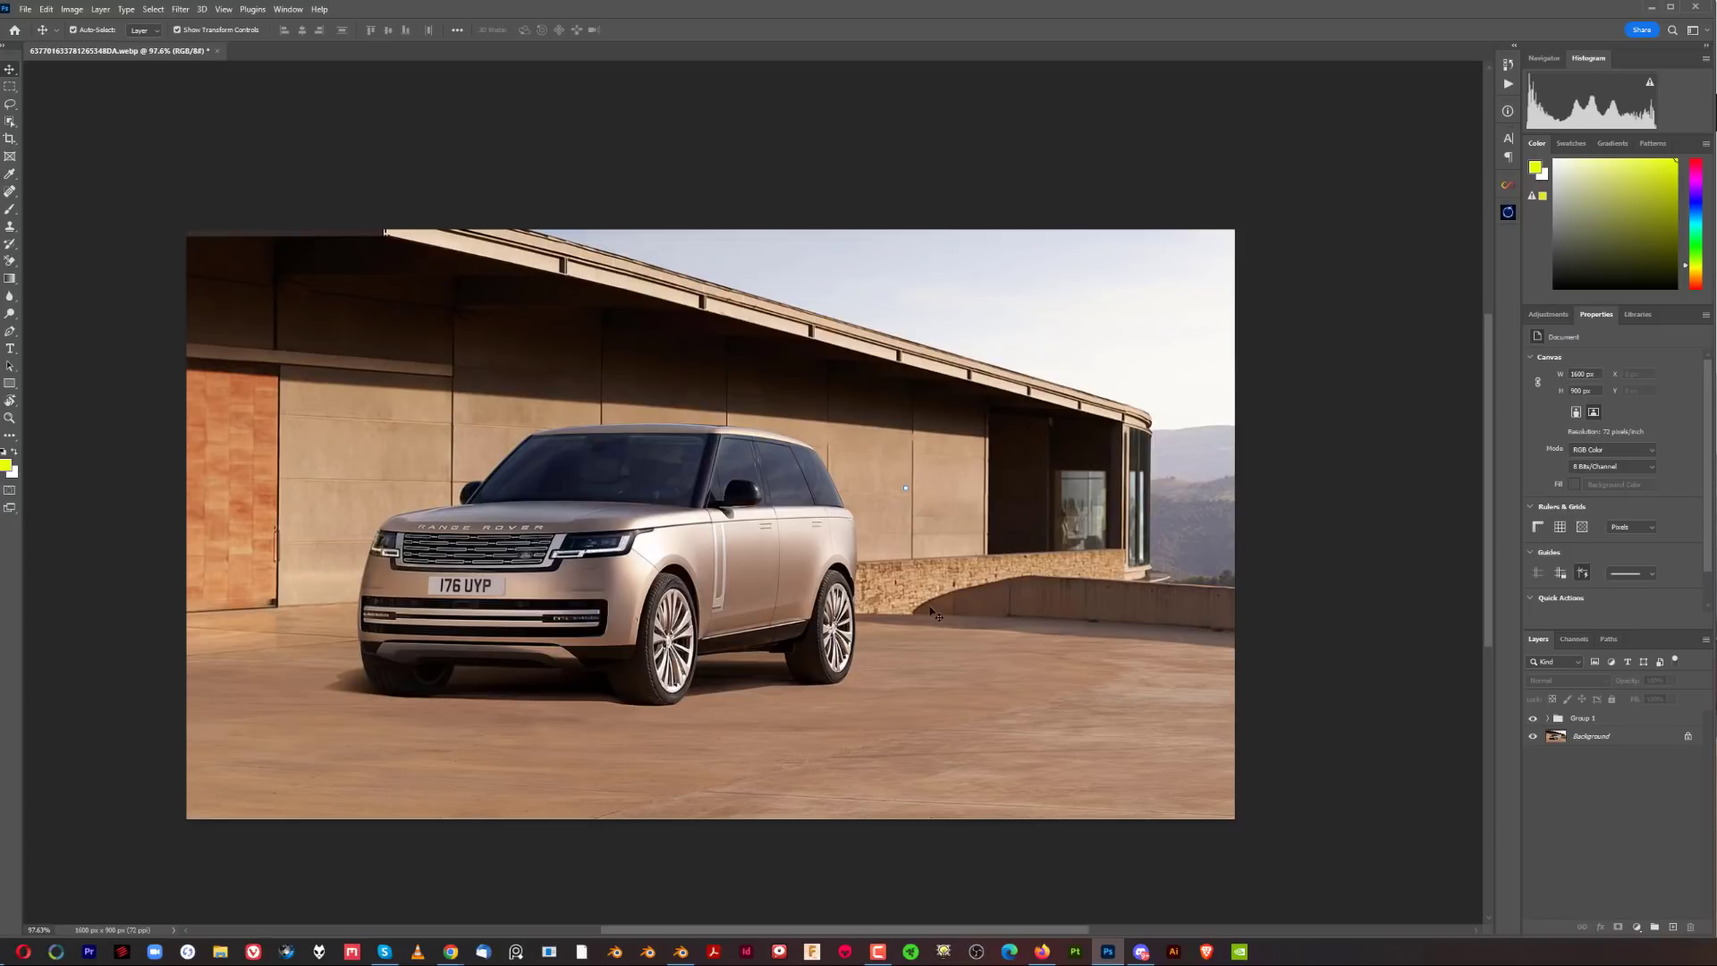
pyautogui.moveTo(881, 667)
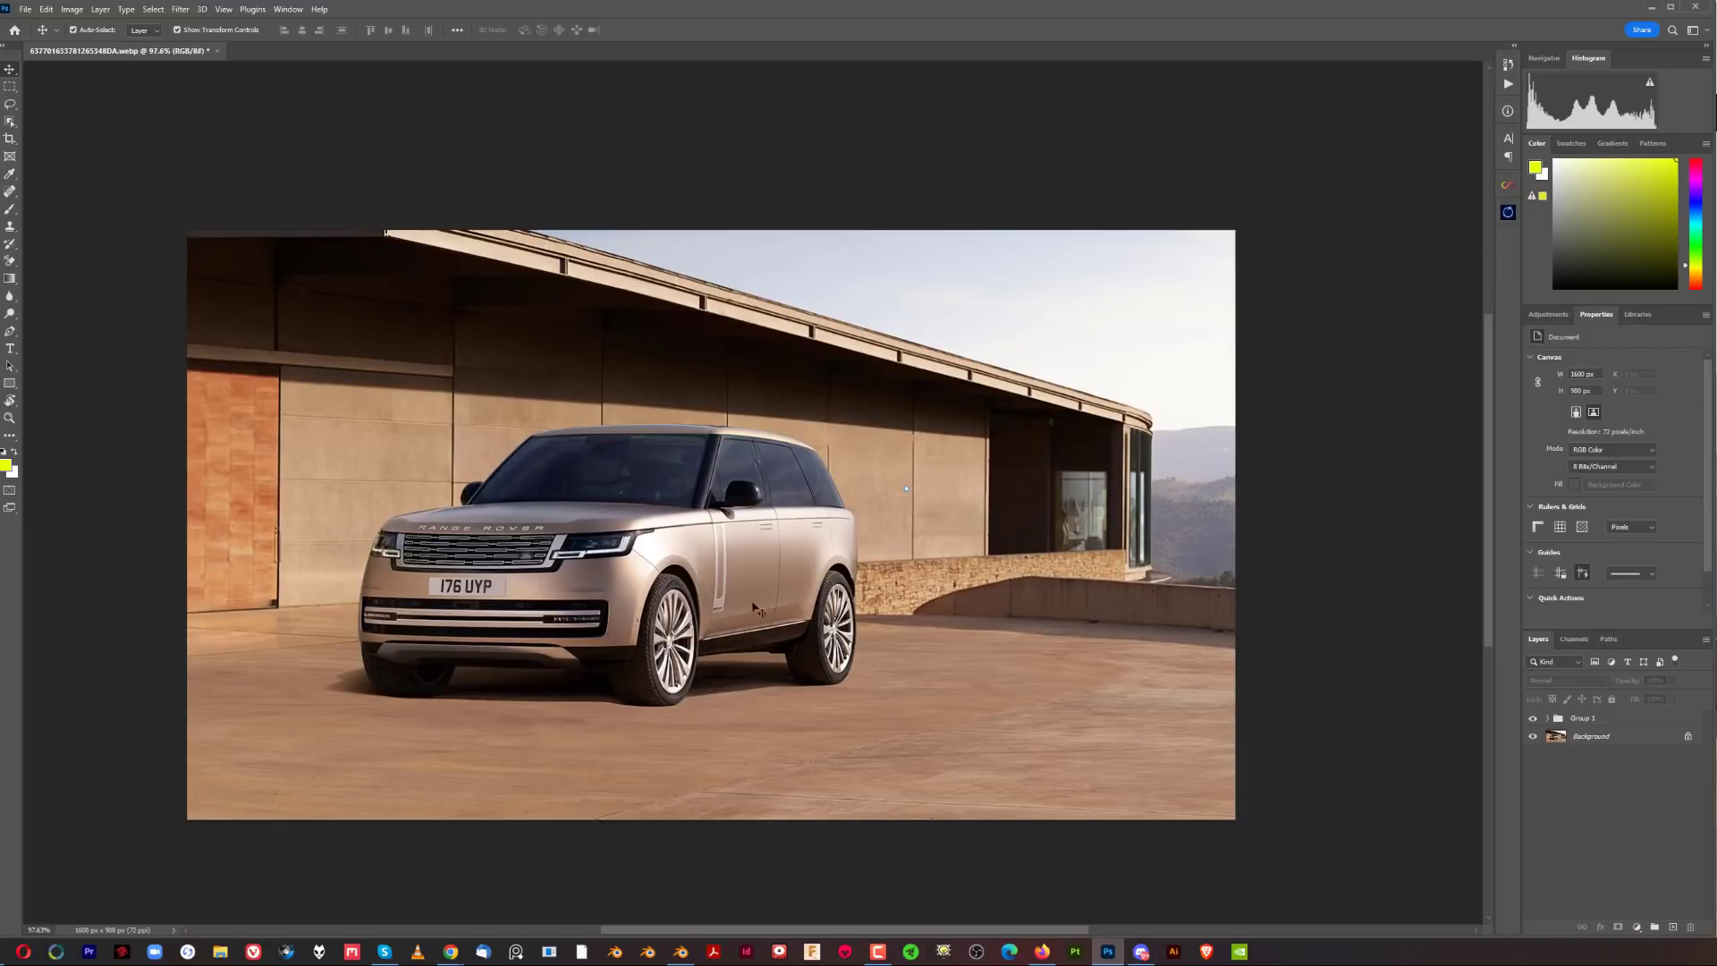
pyautogui.moveTo(547, 582)
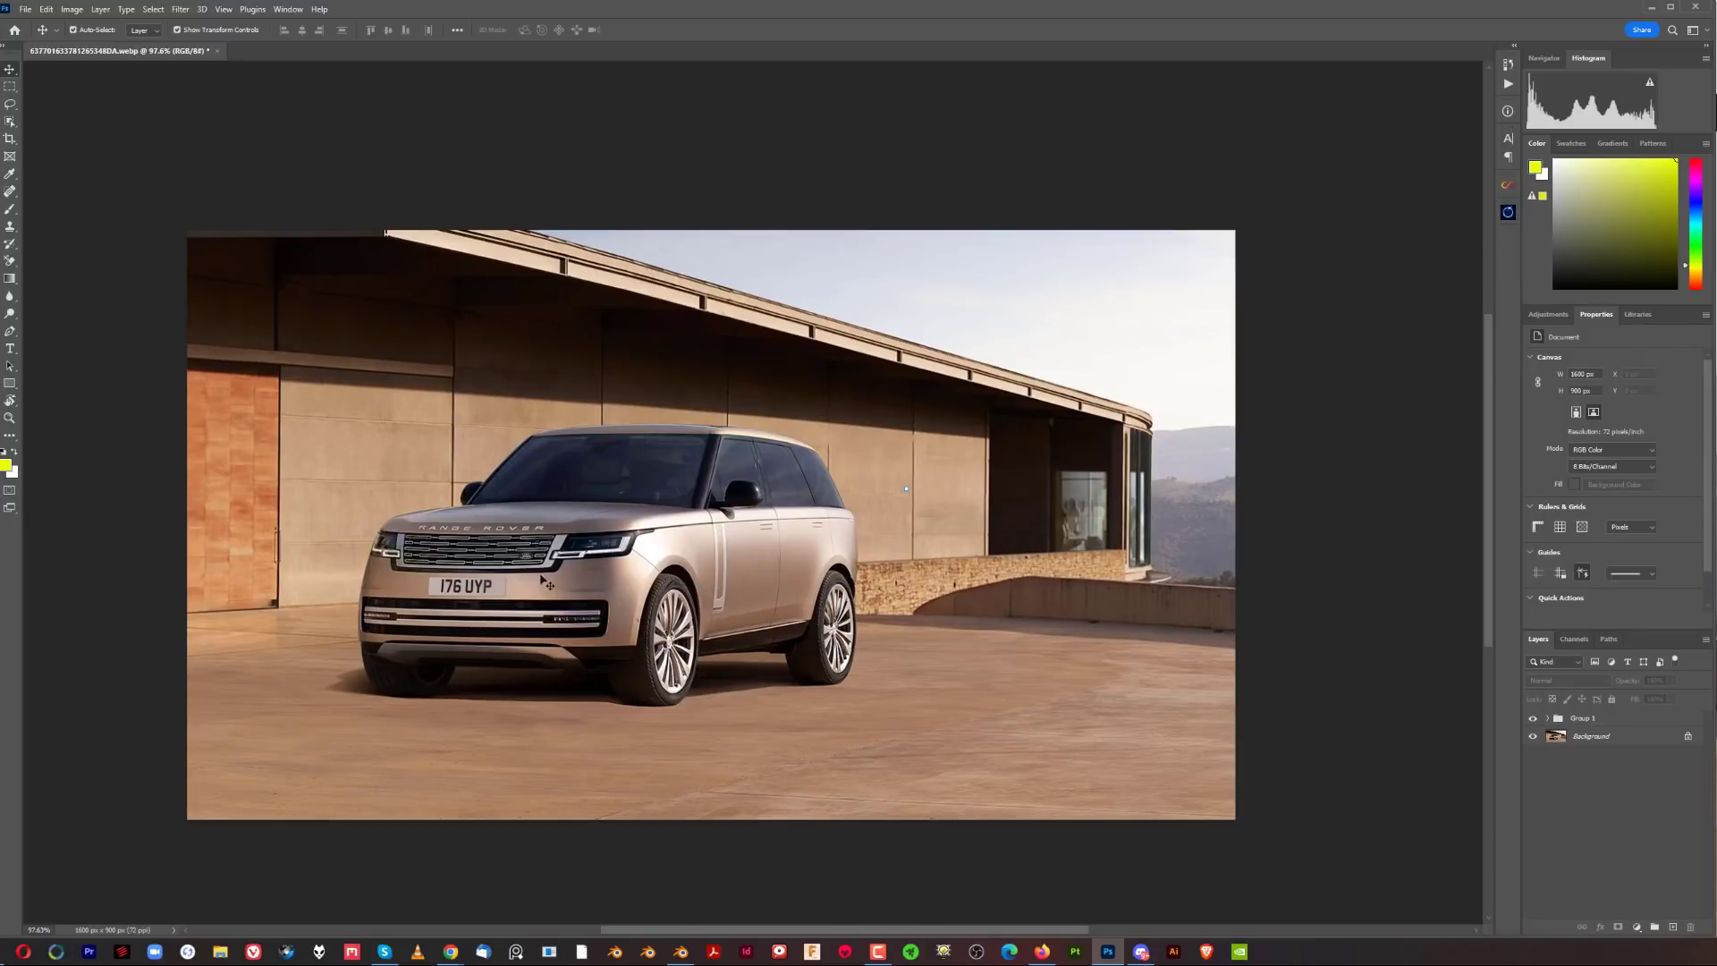
pyautogui.moveTo(322, 630)
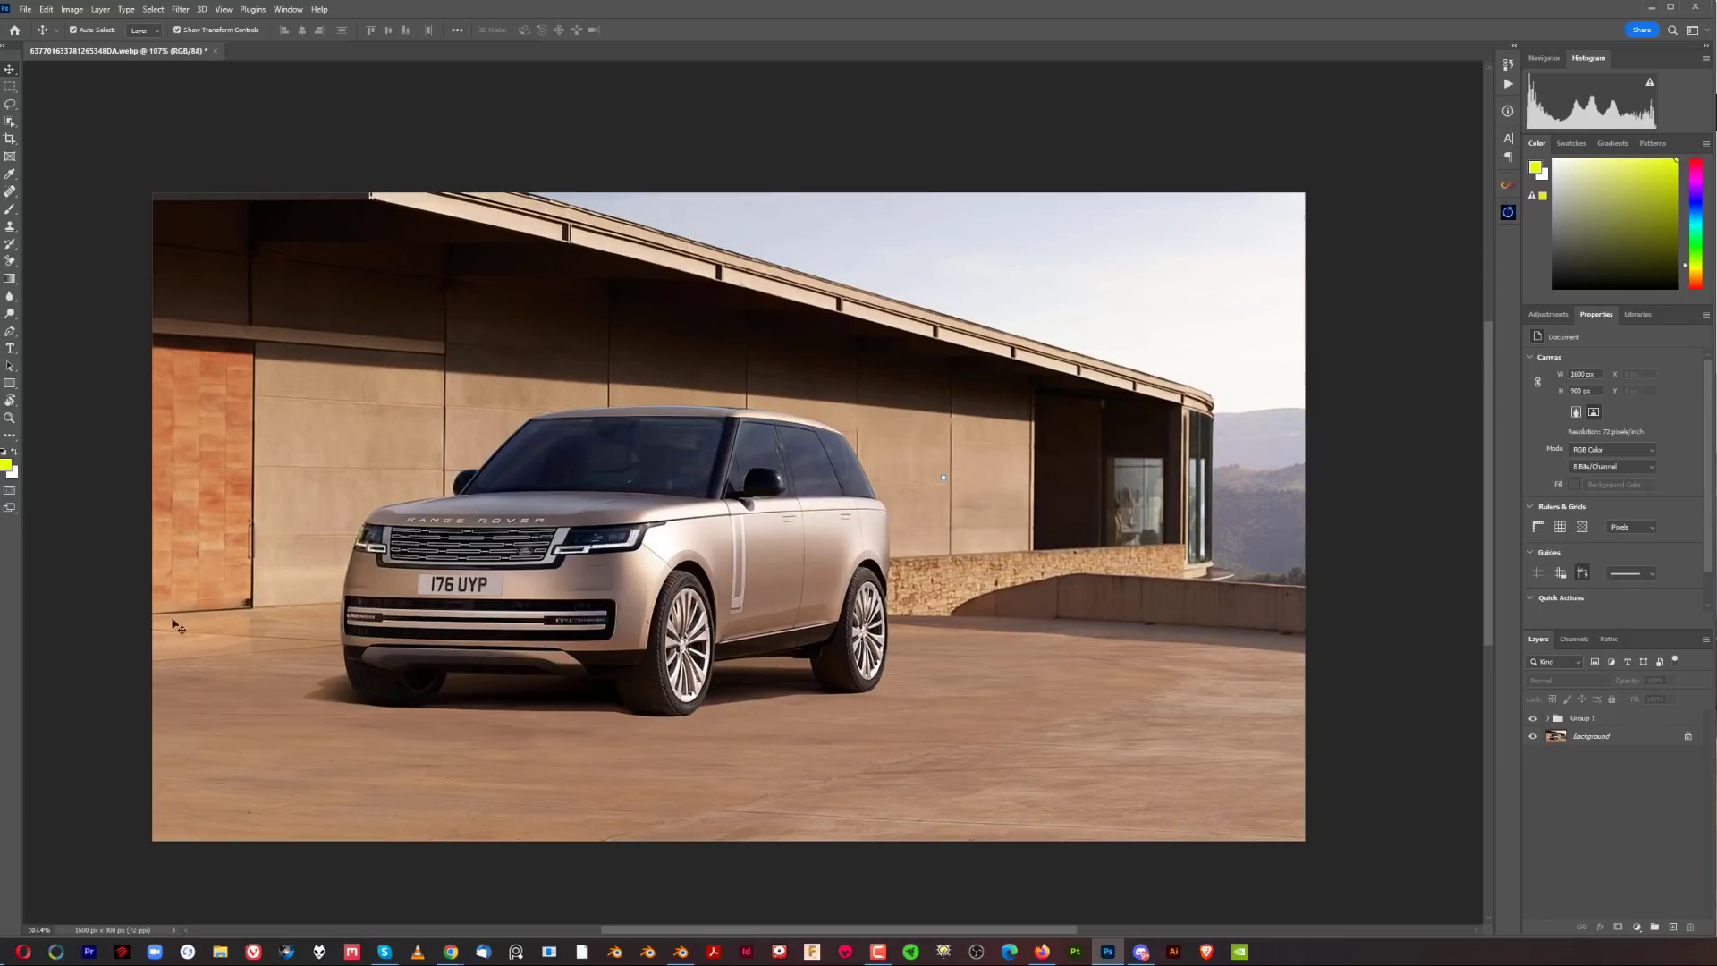
pyautogui.scroll(-3)
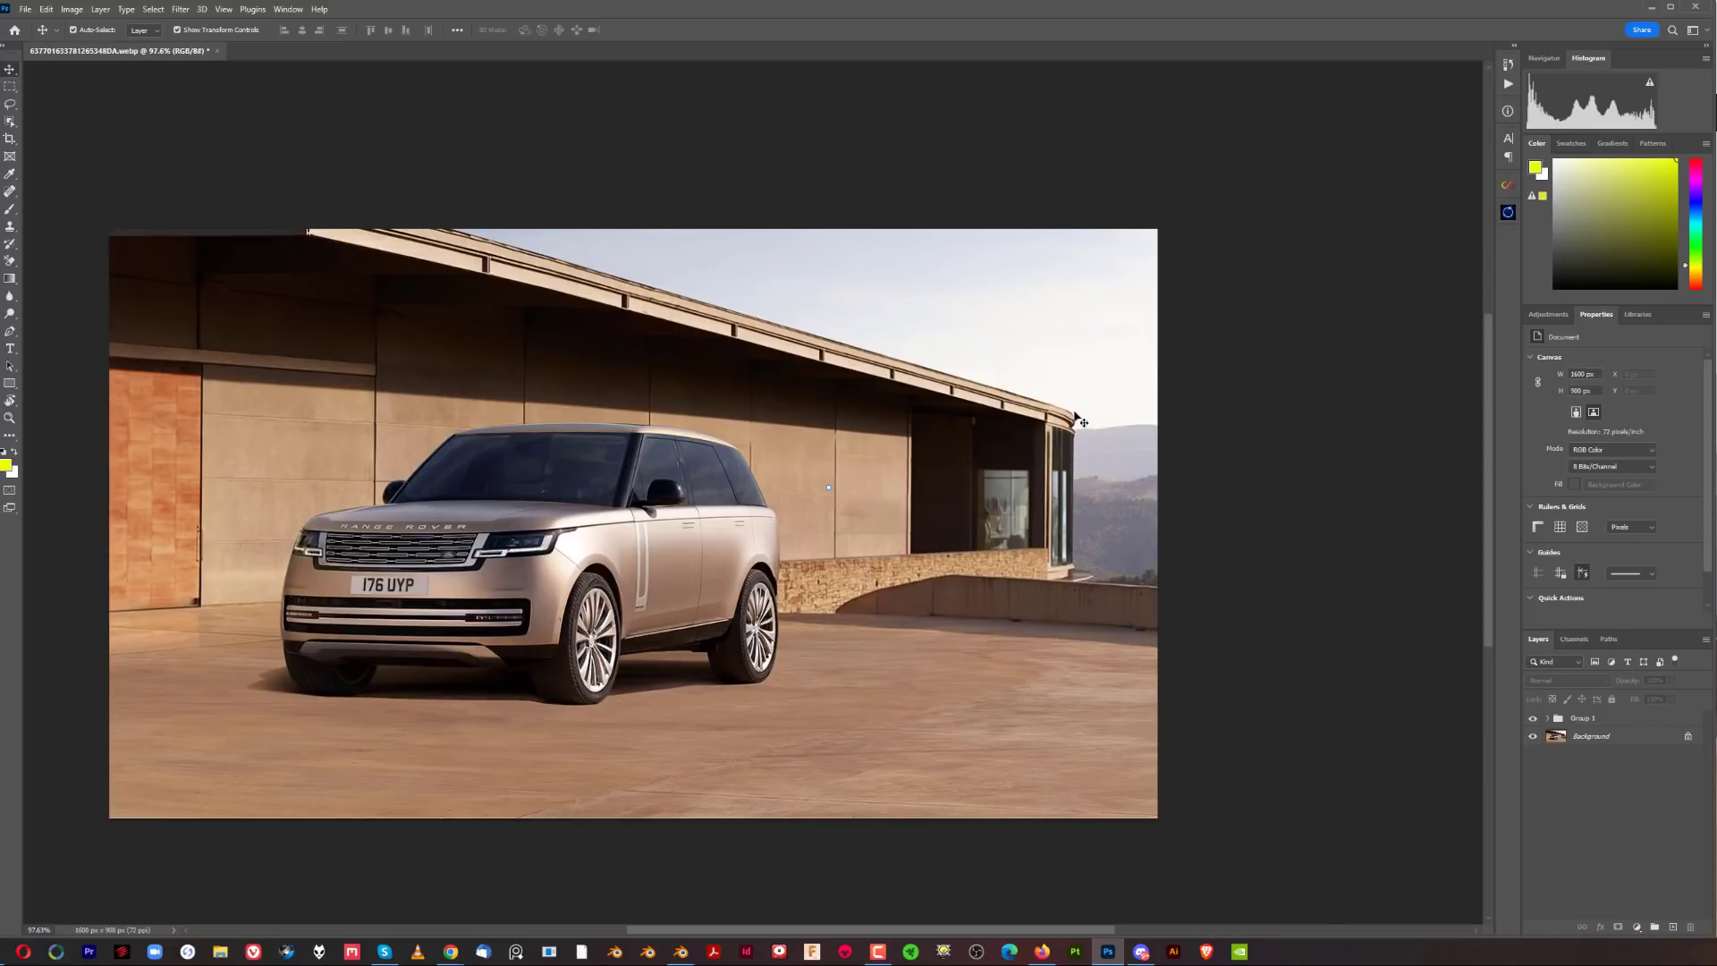
pyautogui.moveTo(1133, 499)
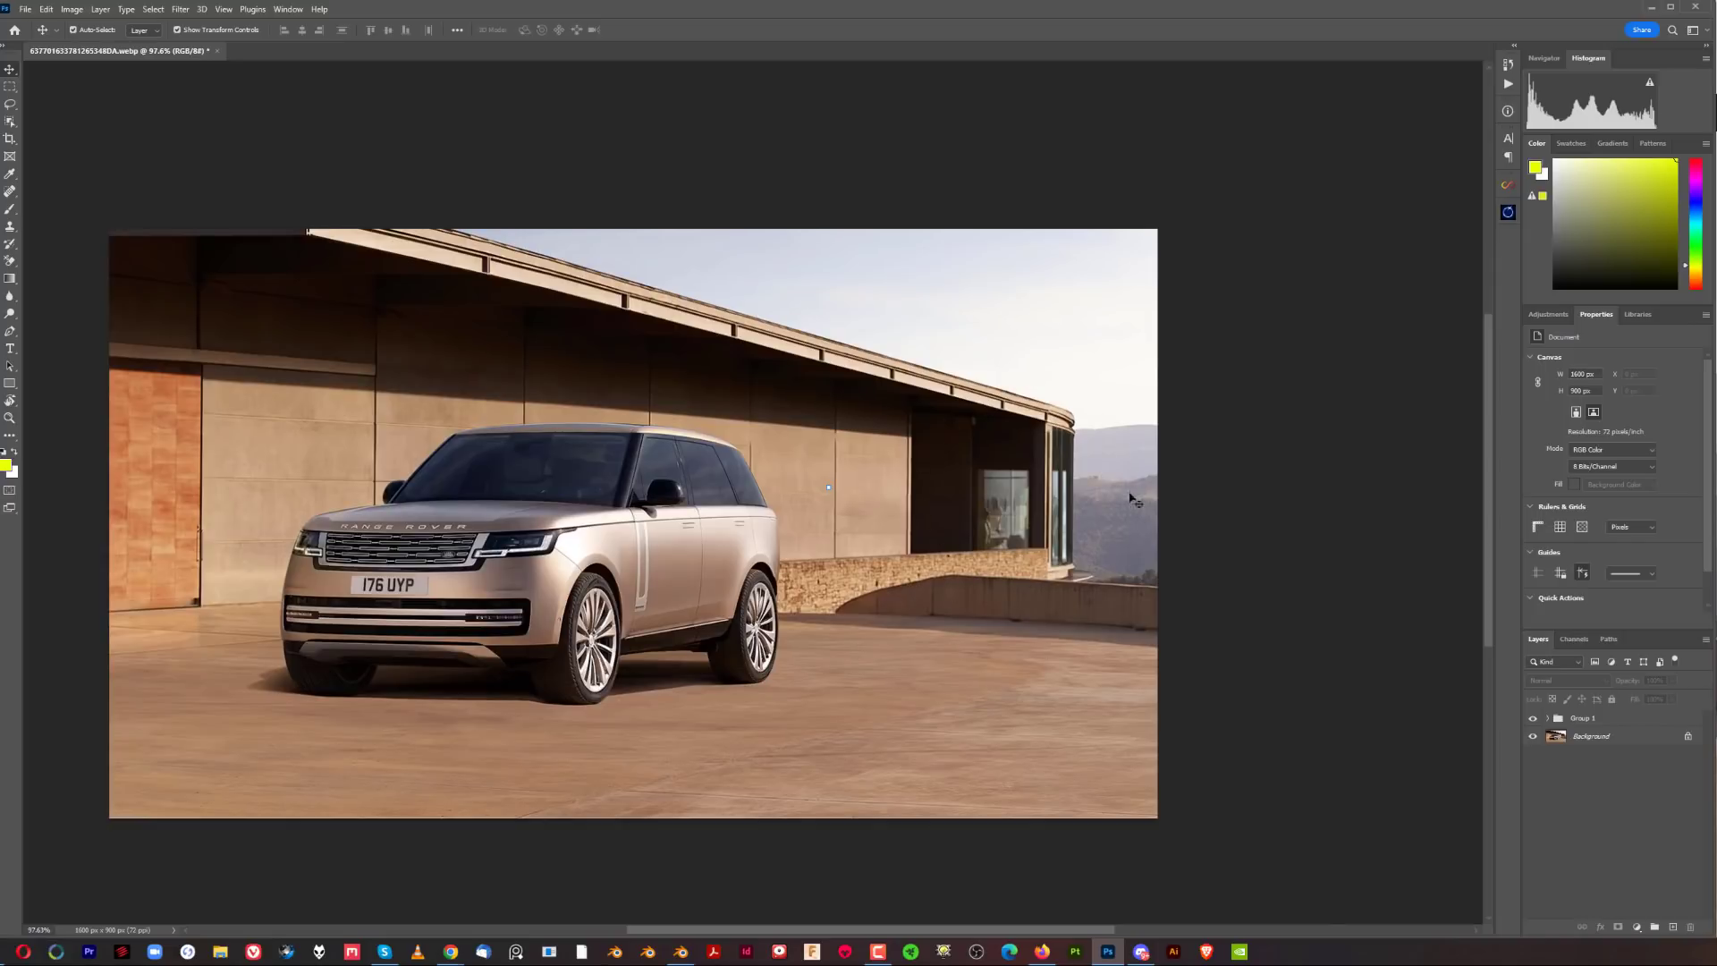
pyautogui.moveTo(1007, 574)
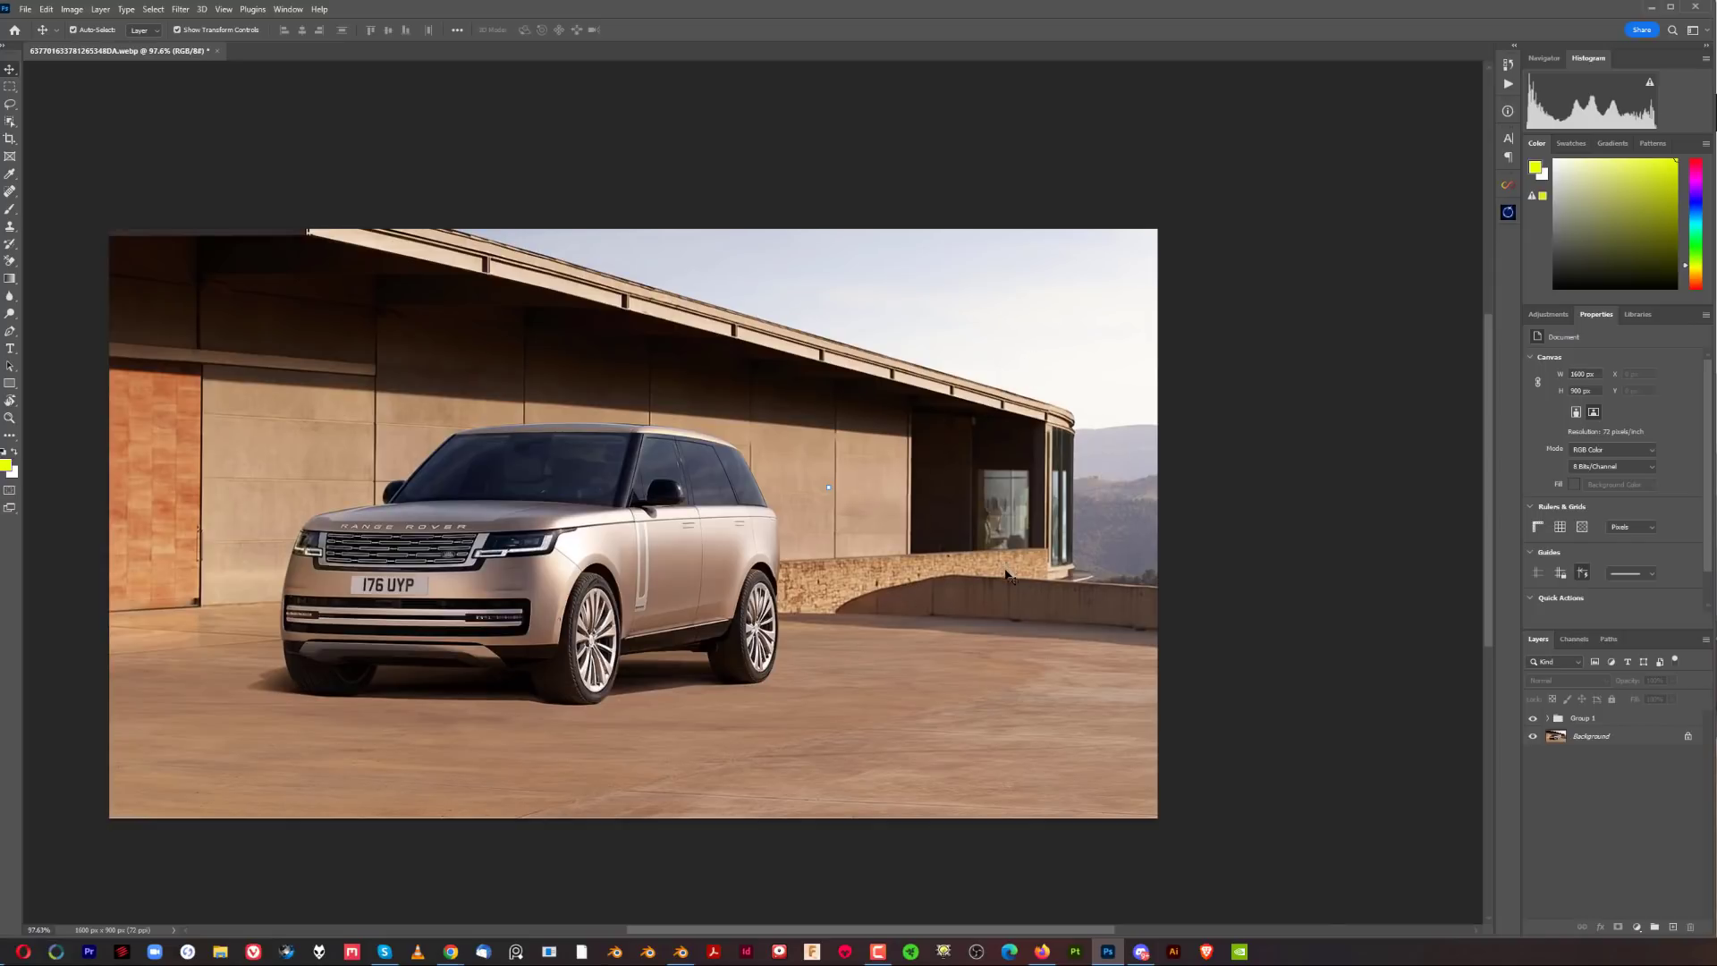
pyautogui.moveTo(1104, 601)
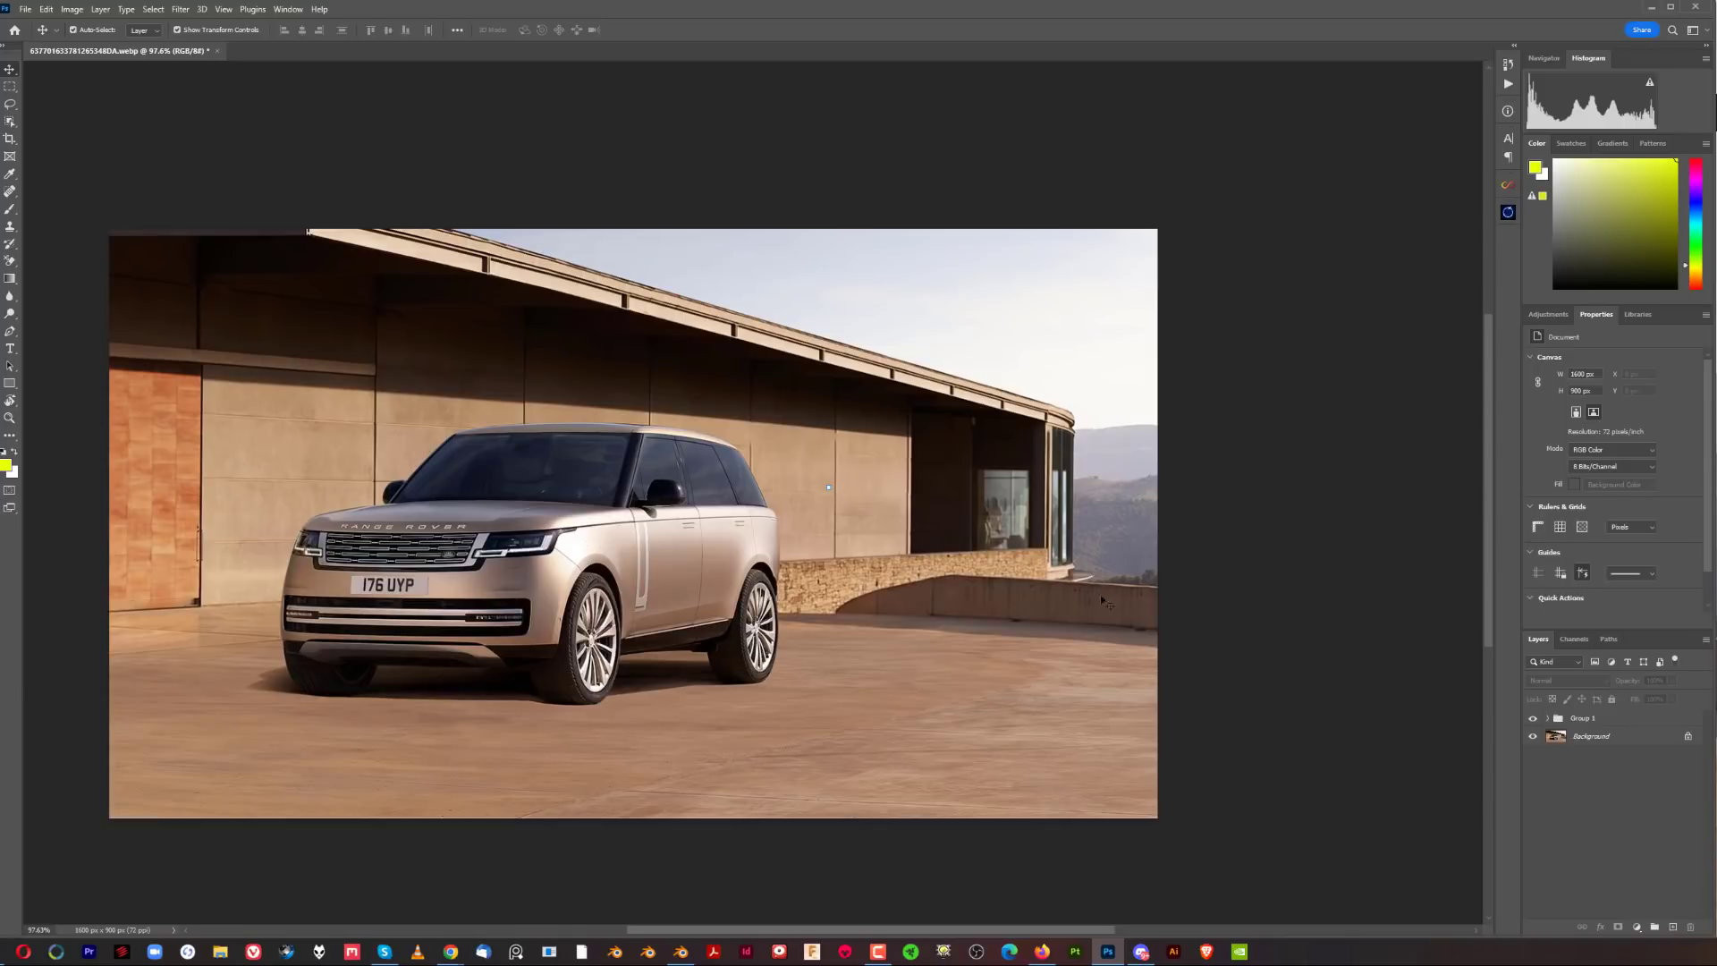
pyautogui.moveTo(998, 642)
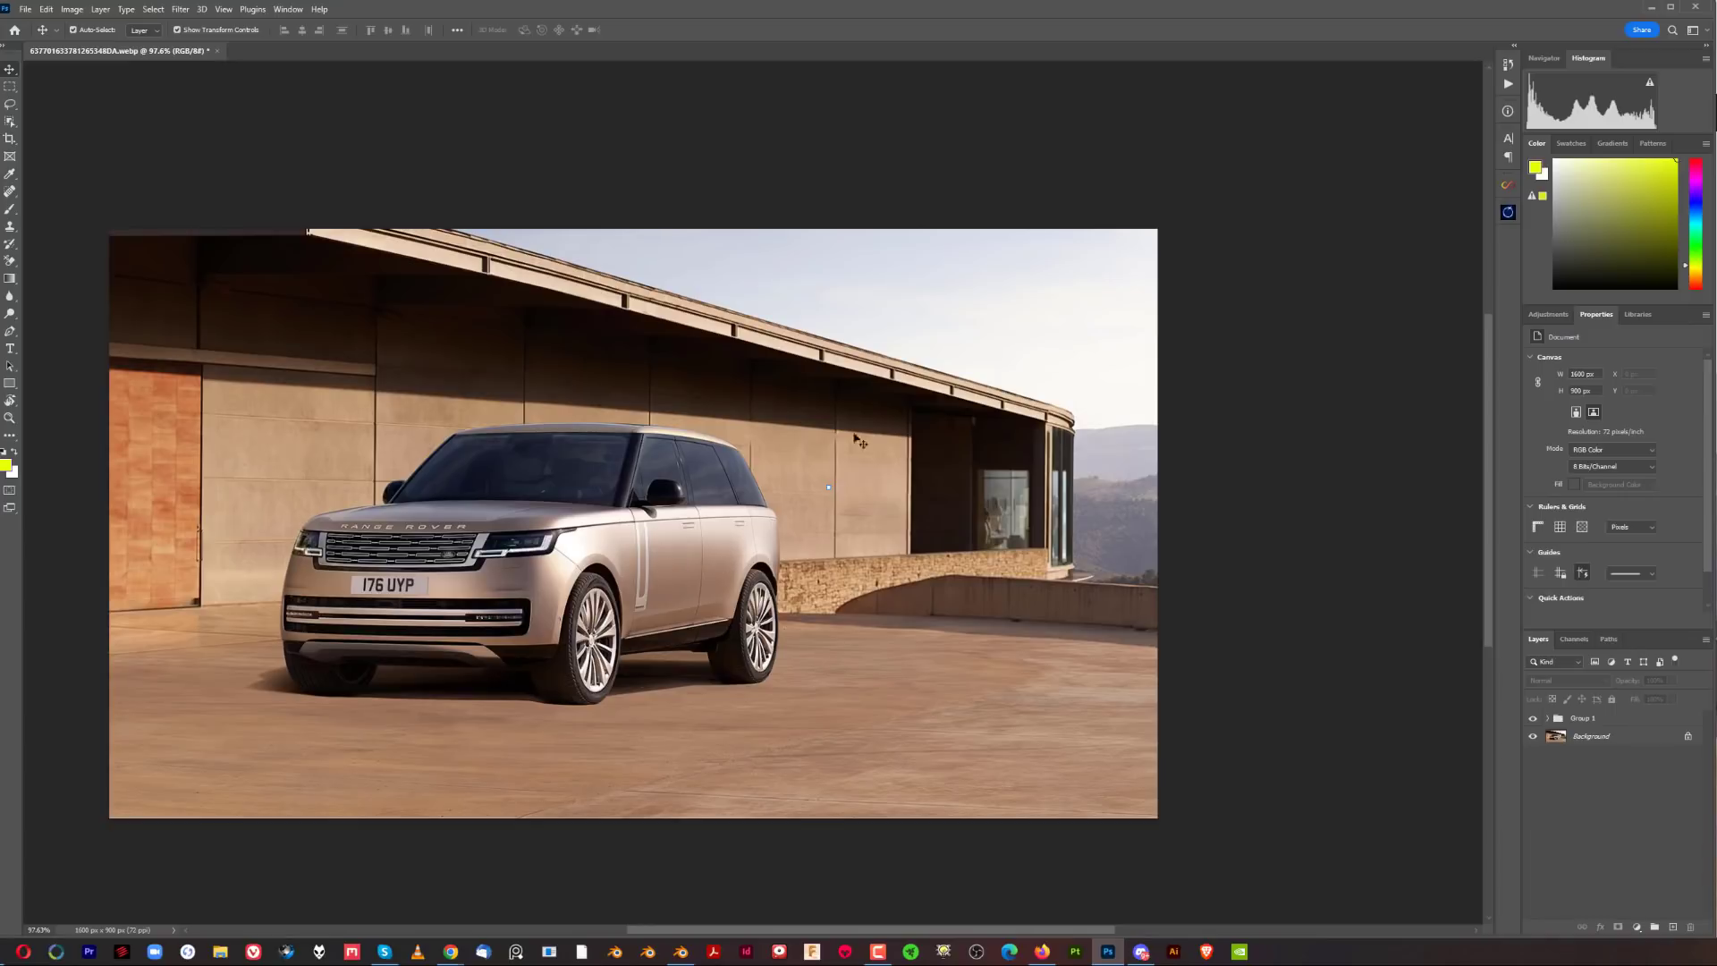
pyautogui.moveTo(973, 619)
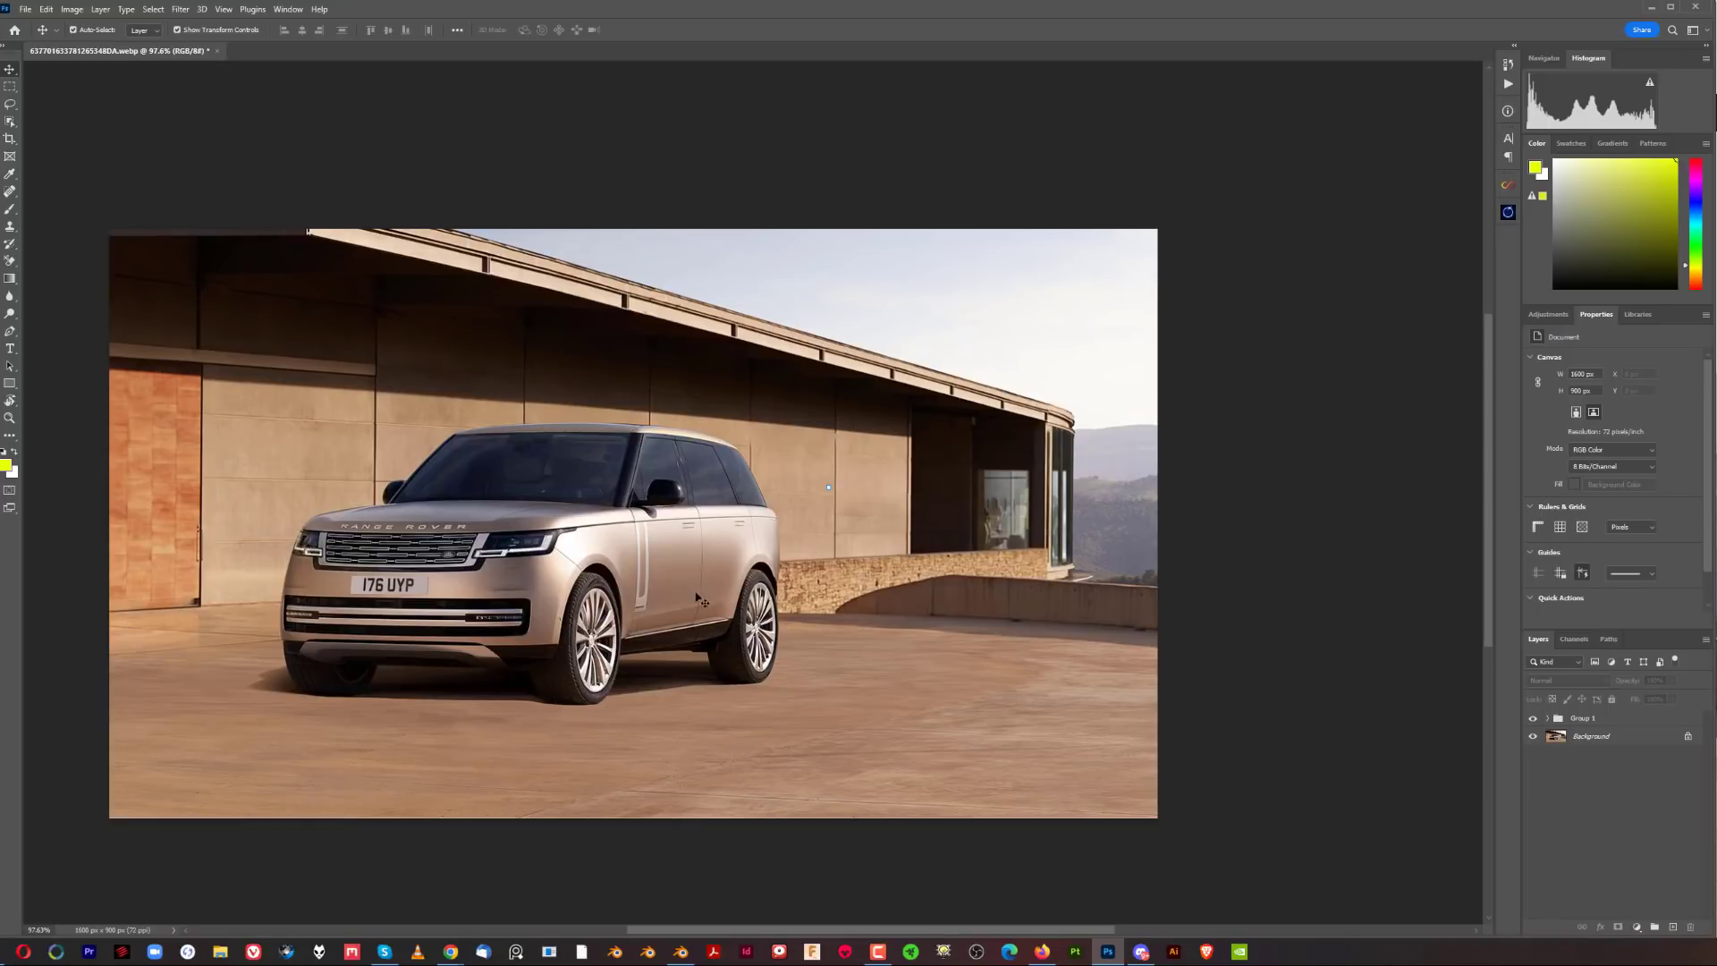
pyautogui.moveTo(655, 608)
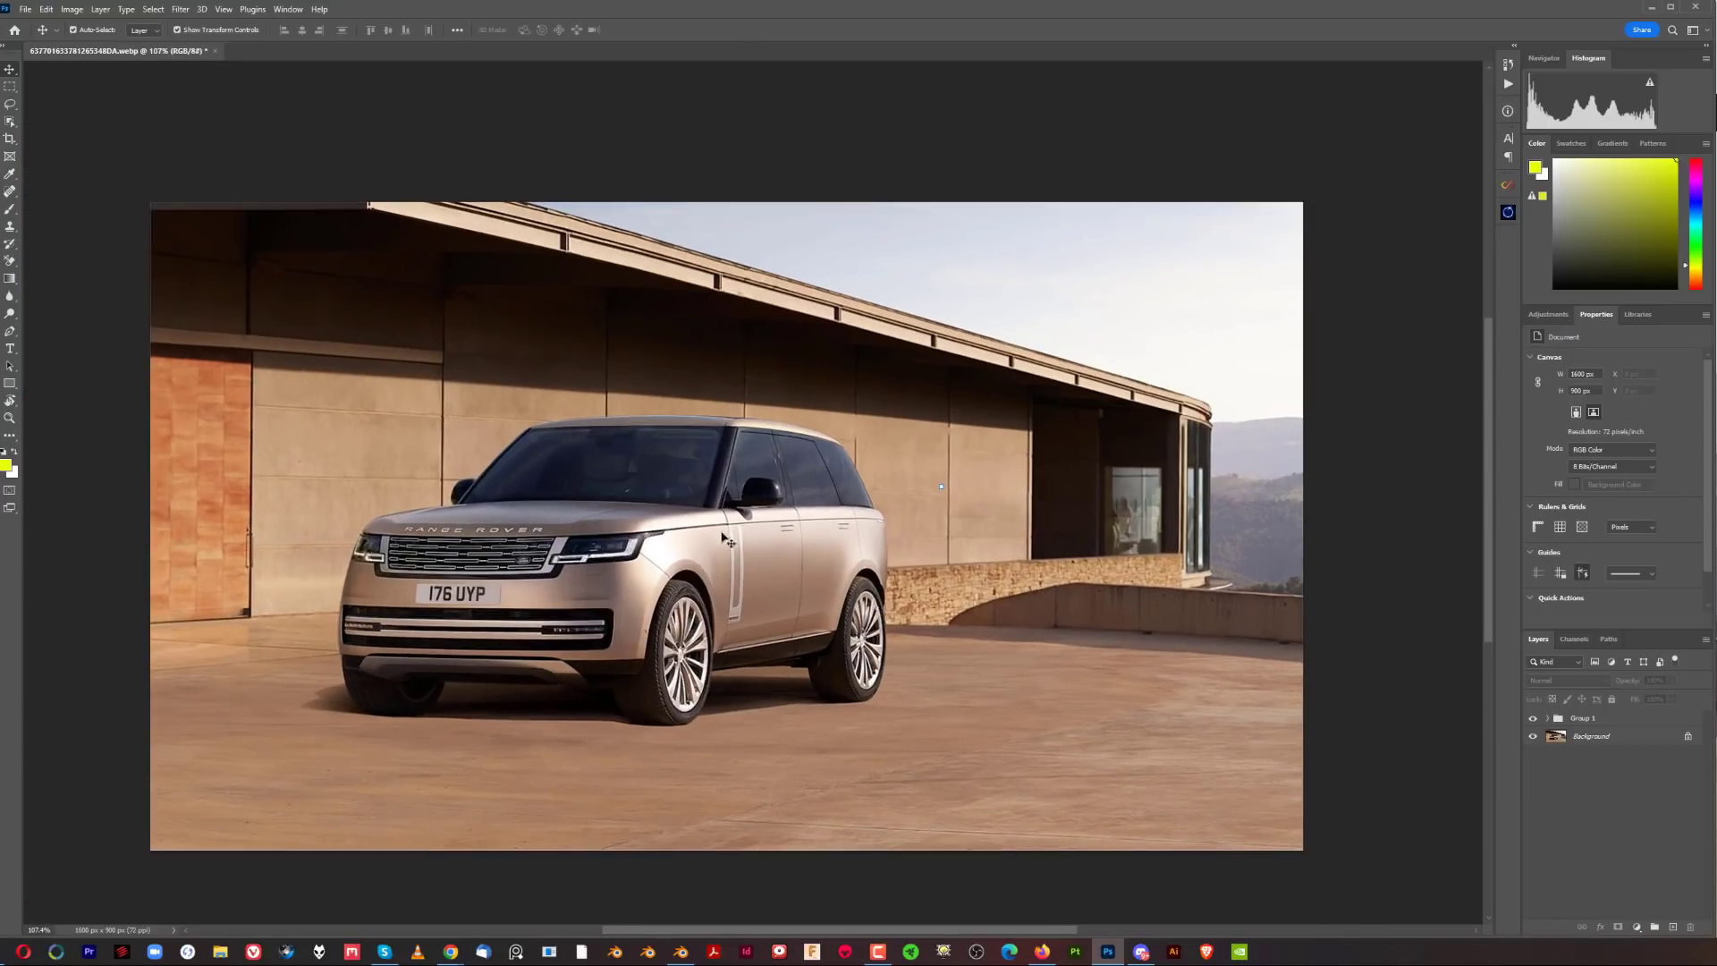
pyautogui.moveTo(907, 456)
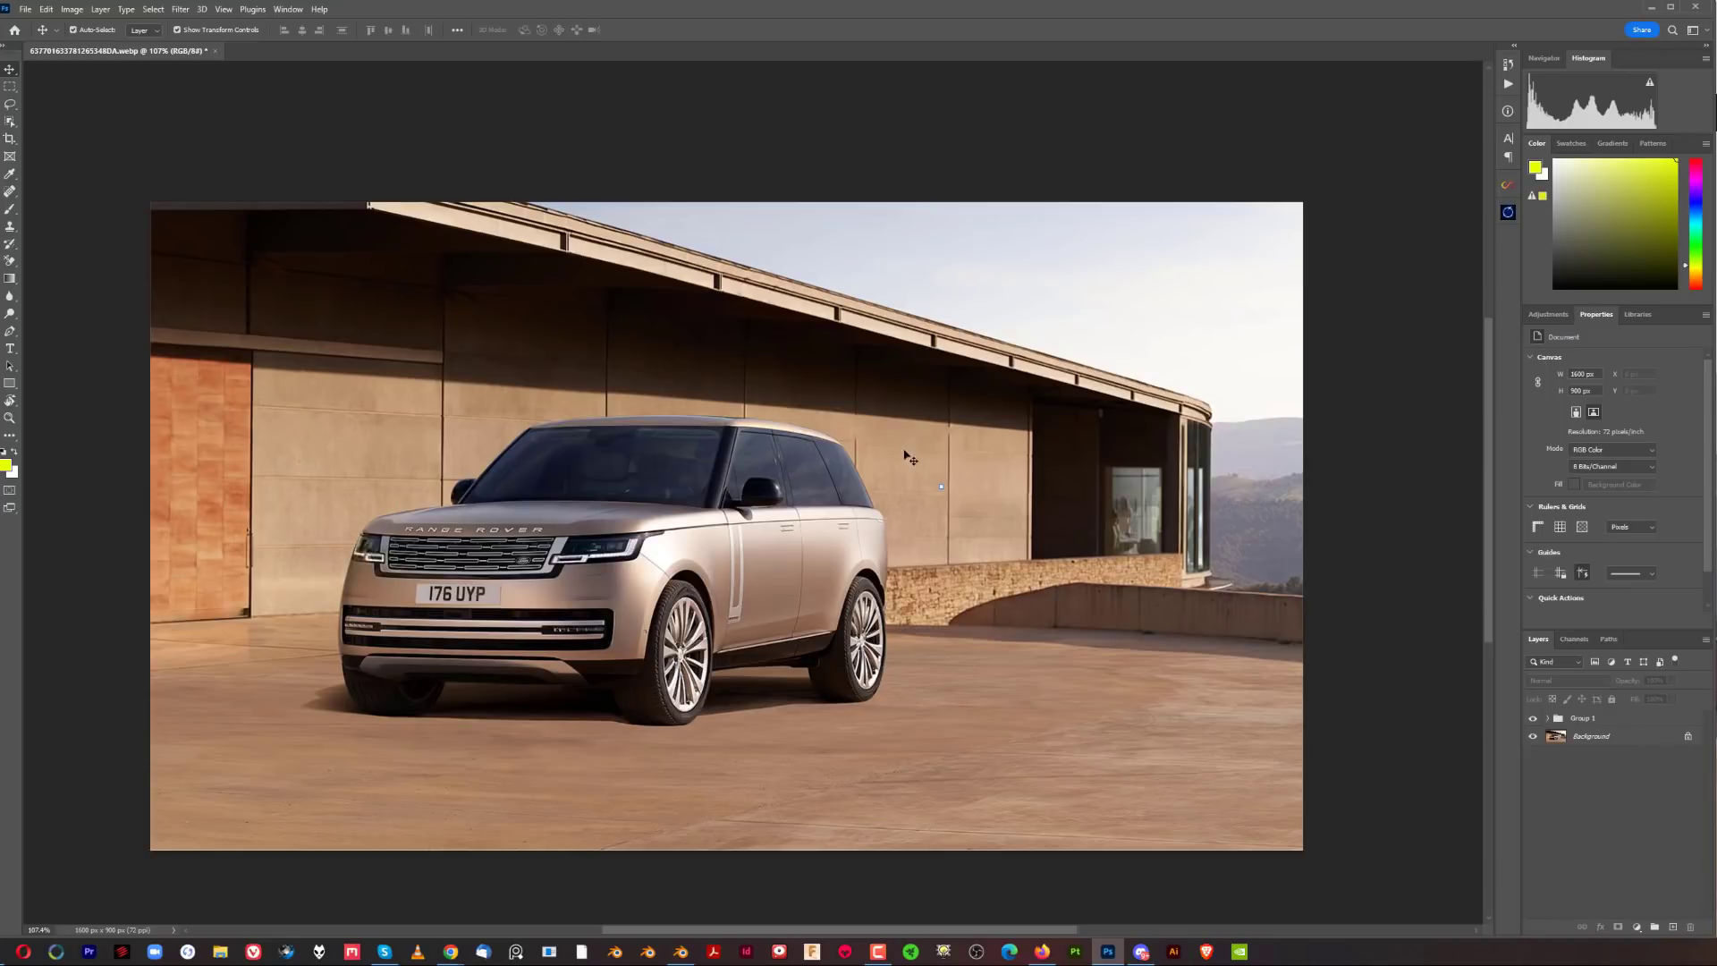
pyautogui.moveTo(791, 577)
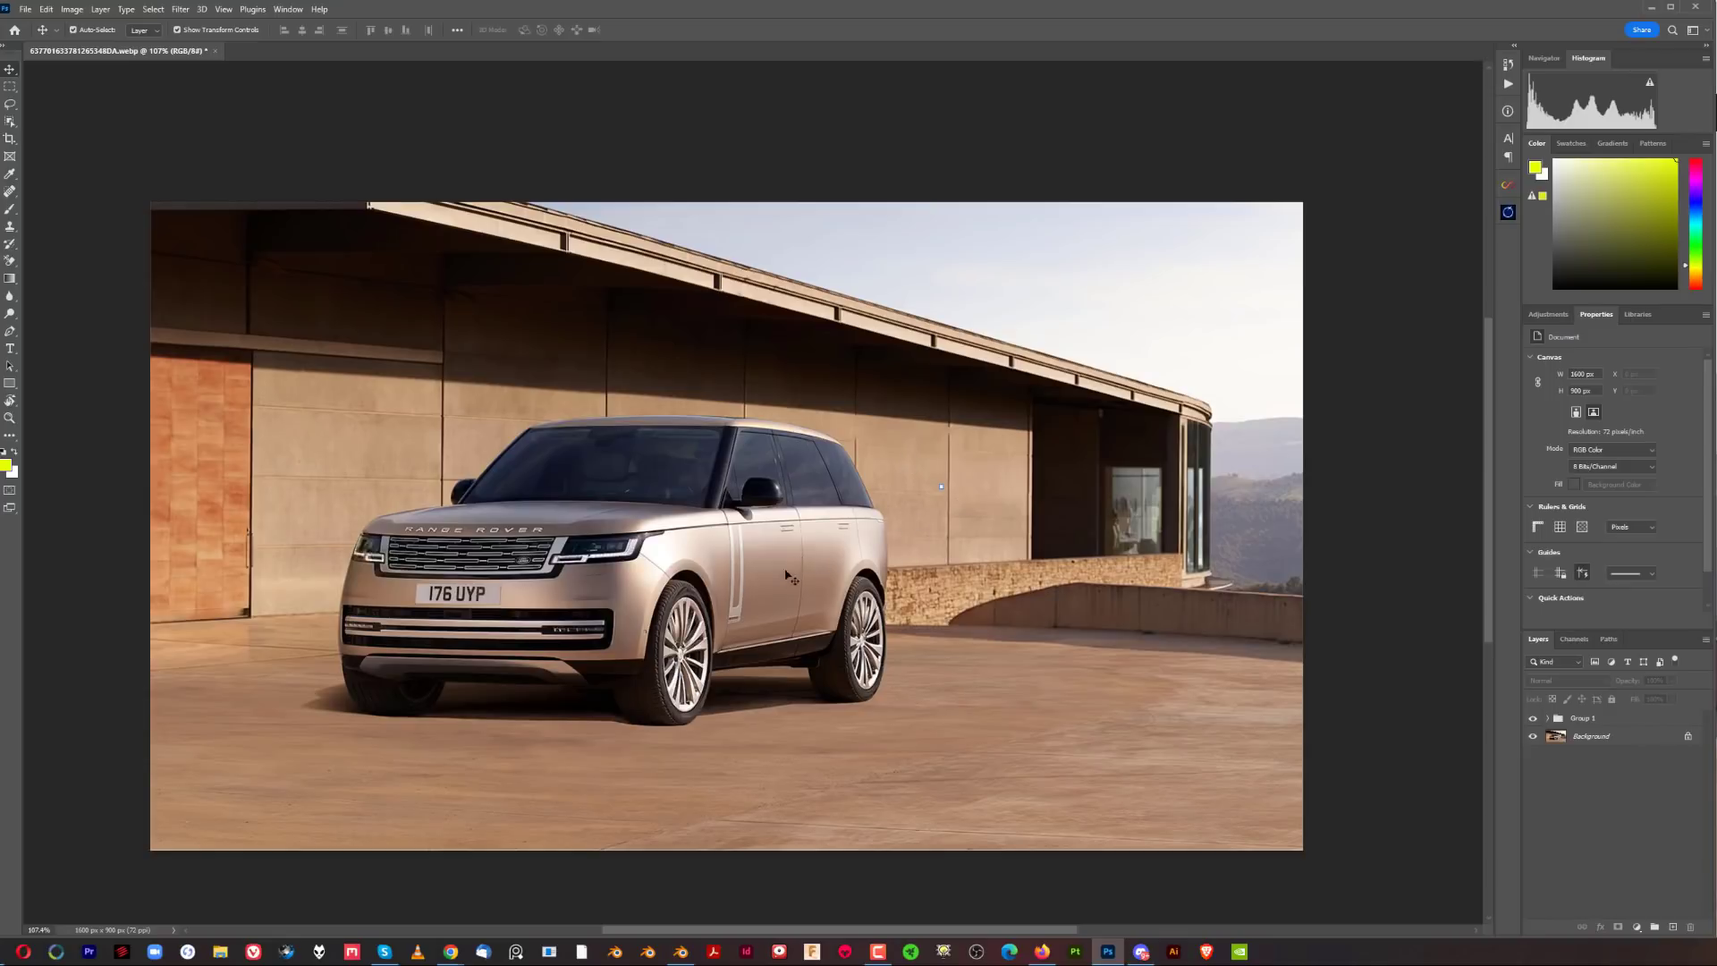
pyautogui.moveTo(778, 620)
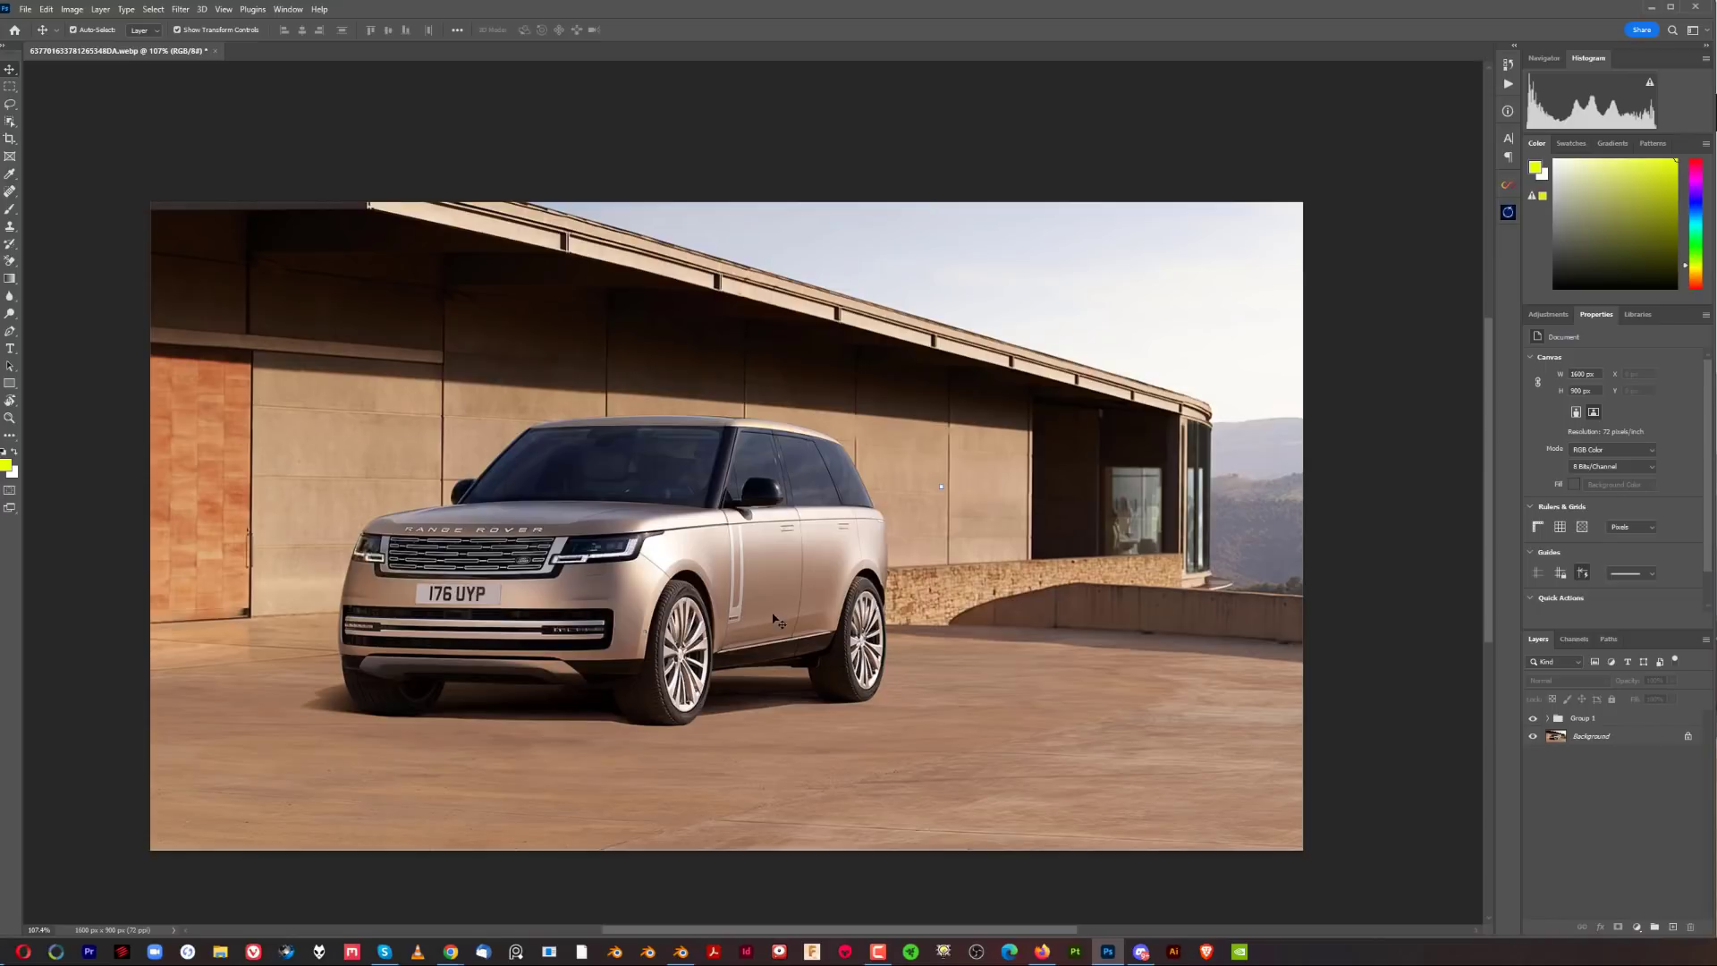
pyautogui.moveTo(919, 577)
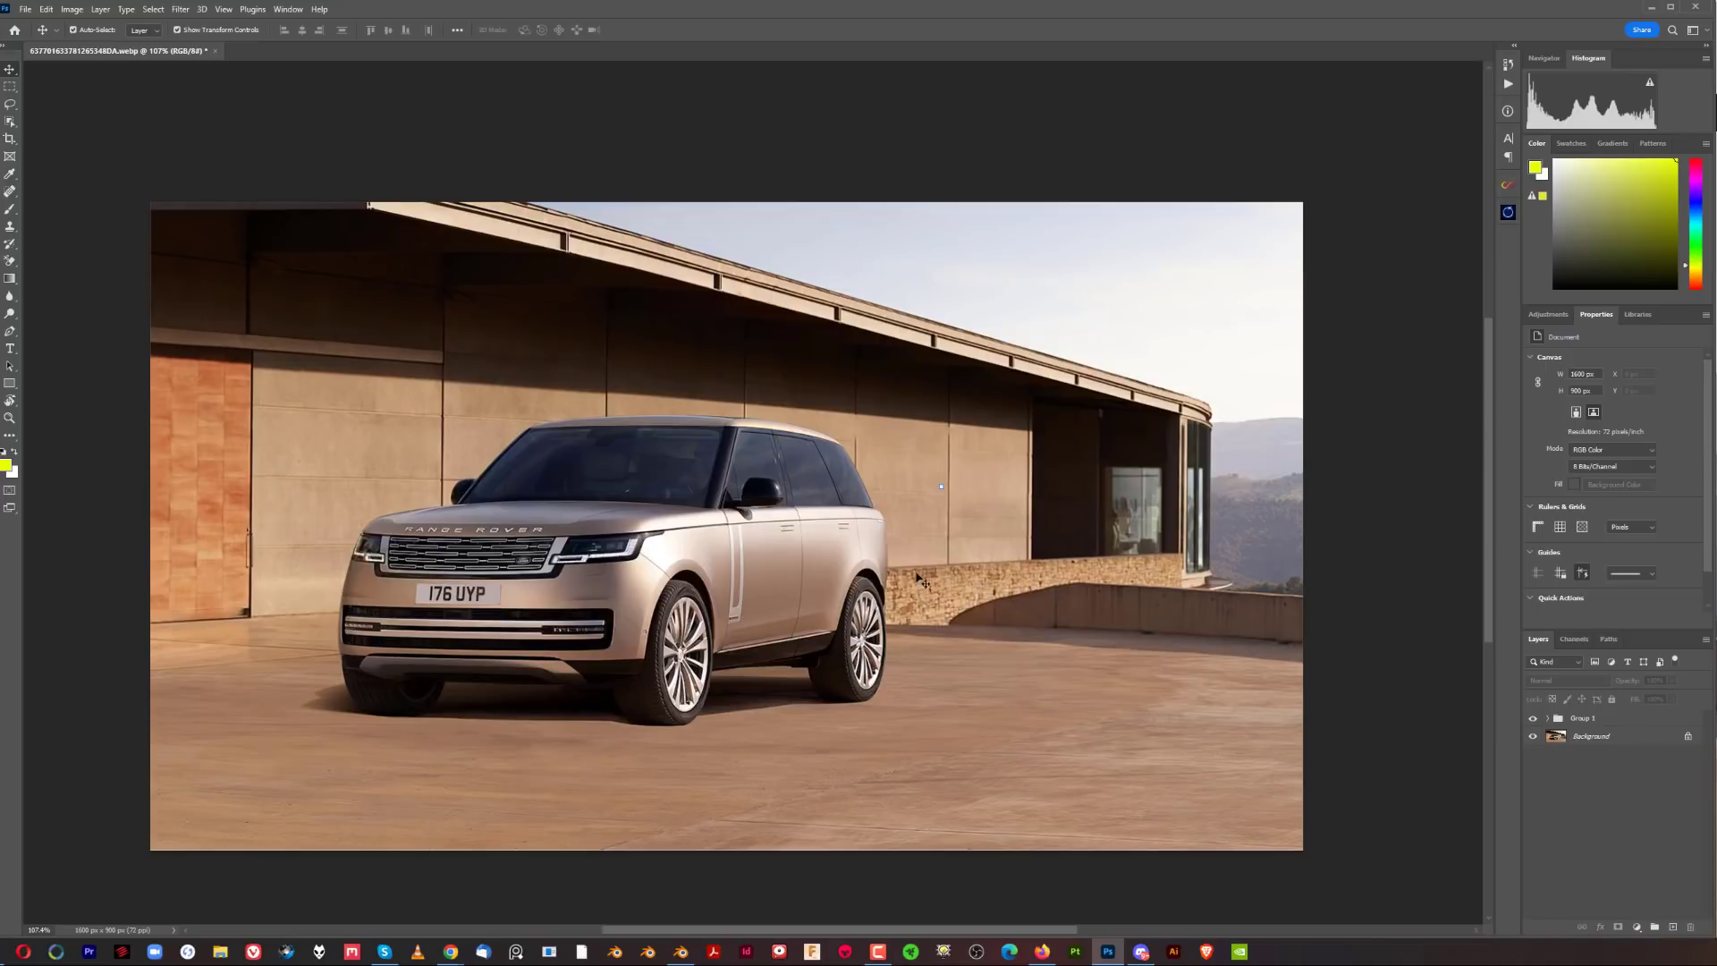
pyautogui.moveTo(720, 283)
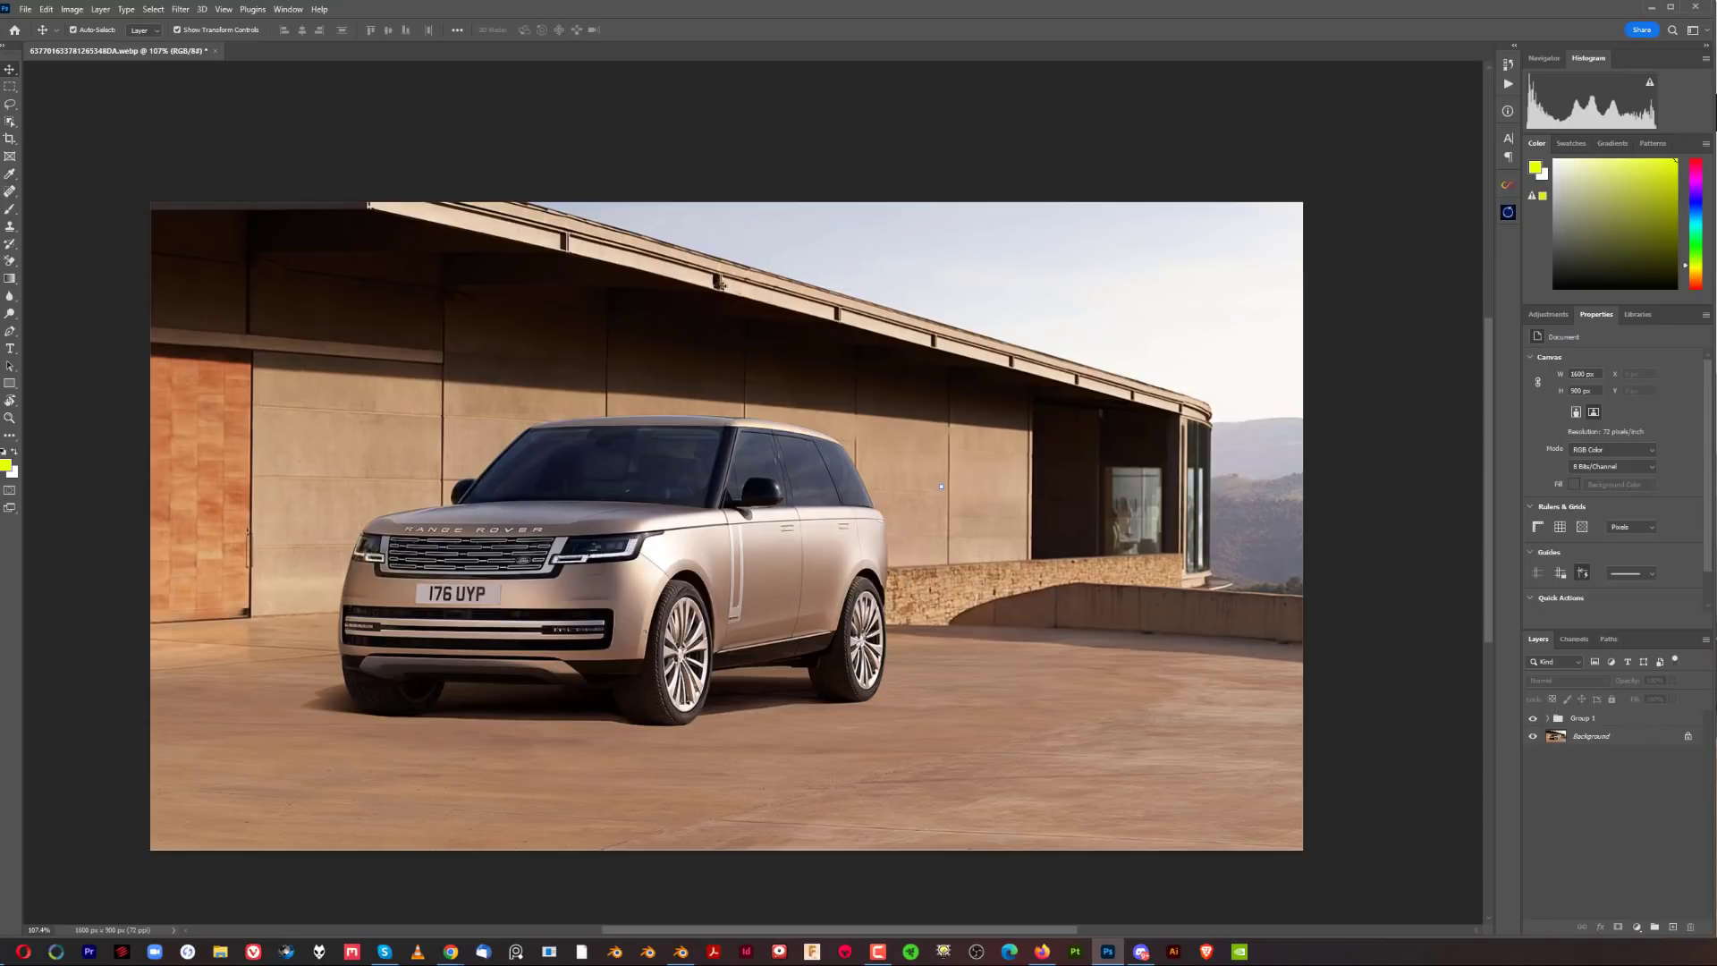
pyautogui.moveTo(476, 438)
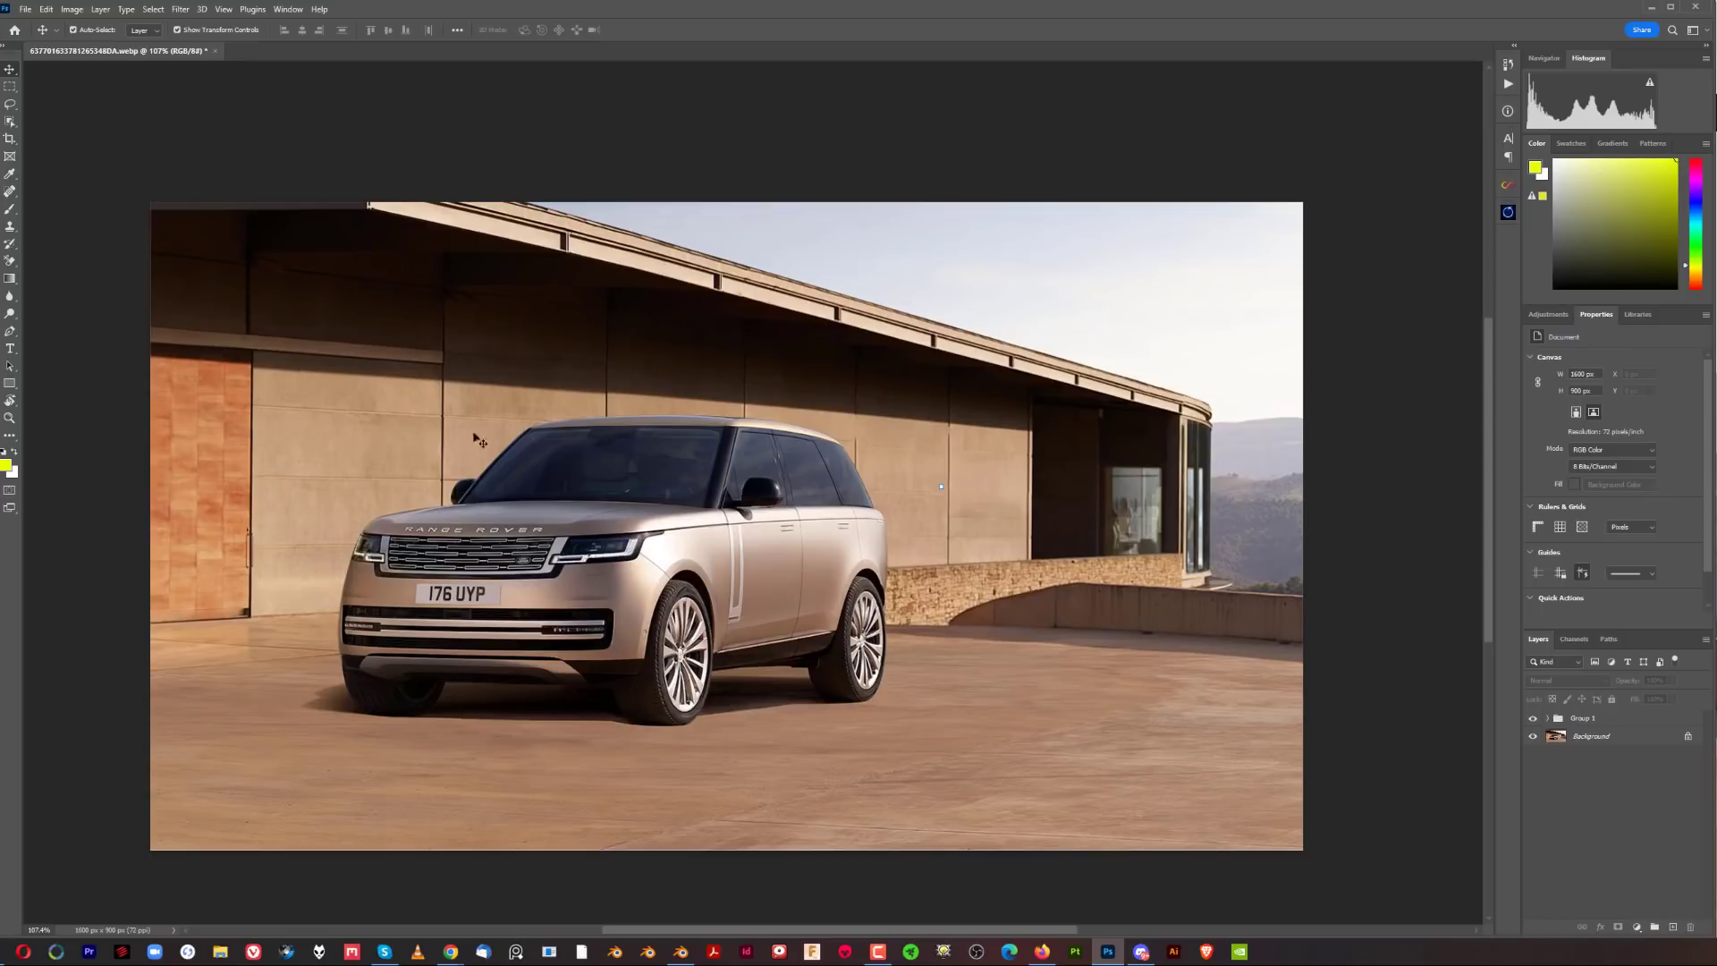
pyautogui.moveTo(579, 465)
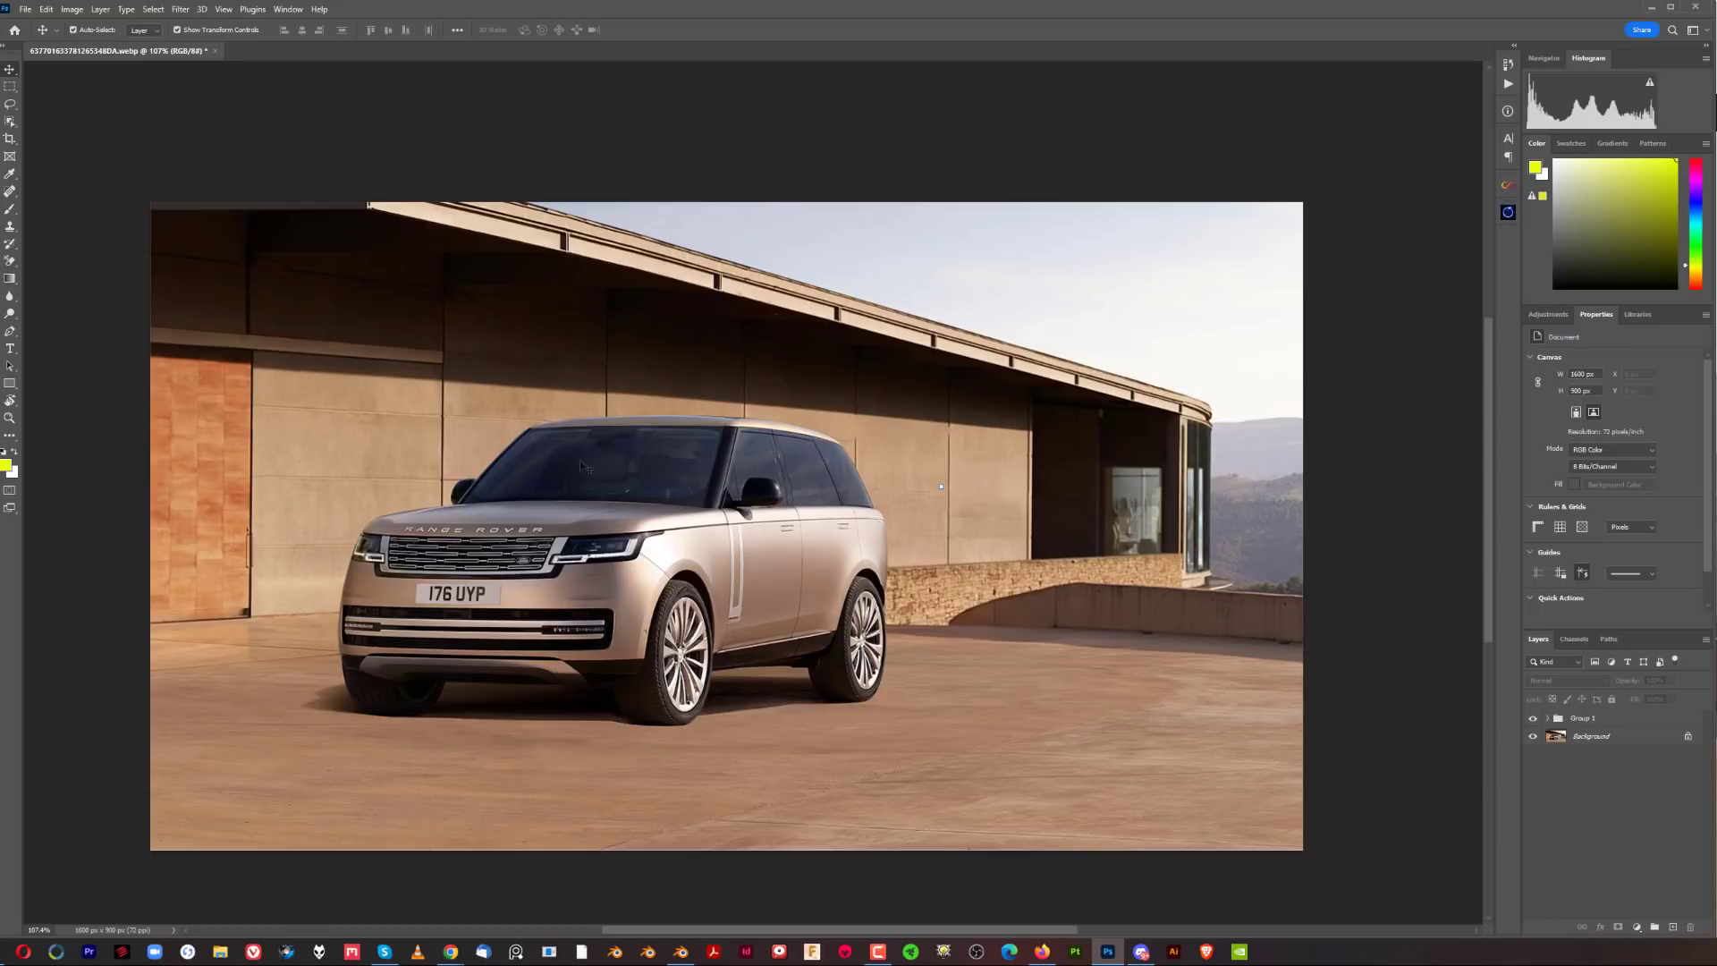
pyautogui.moveTo(980, 748)
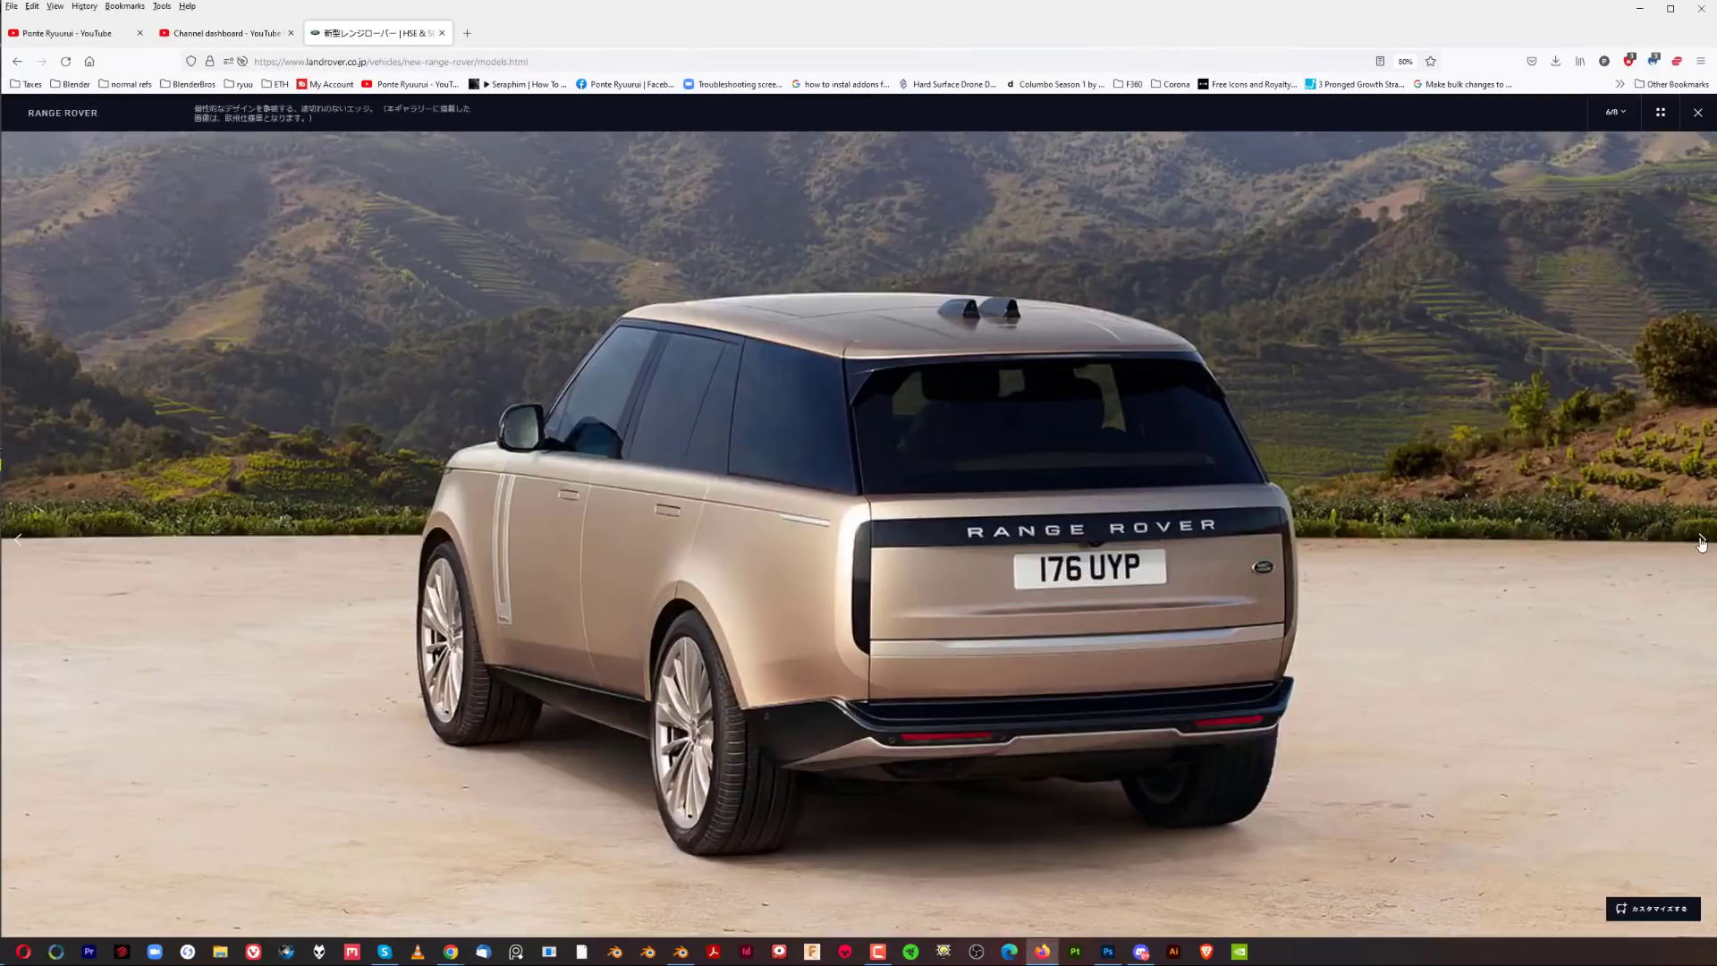
# Advance the Range Rover gallery past the charging side-view render
pyautogui.click(1701, 538)
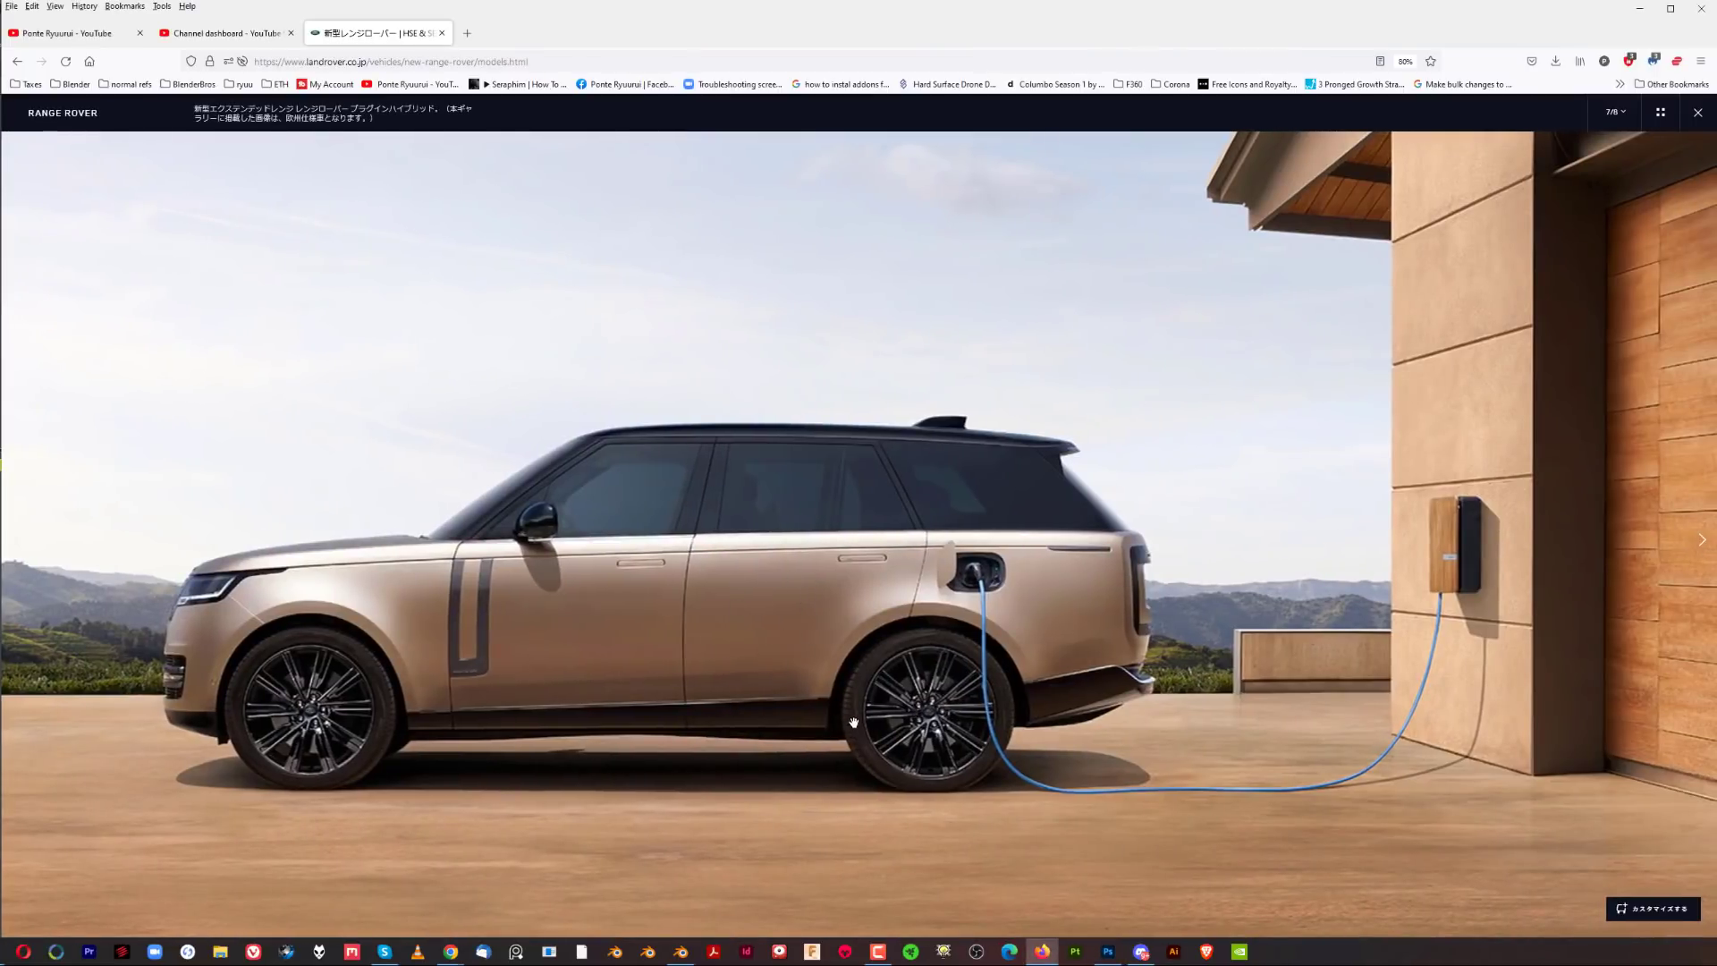
pyautogui.moveTo(919, 828)
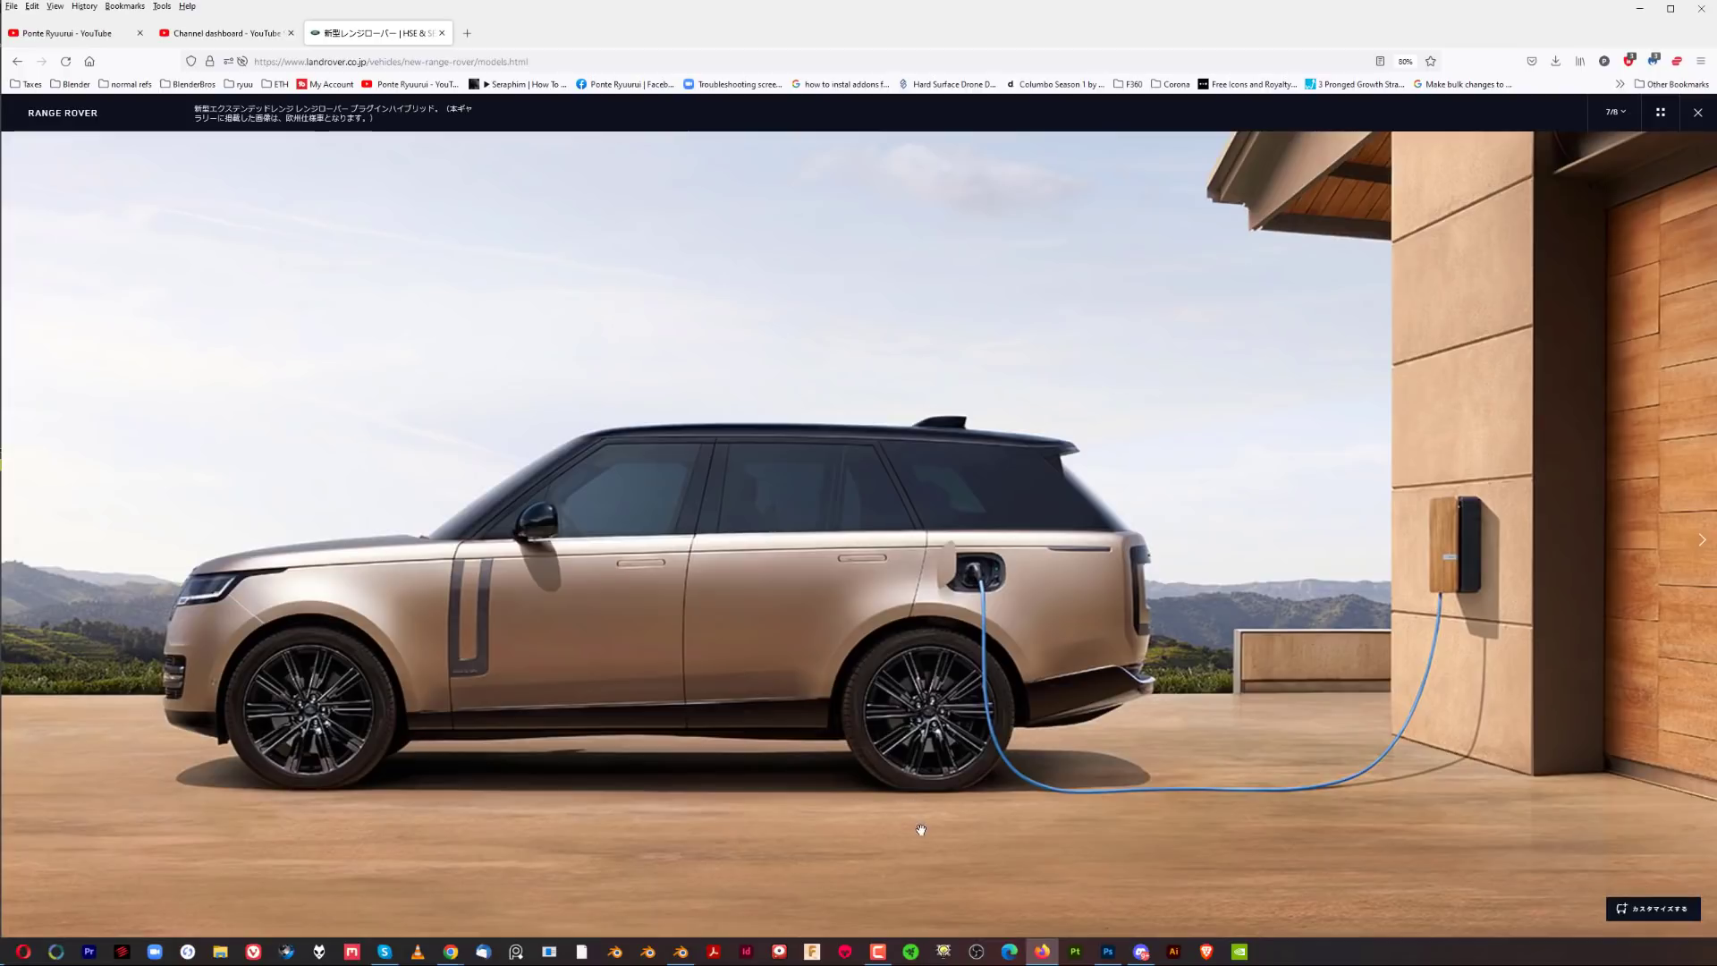
pyautogui.moveTo(1484, 648)
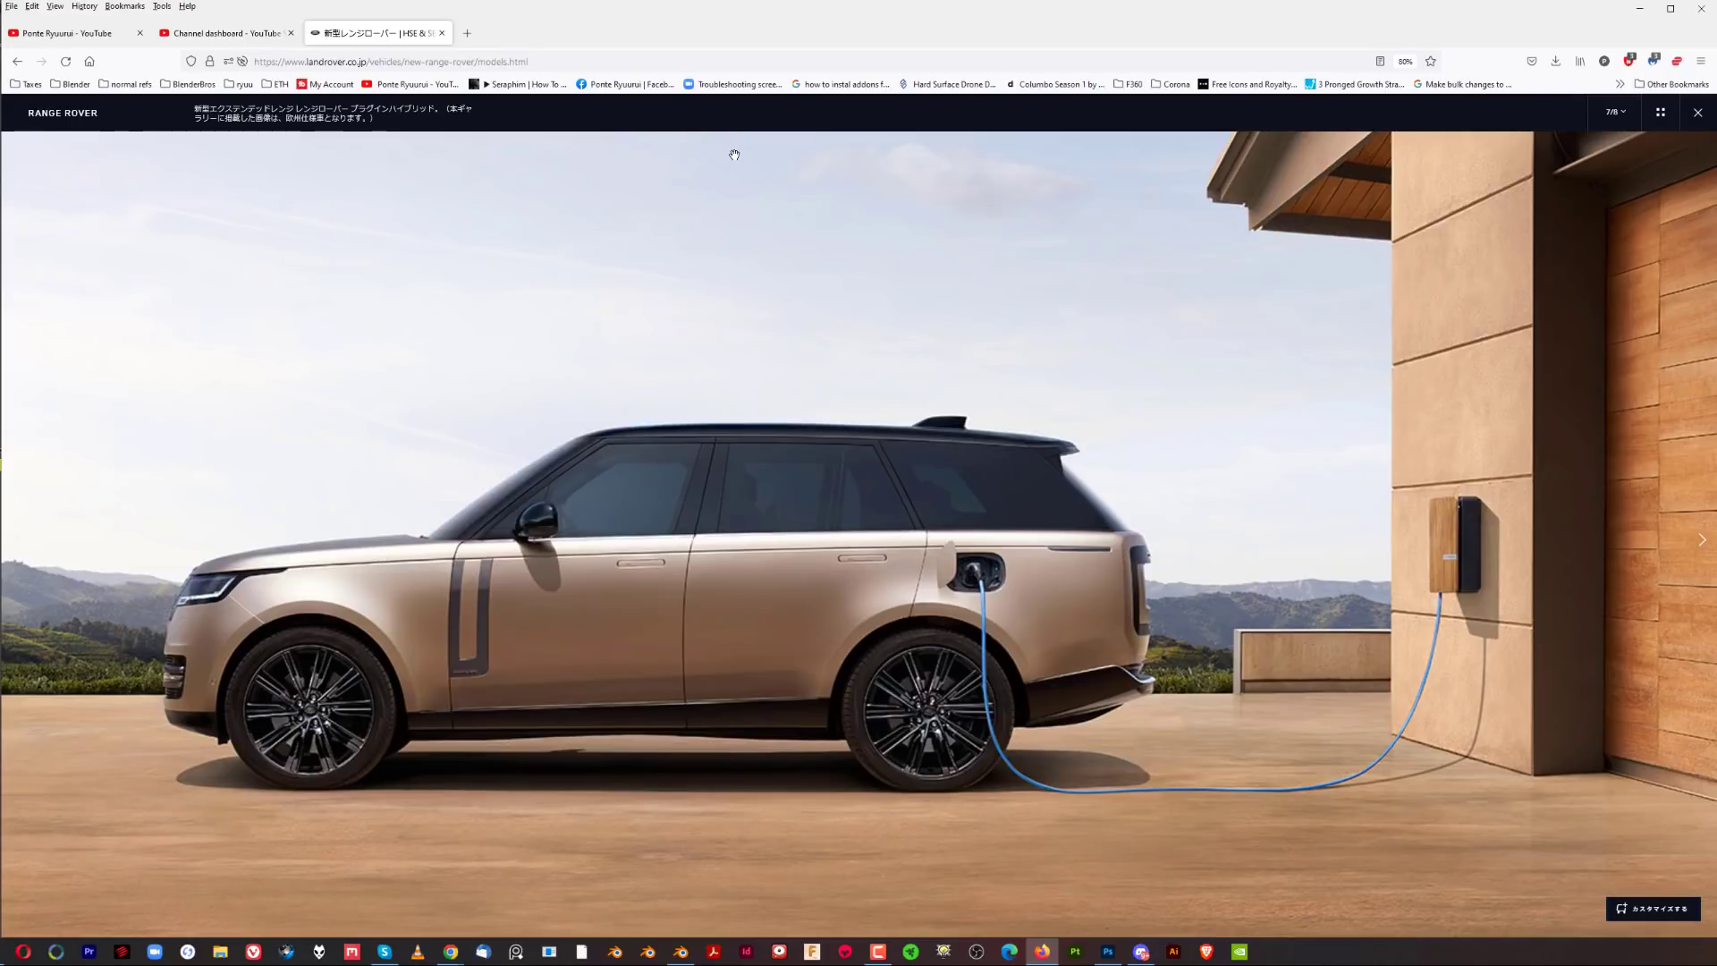
pyautogui.moveTo(752, 808)
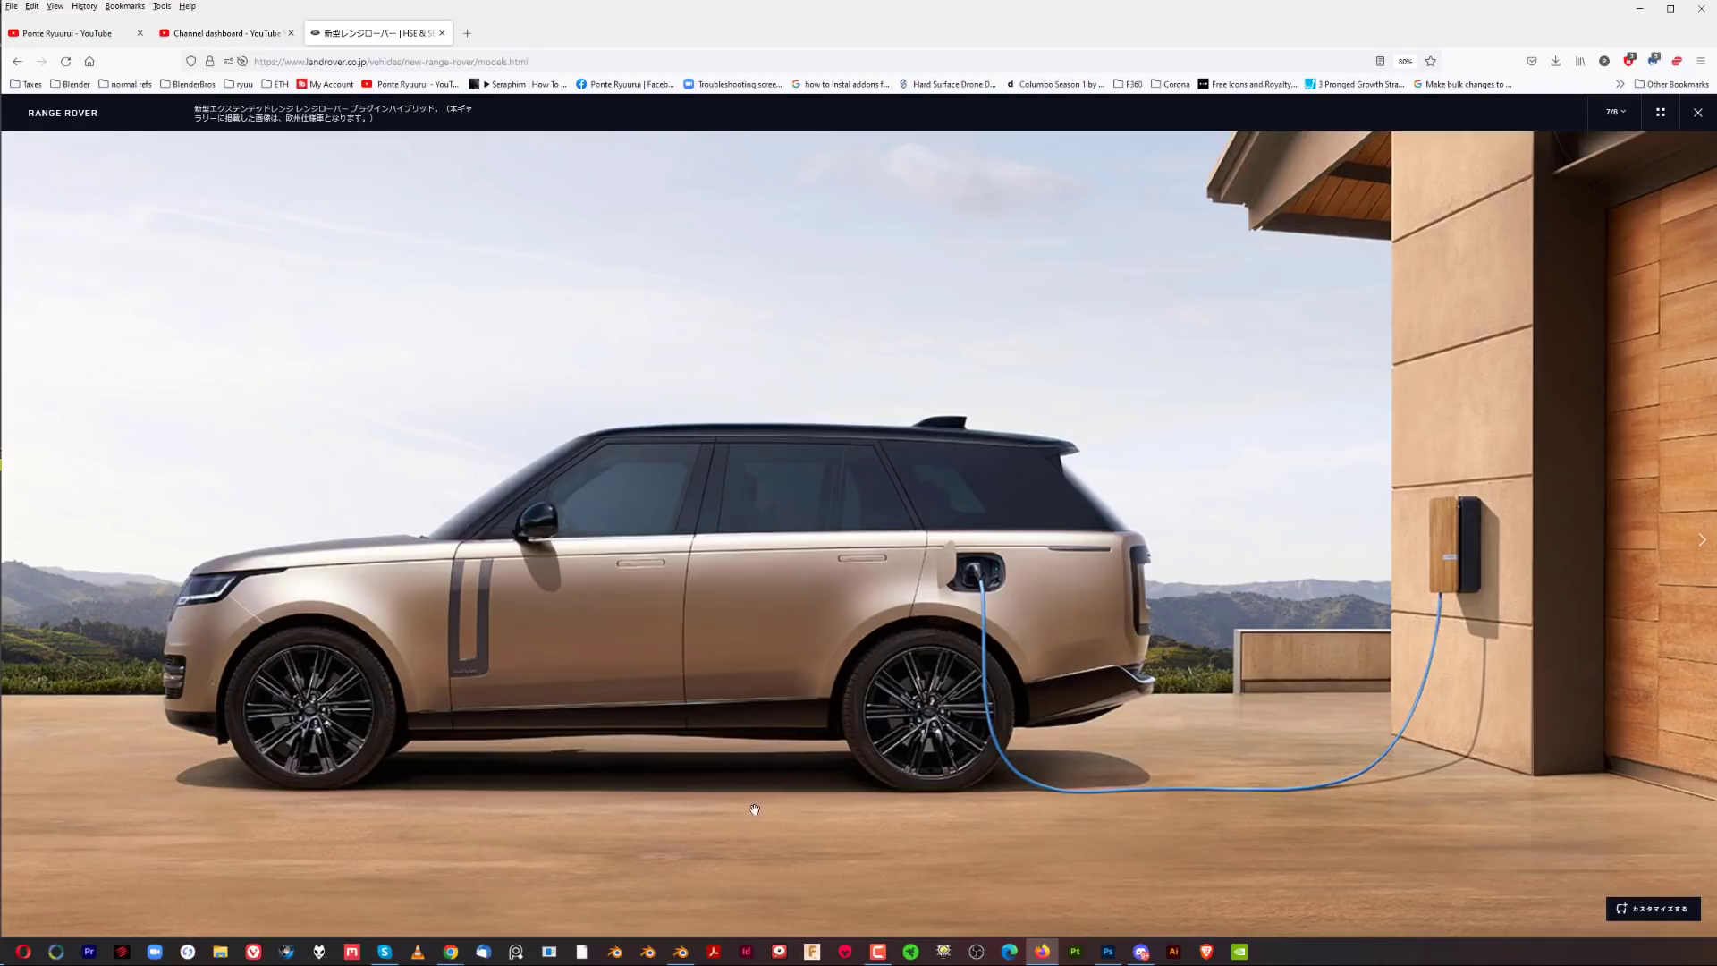
pyautogui.moveTo(515, 159)
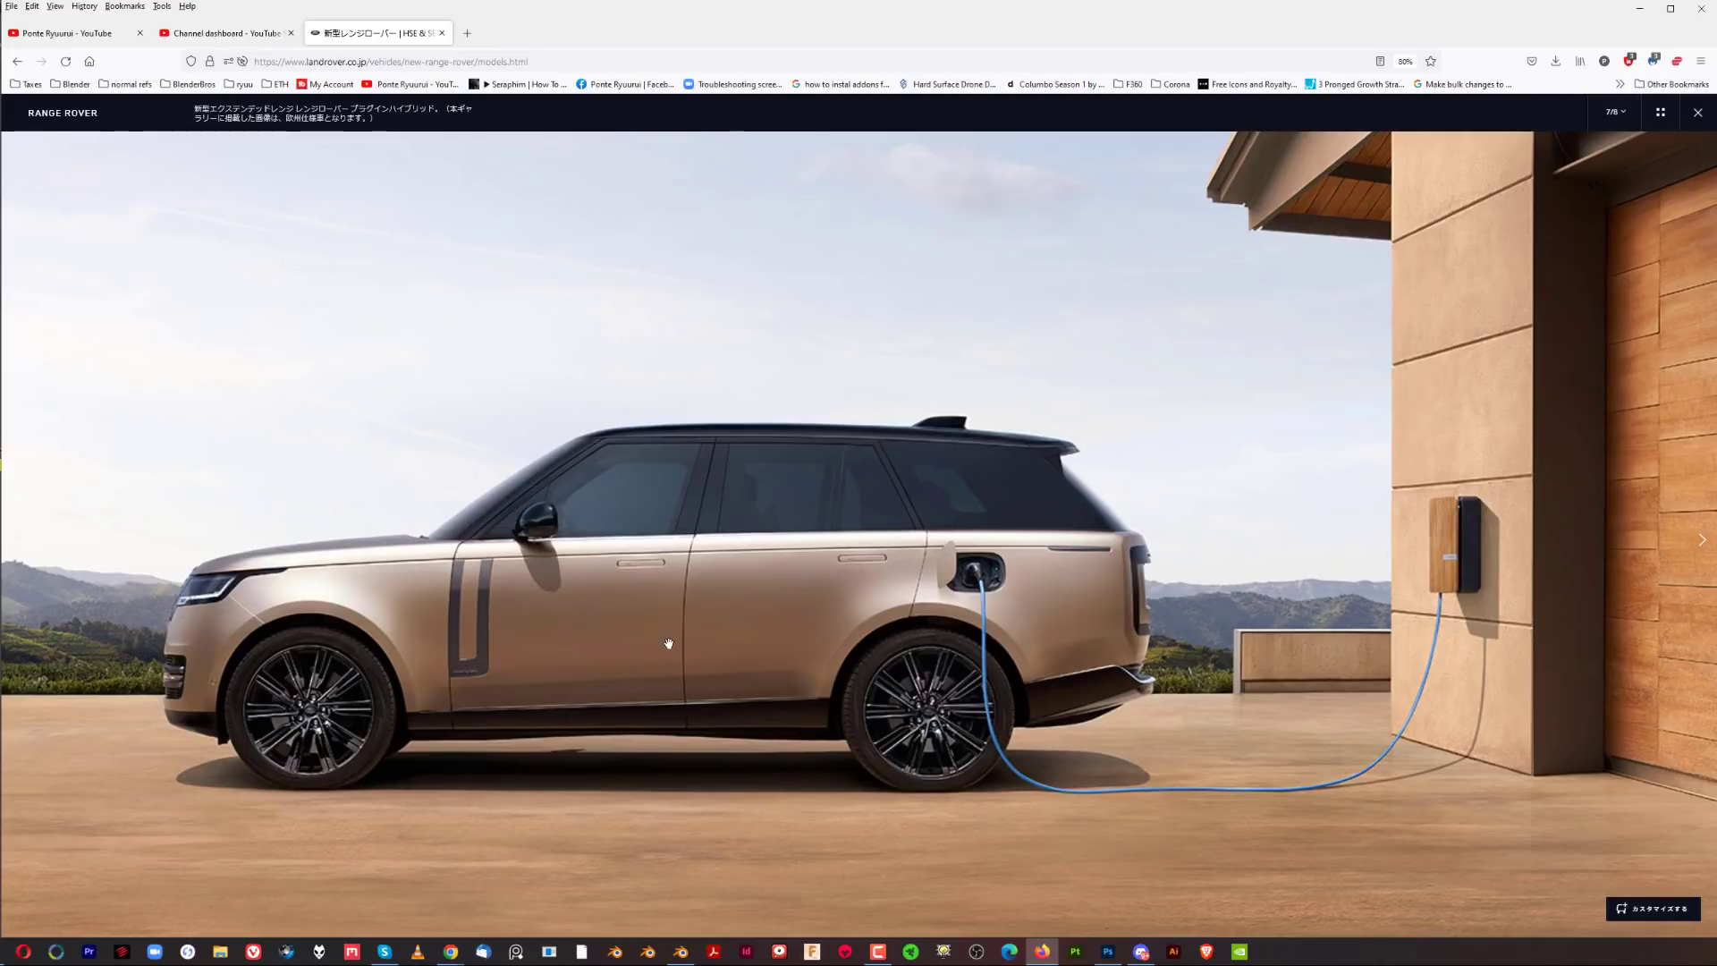
pyautogui.moveTo(554, 329)
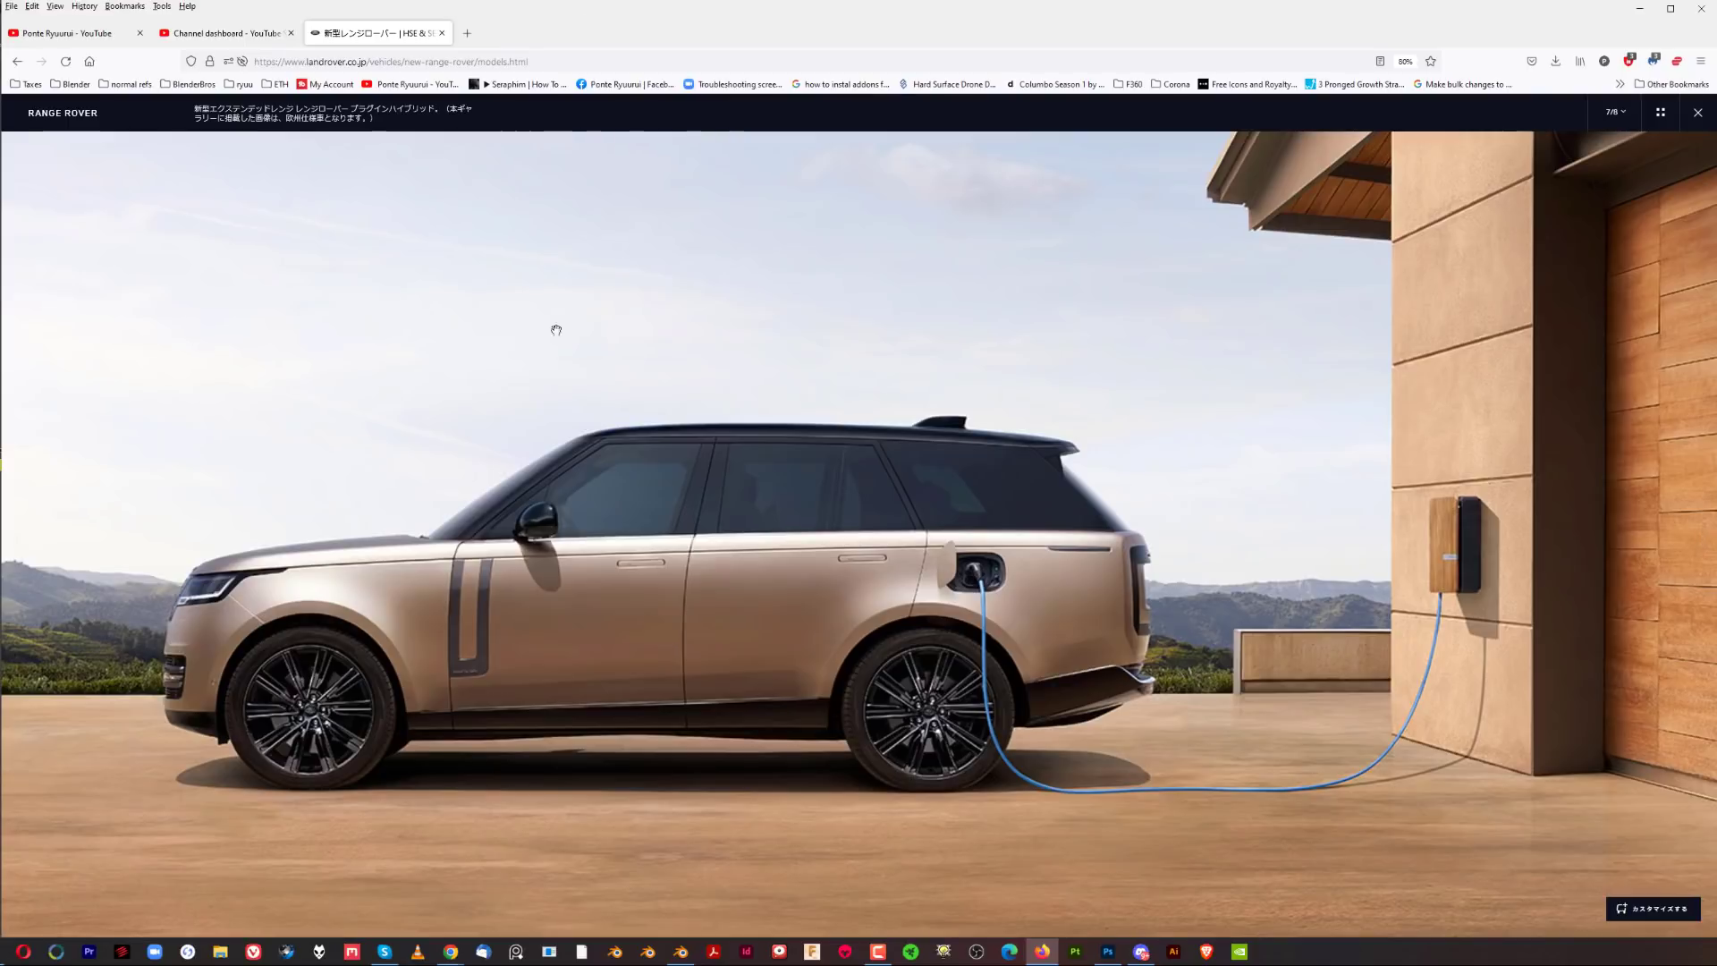
pyautogui.moveTo(471, 202)
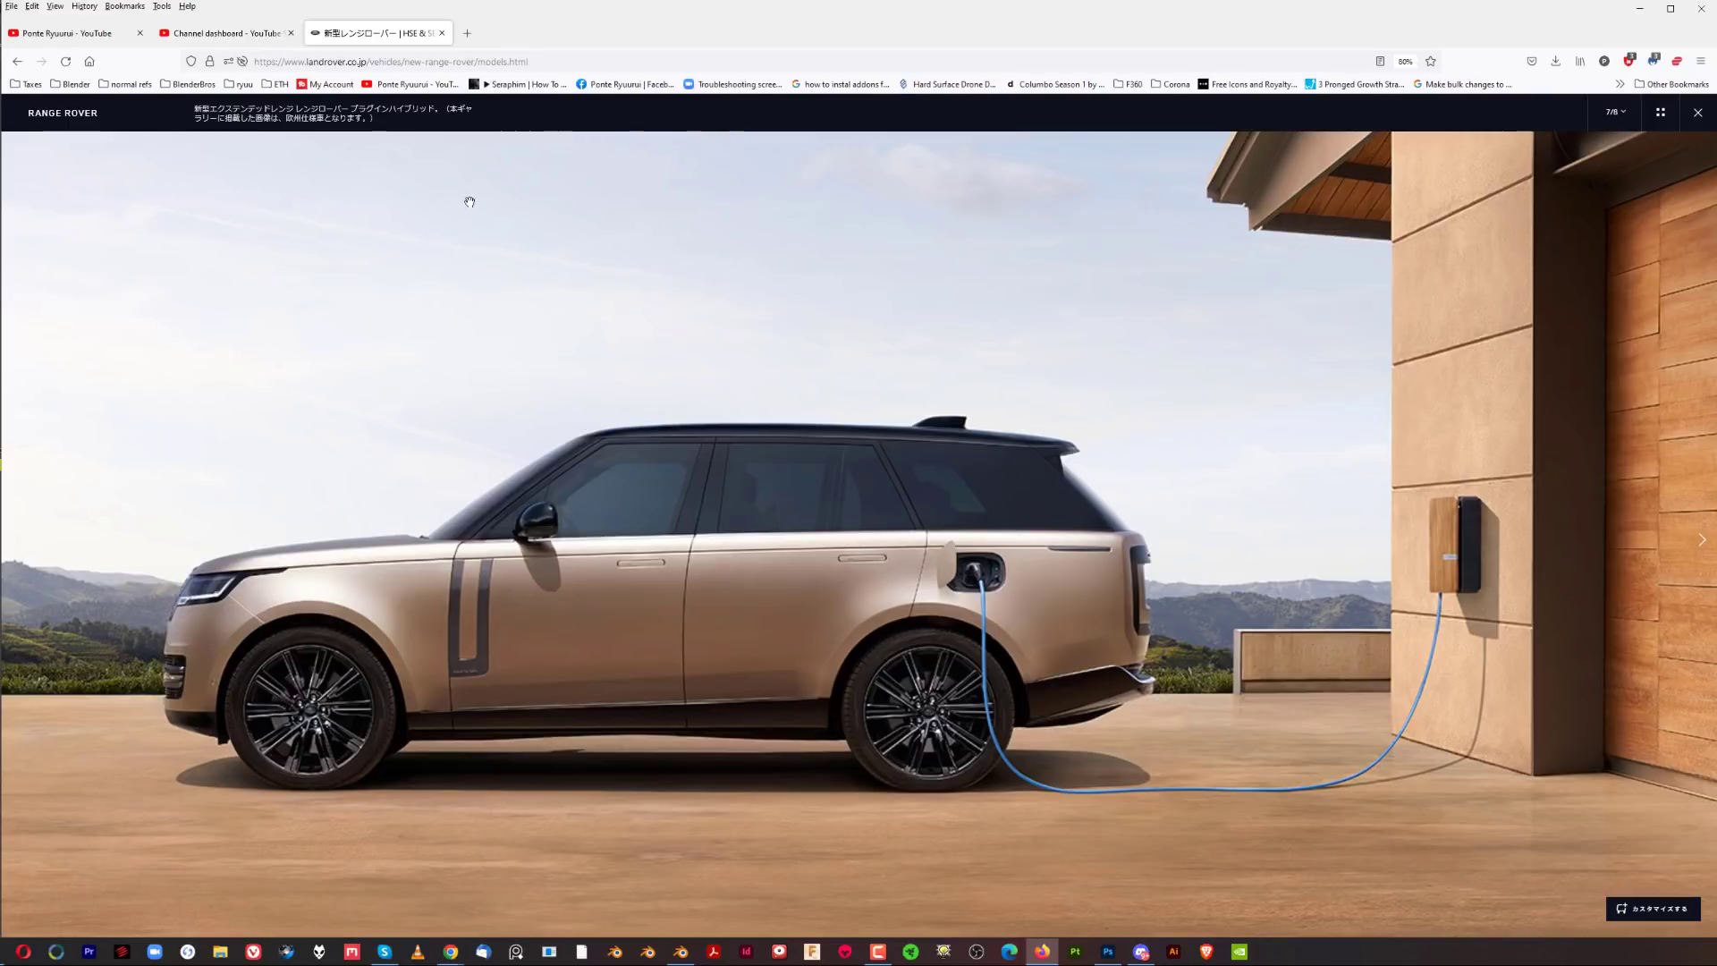
pyautogui.moveTo(485, 281)
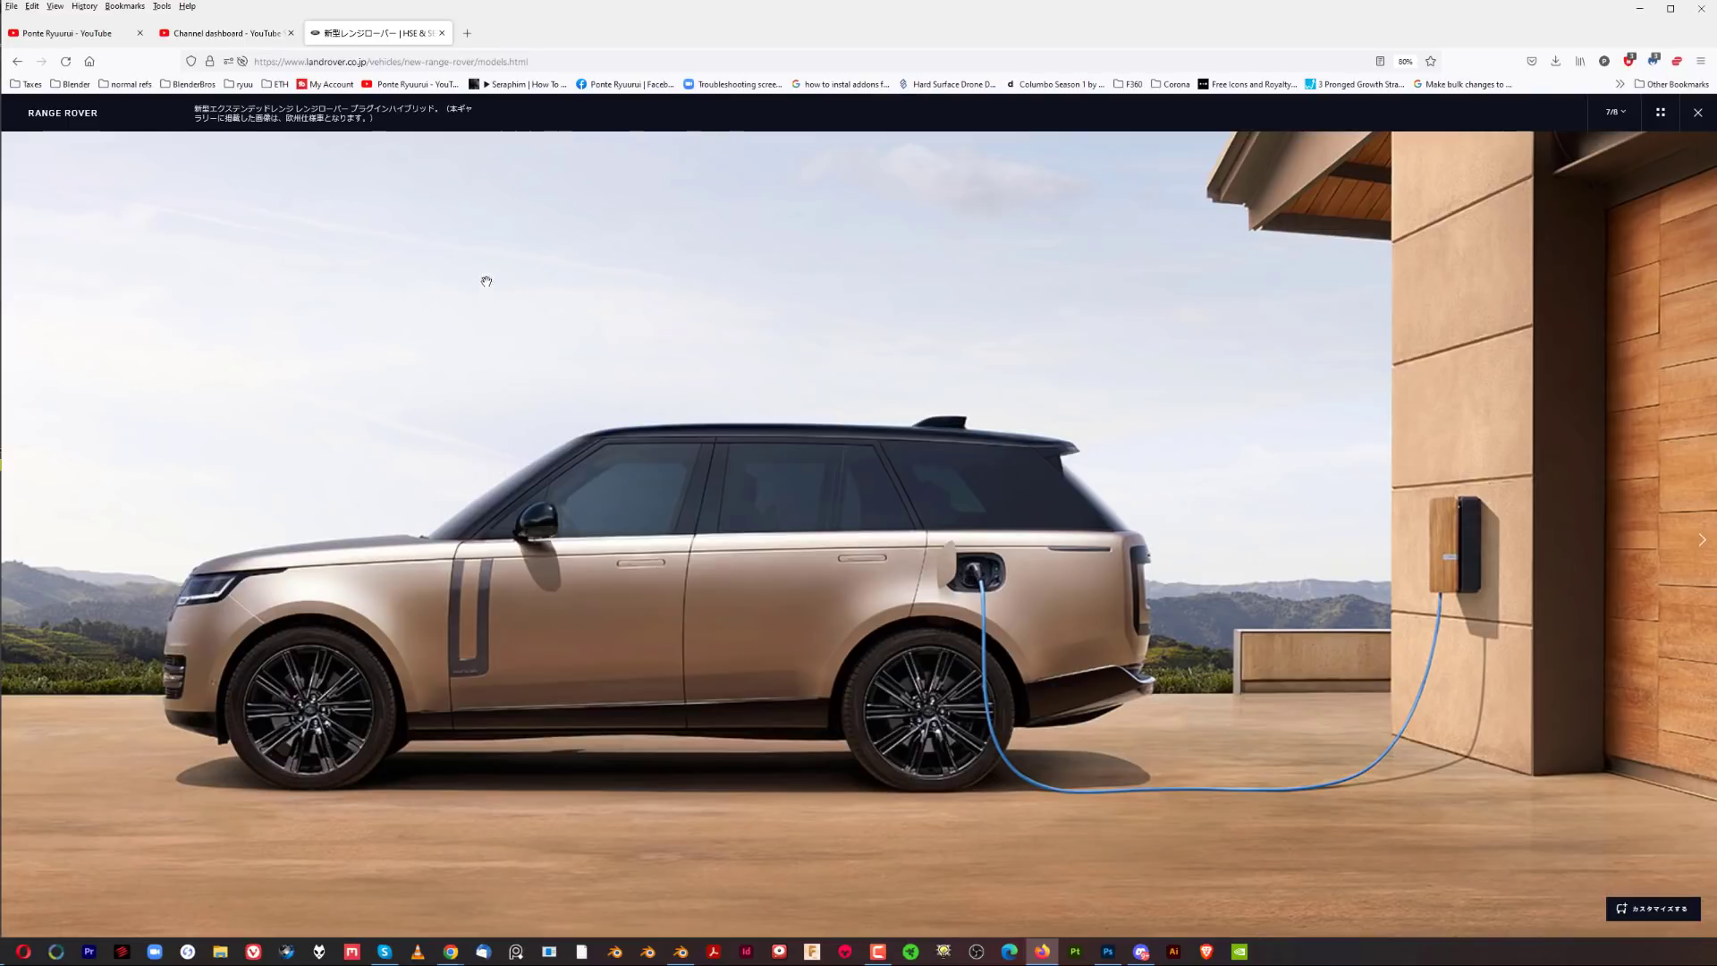
pyautogui.moveTo(1470, 608)
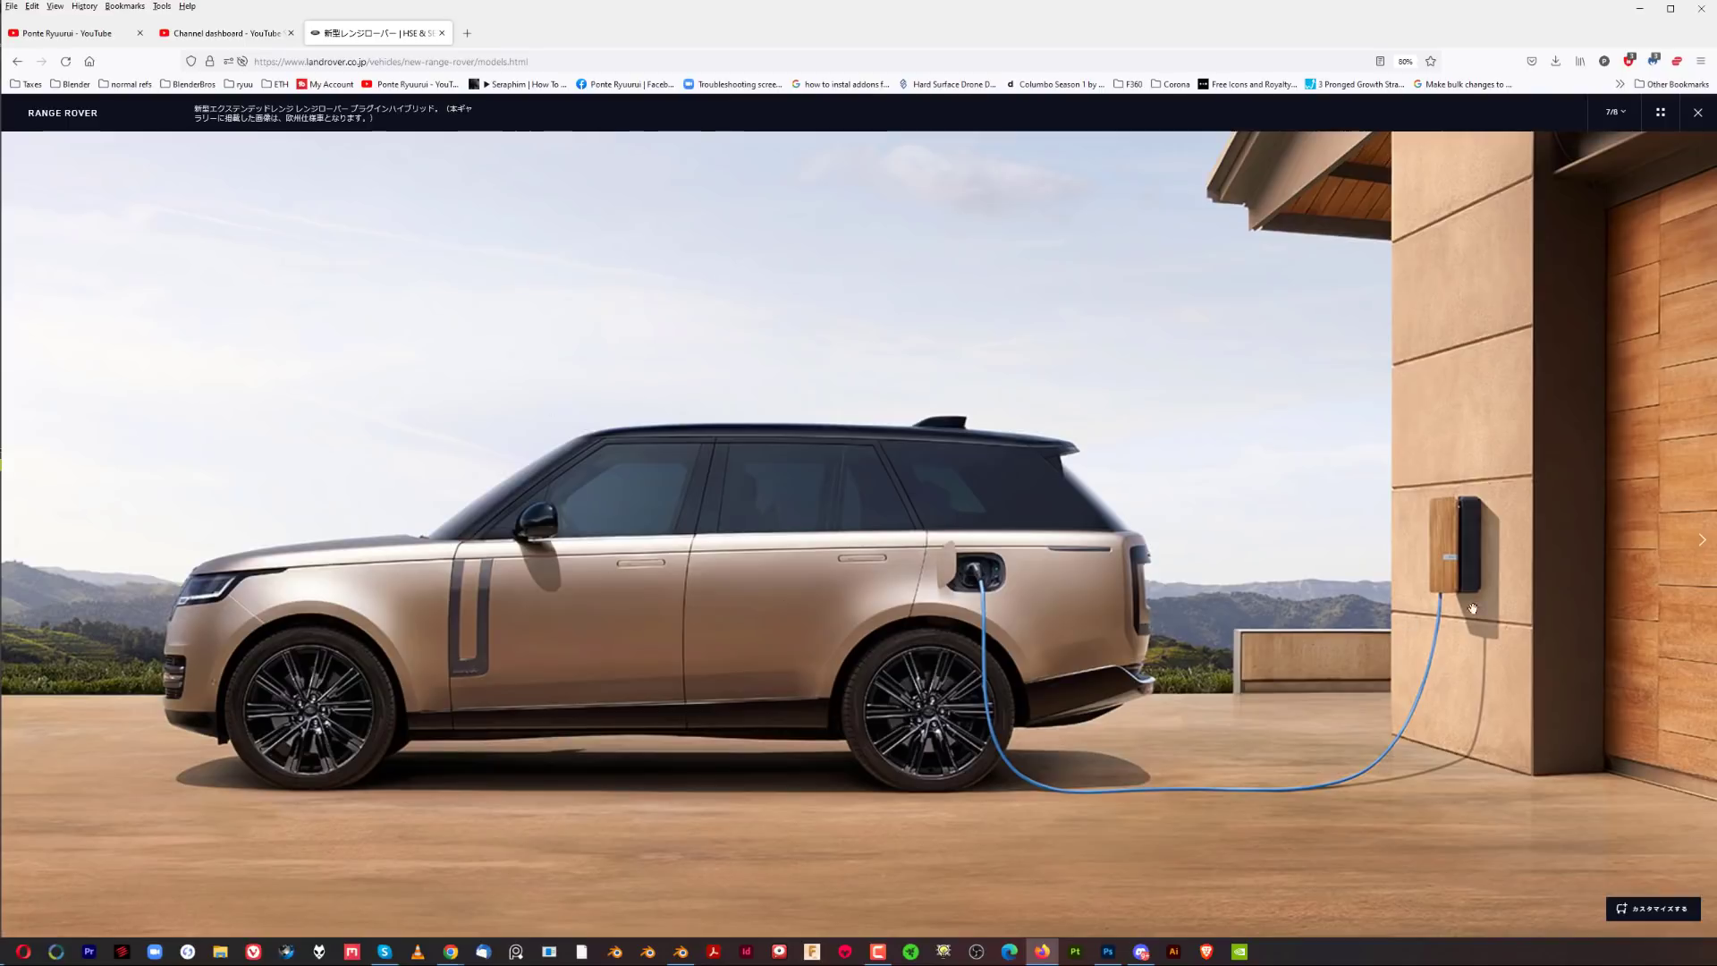
pyautogui.moveTo(1443, 569)
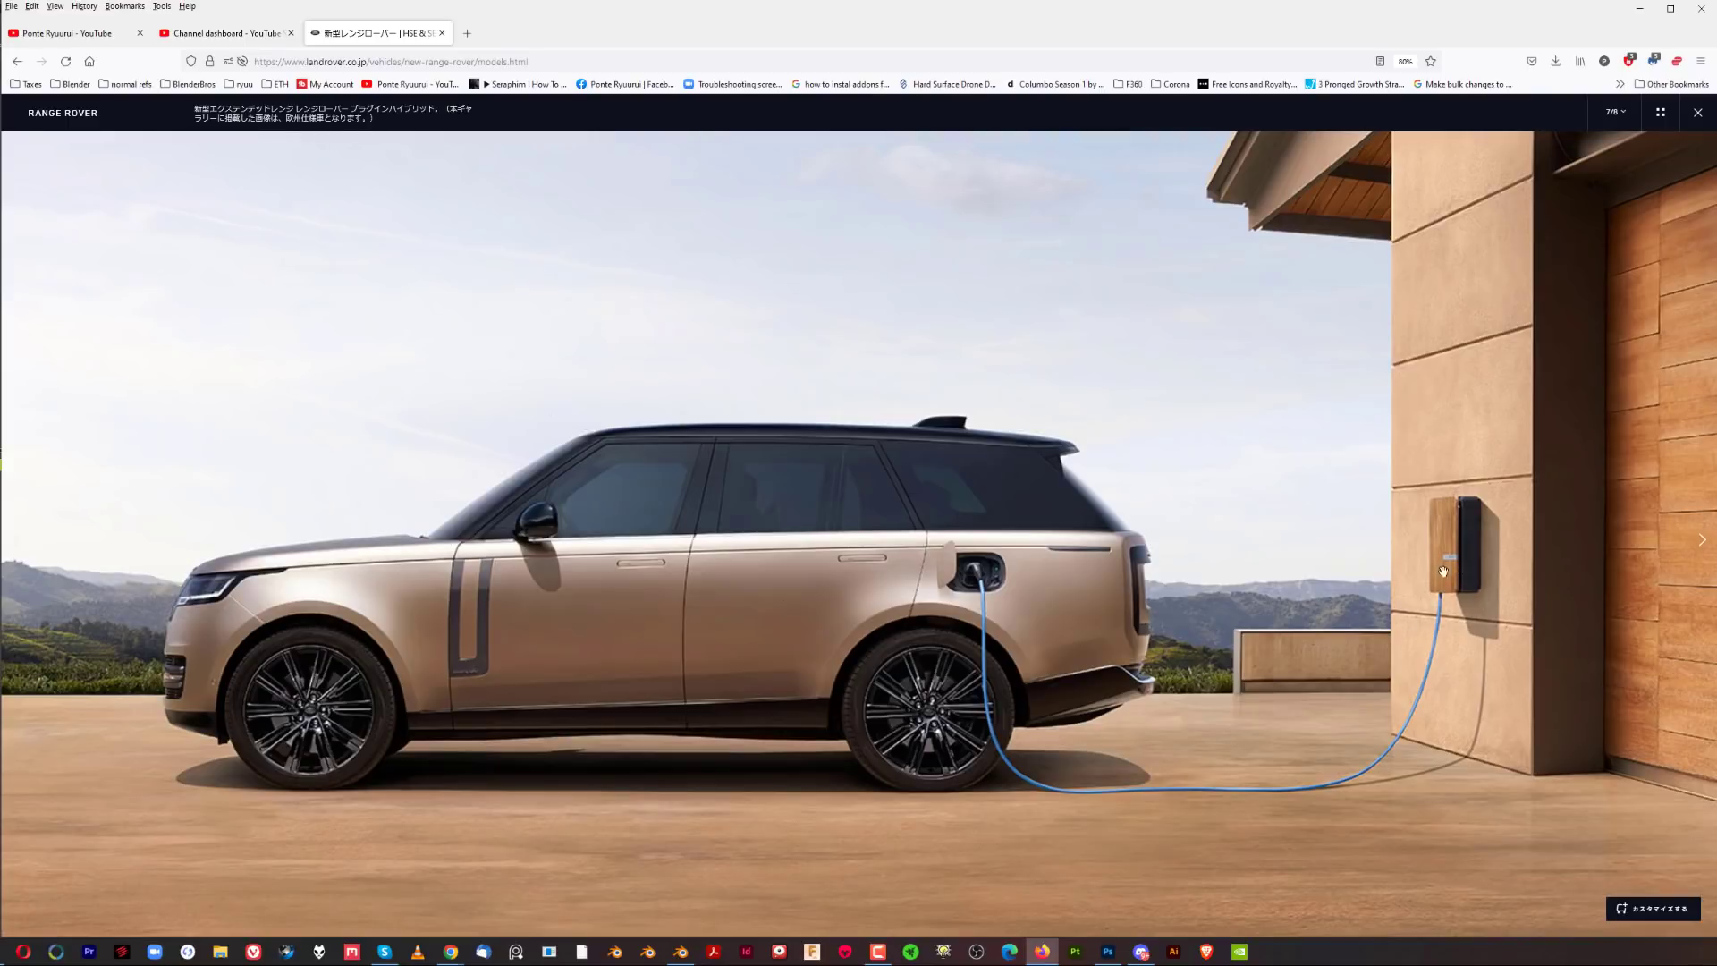
pyautogui.moveTo(1514, 592)
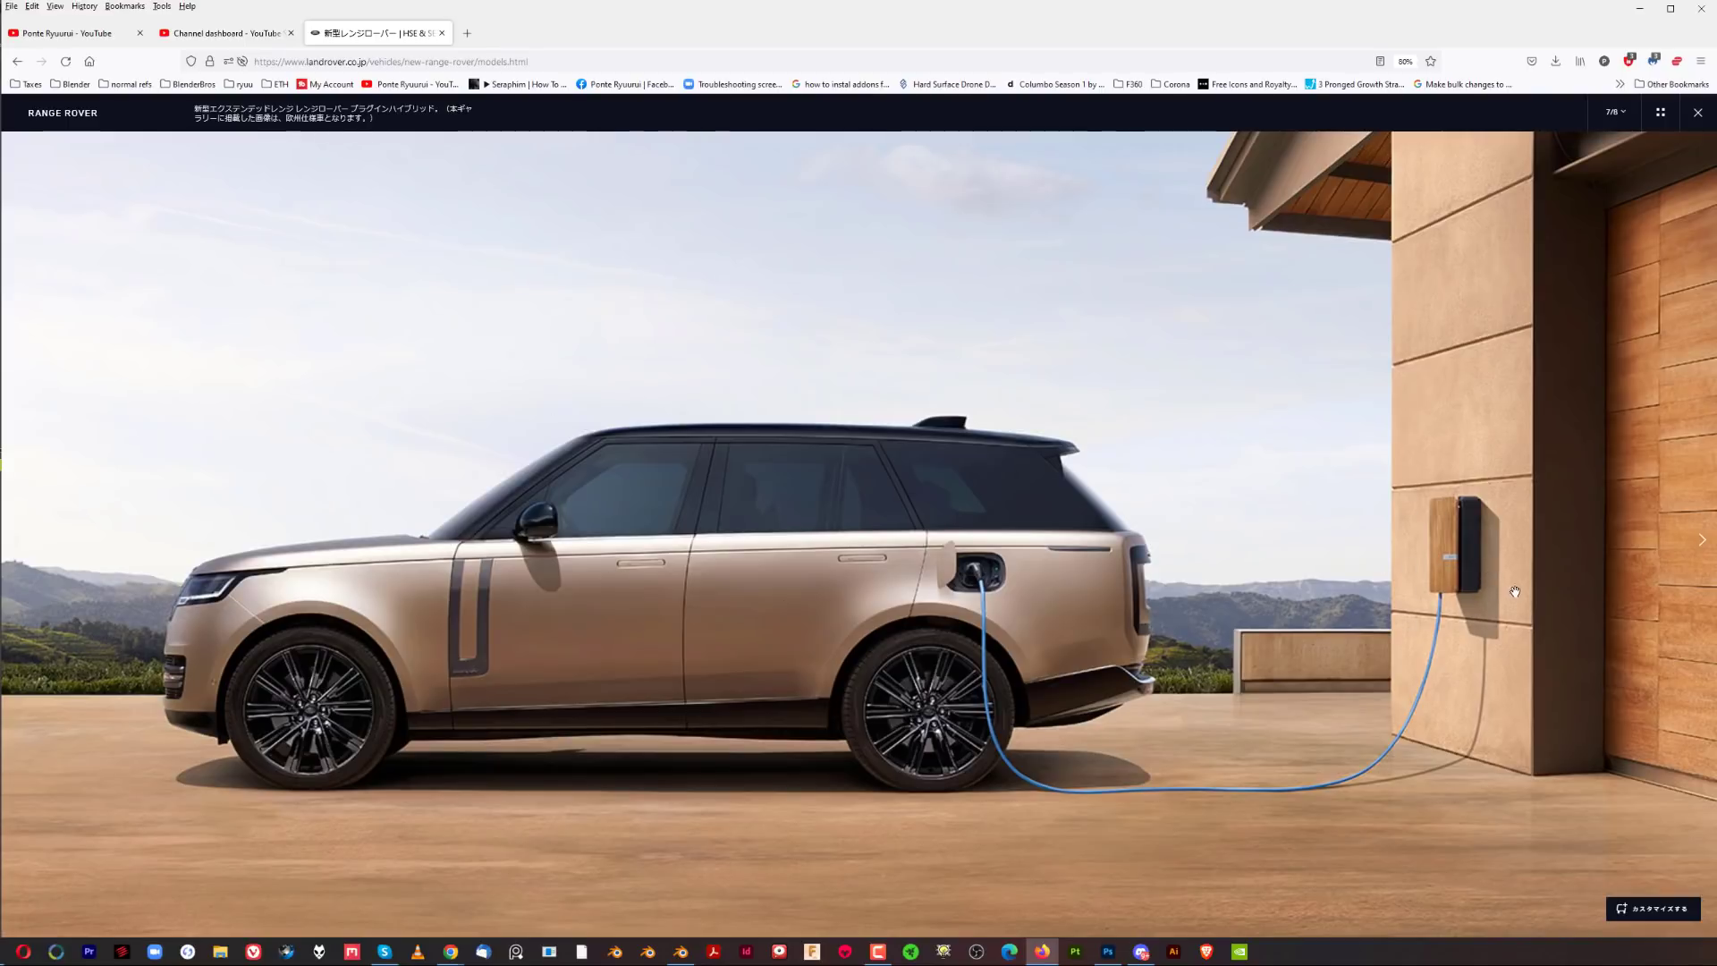
pyautogui.moveTo(1280, 597)
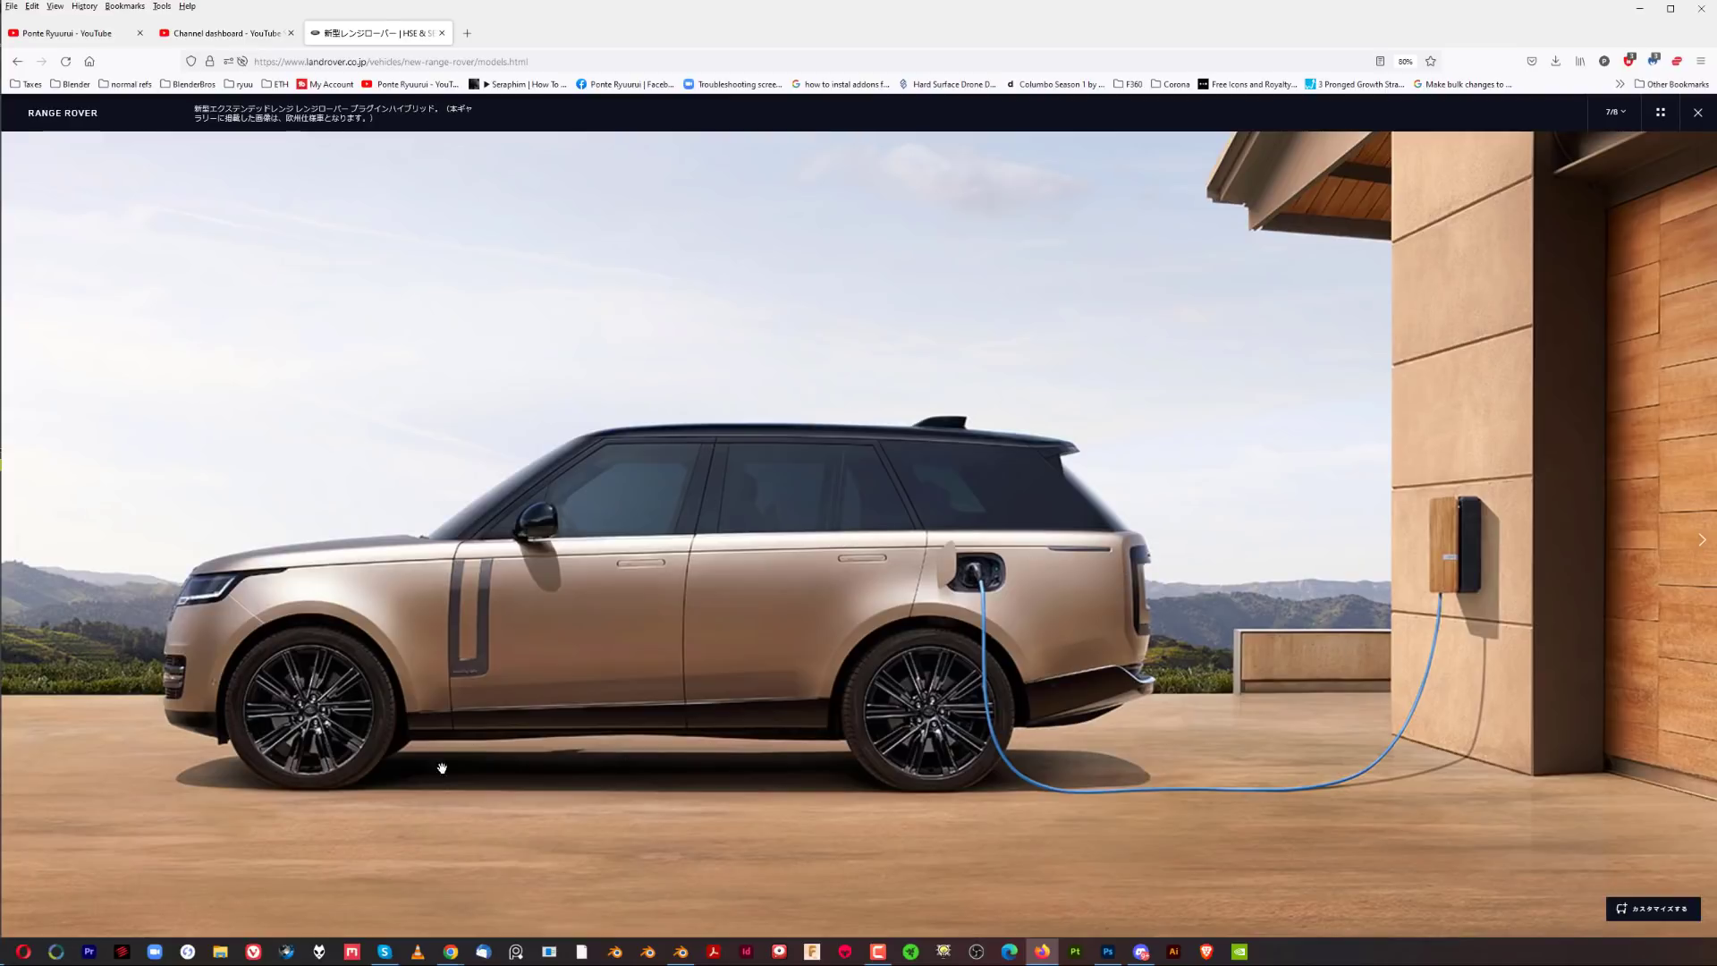
pyautogui.moveTo(522, 470)
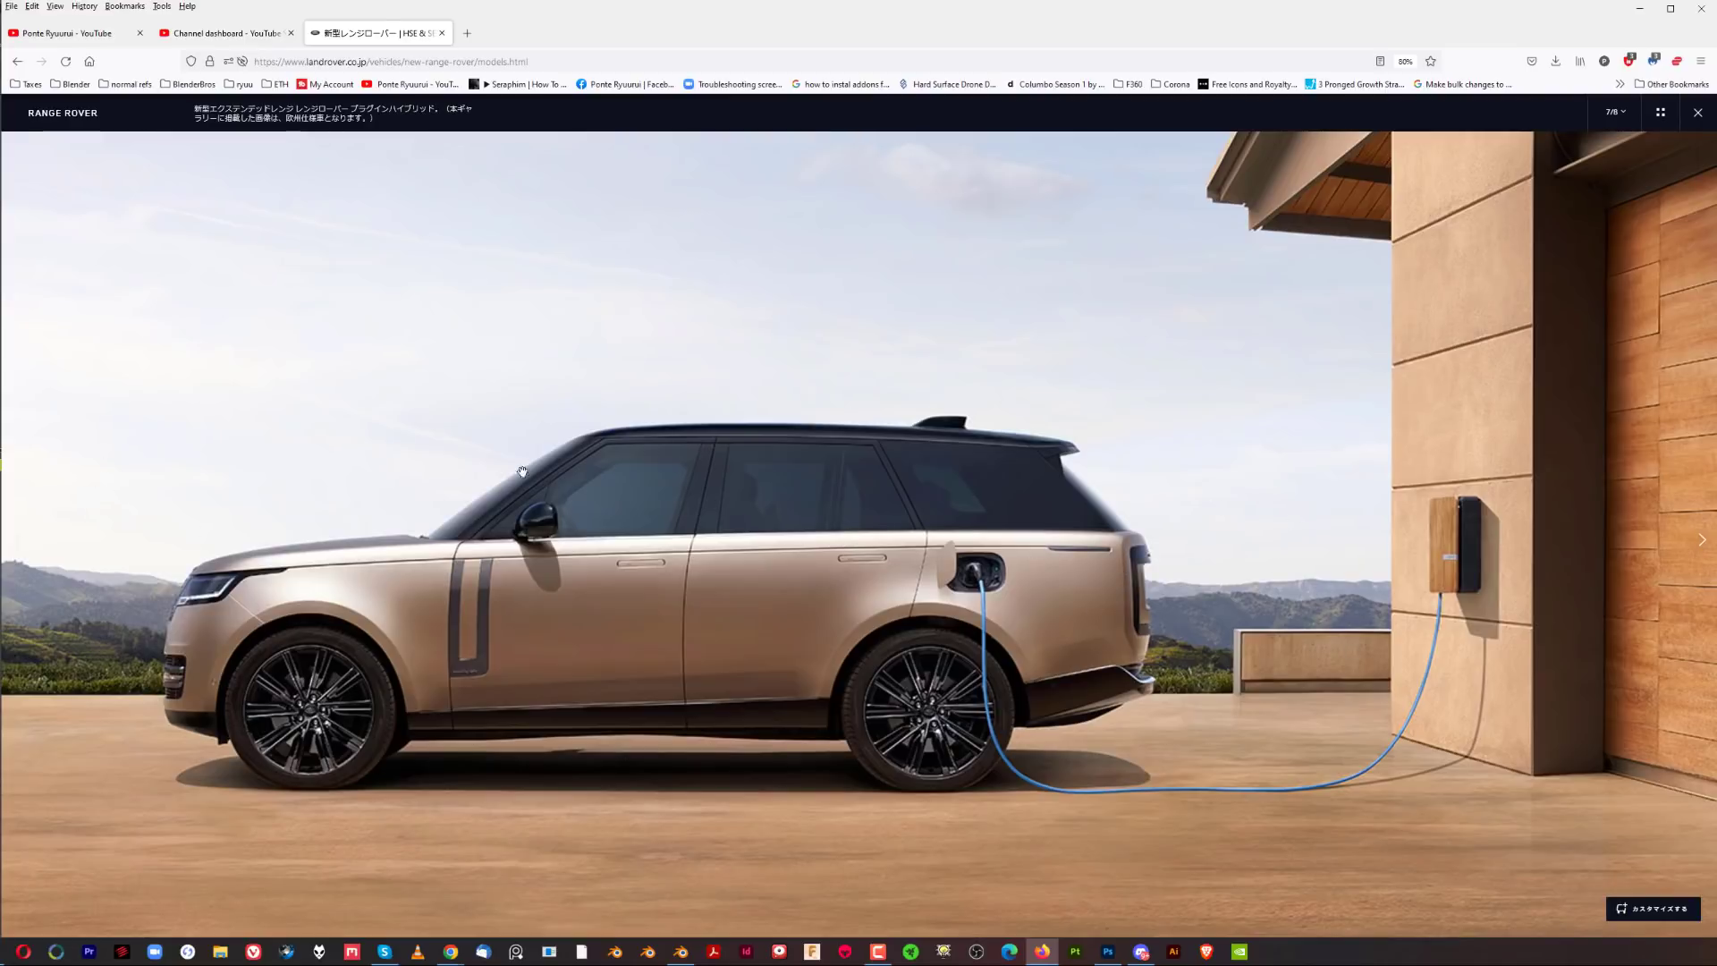
pyautogui.moveTo(892, 556)
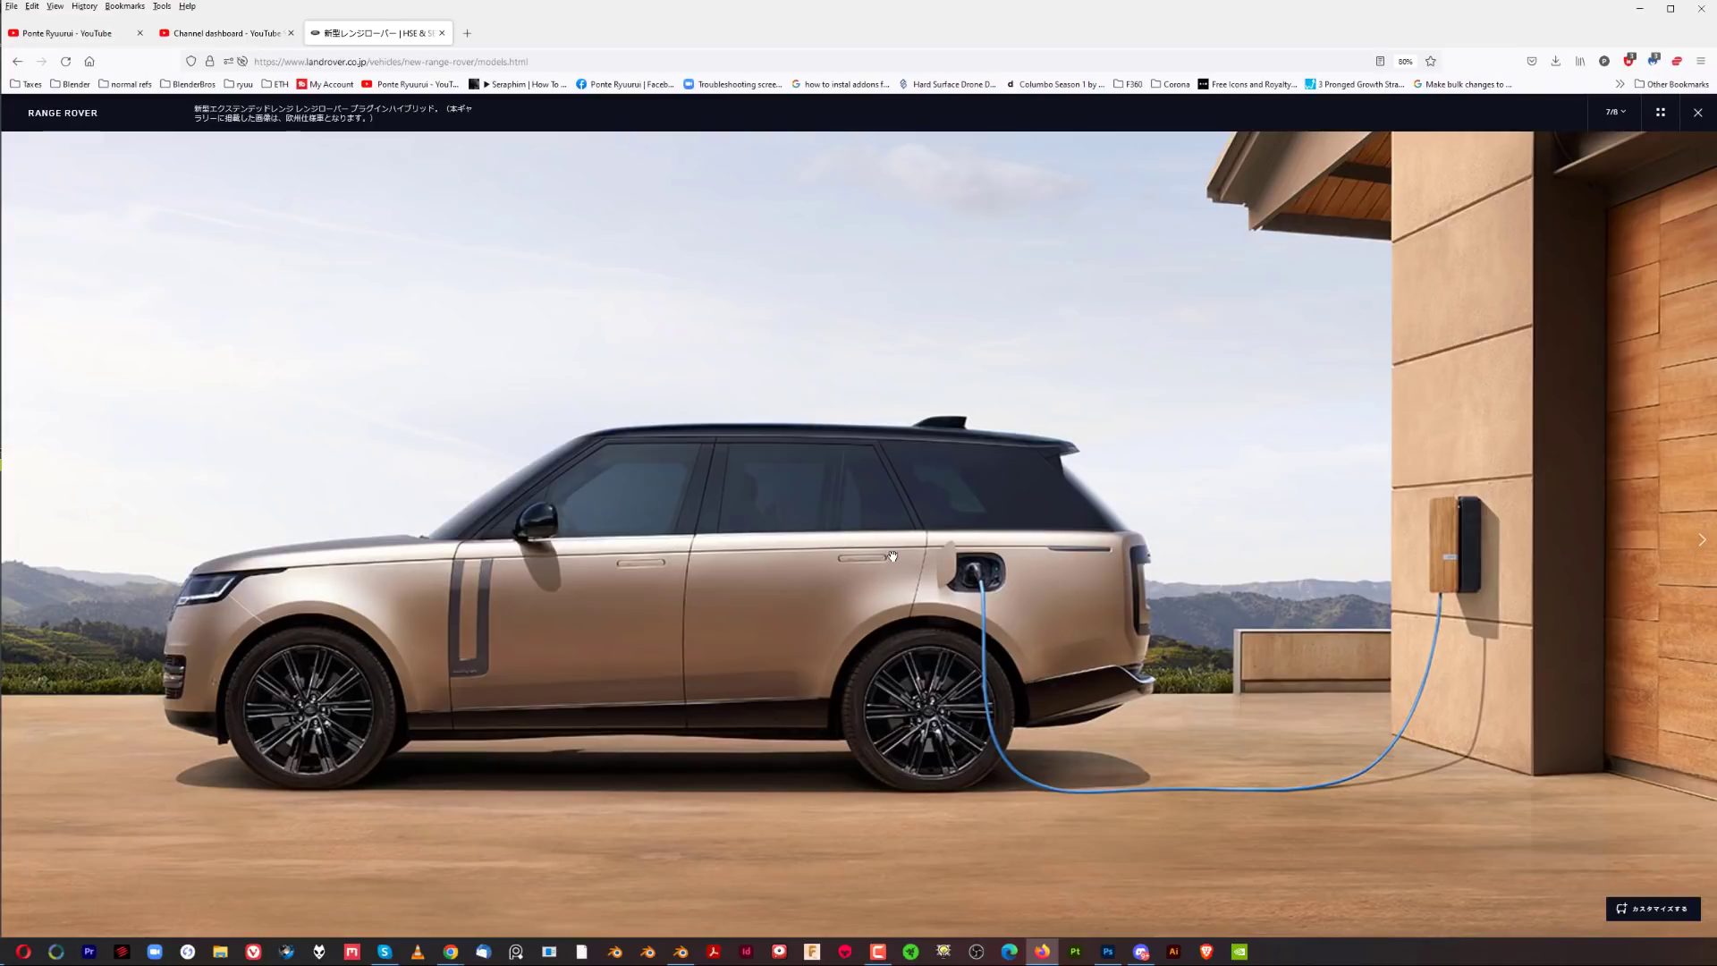
pyautogui.moveTo(1036, 685)
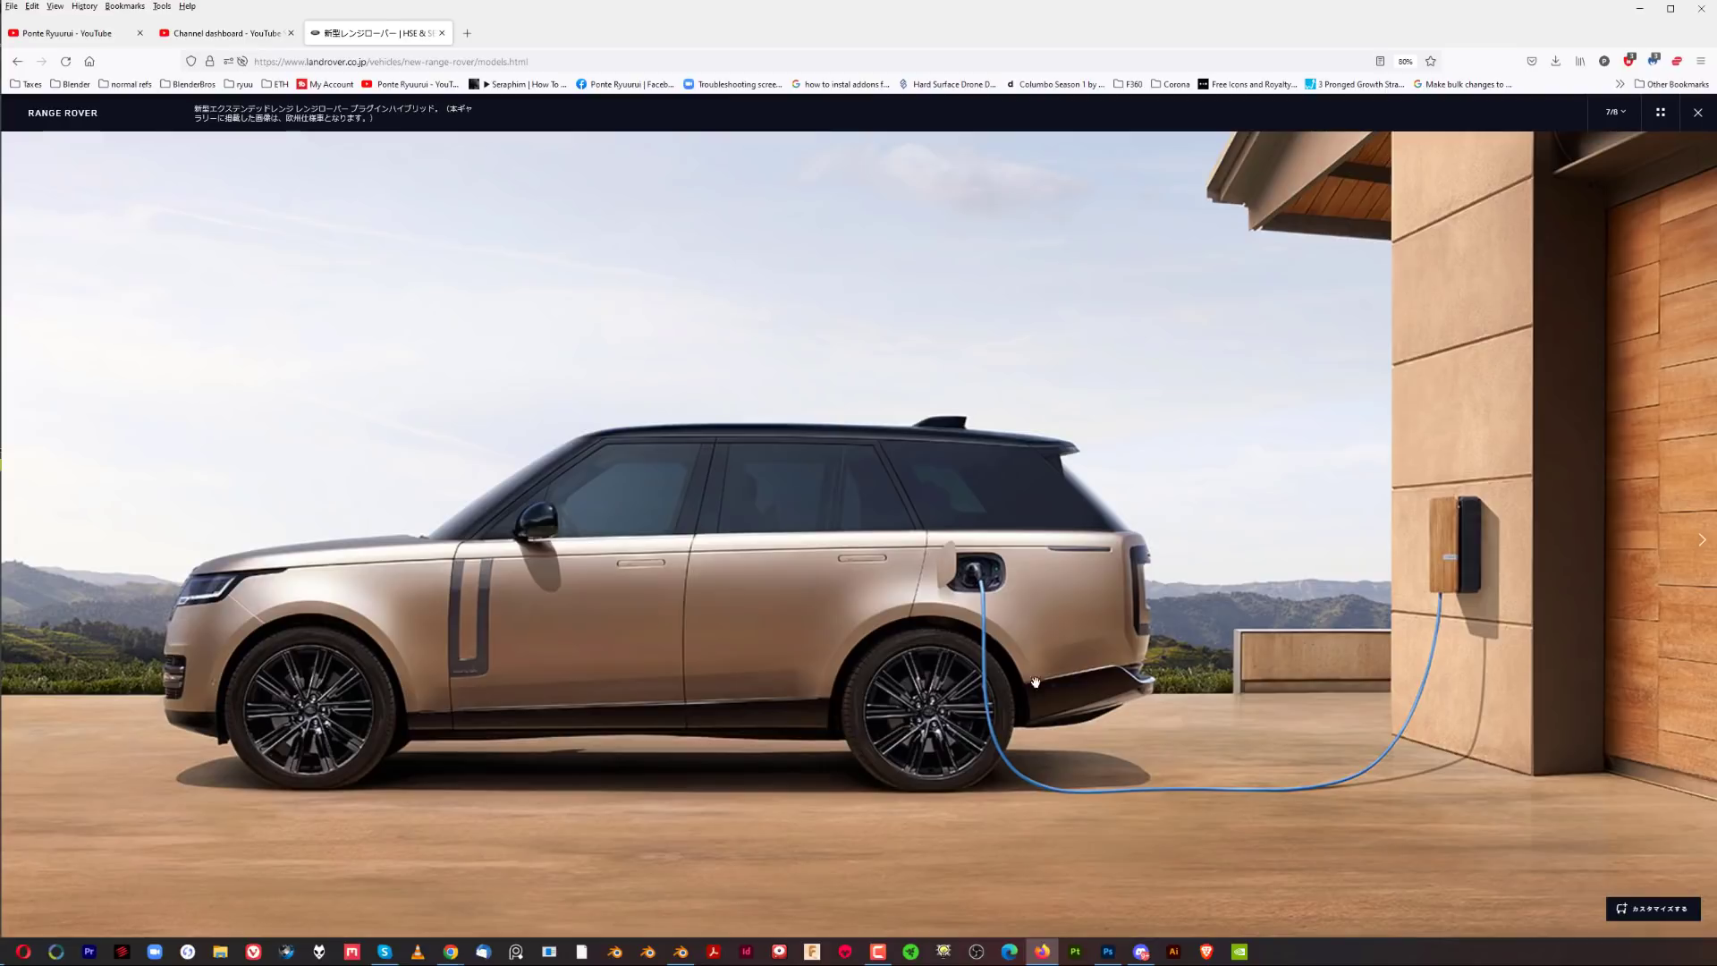
pyautogui.moveTo(506, 778)
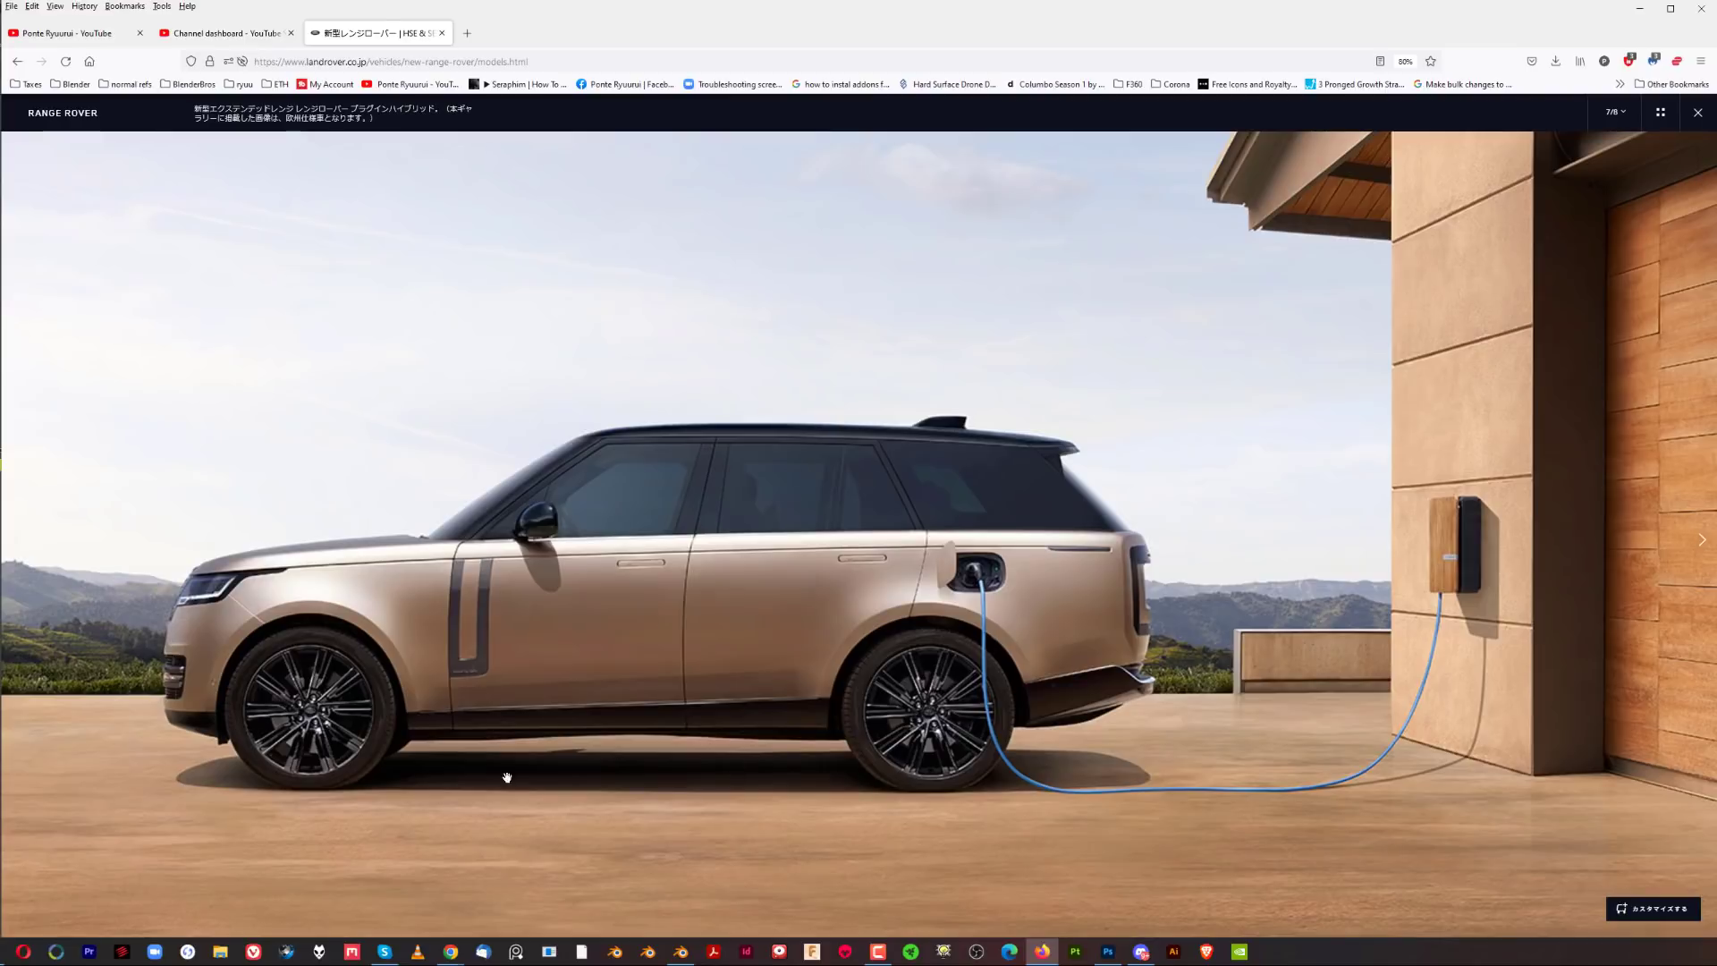
pyautogui.moveTo(506, 558)
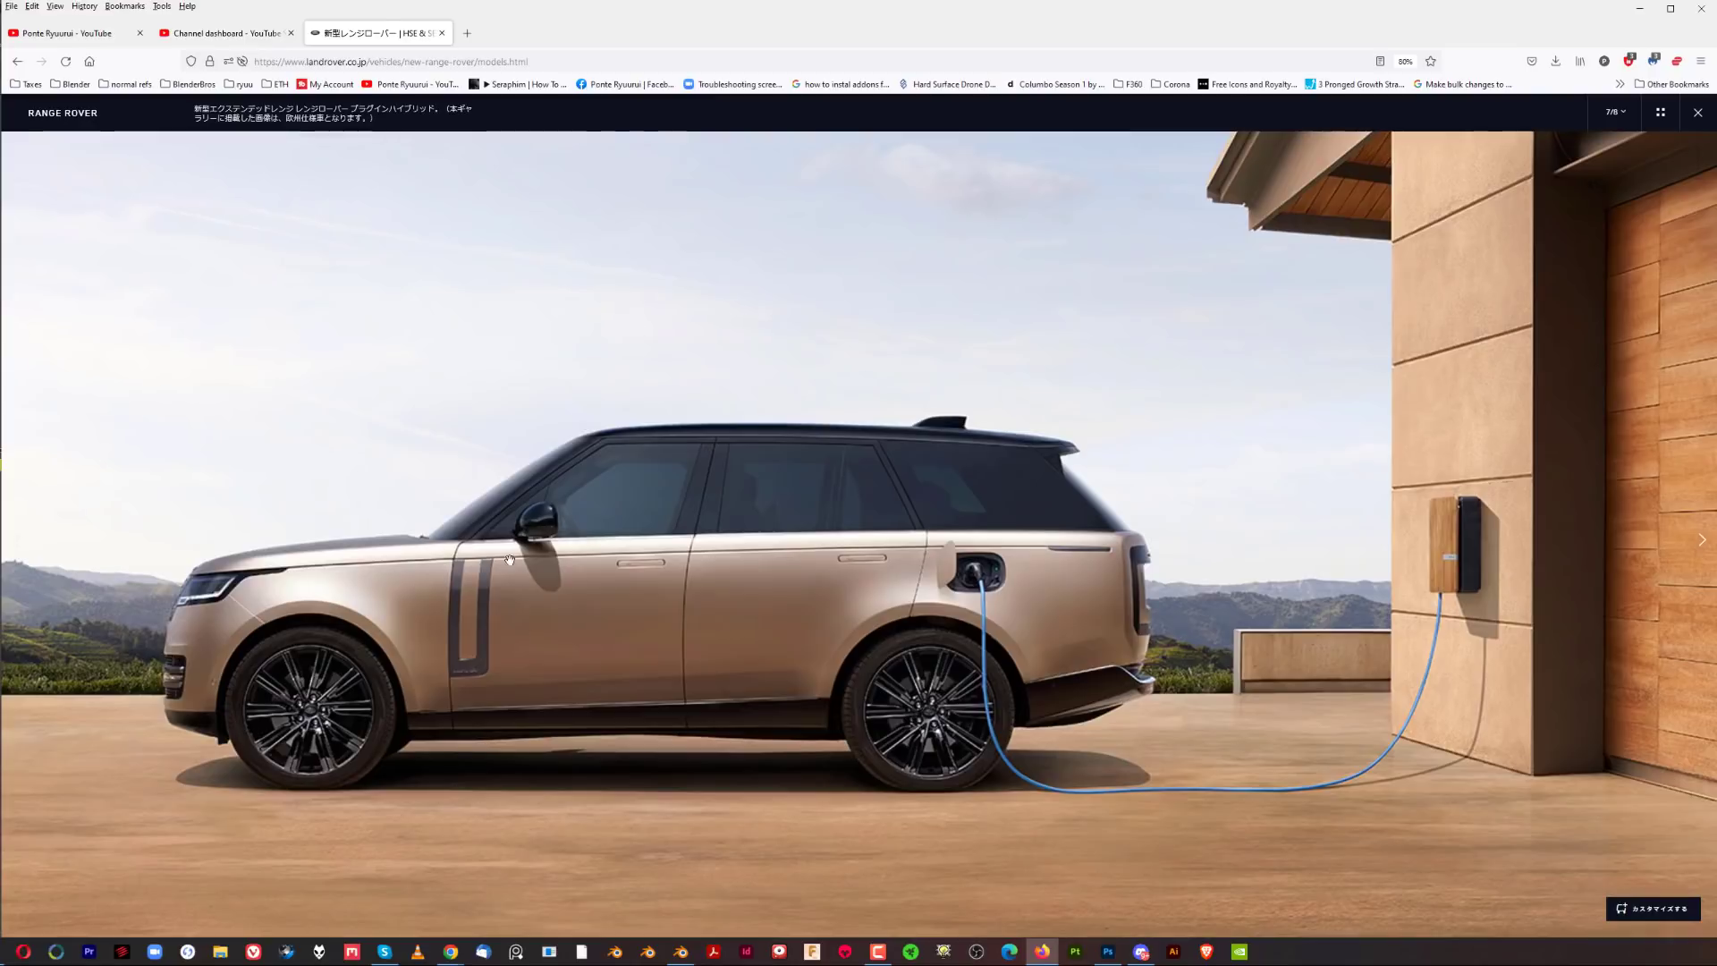
pyautogui.moveTo(930, 697)
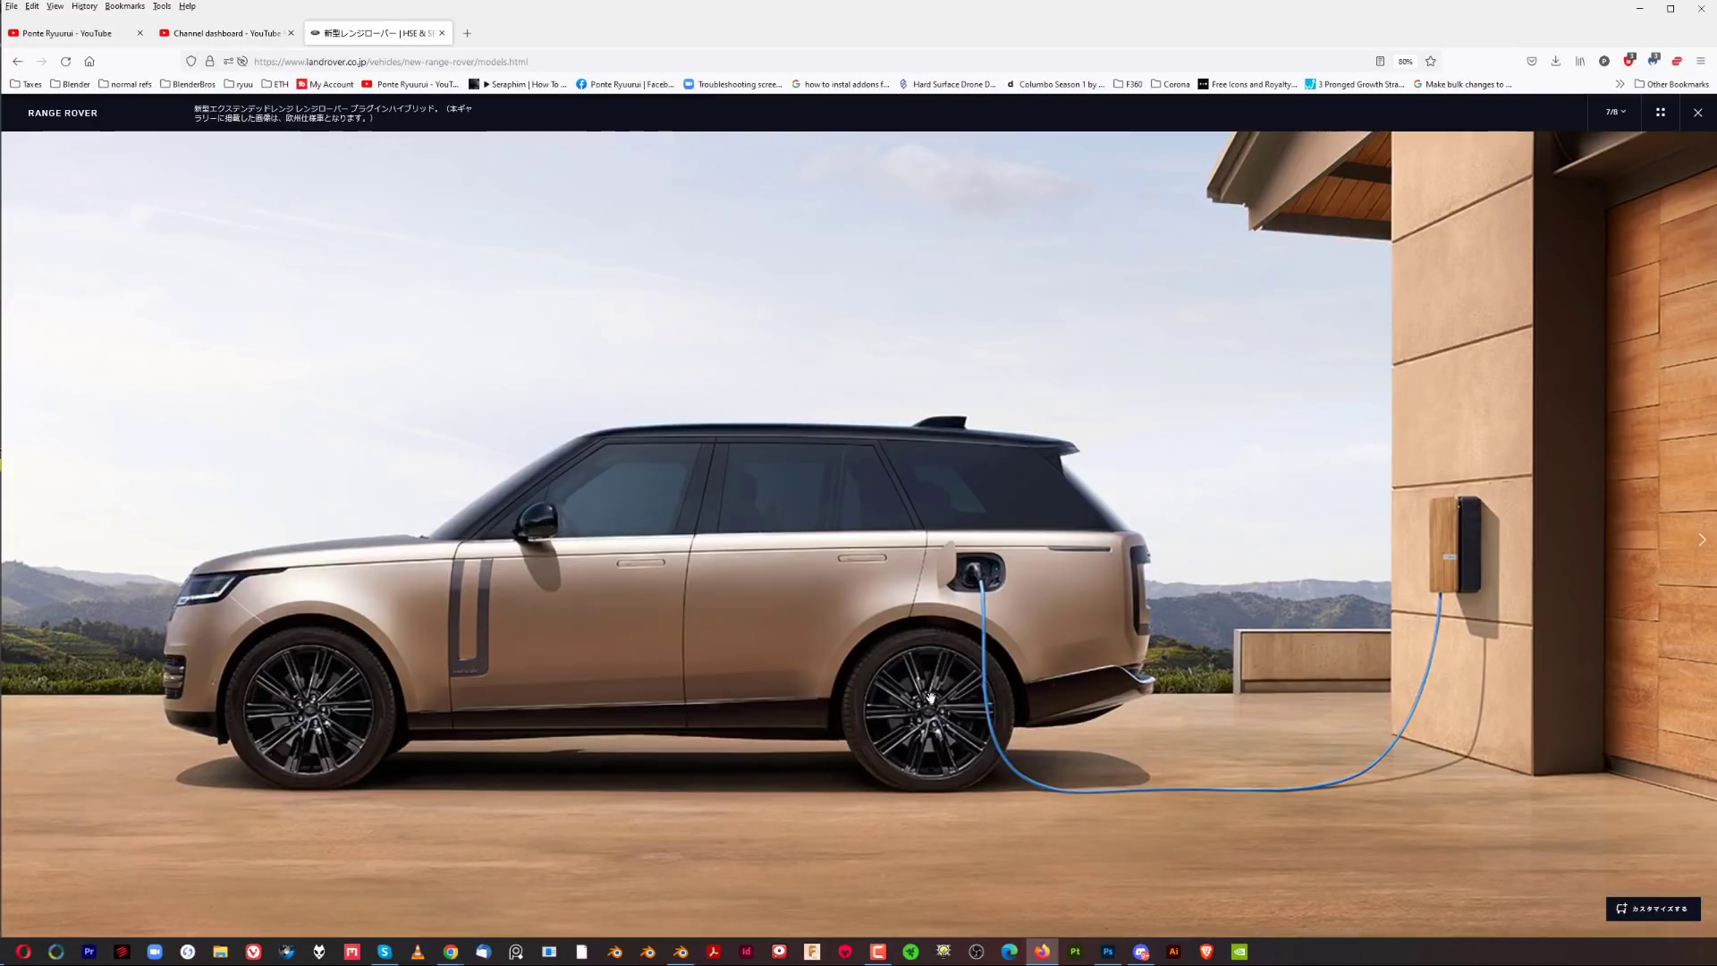
pyautogui.moveTo(930, 608)
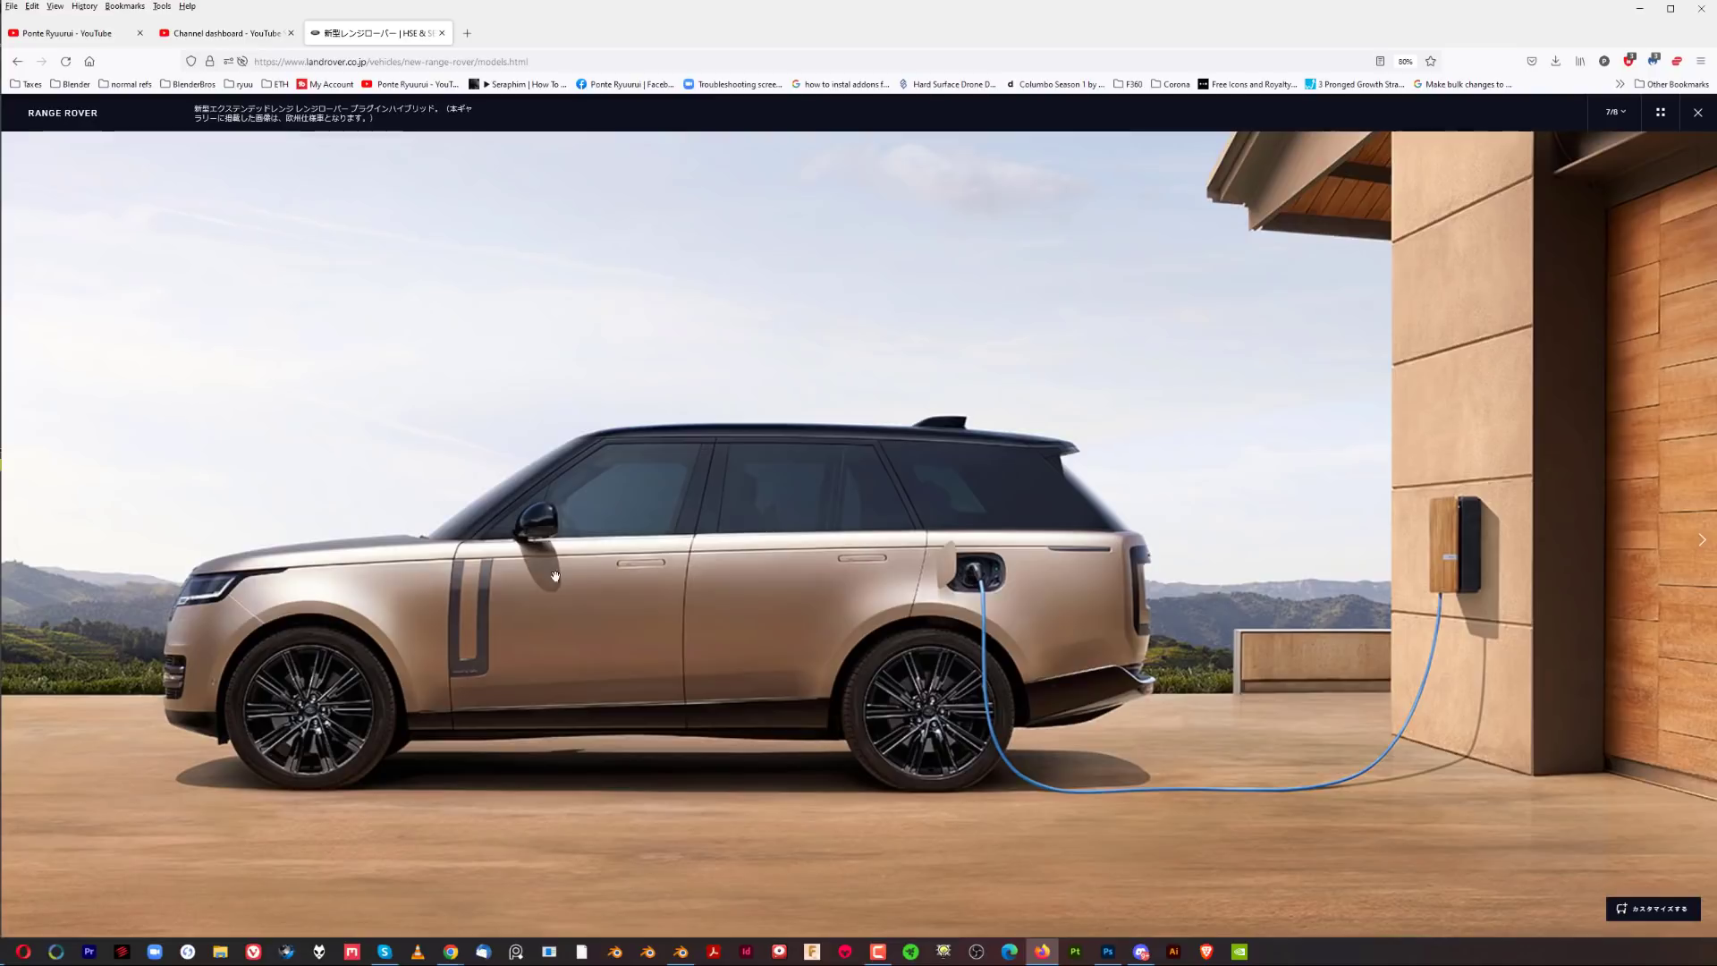
pyautogui.moveTo(10, 449)
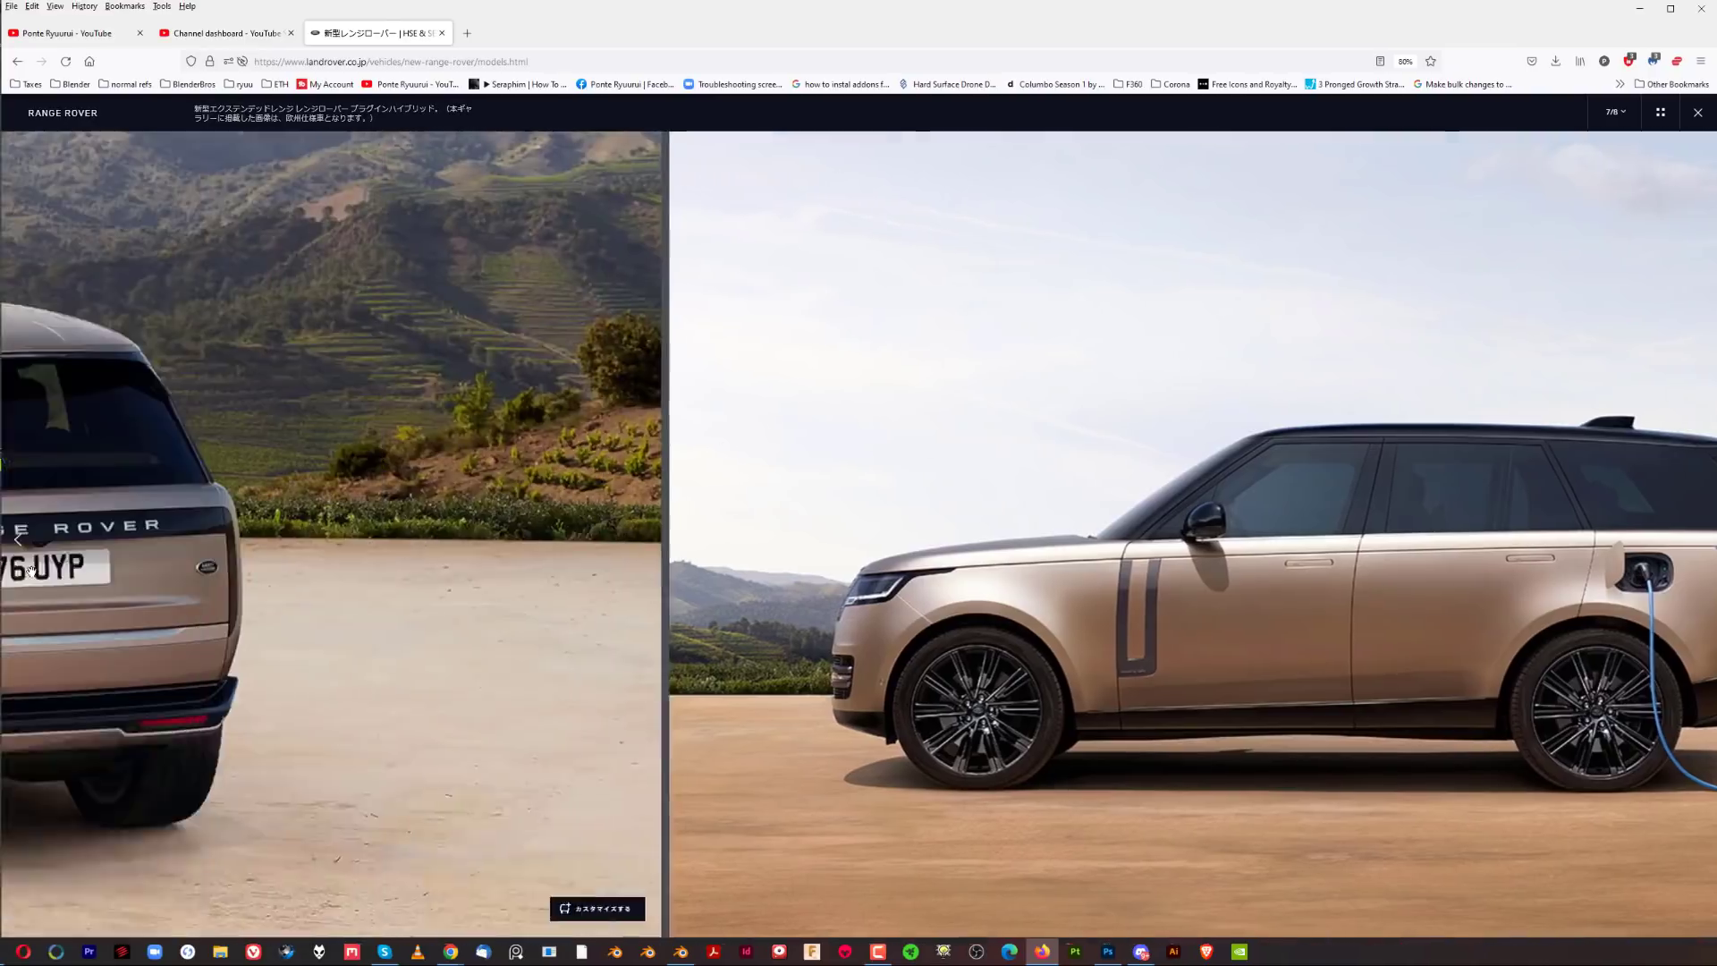
# View the front three-quarter Range Rover gallery photo
pyautogui.click(18, 538)
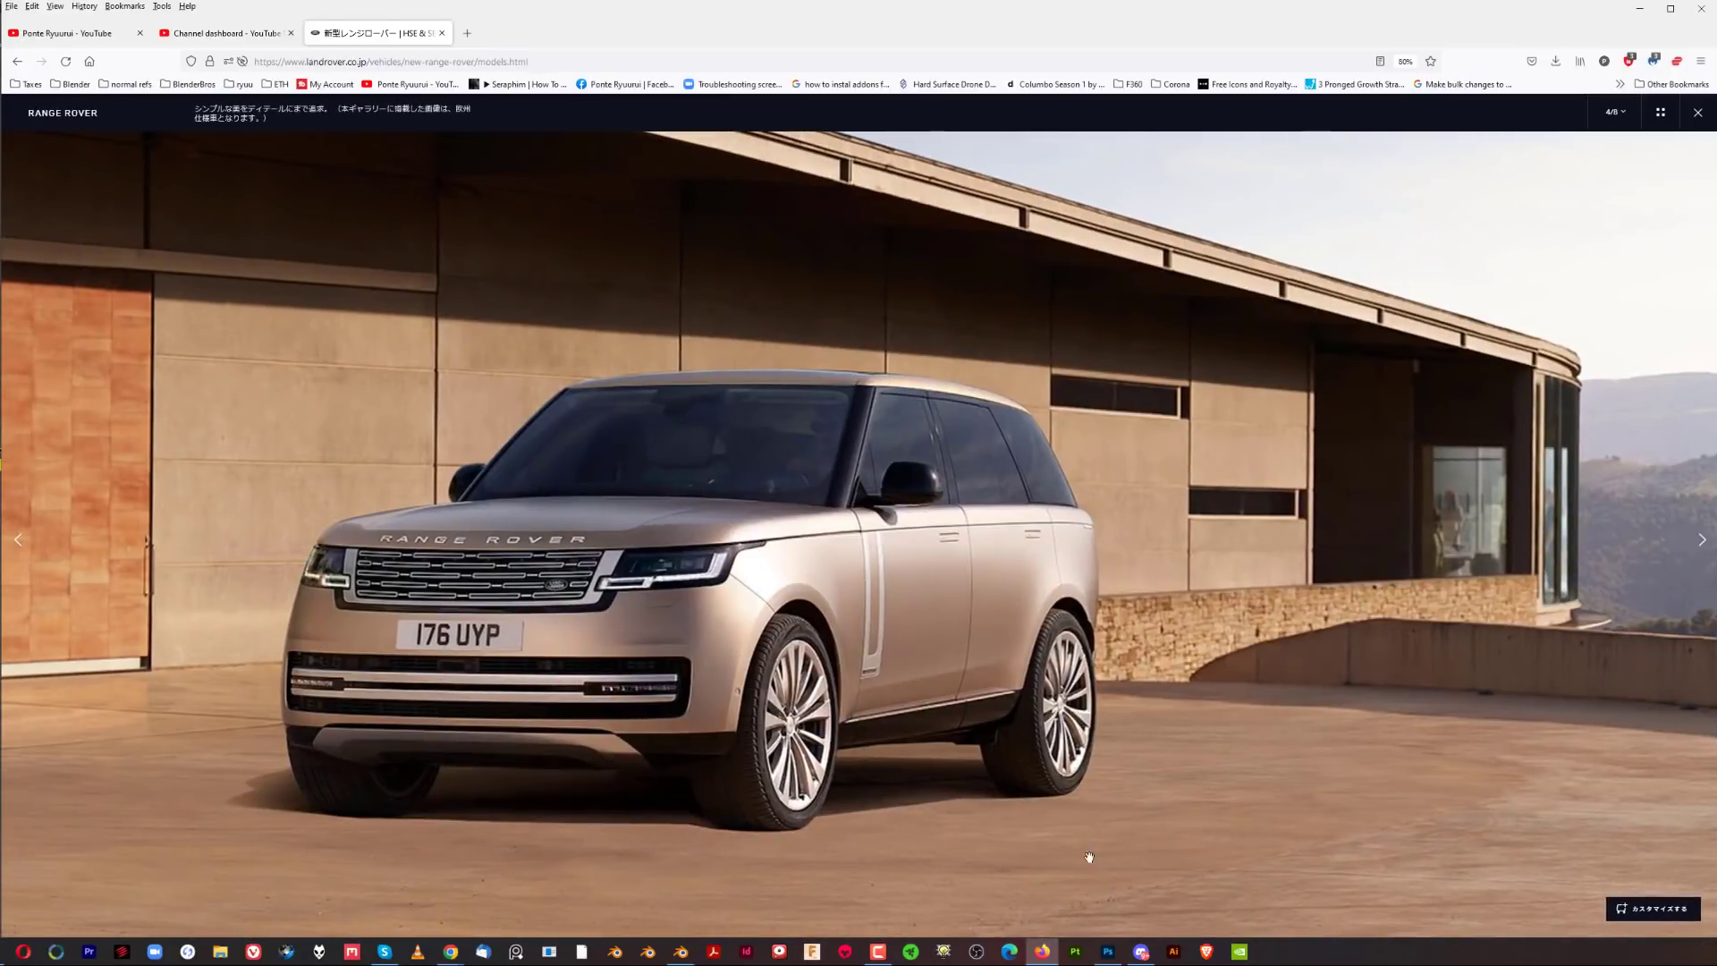
pyautogui.moveTo(1079, 511)
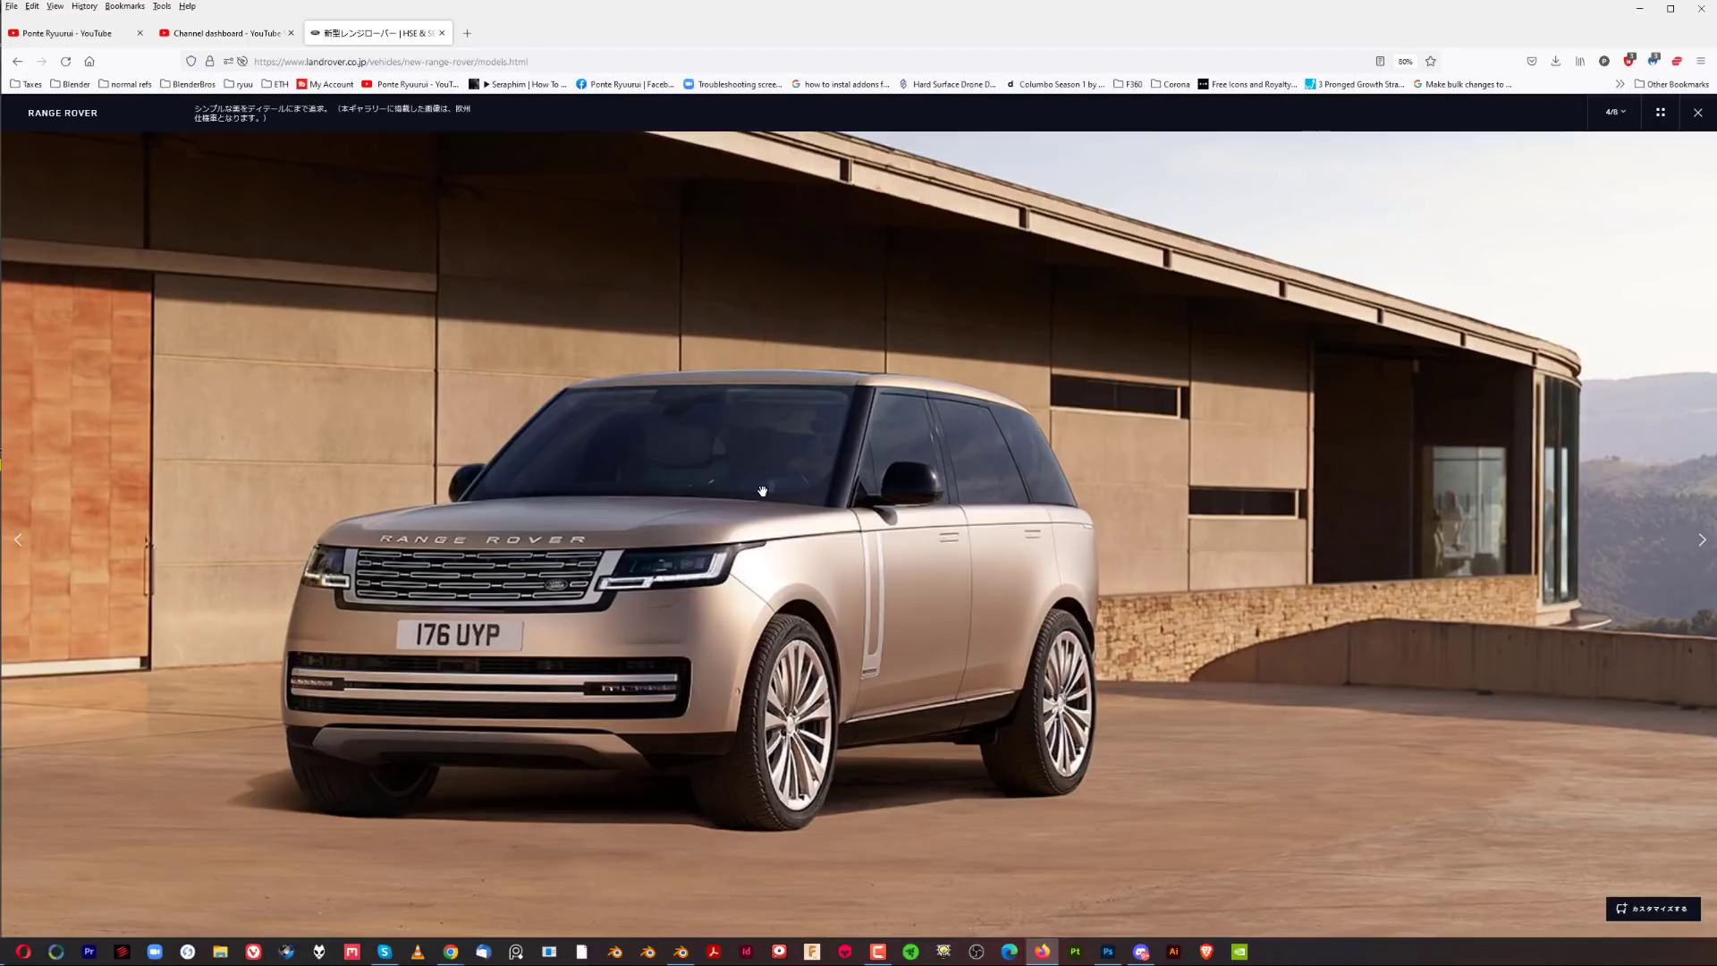
pyautogui.moveTo(1373, 771)
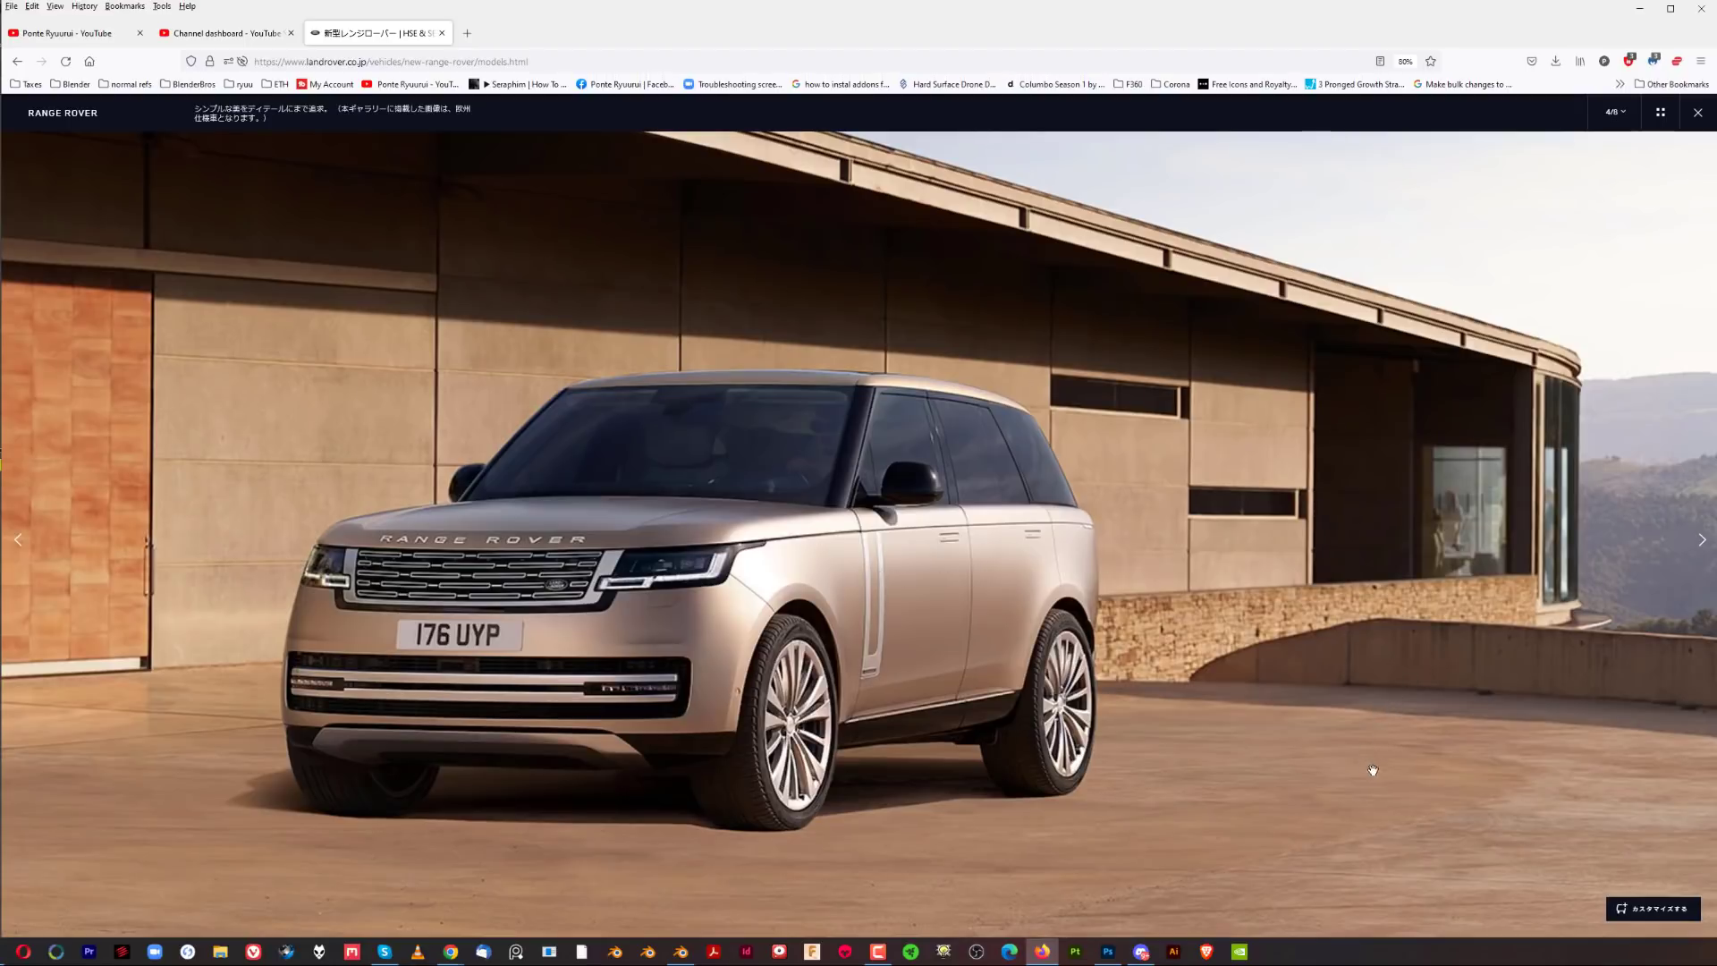
pyautogui.moveTo(438, 22)
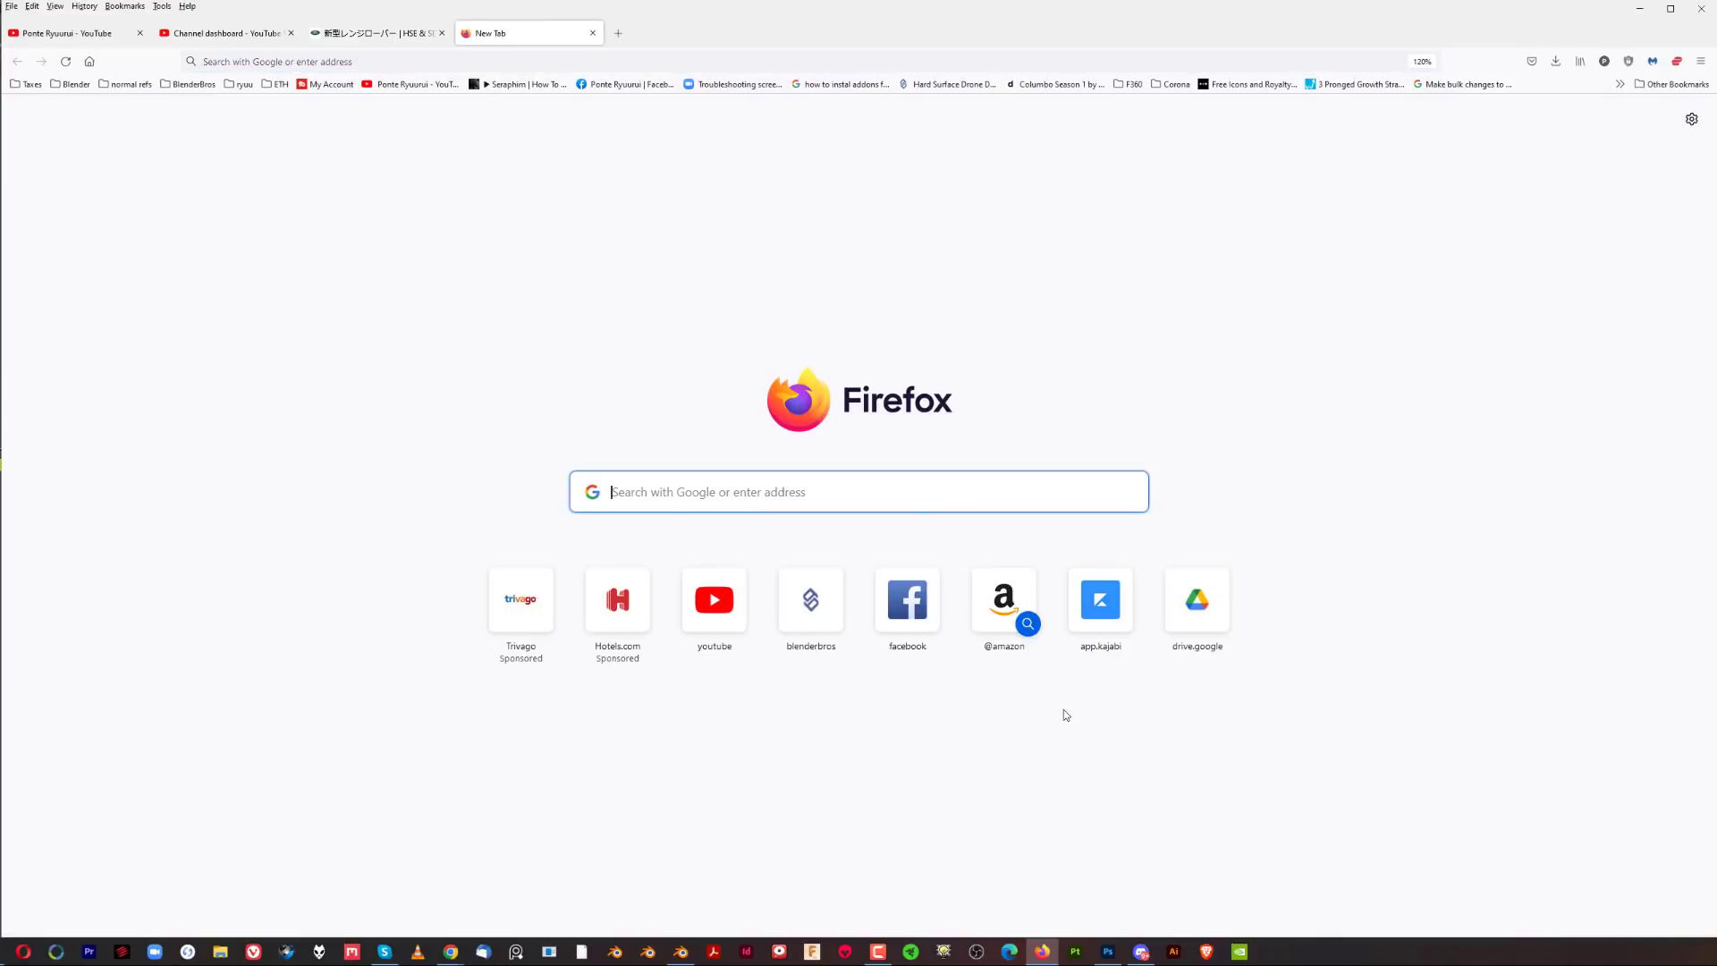
pyautogui.rightClick(1057, 705)
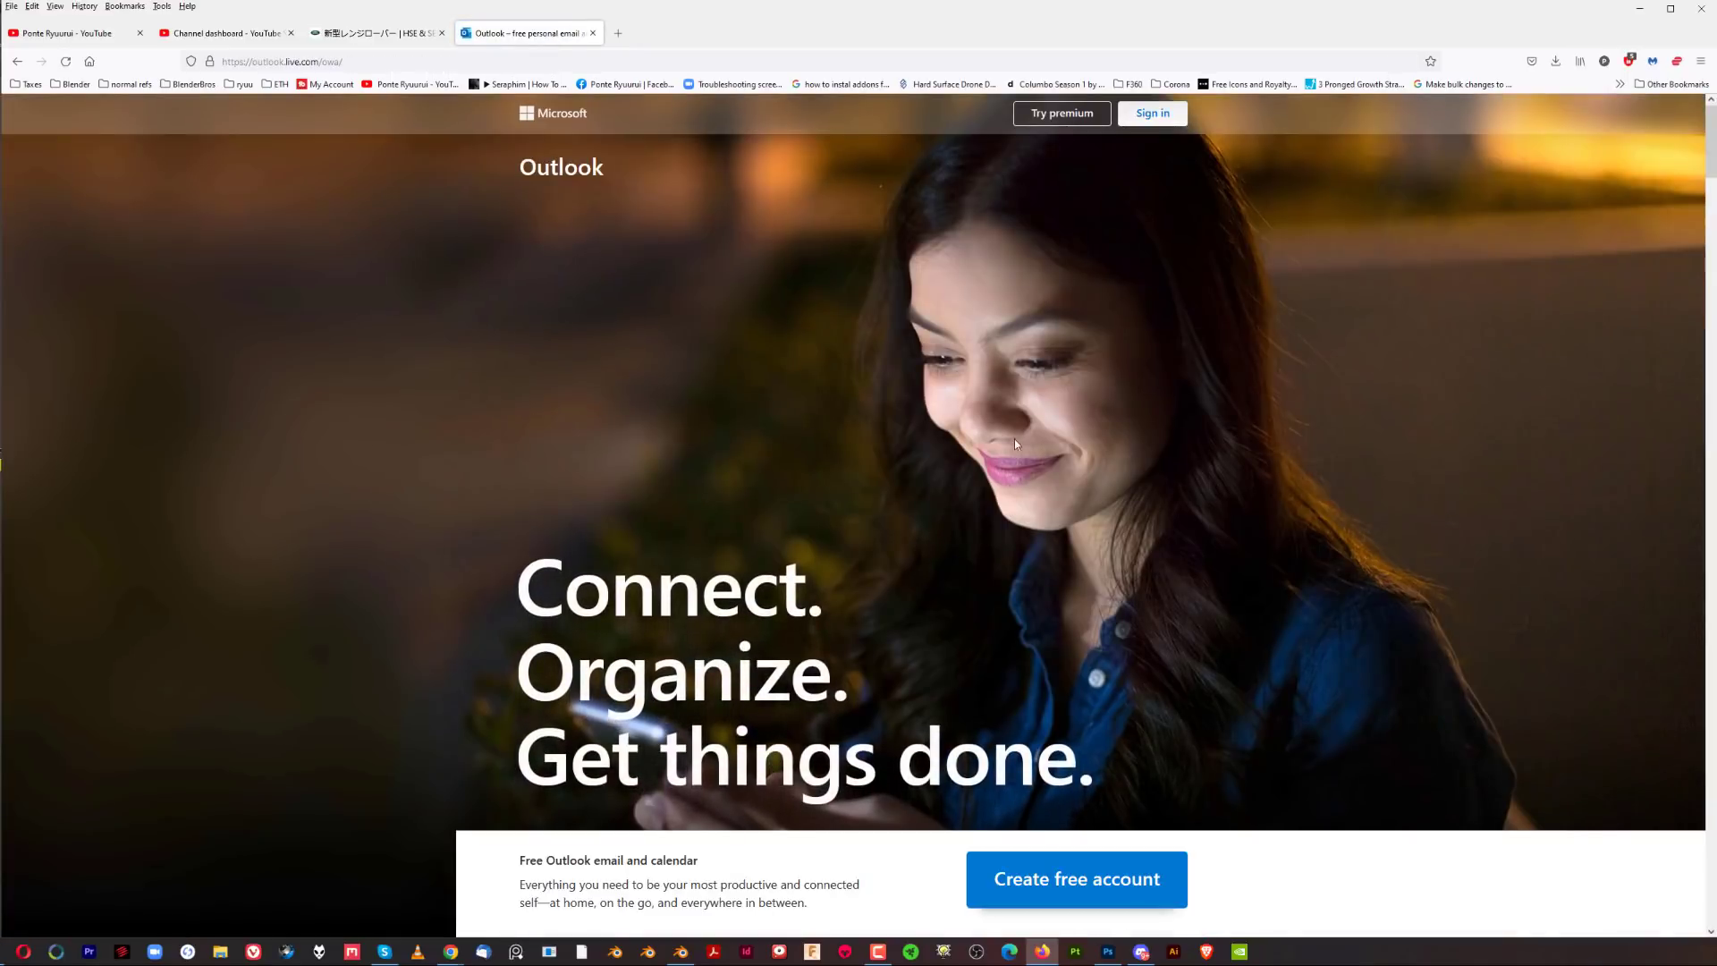
pyautogui.moveTo(1105, 386)
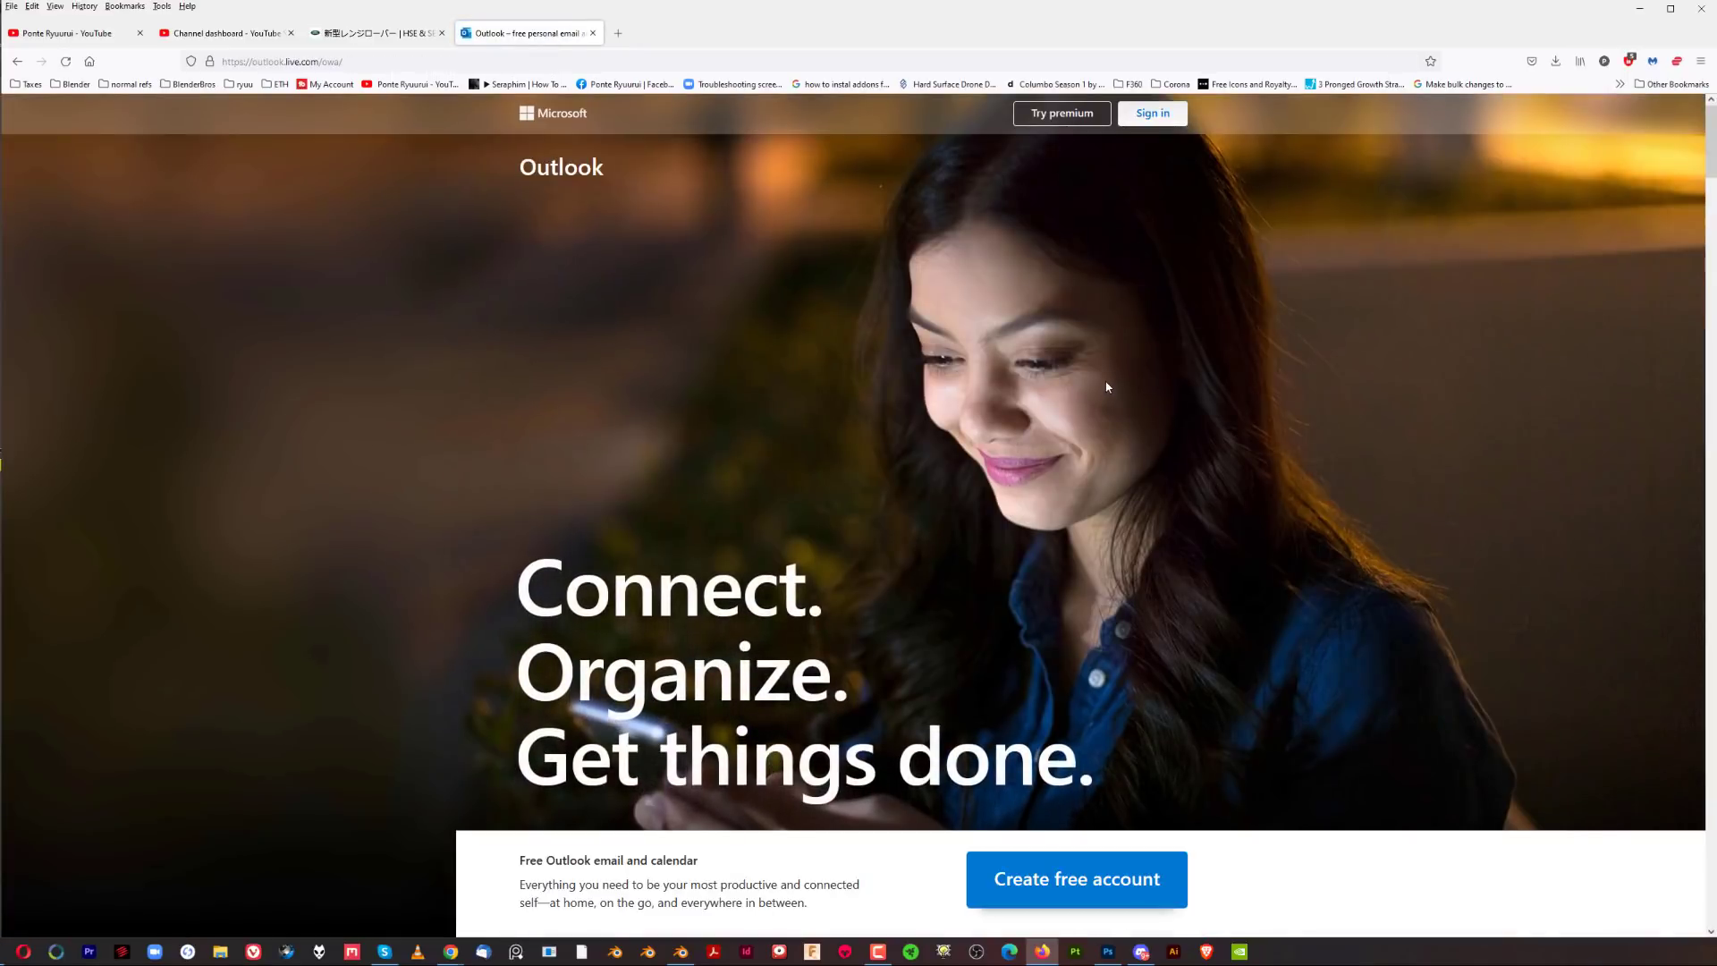
pyautogui.moveTo(975, 495)
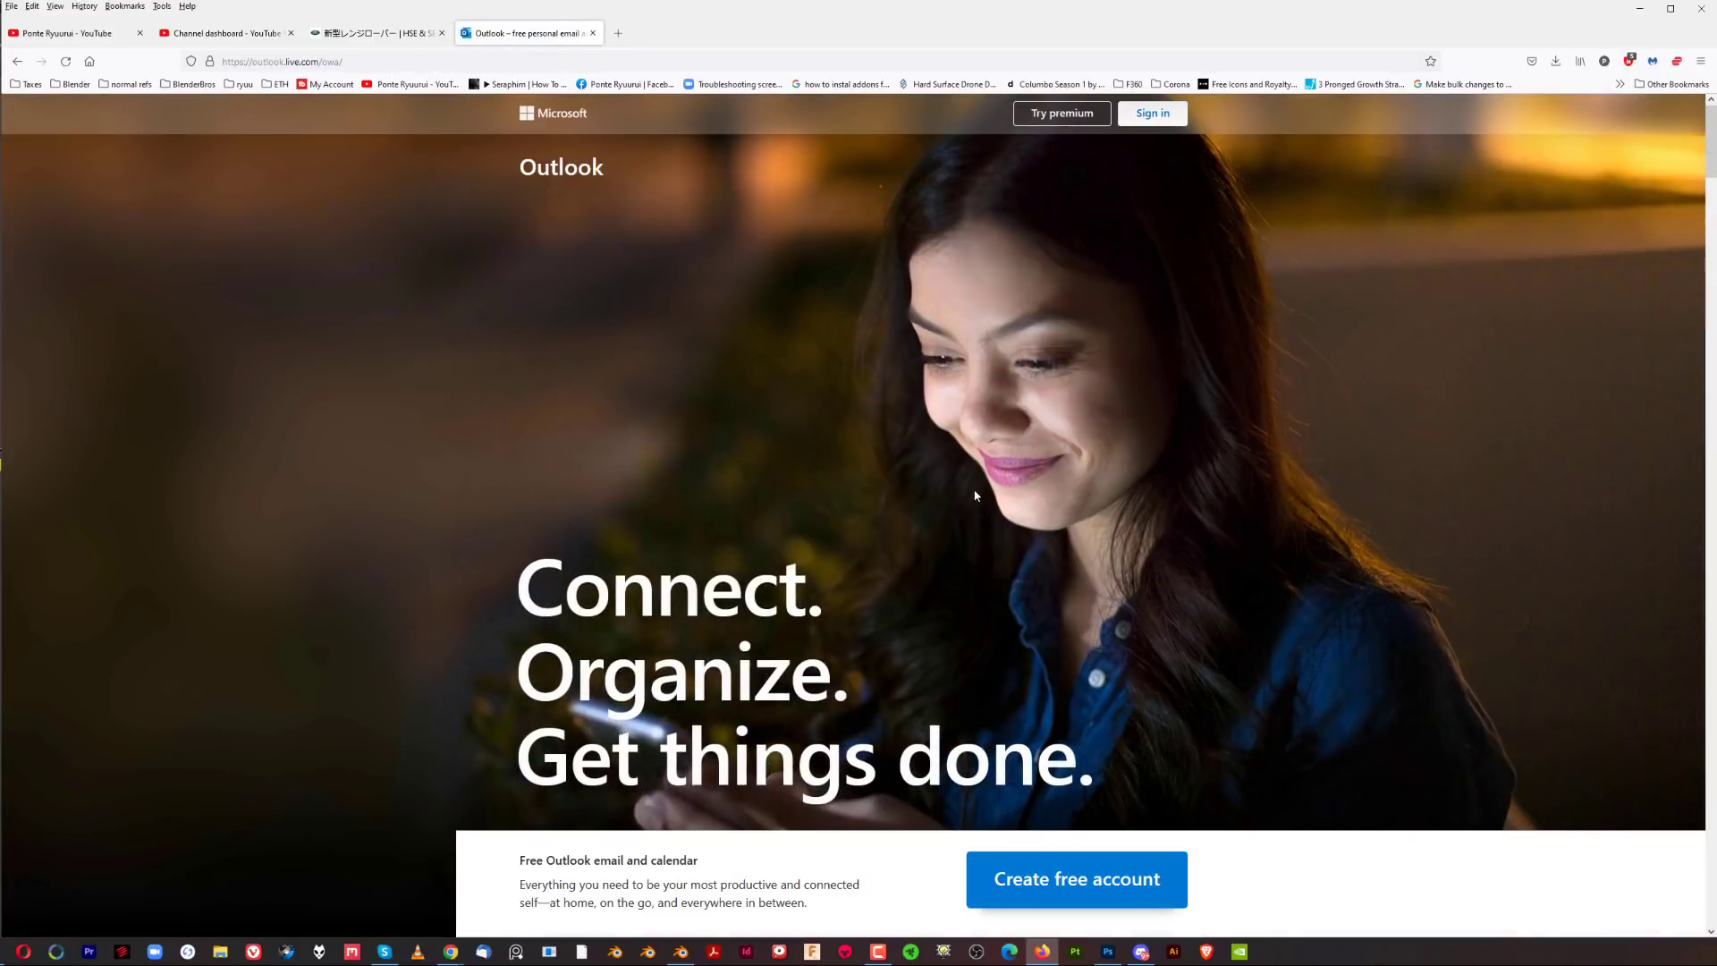
pyautogui.moveTo(1118, 396)
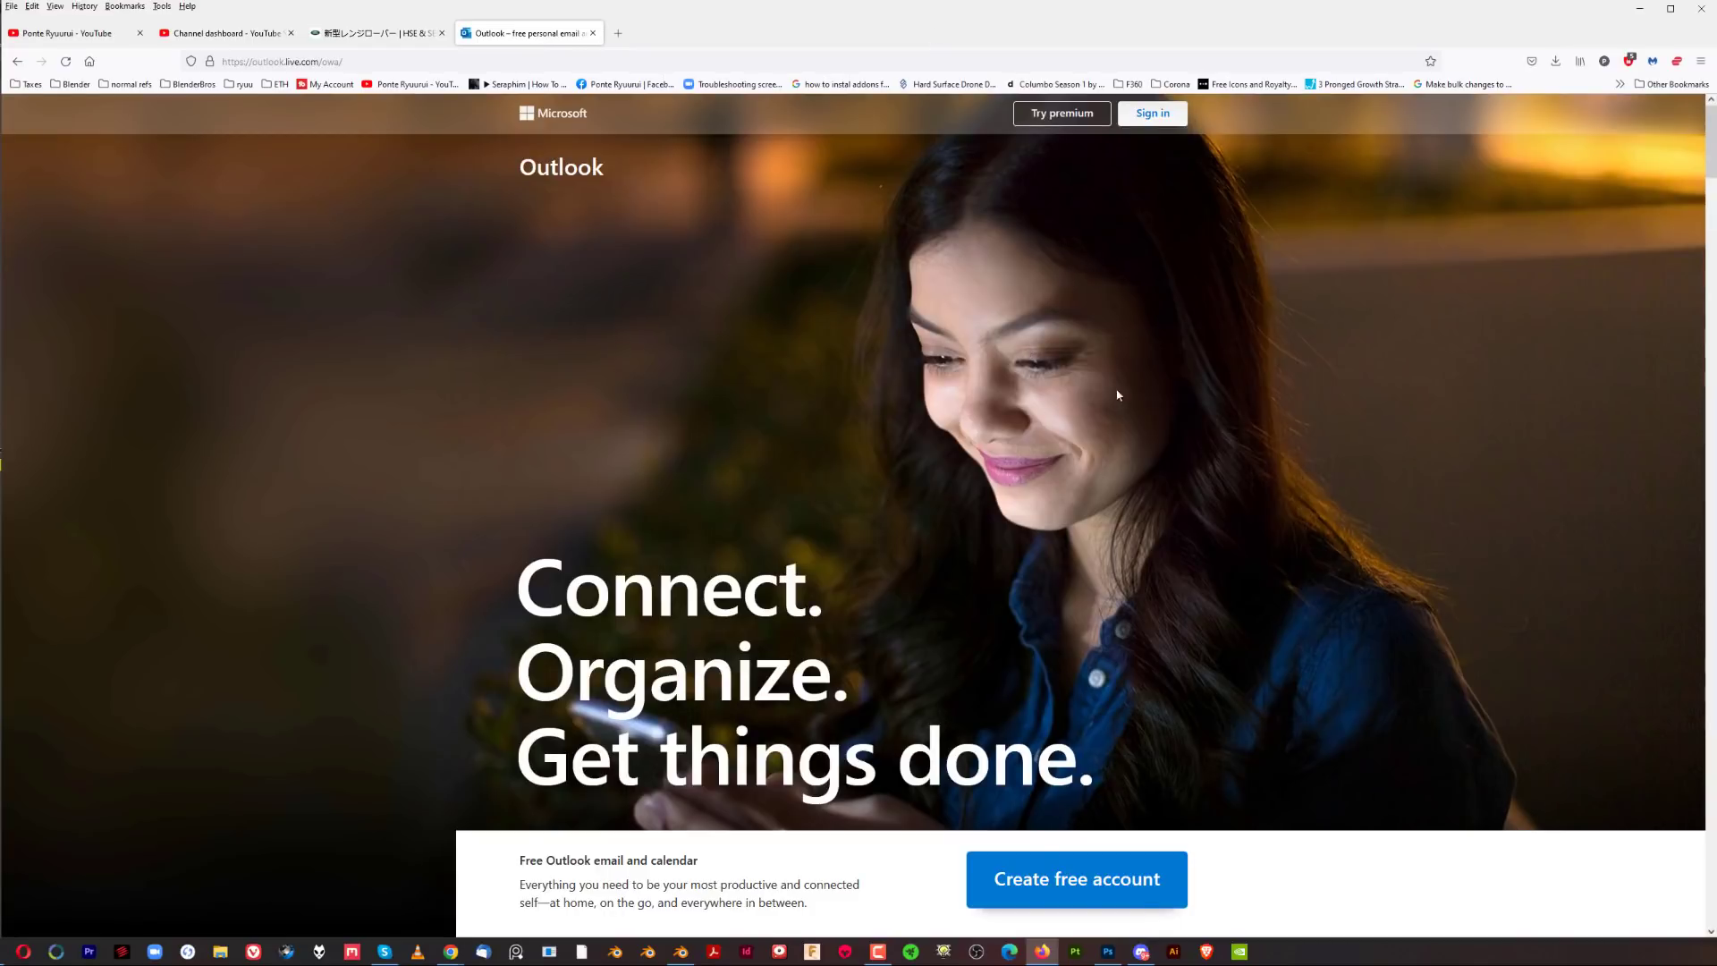
pyautogui.moveTo(915, 351)
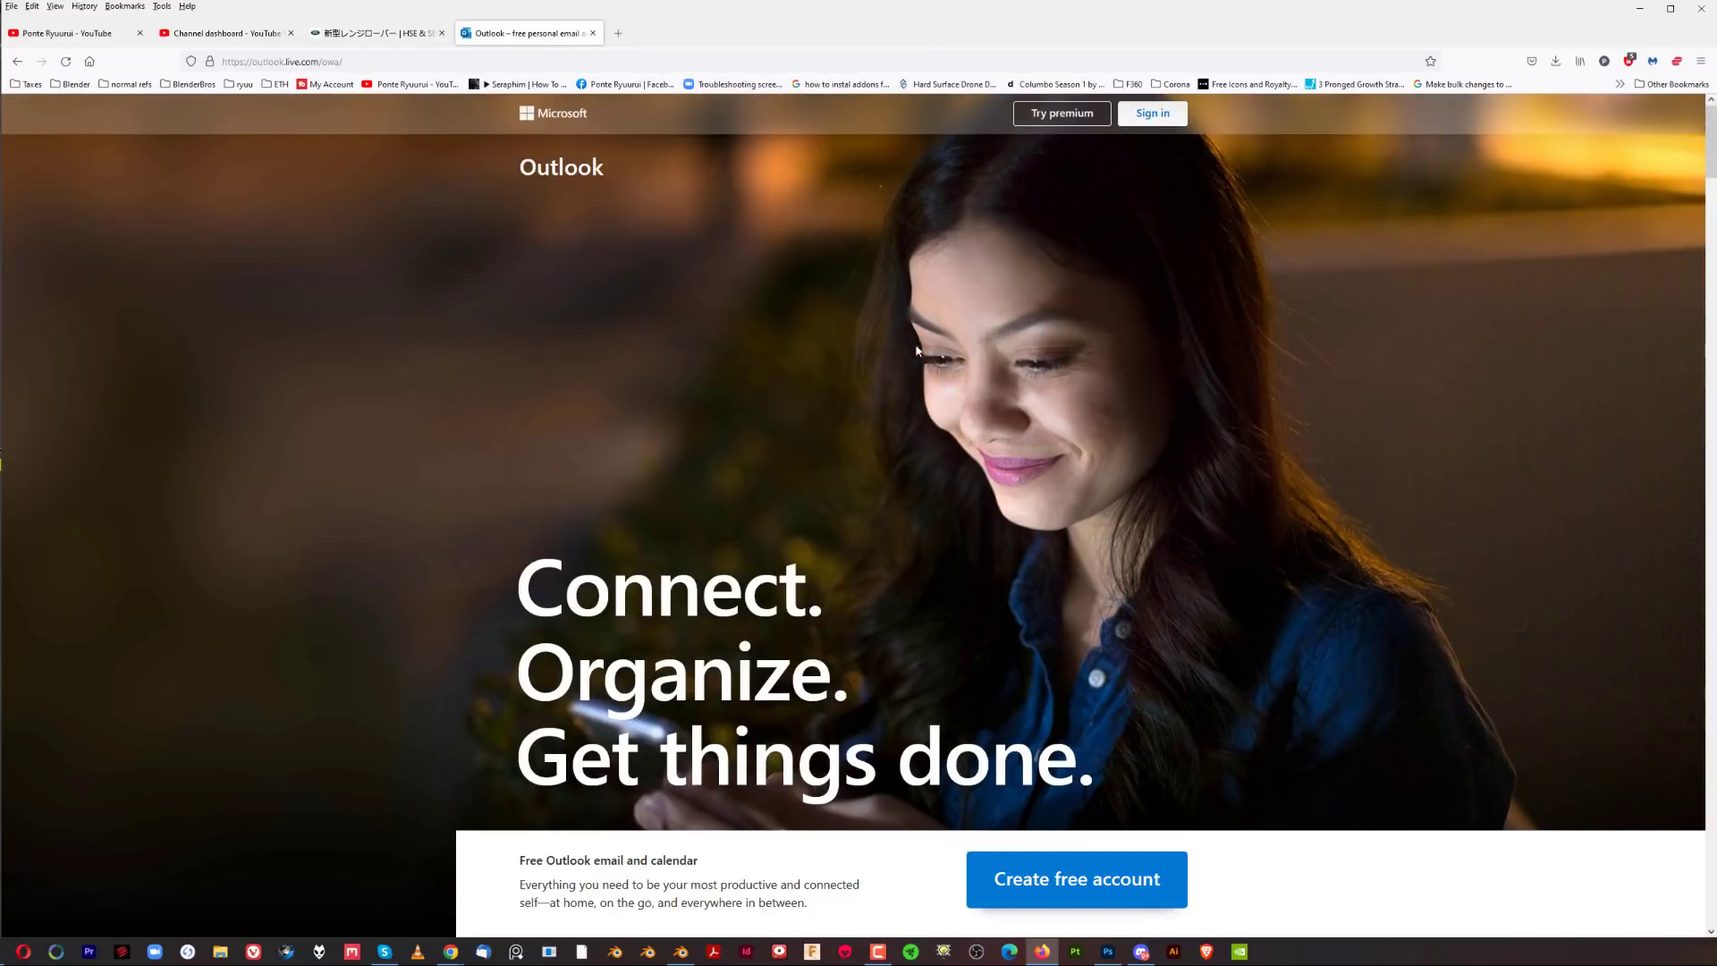
pyautogui.moveTo(1094, 286)
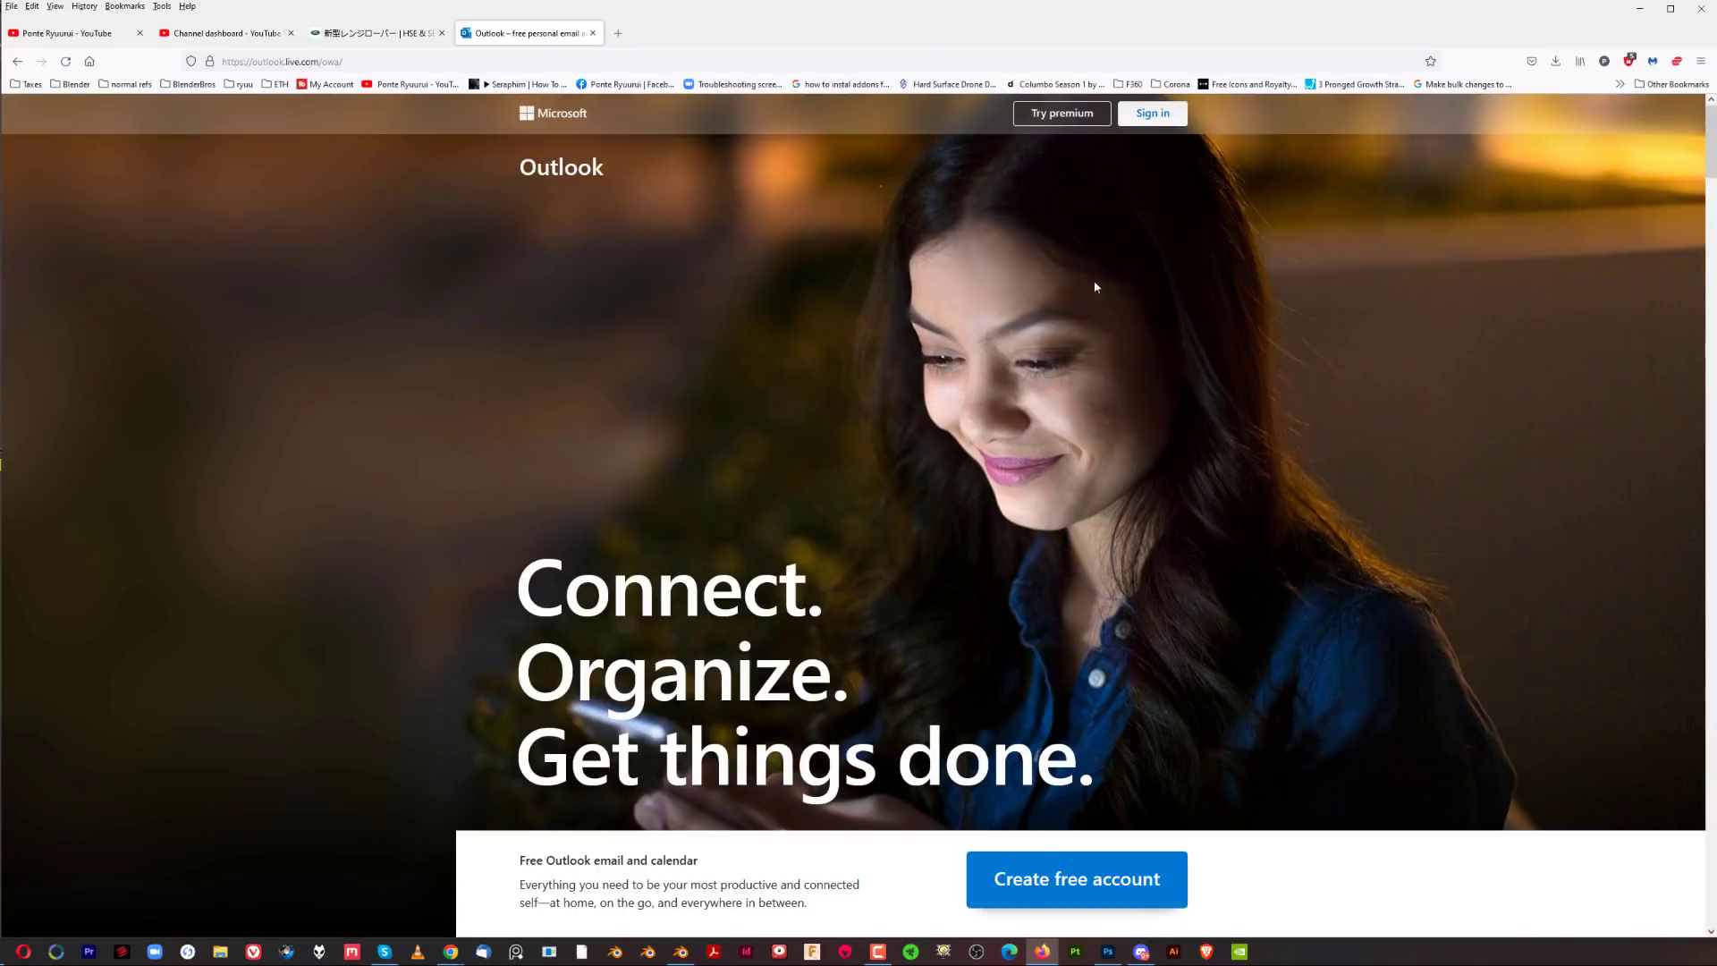
pyautogui.moveTo(1000, 394)
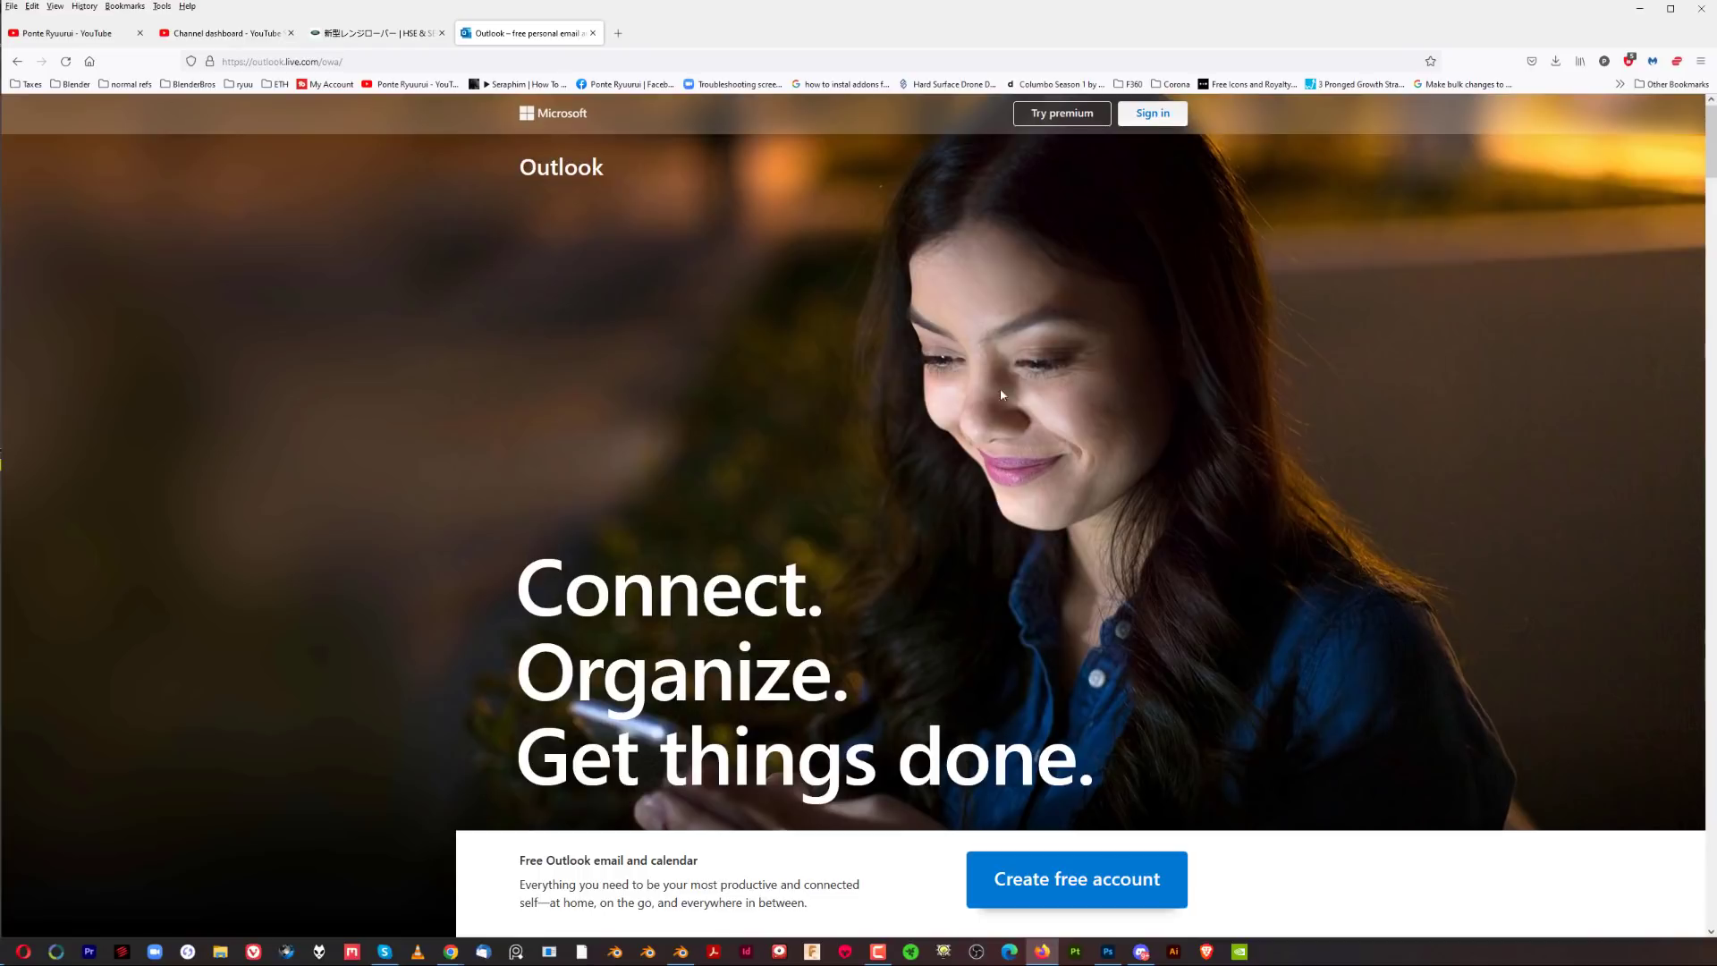
pyautogui.moveTo(1086, 421)
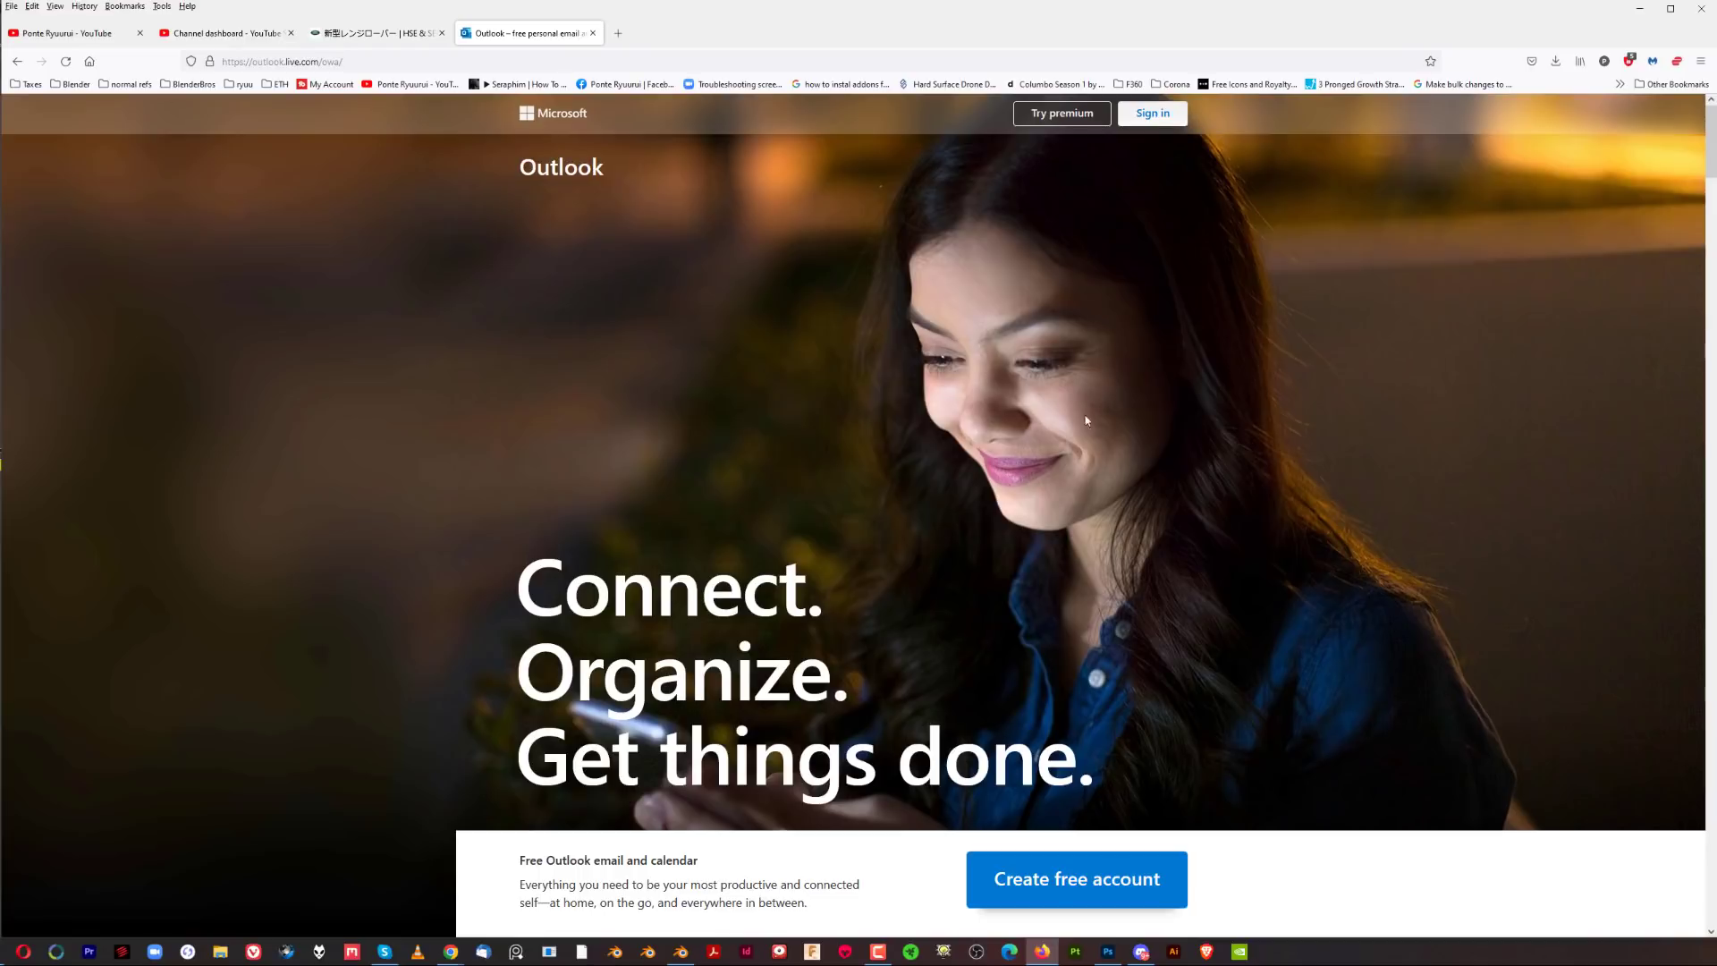
pyautogui.moveTo(1054, 413)
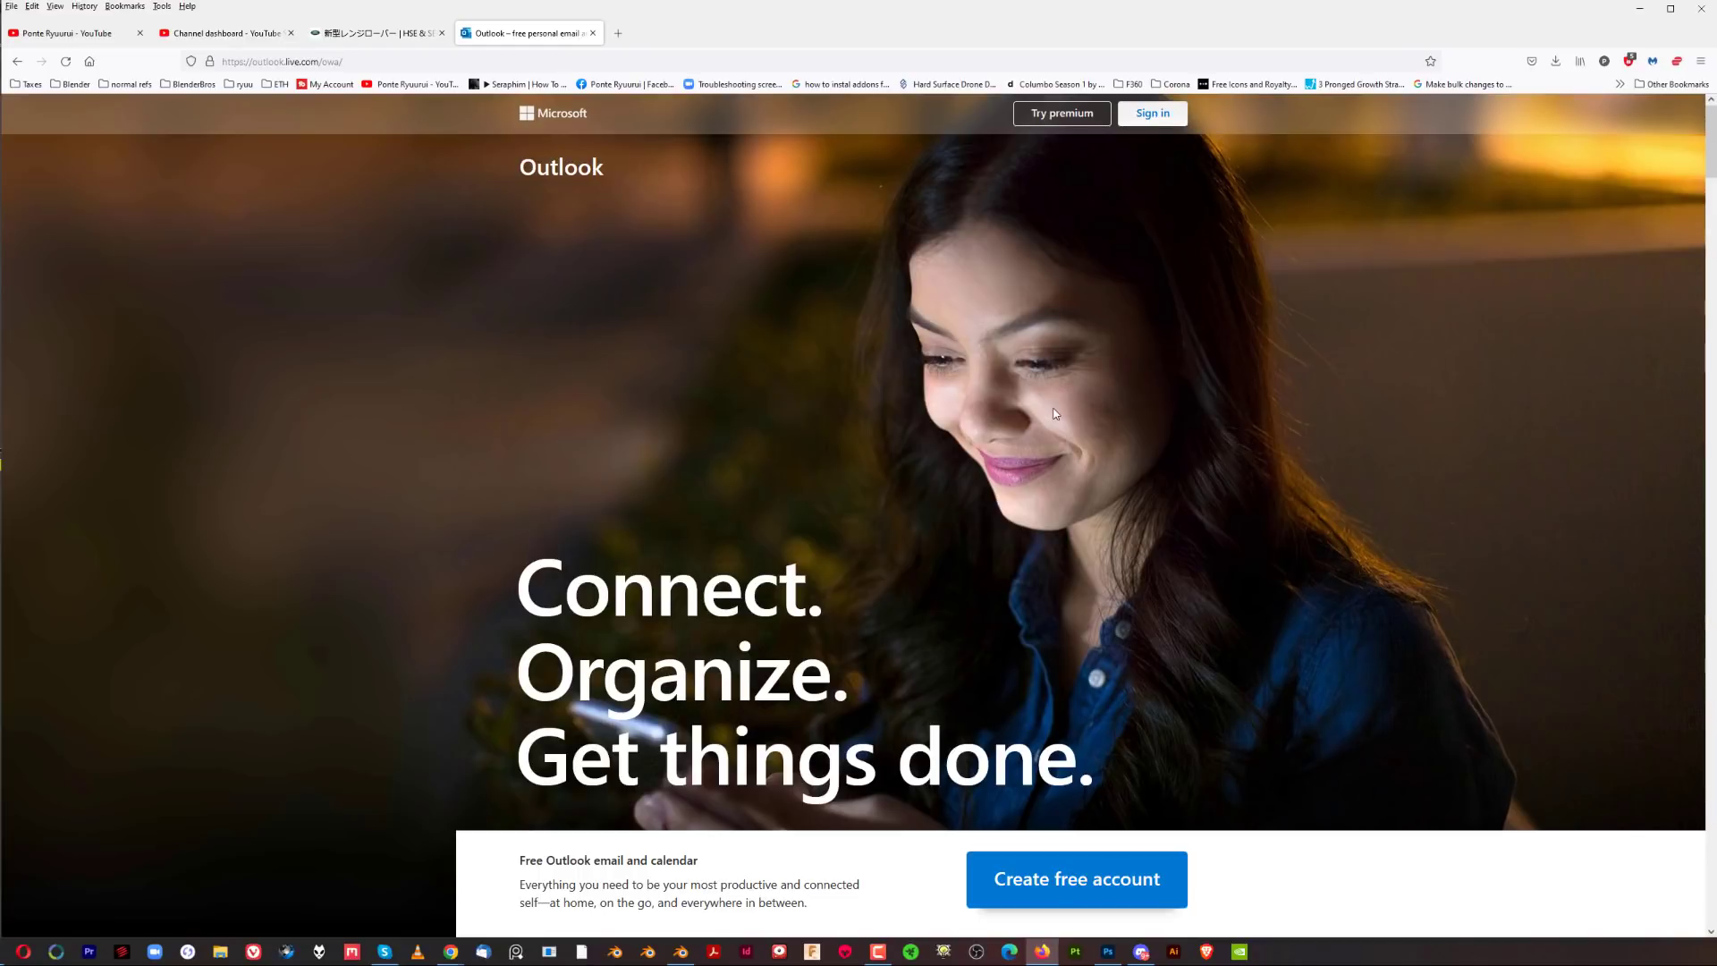
pyautogui.moveTo(1015, 324)
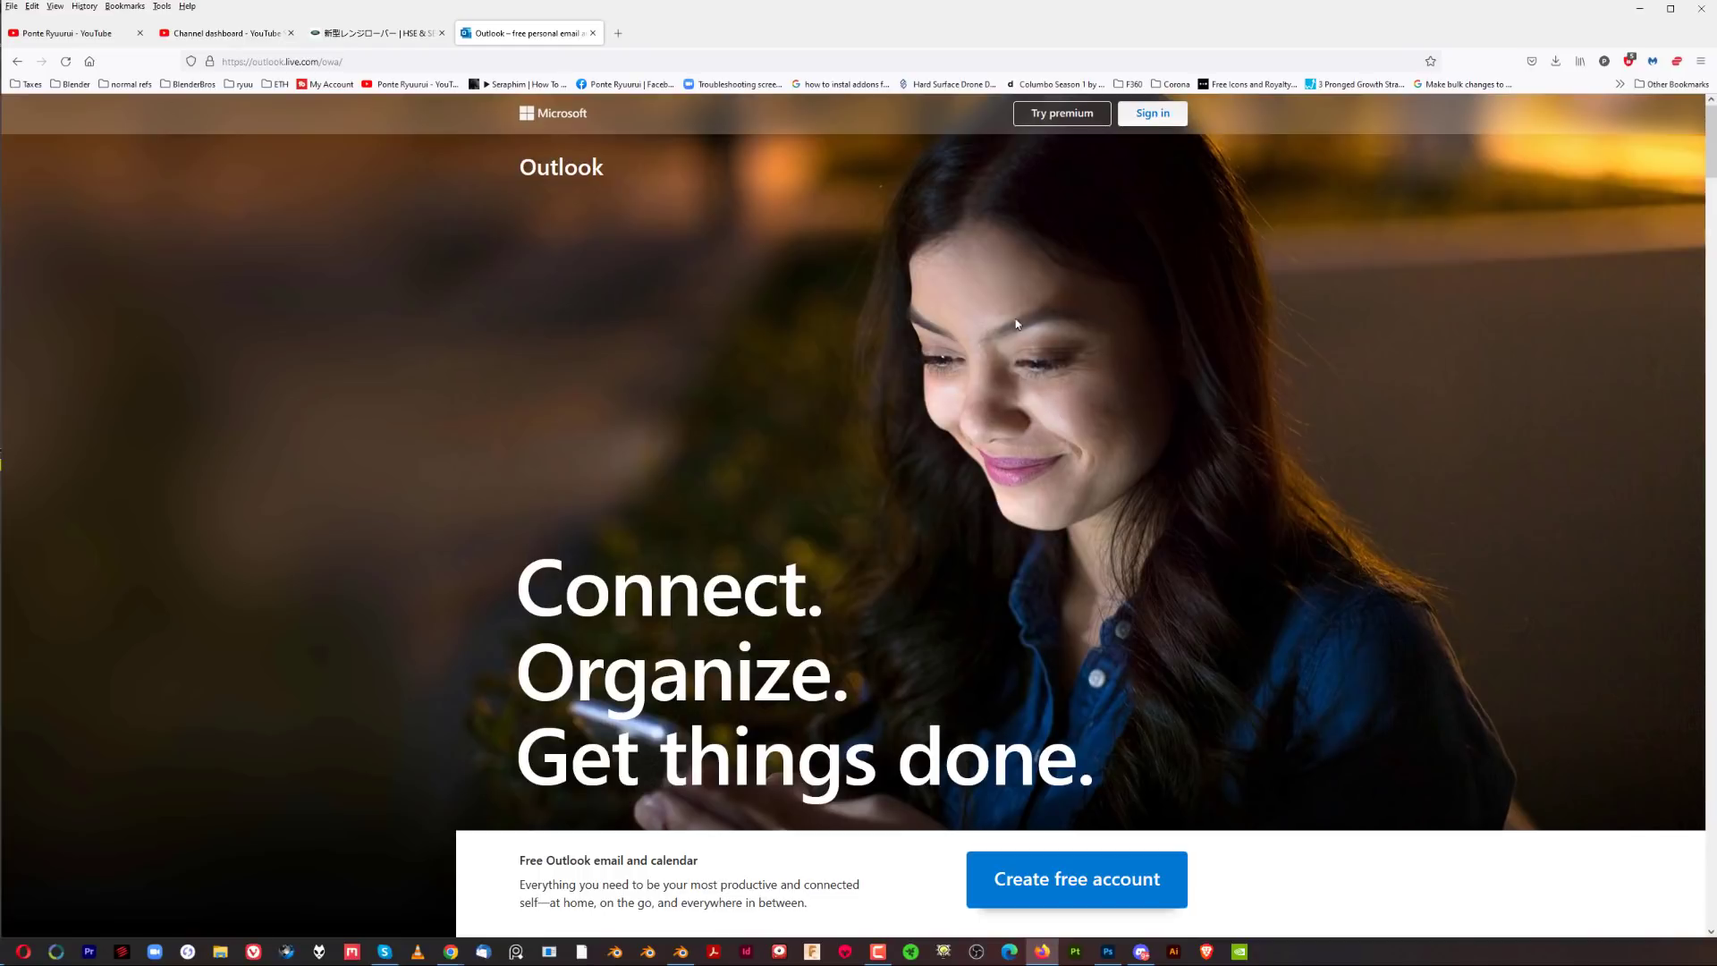
pyautogui.moveTo(1016, 425)
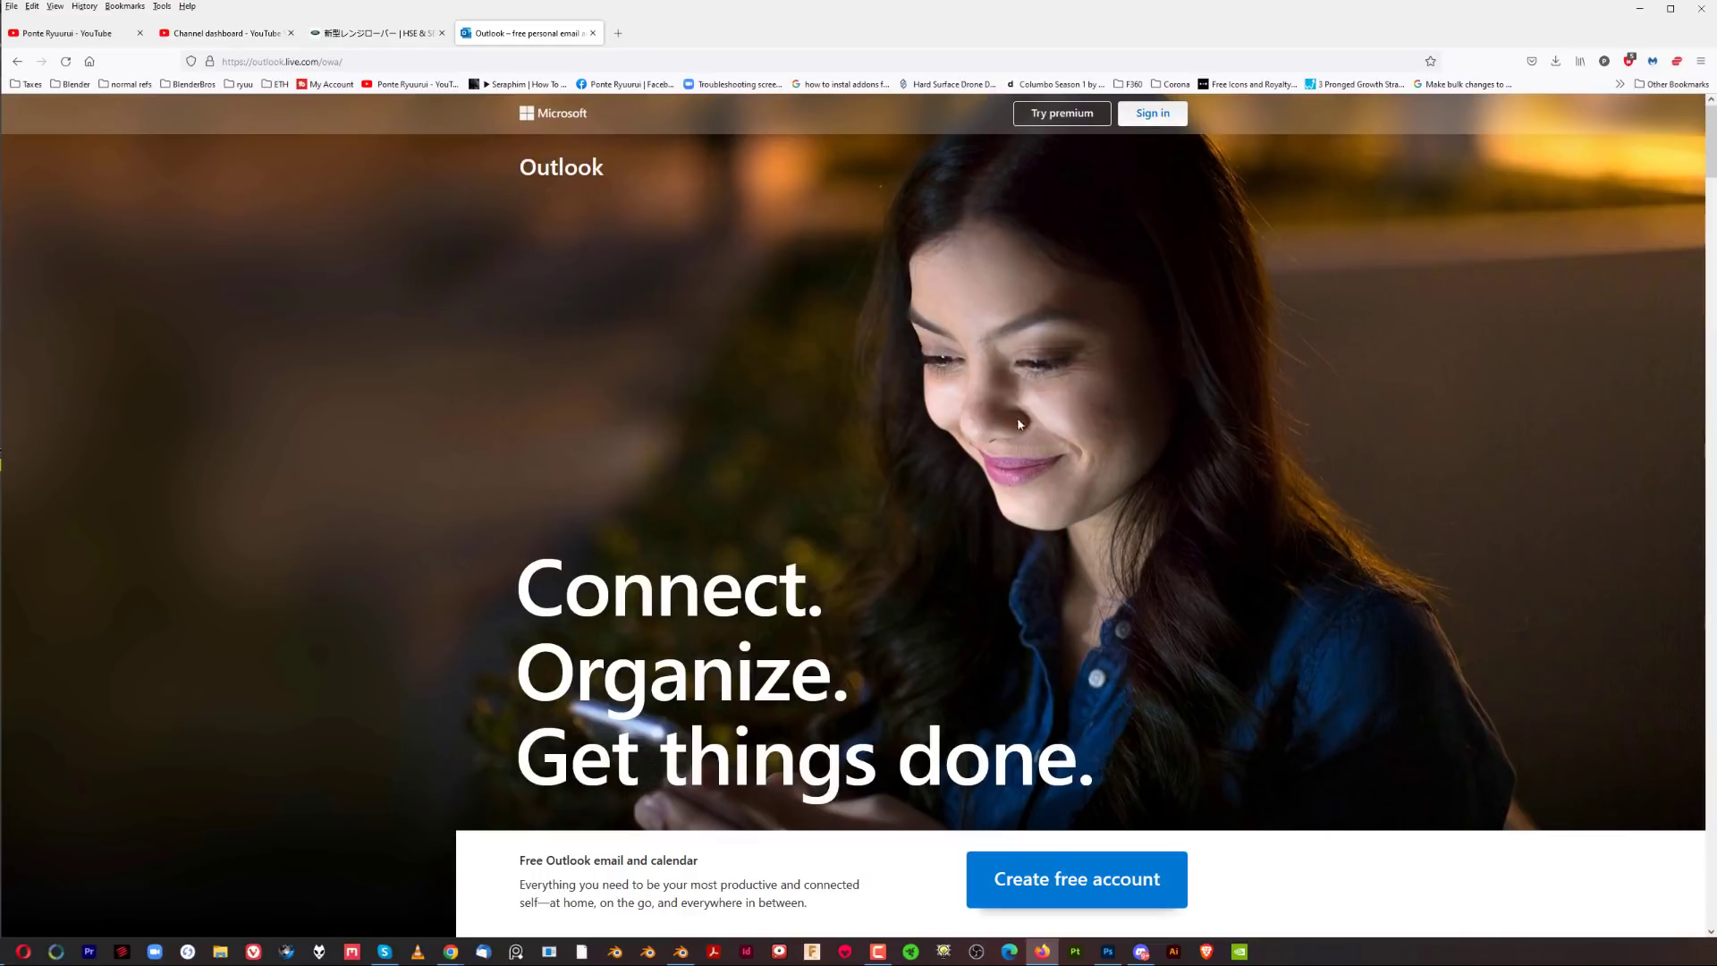
pyautogui.moveTo(1023, 433)
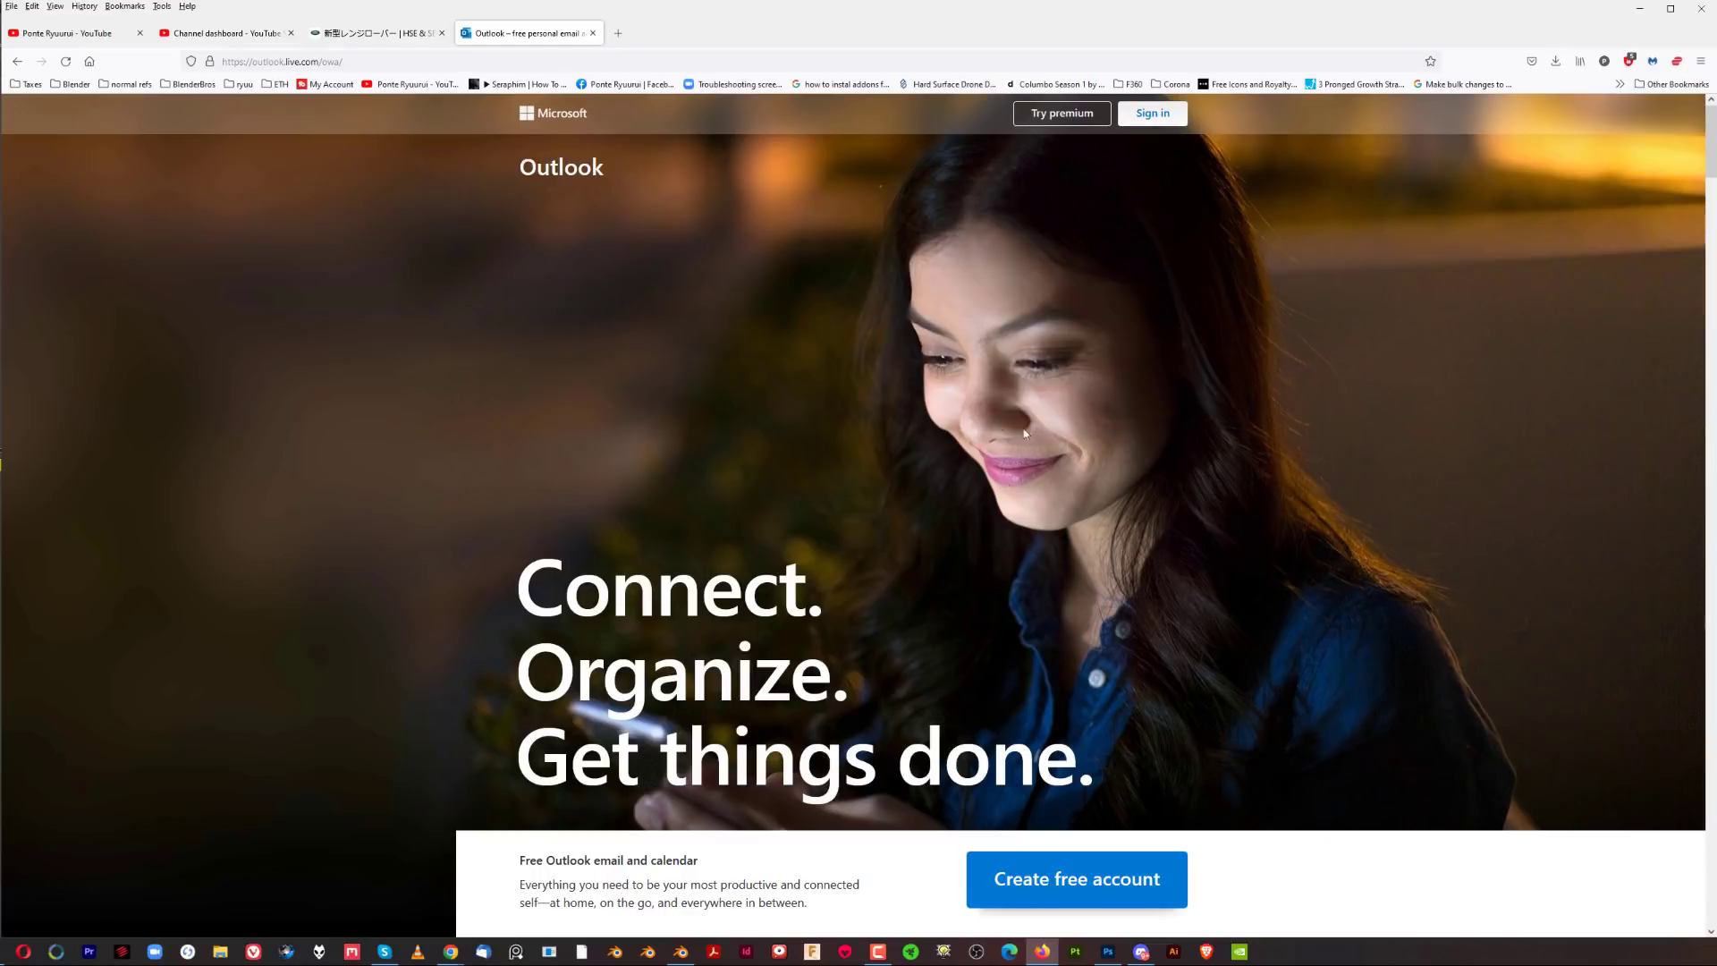
pyautogui.moveTo(996, 376)
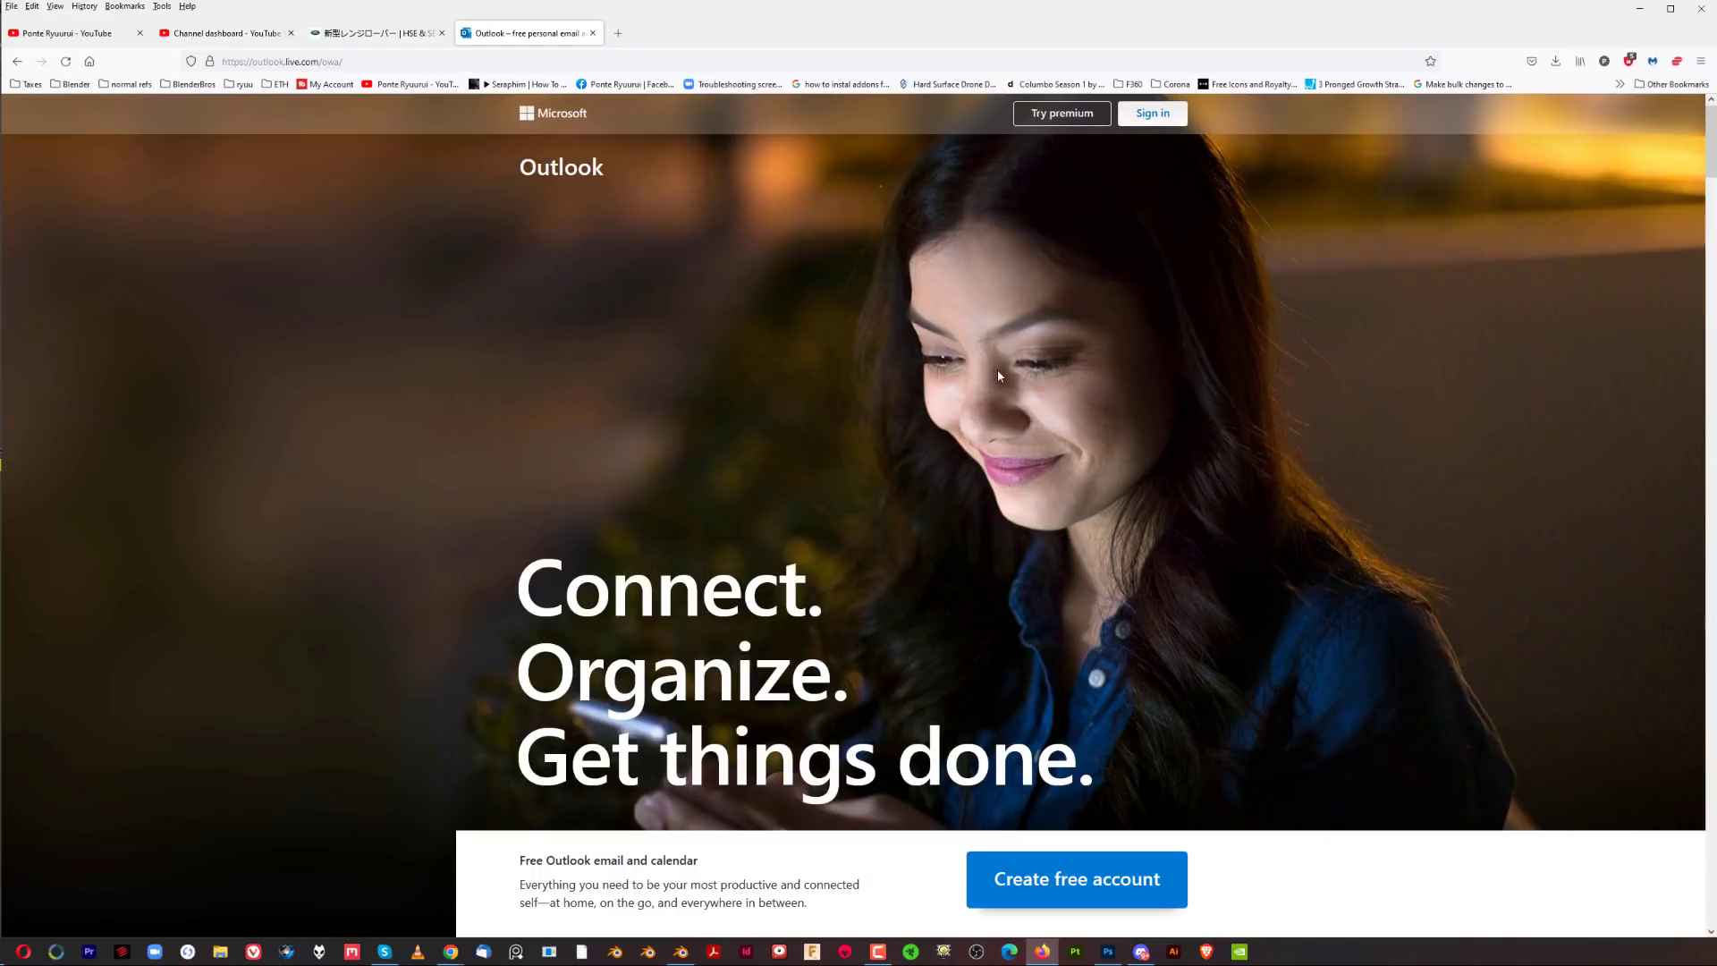
pyautogui.moveTo(1092, 358)
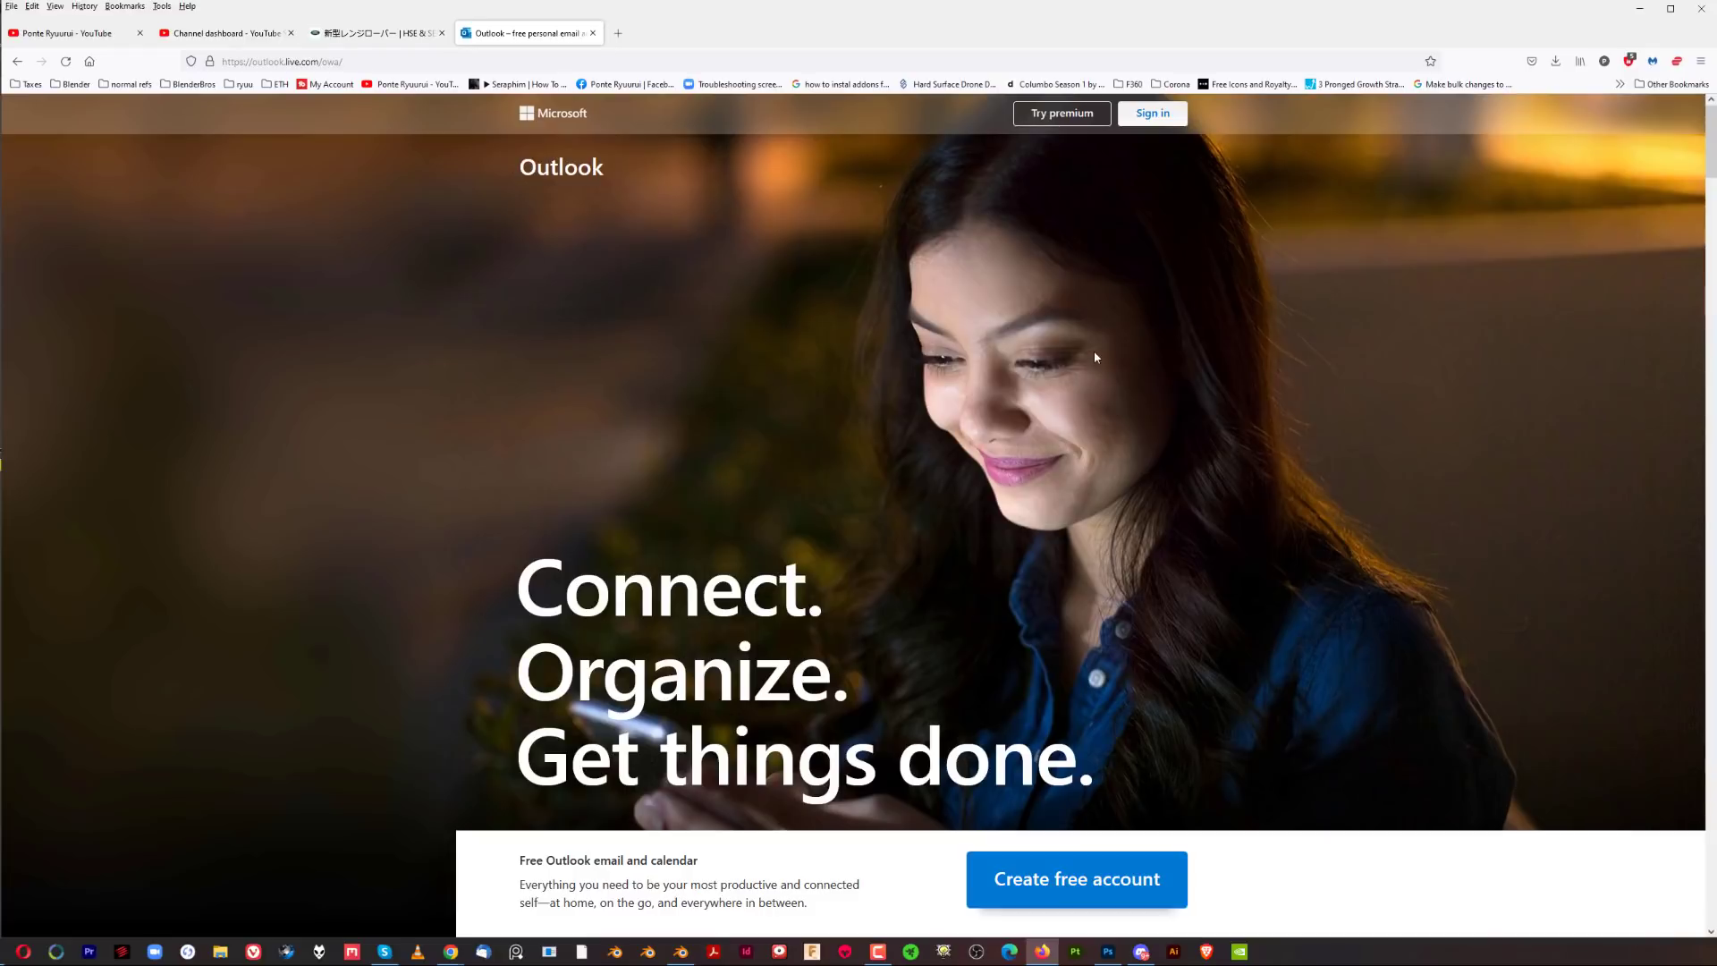
pyautogui.moveTo(998, 345)
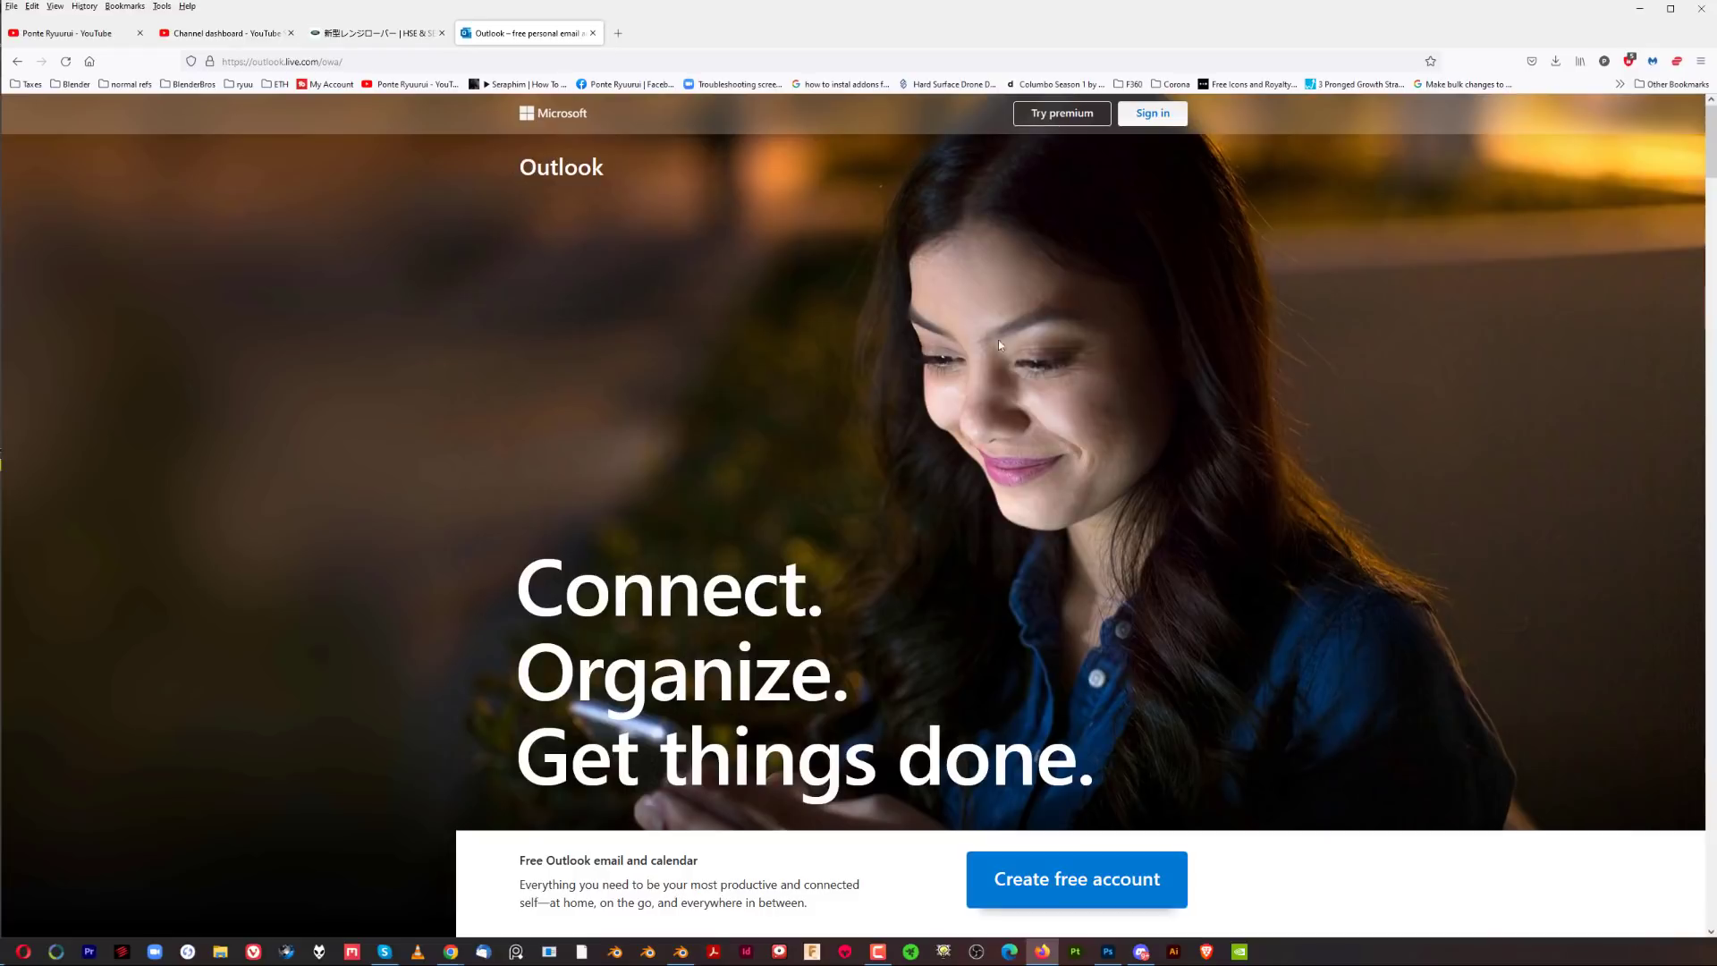
pyautogui.moveTo(1016, 388)
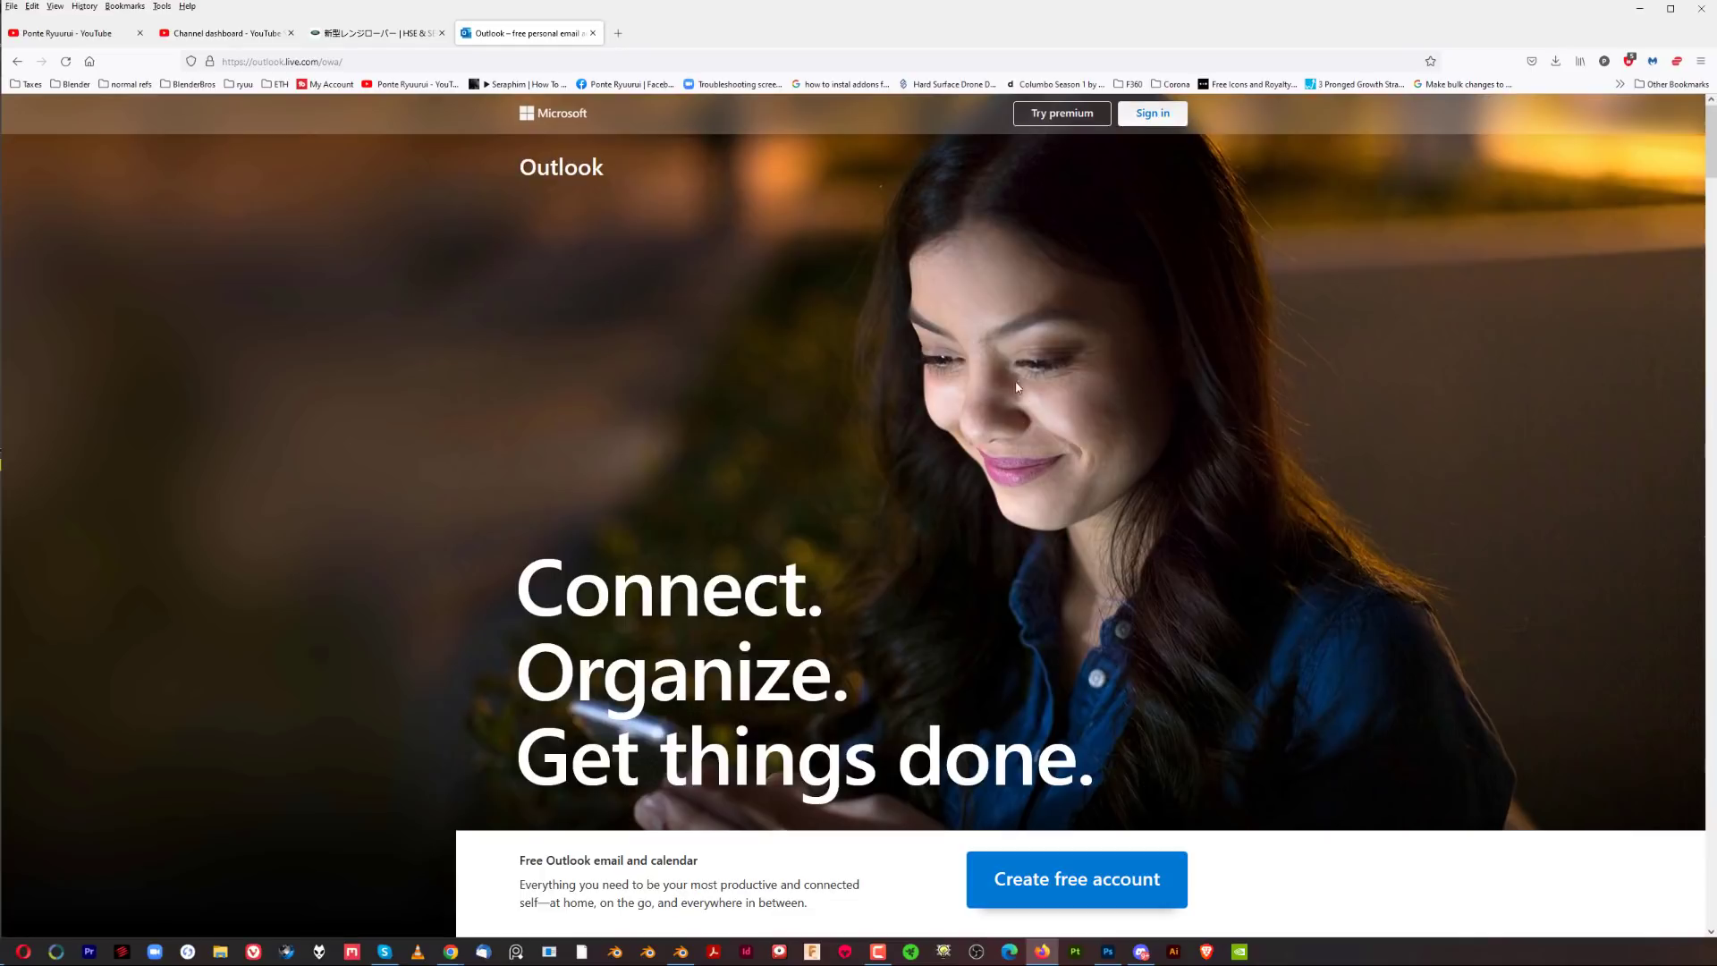
pyautogui.moveTo(1016, 369)
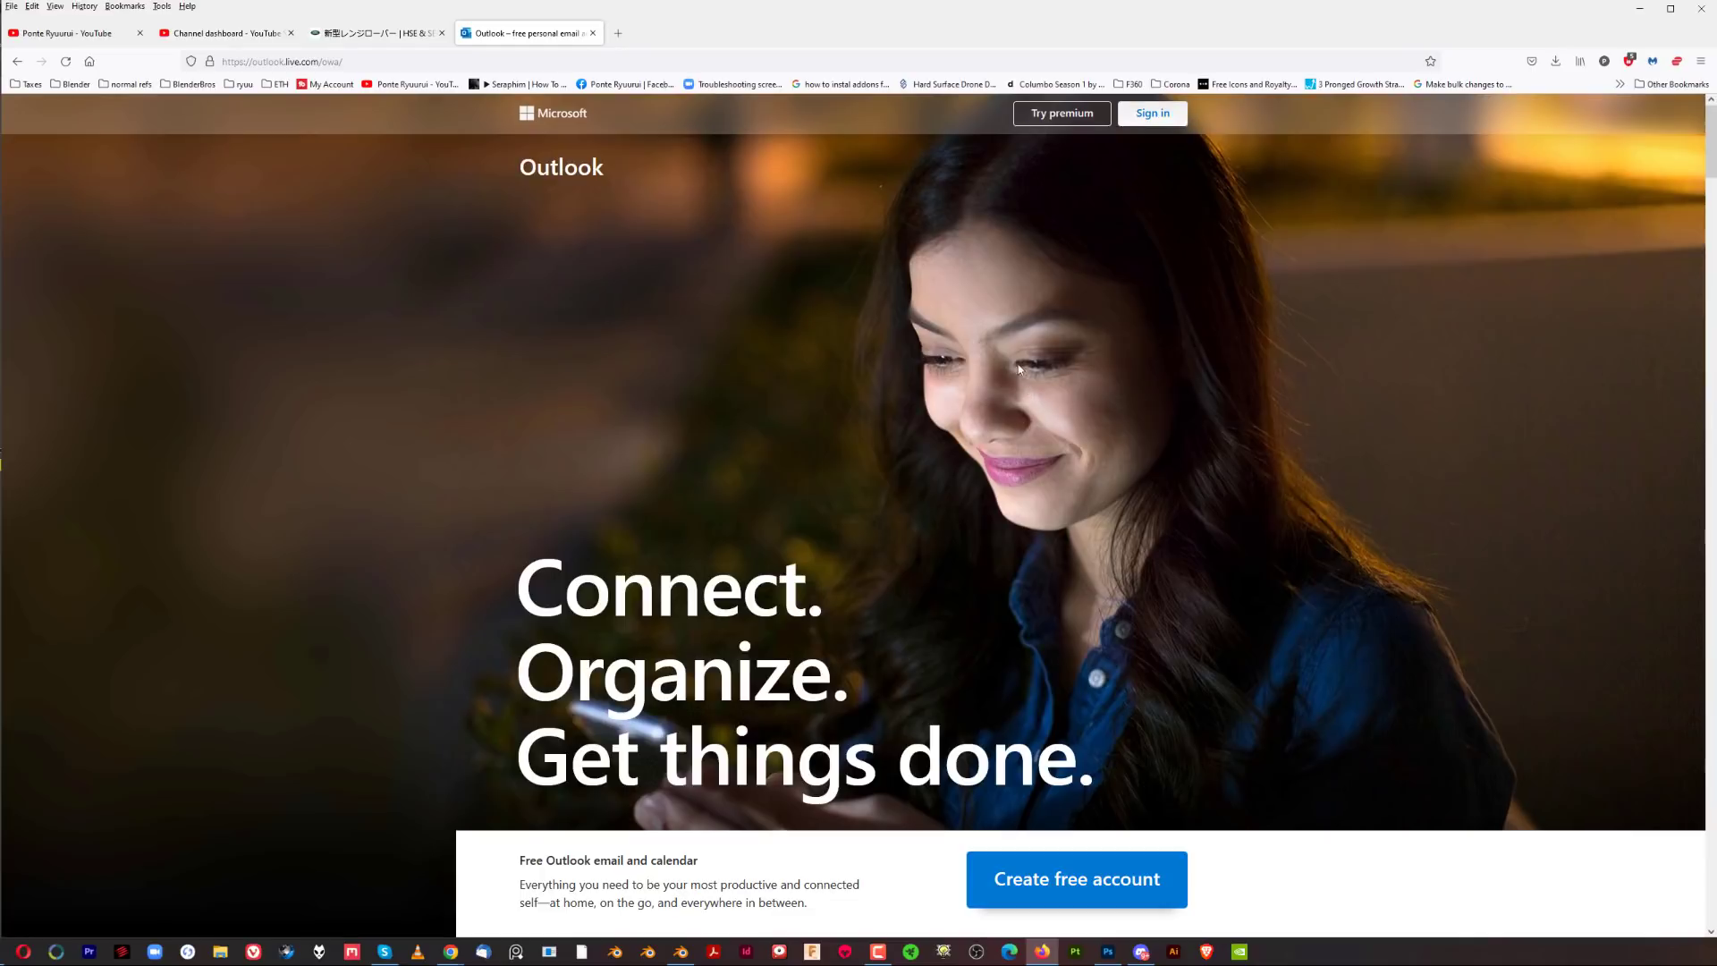
pyautogui.moveTo(1066, 329)
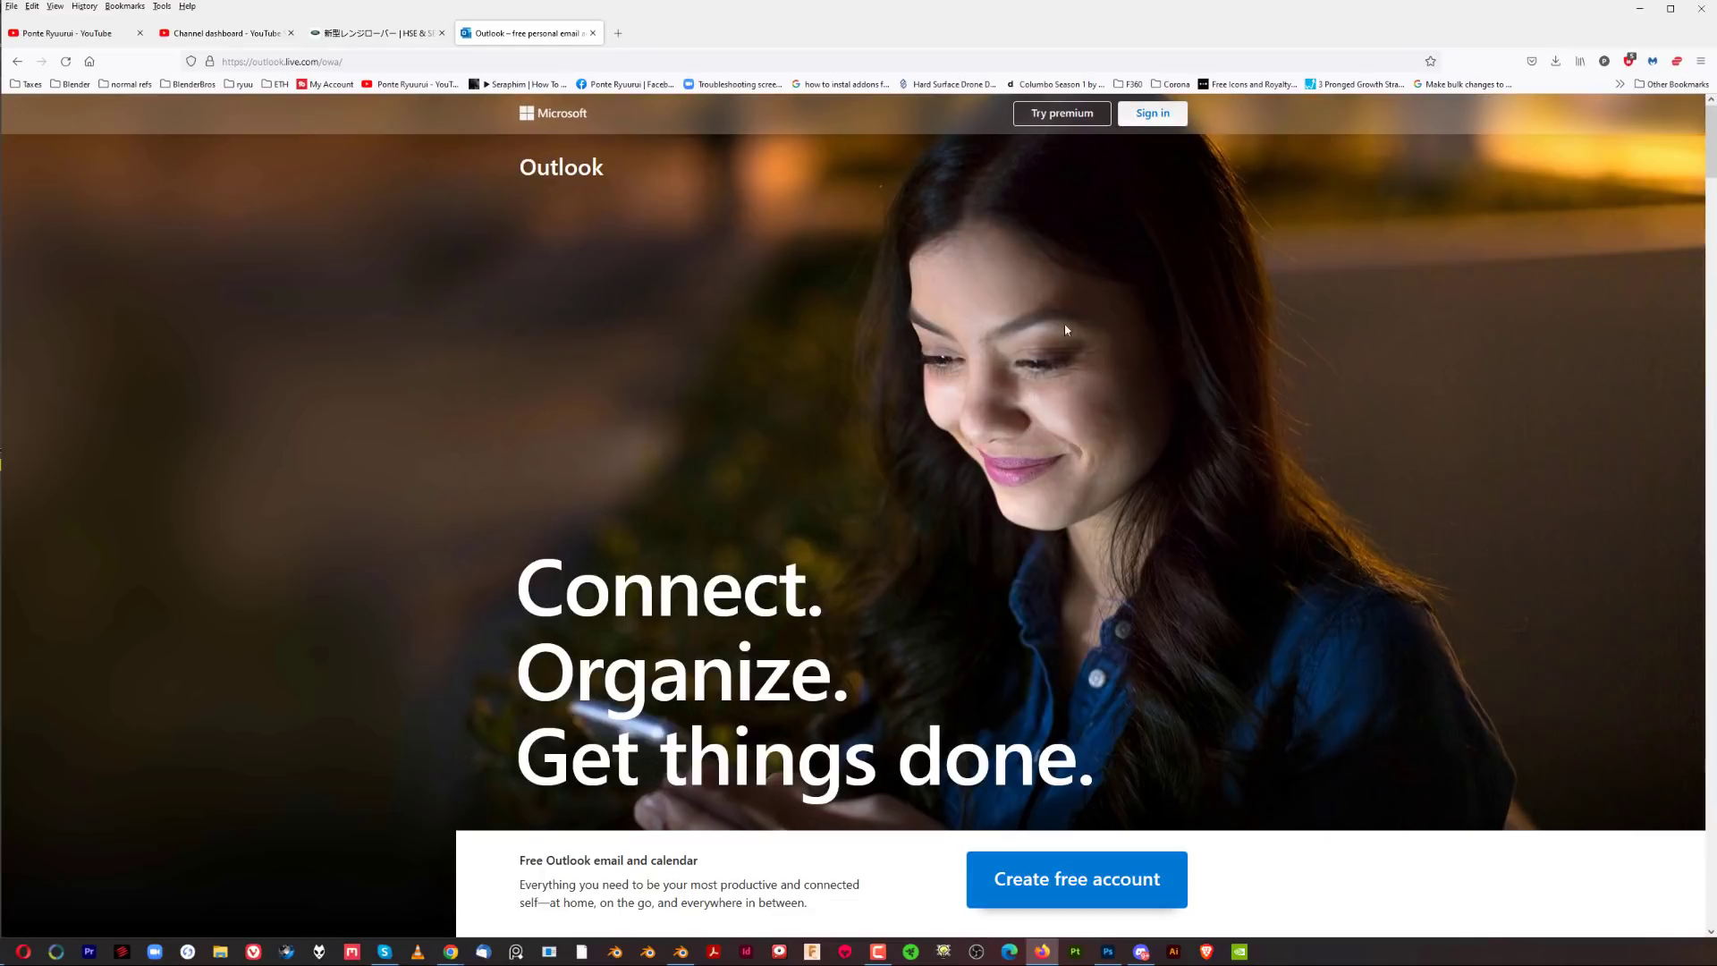
pyautogui.moveTo(1057, 404)
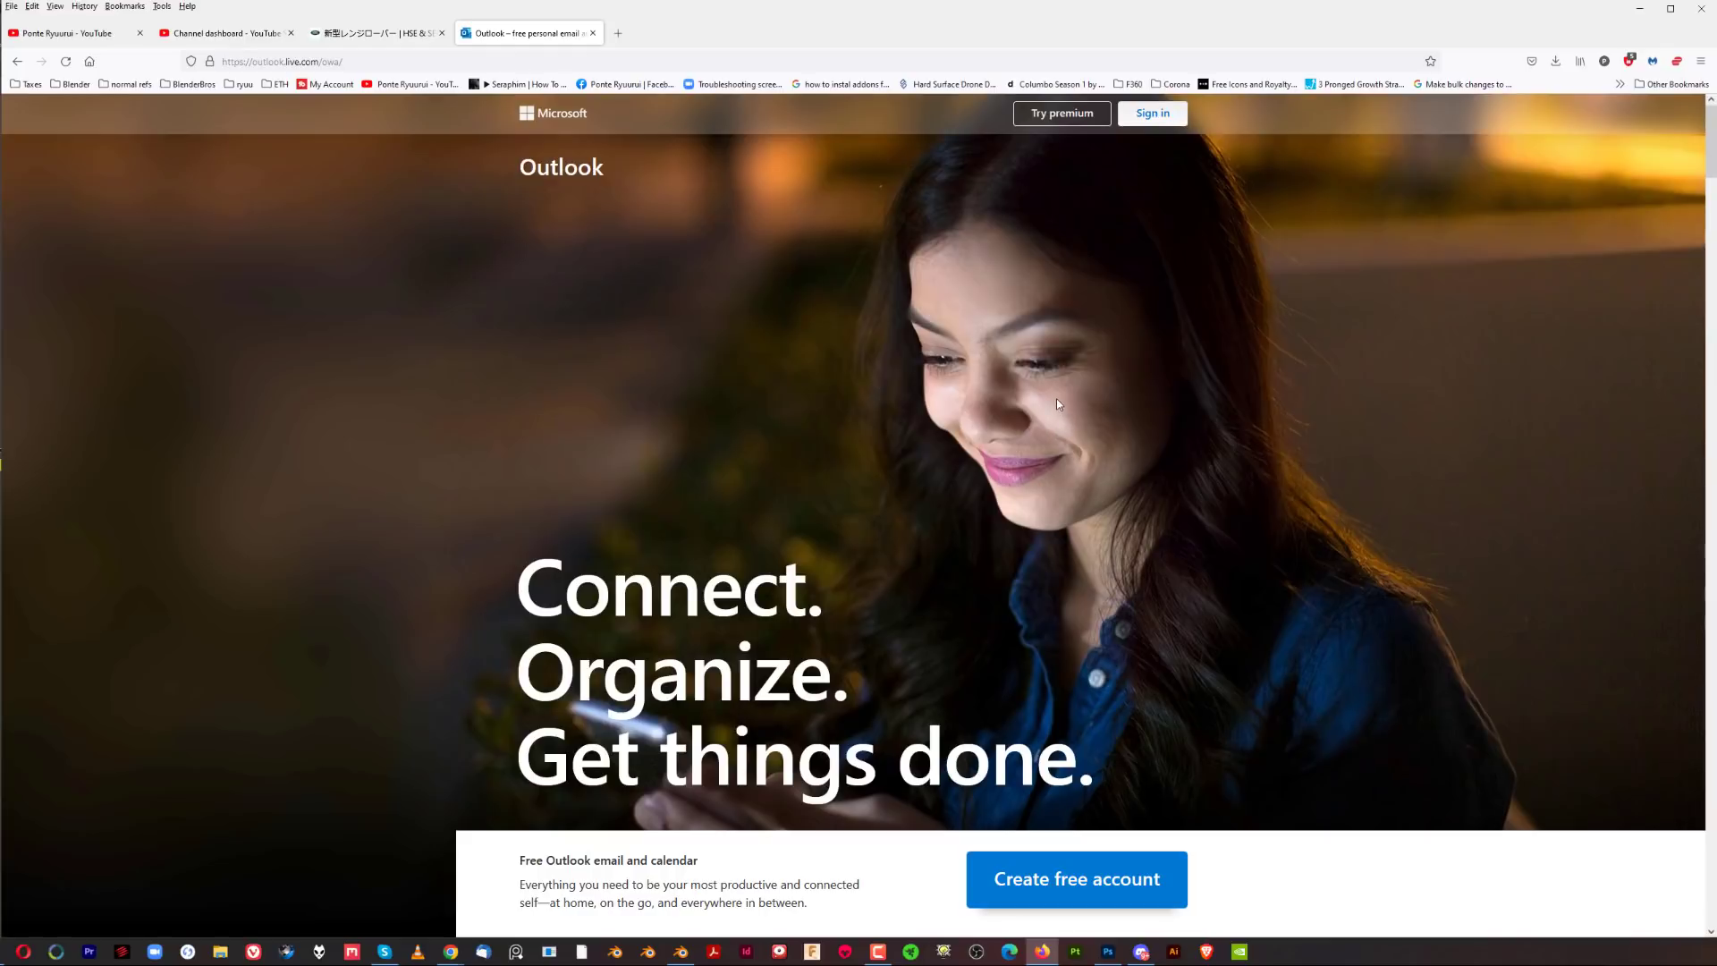
pyautogui.moveTo(1053, 386)
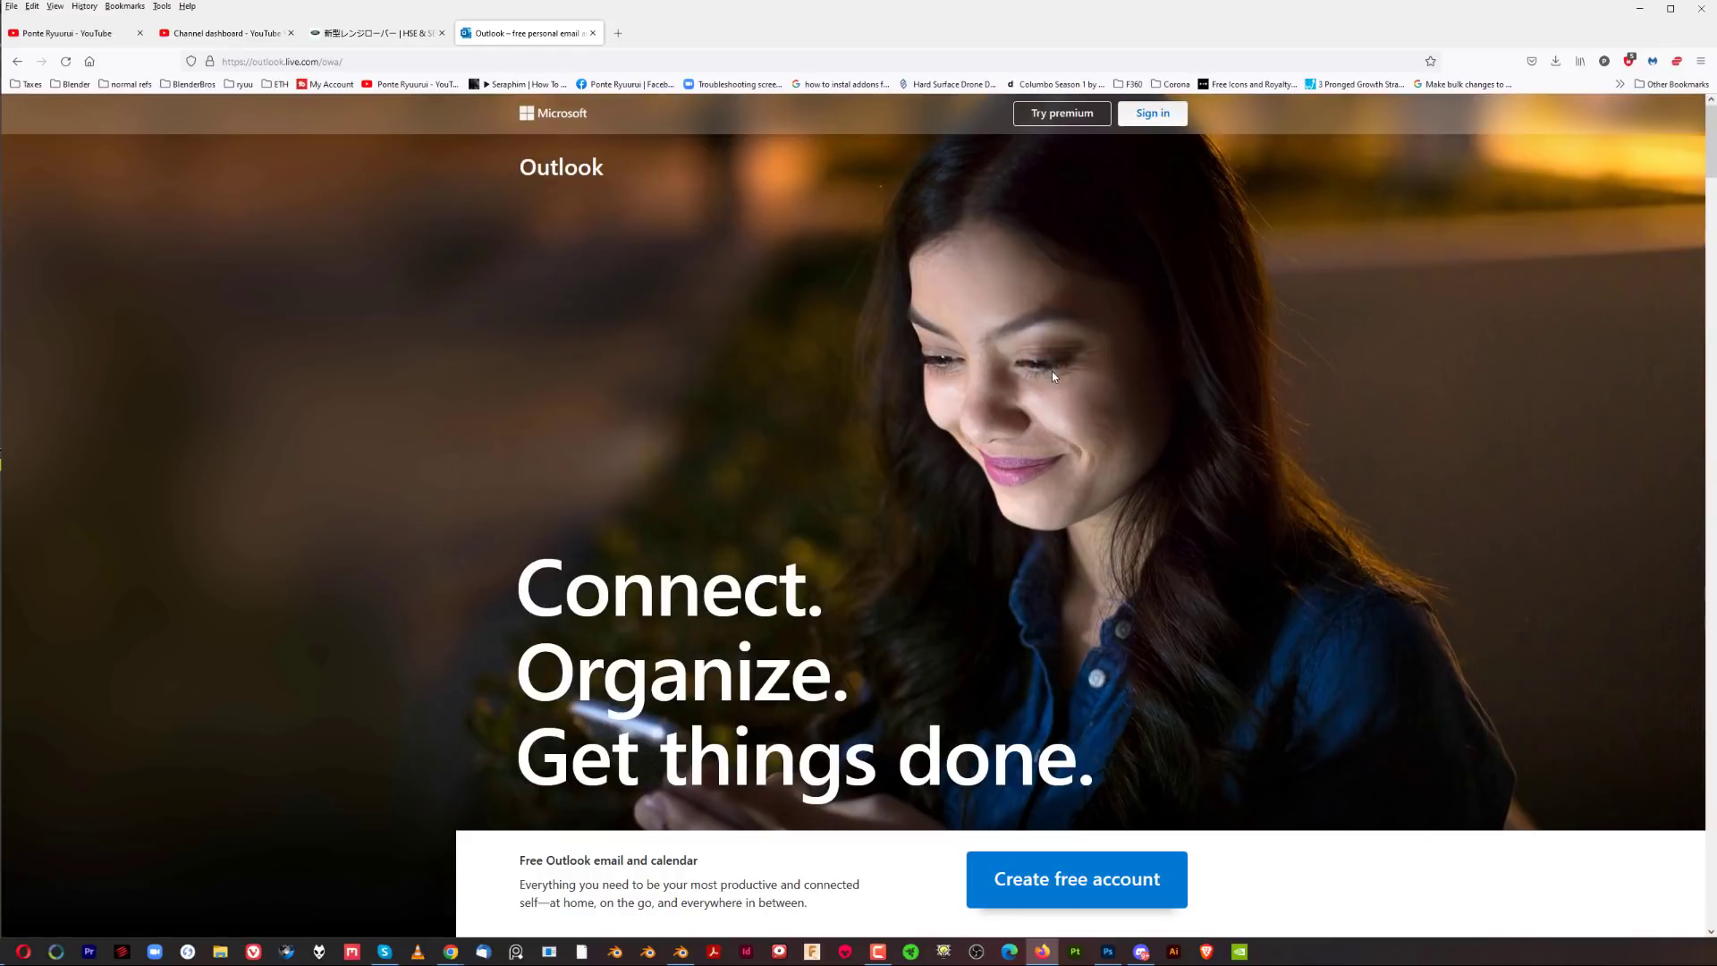
# Visit the ArtStation profile in a new tab, then head to the SmugMug photography site
pyautogui.click(769, 32)
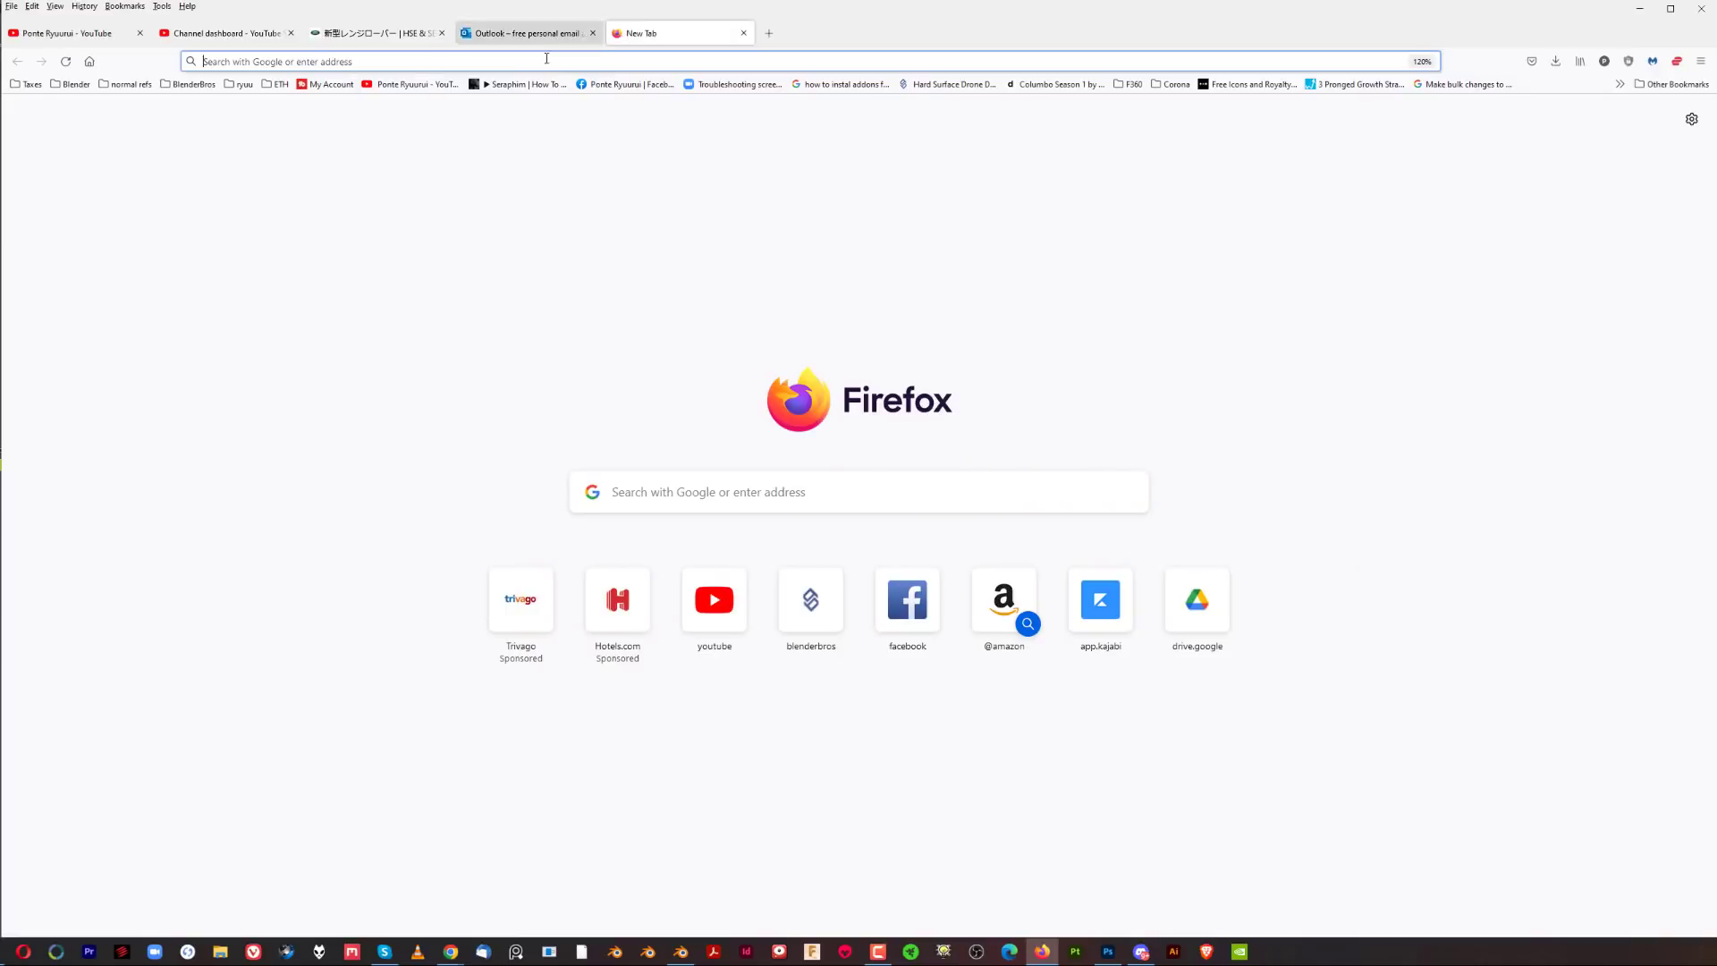
pyautogui.click(243, 84)
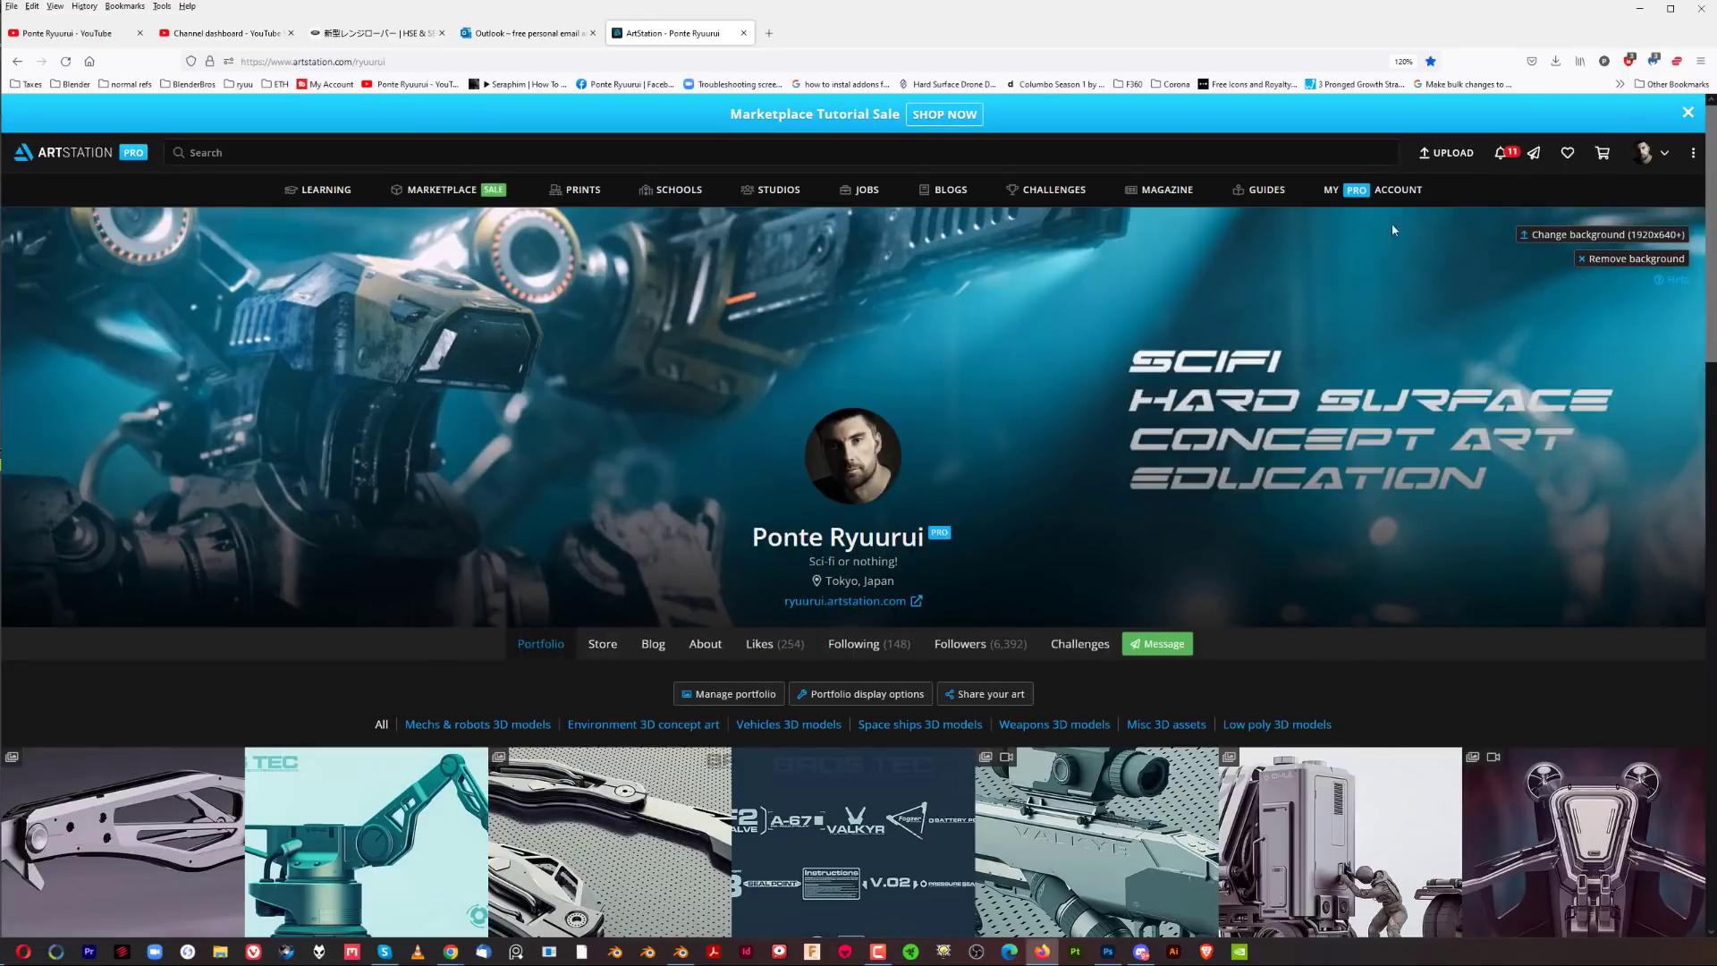
pyautogui.moveTo(1647, 150)
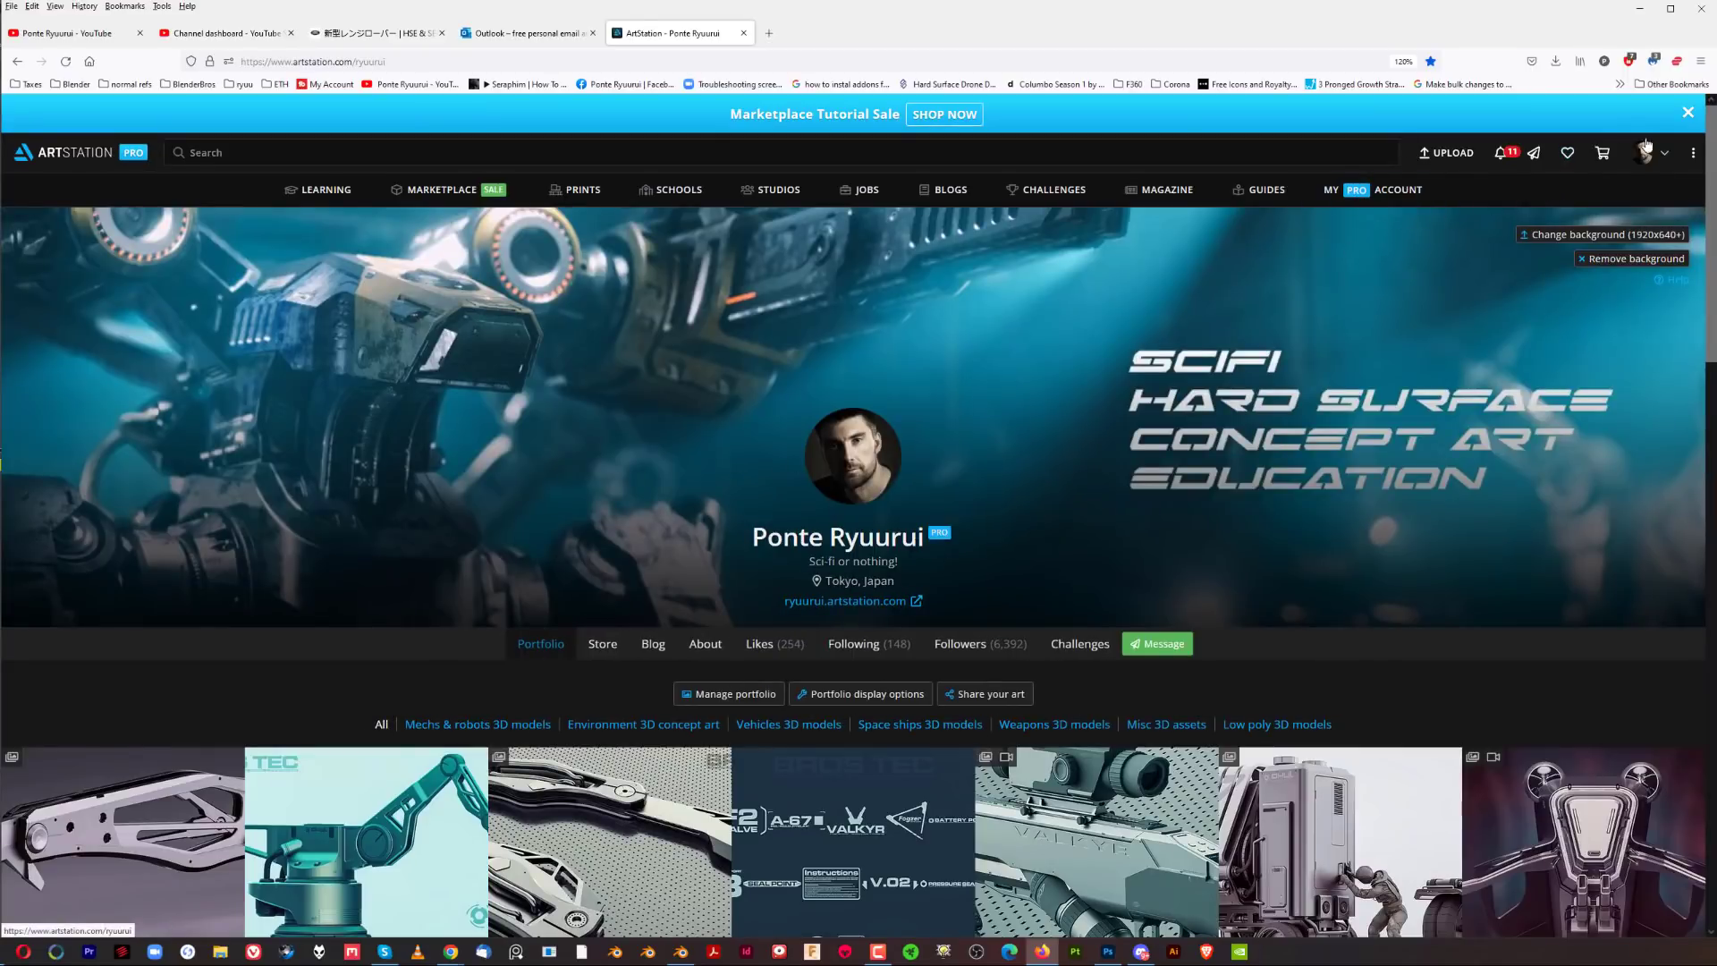
pyautogui.click(1643, 152)
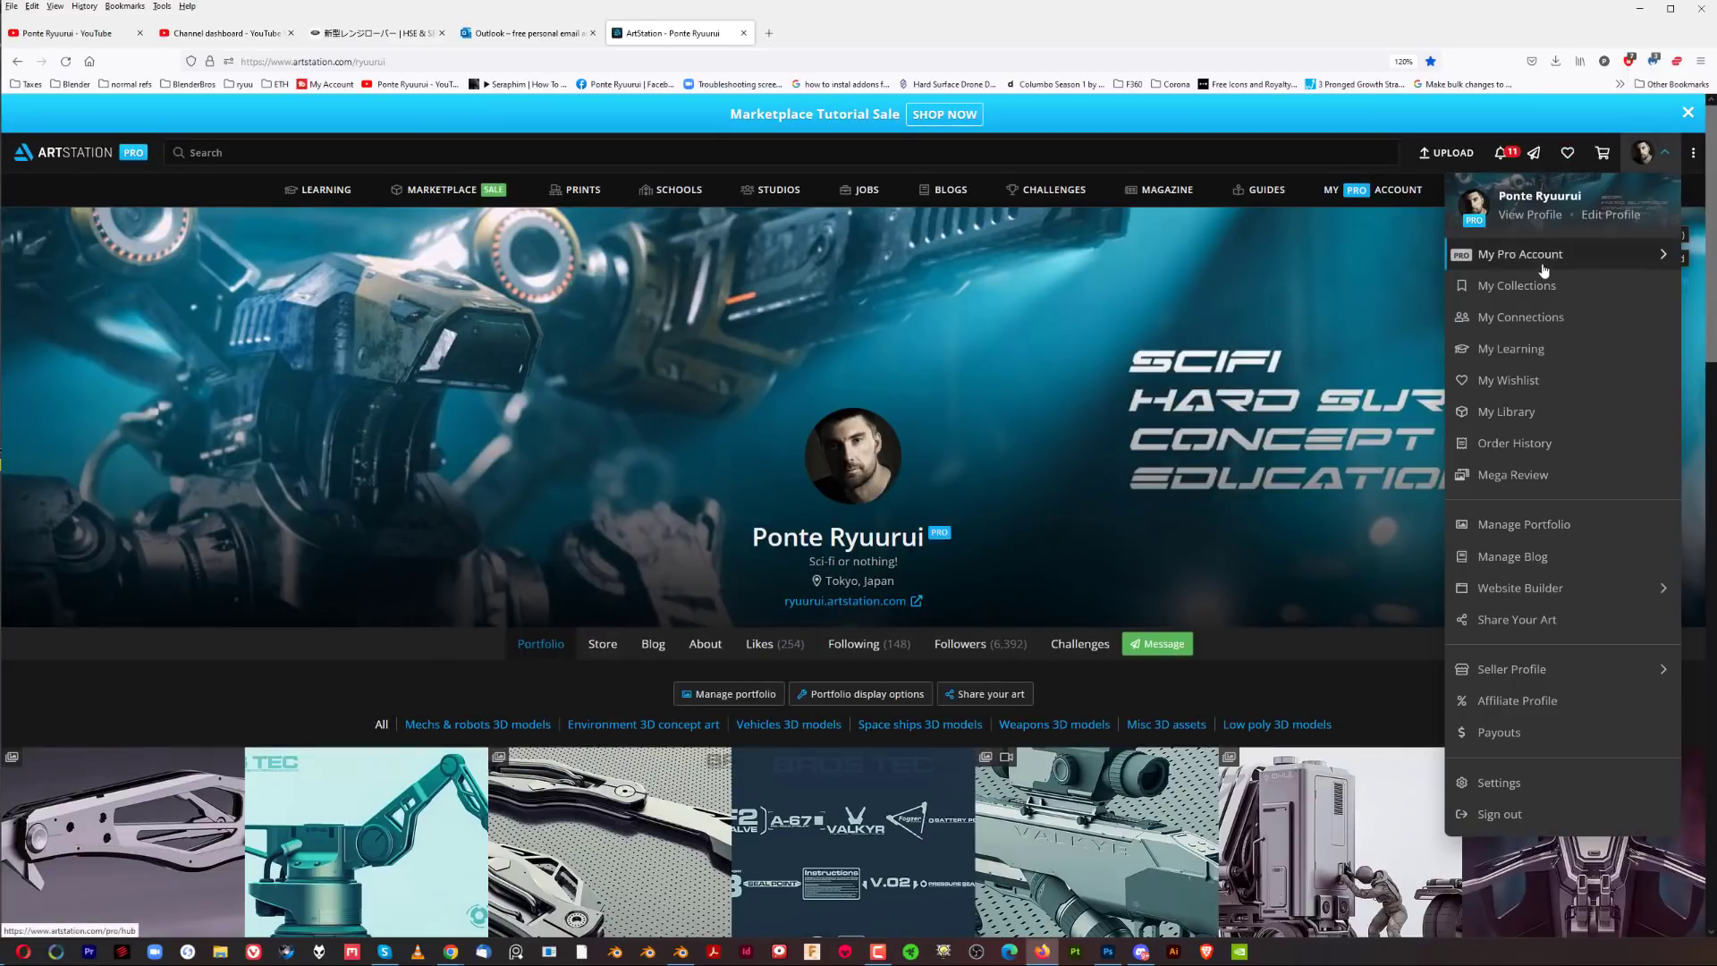
pyautogui.moveTo(247, 100)
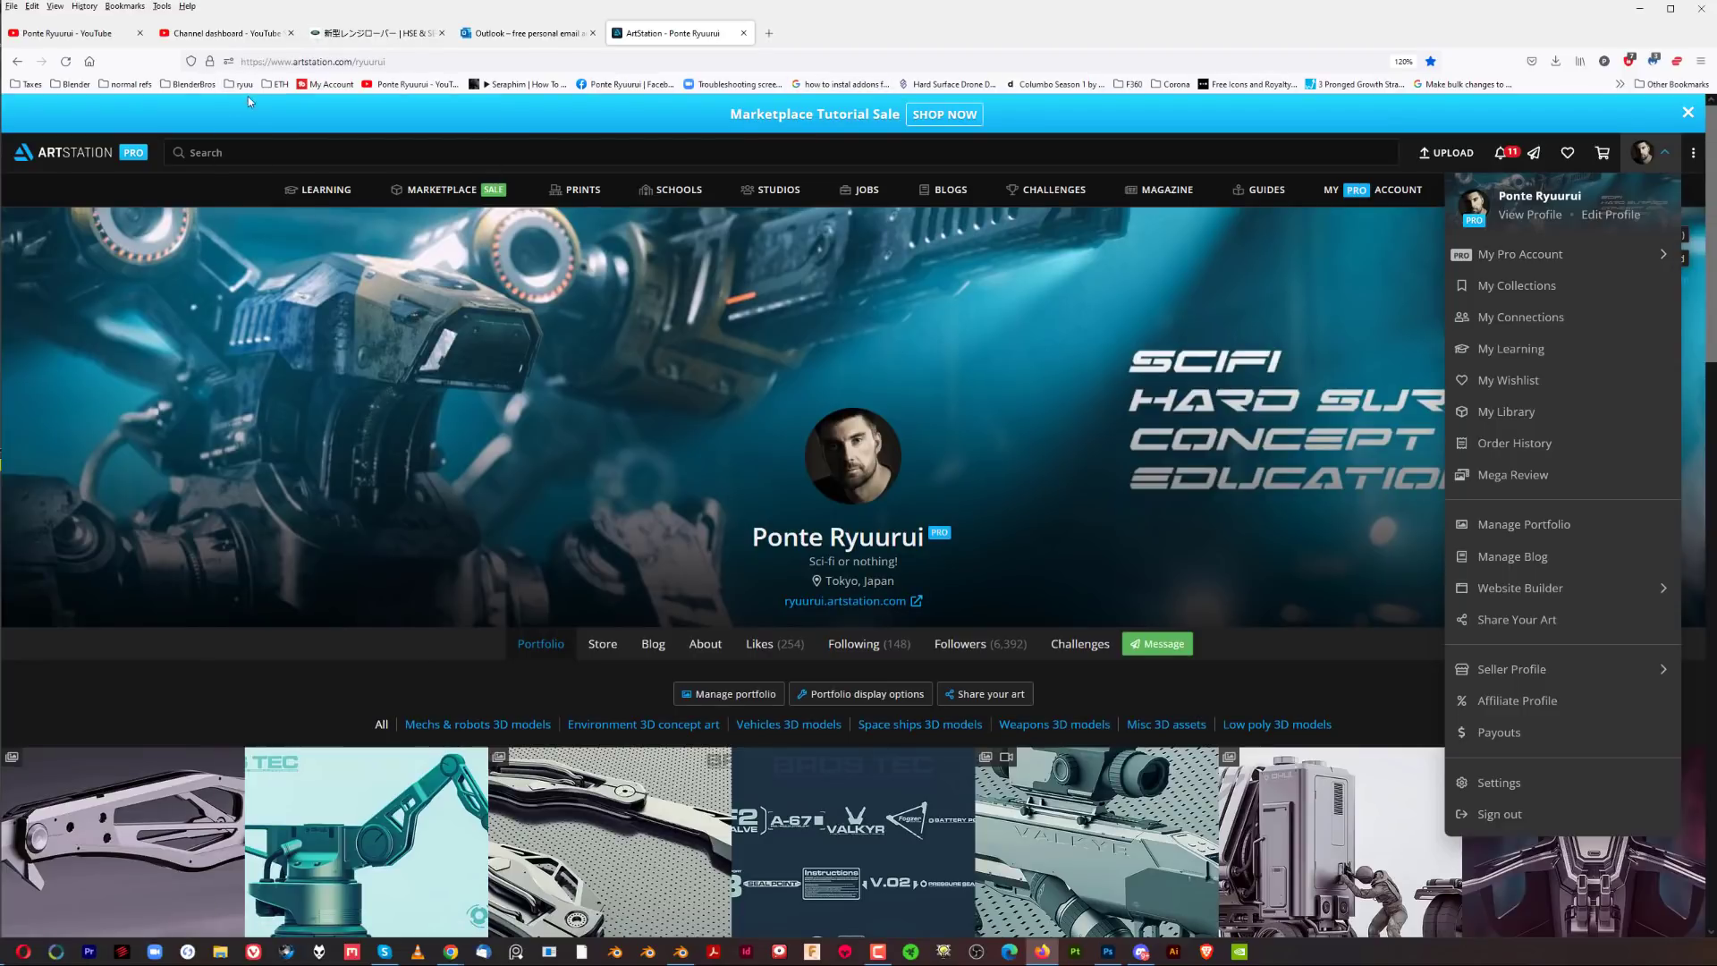
pyautogui.click(243, 84)
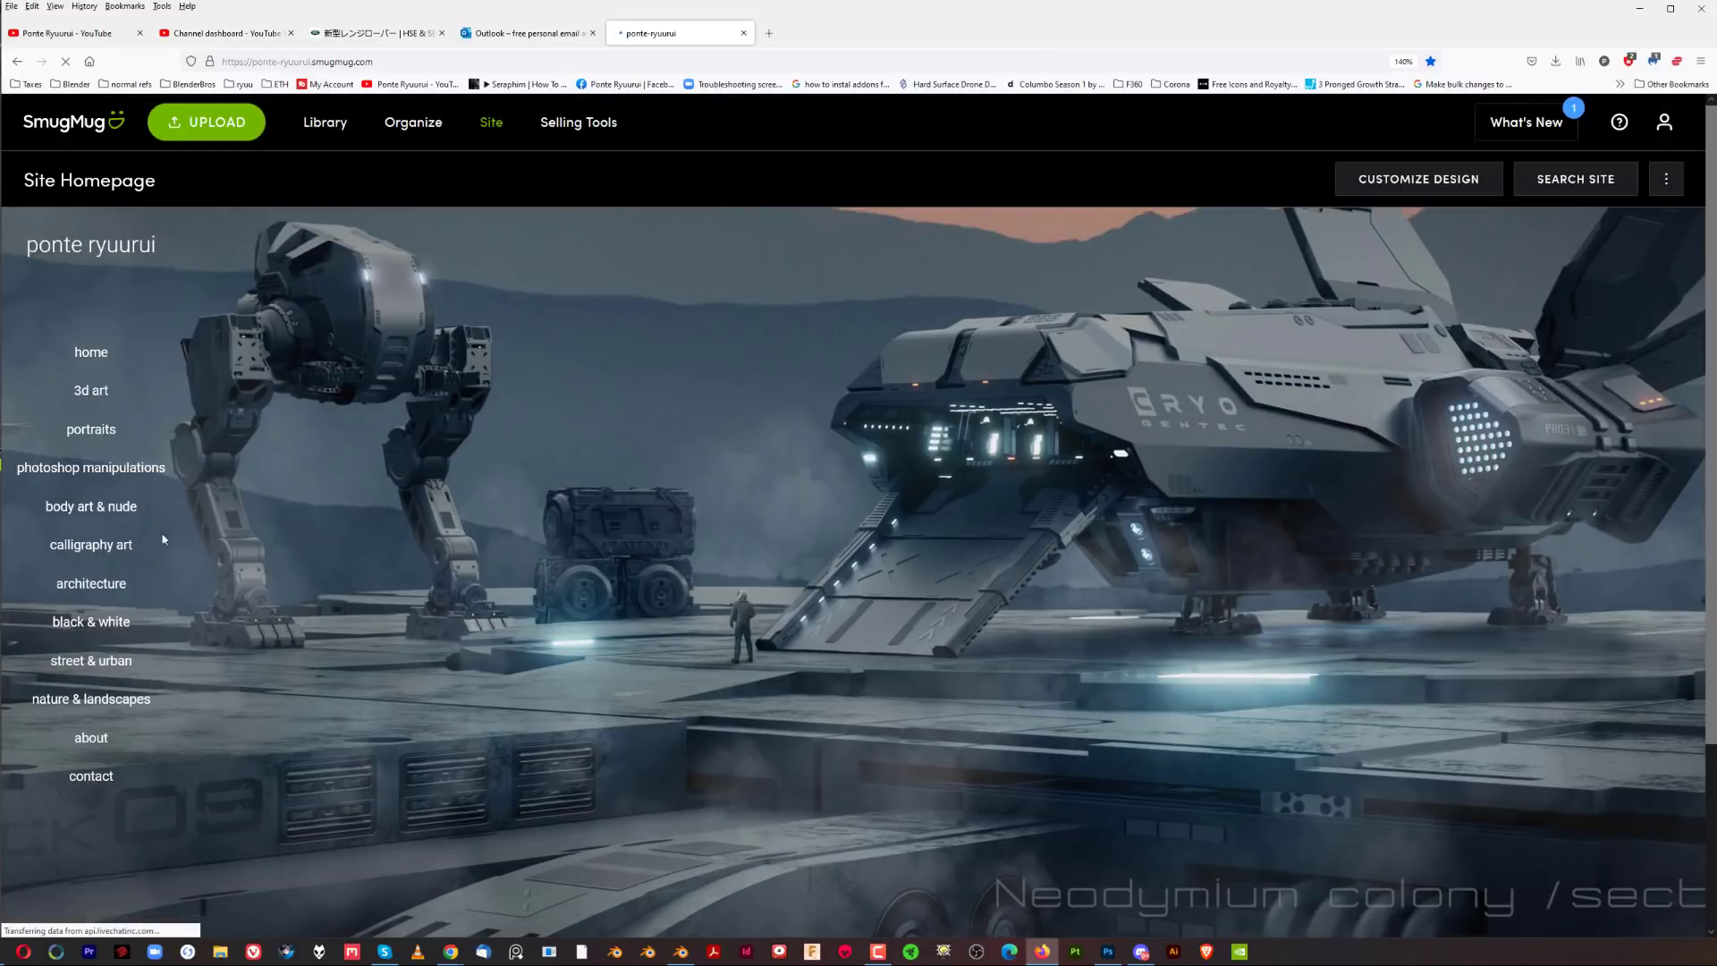
pyautogui.moveTo(579, 506)
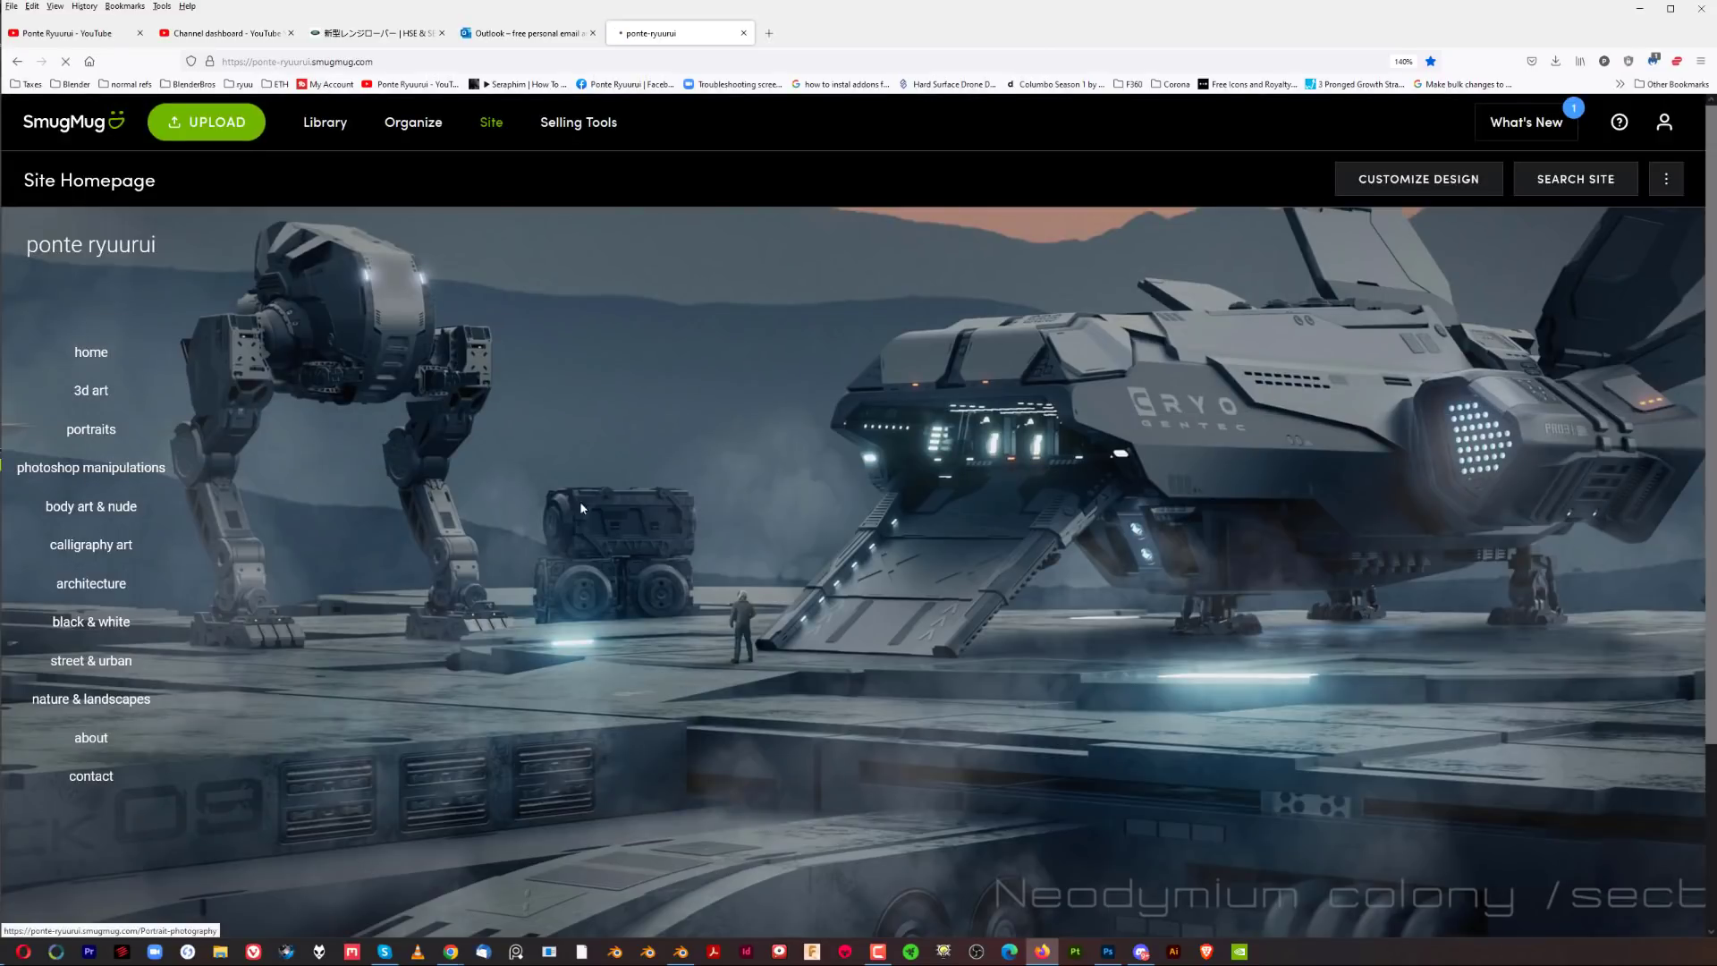
# Browse the SmugMug portraits gallery and bring up the blonde woman's close-up colour portrait
pyautogui.click(91, 427)
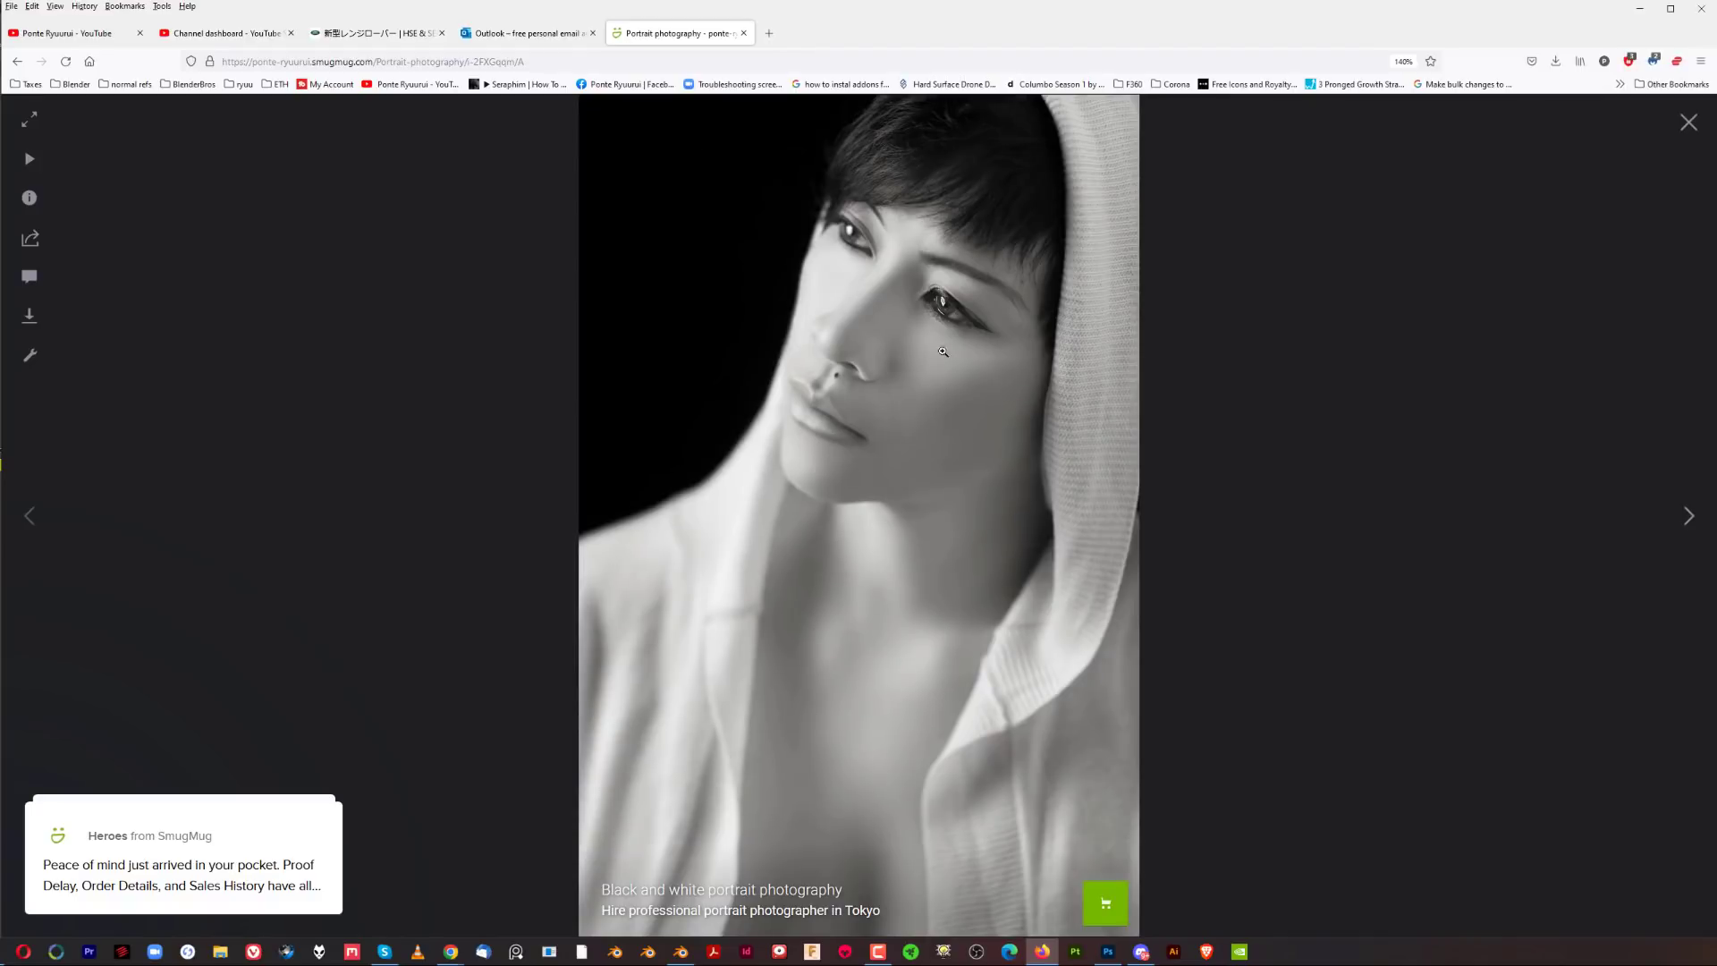
pyautogui.moveTo(962, 343)
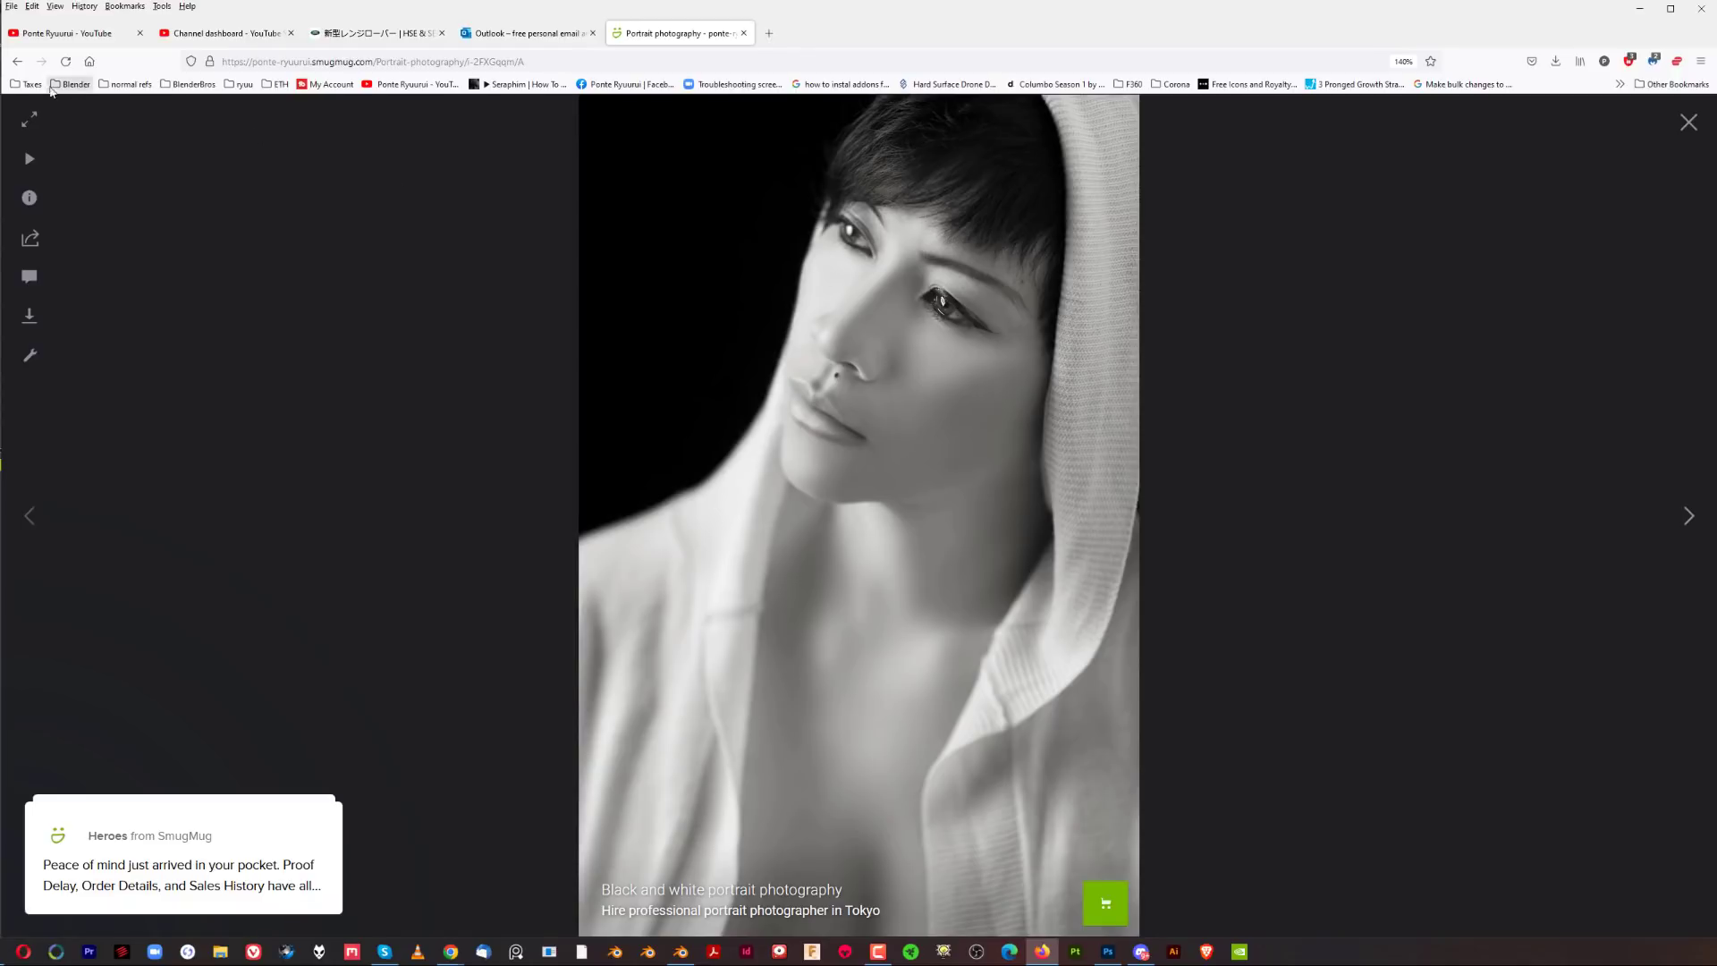
pyautogui.click(1686, 122)
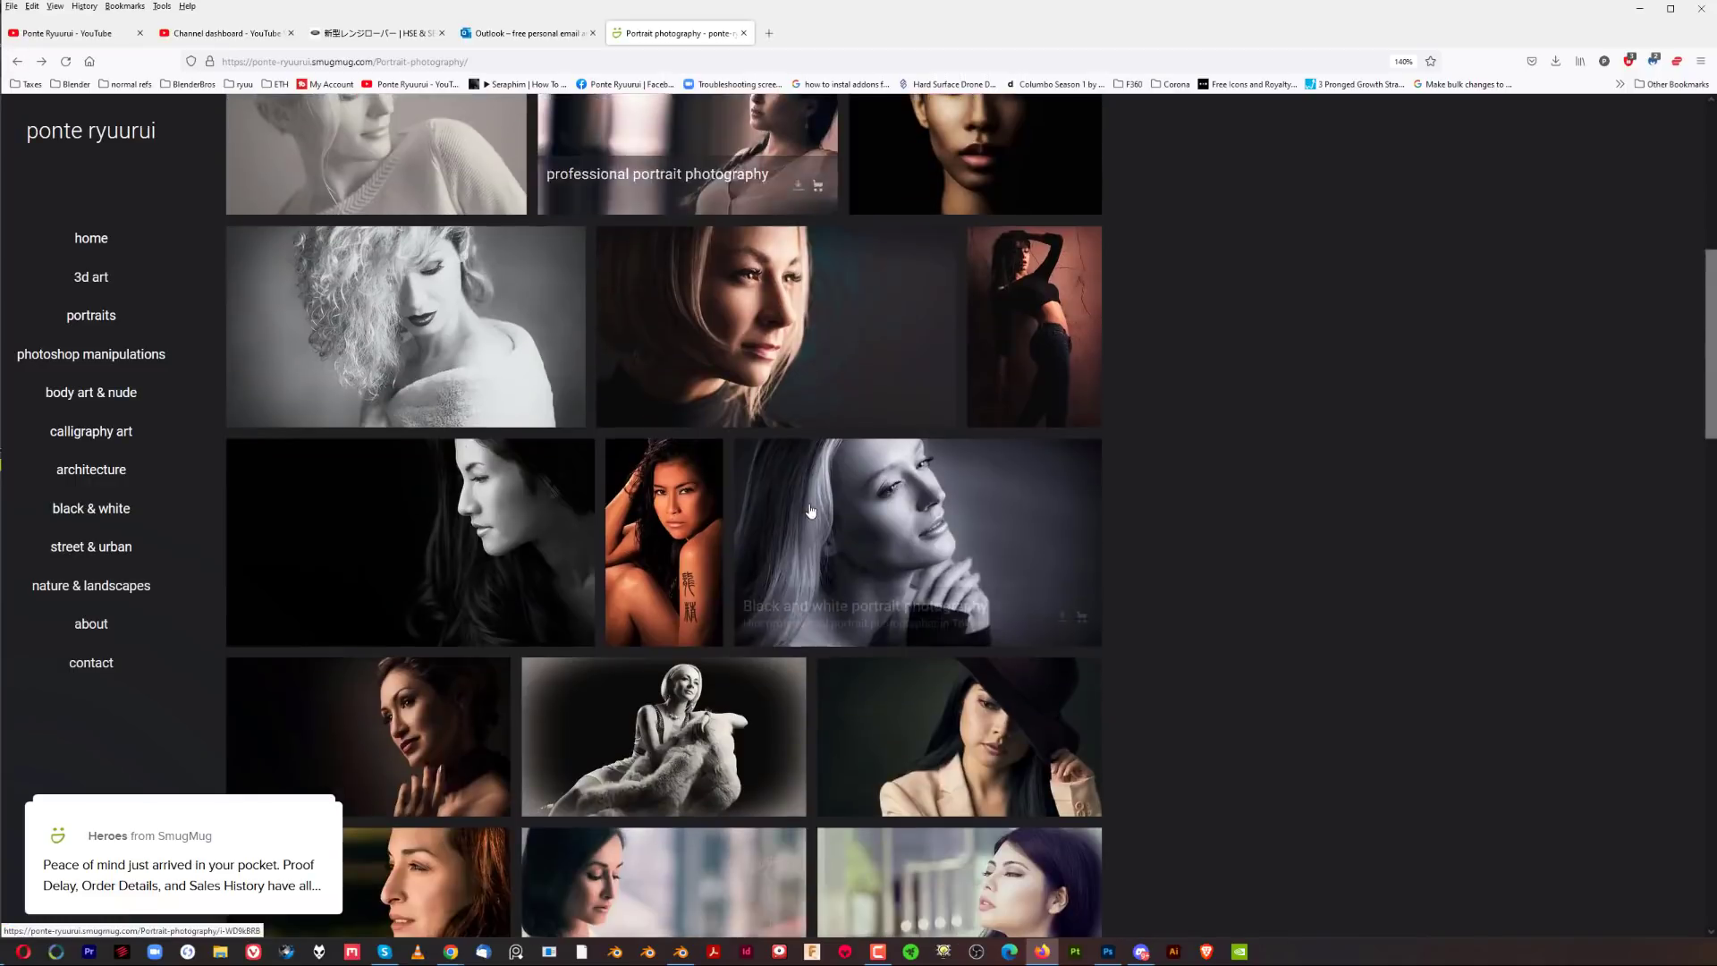
pyautogui.scroll(-3)
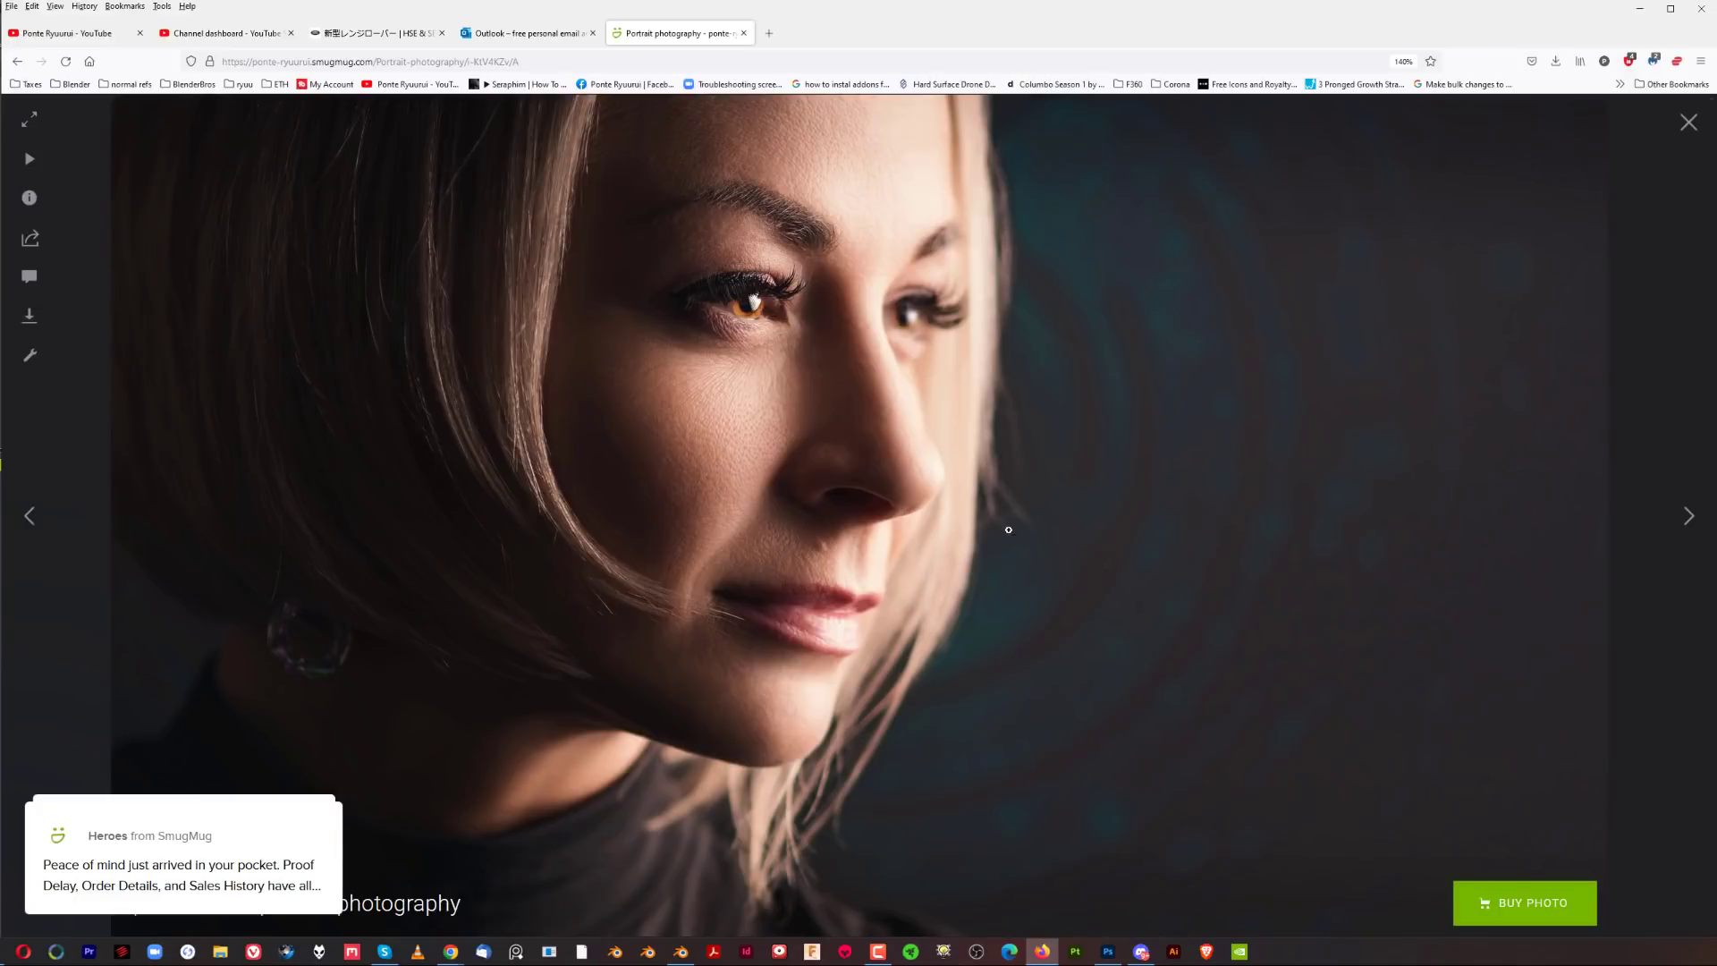
pyautogui.moveTo(899, 291)
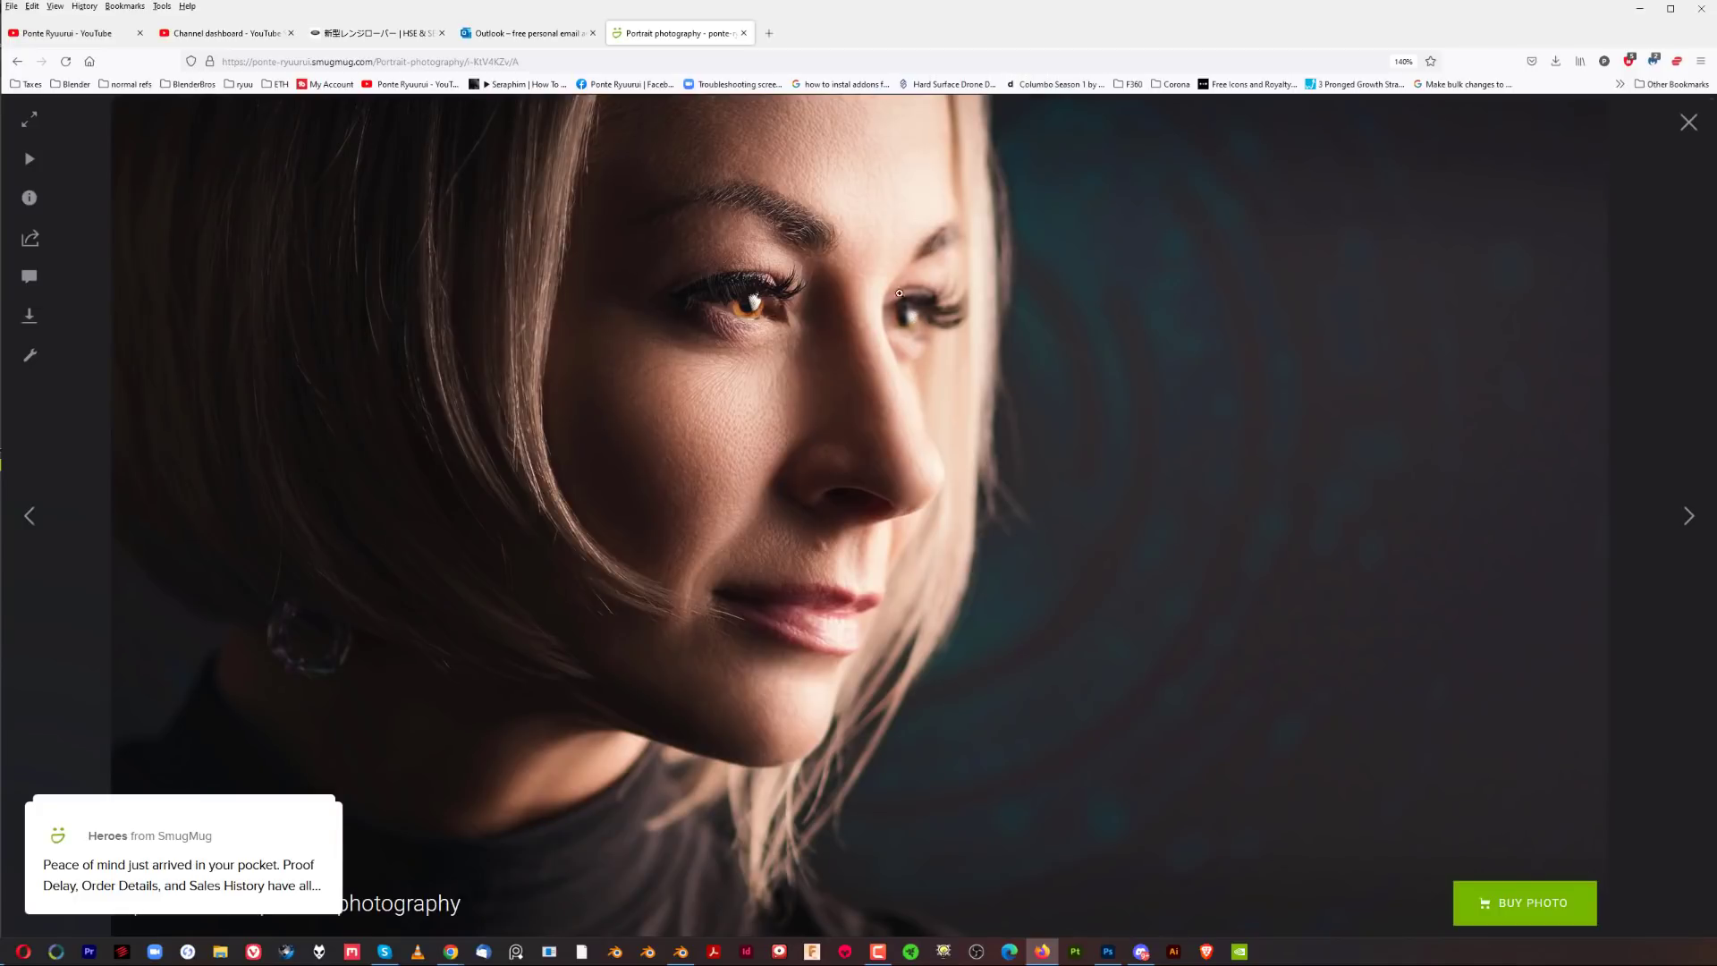
pyautogui.moveTo(238, 377)
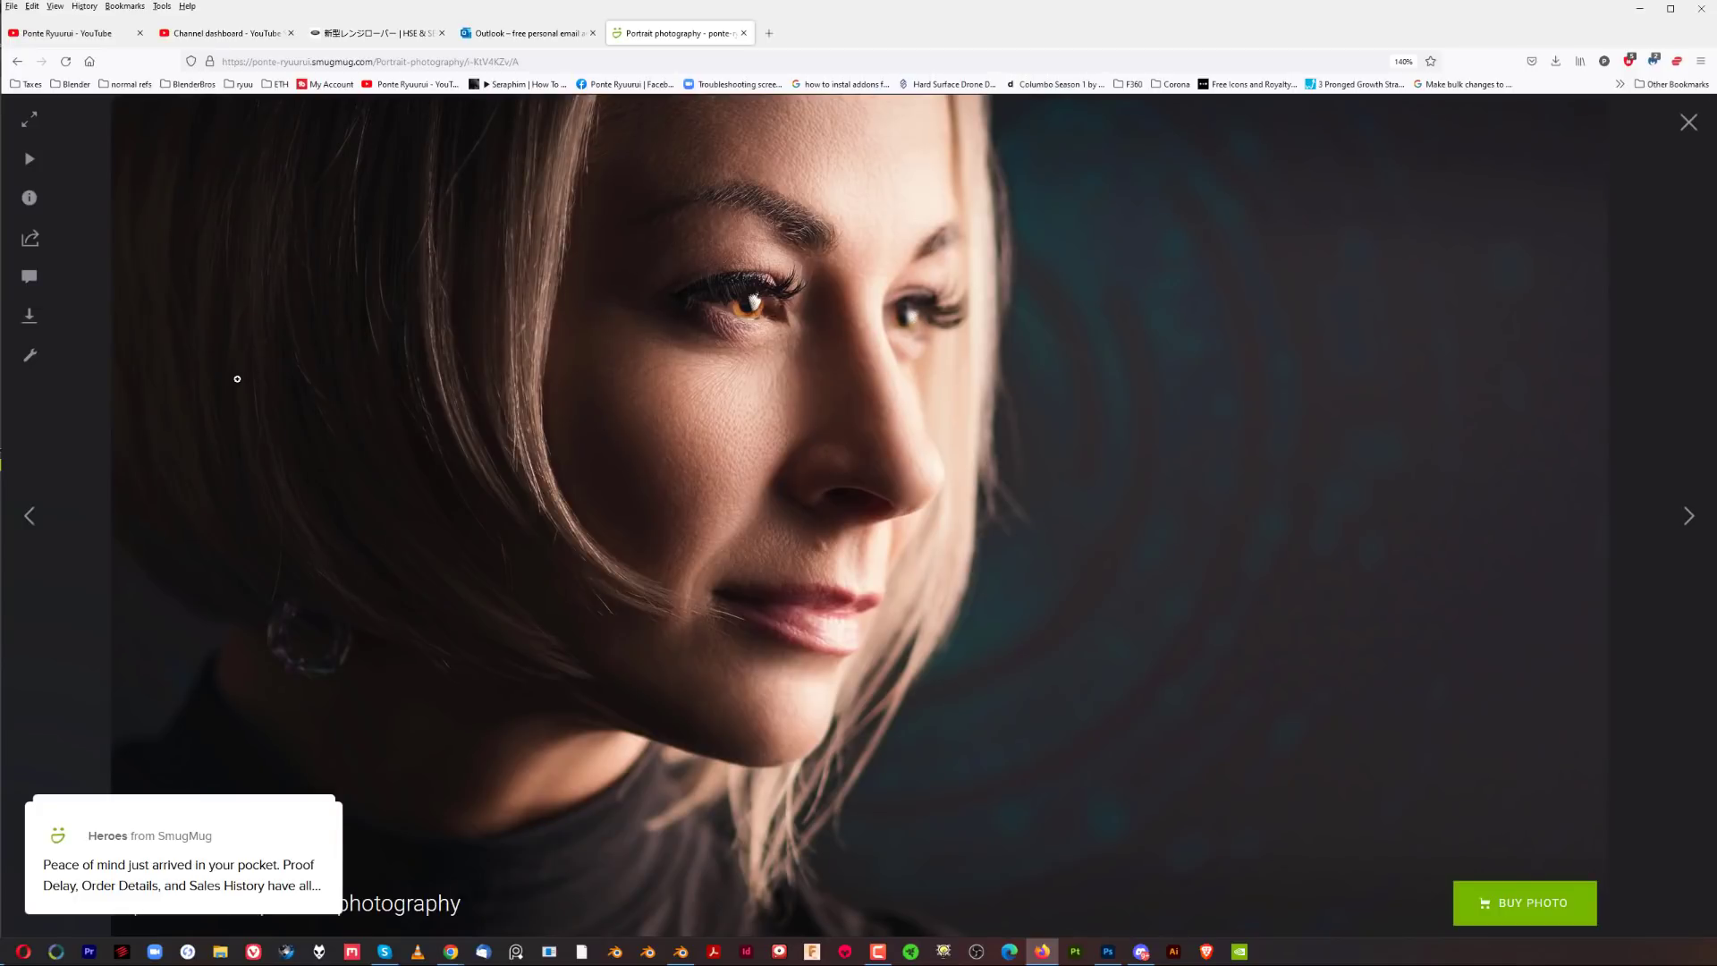
pyautogui.moveTo(1269, 327)
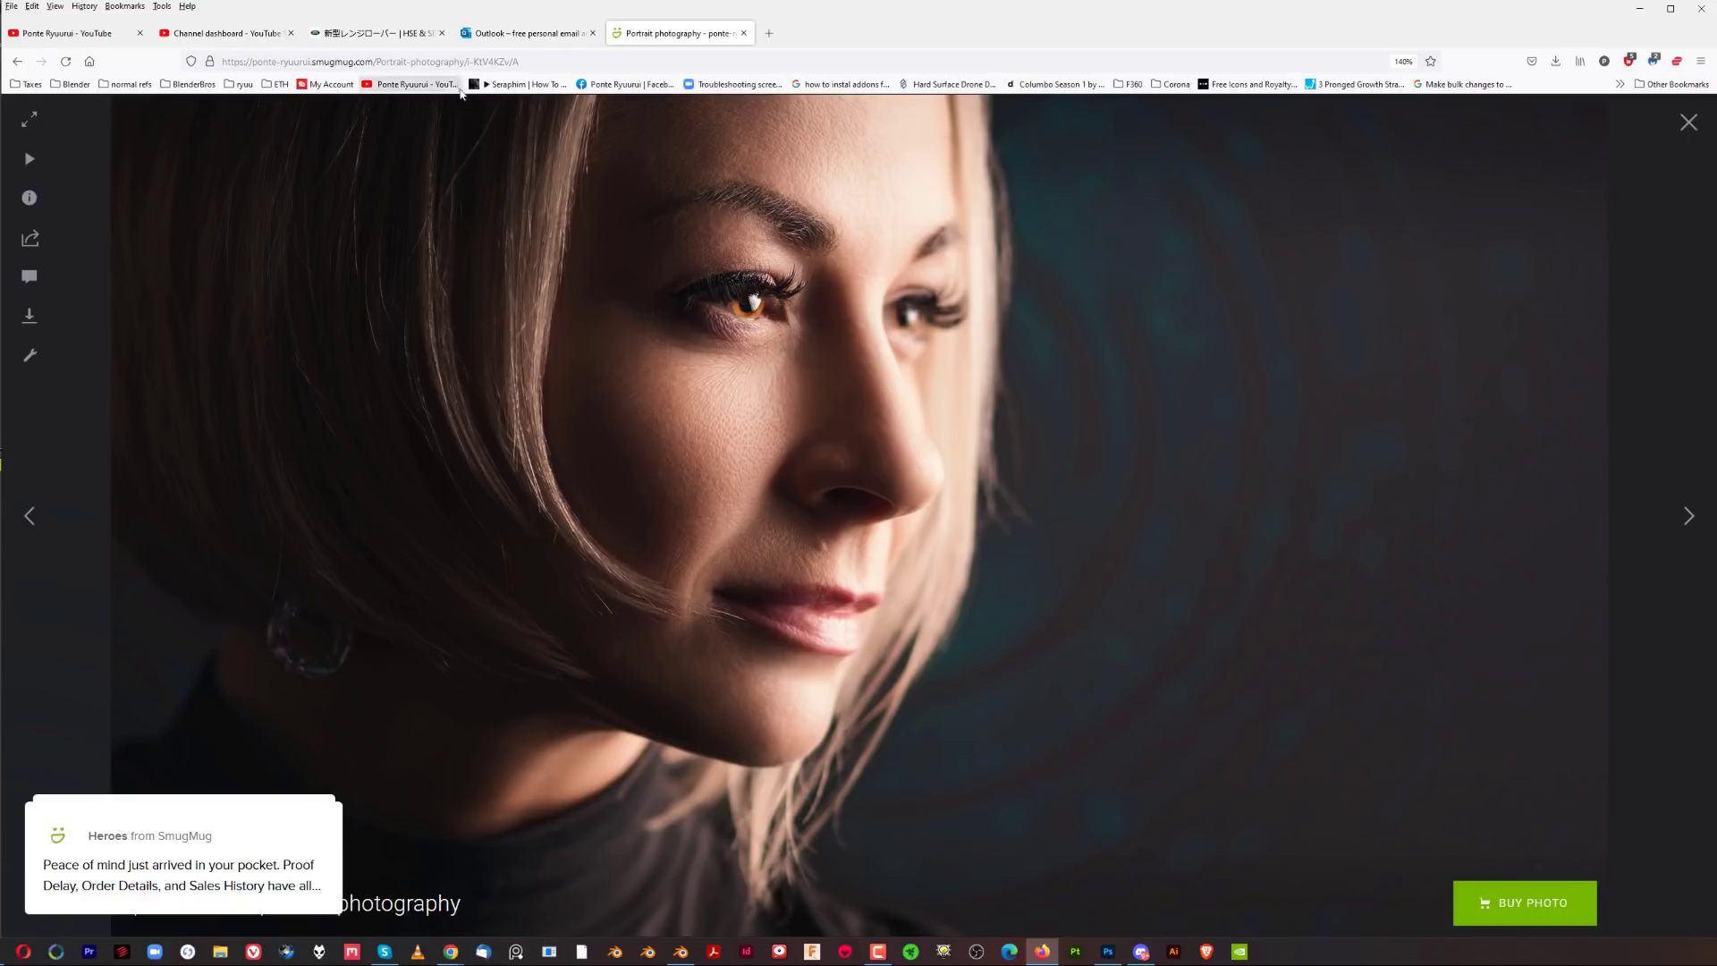
# Revisit the Outlook hero portrait, then return to the Land Rover Range Rover gallery
pyautogui.click(525, 32)
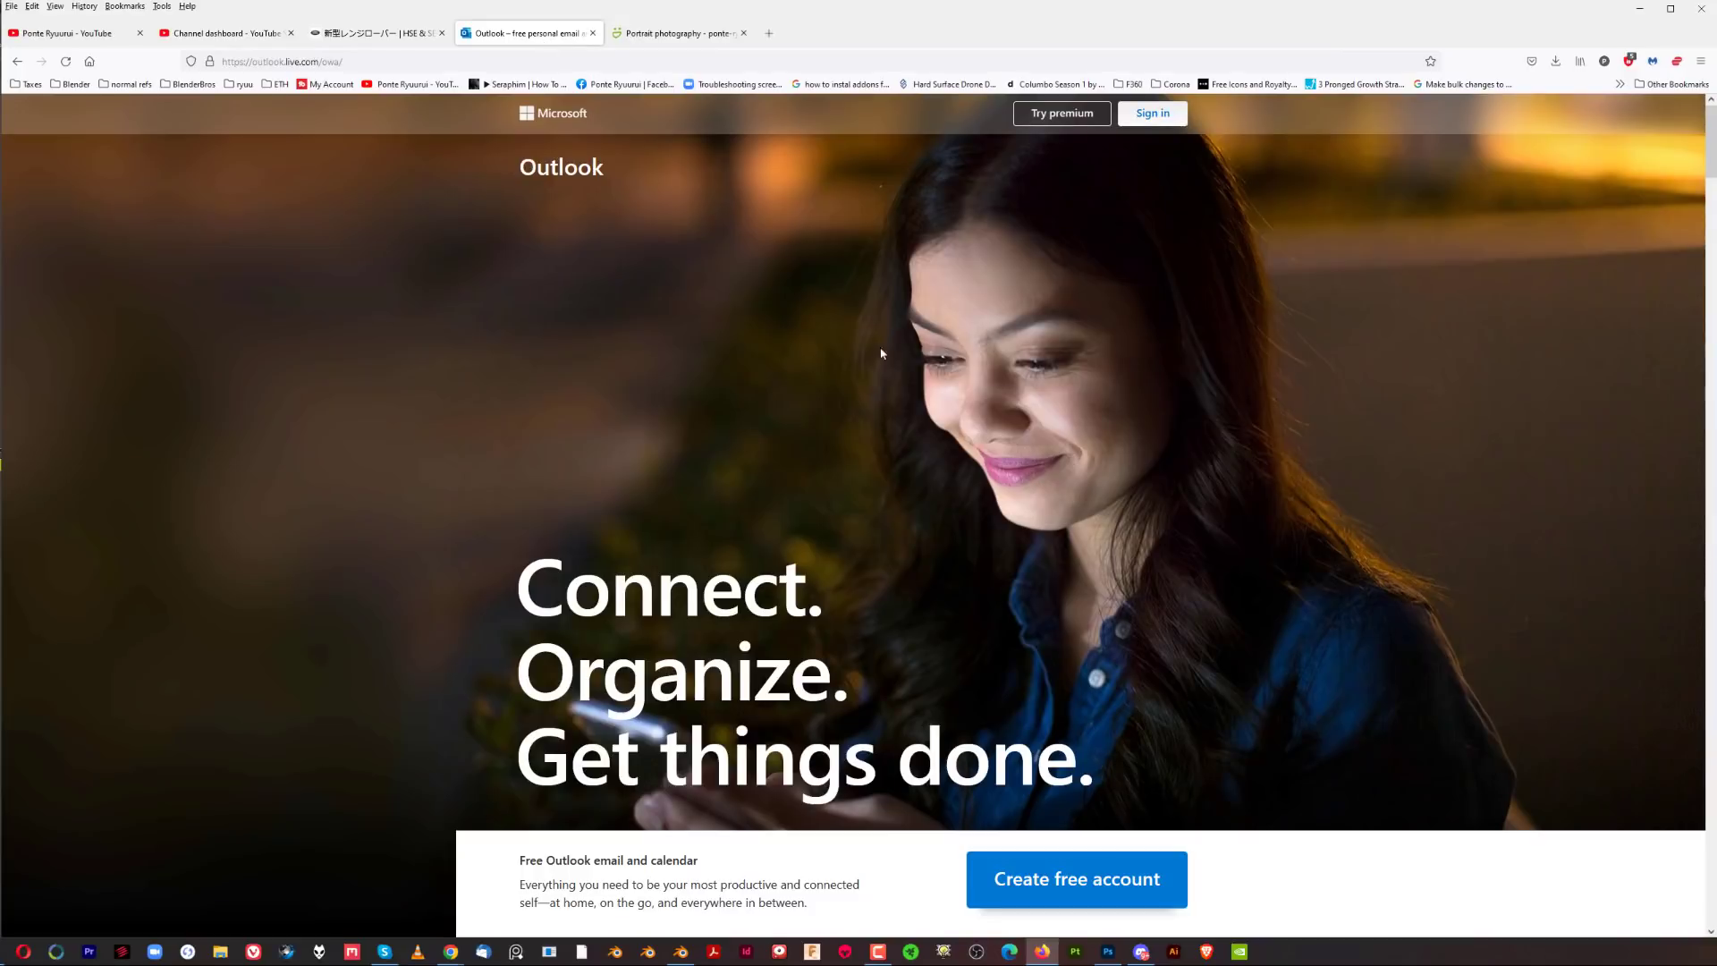
pyautogui.moveTo(718, 487)
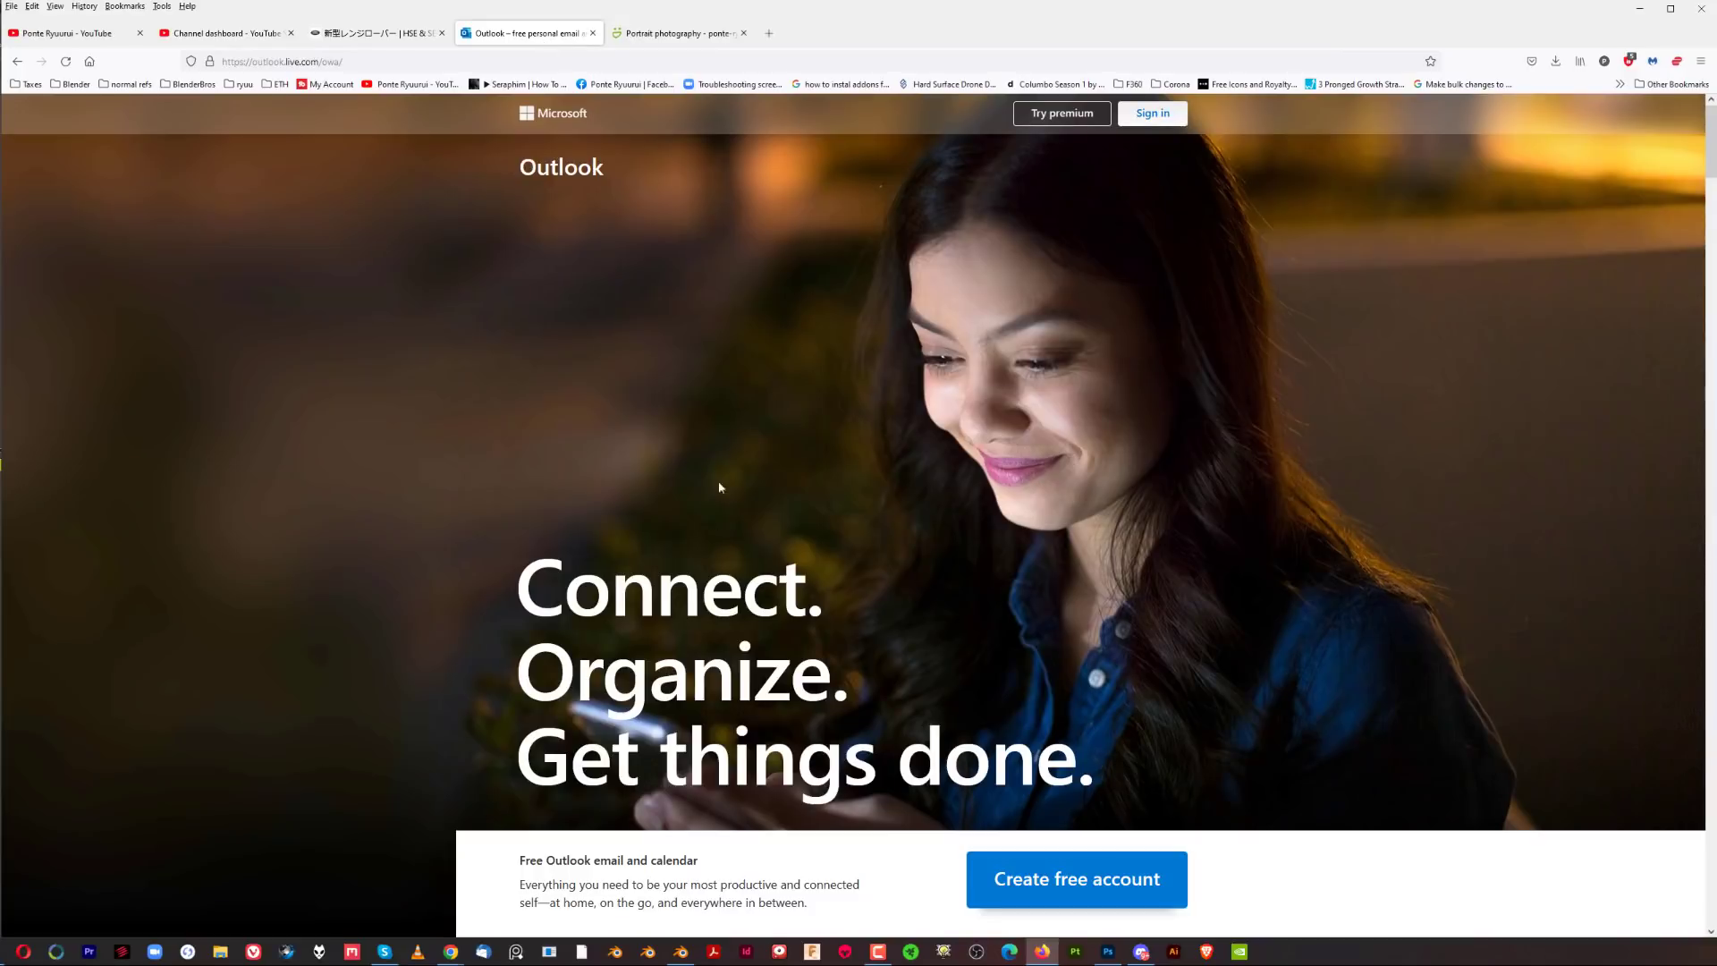
pyautogui.moveTo(1173, 329)
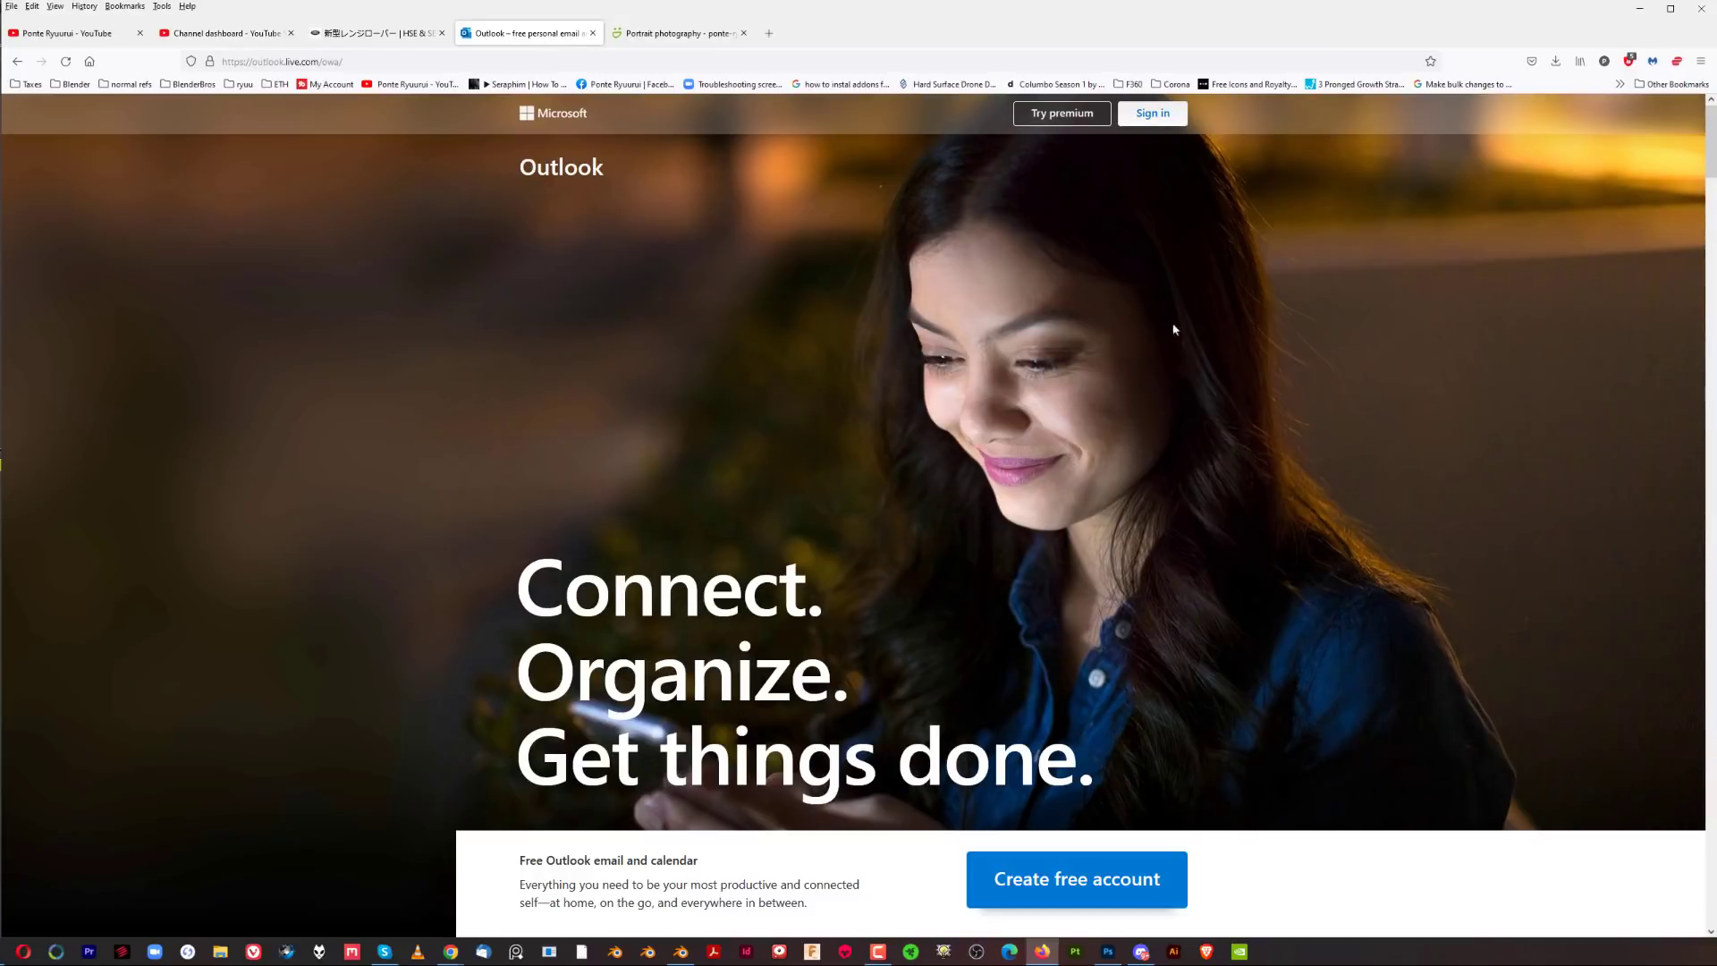
pyautogui.moveTo(558, 649)
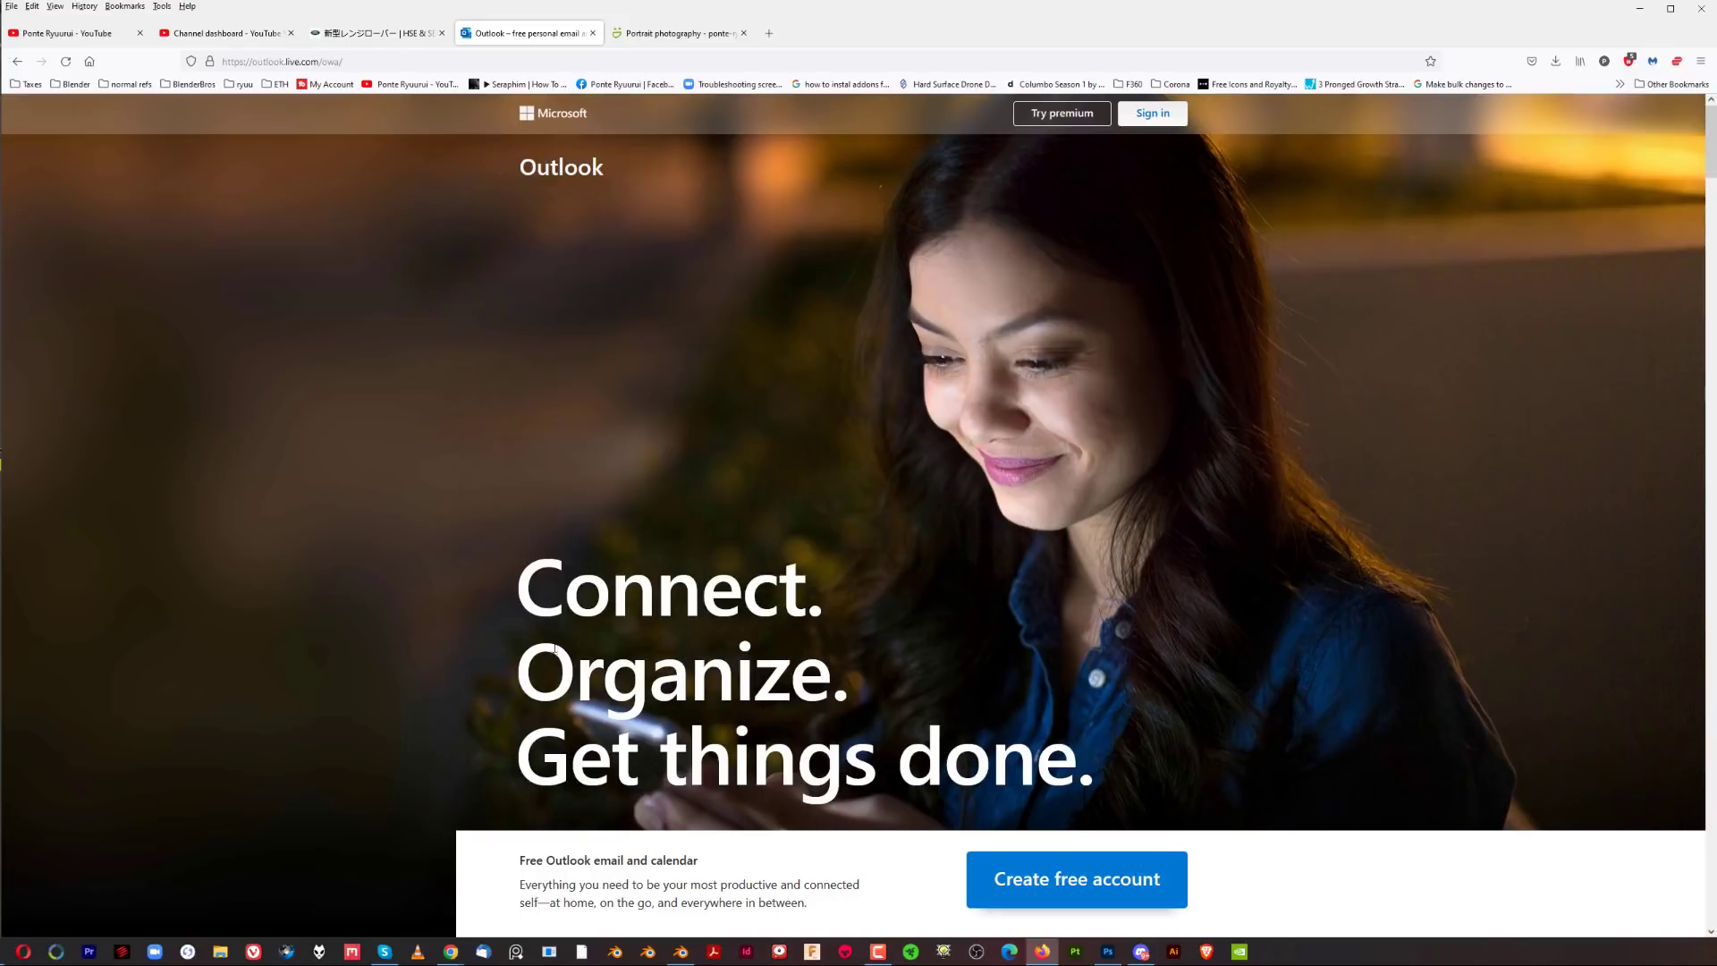
pyautogui.moveTo(785, 452)
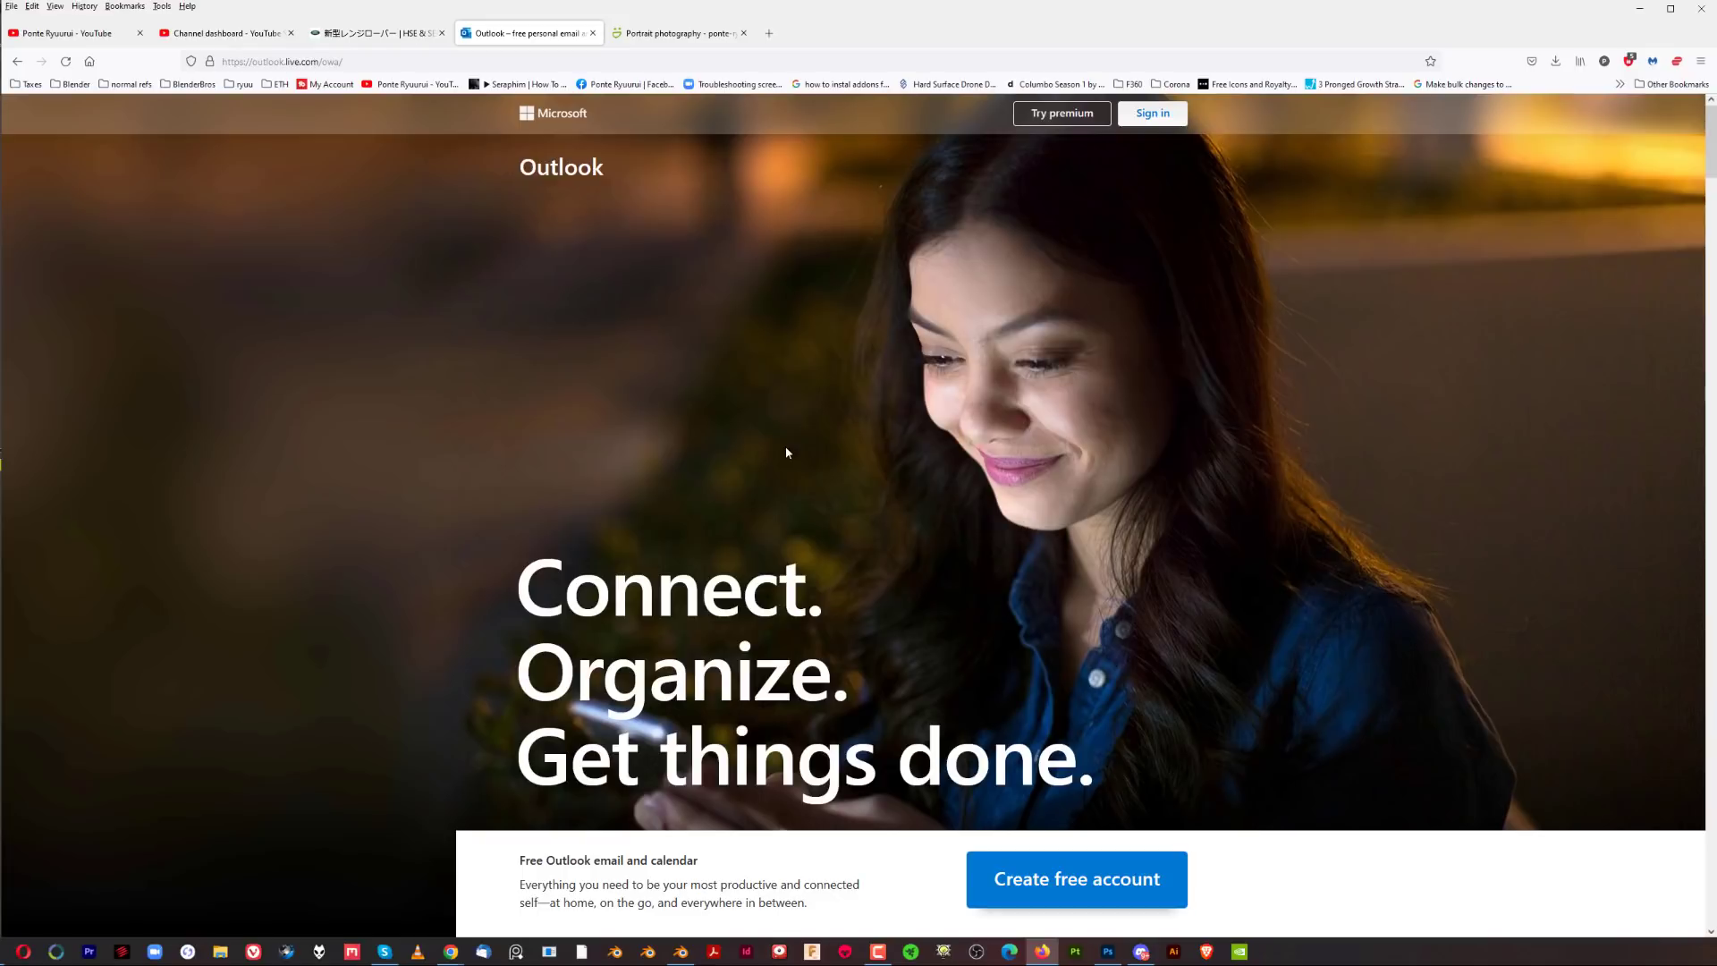
pyautogui.moveTo(842, 413)
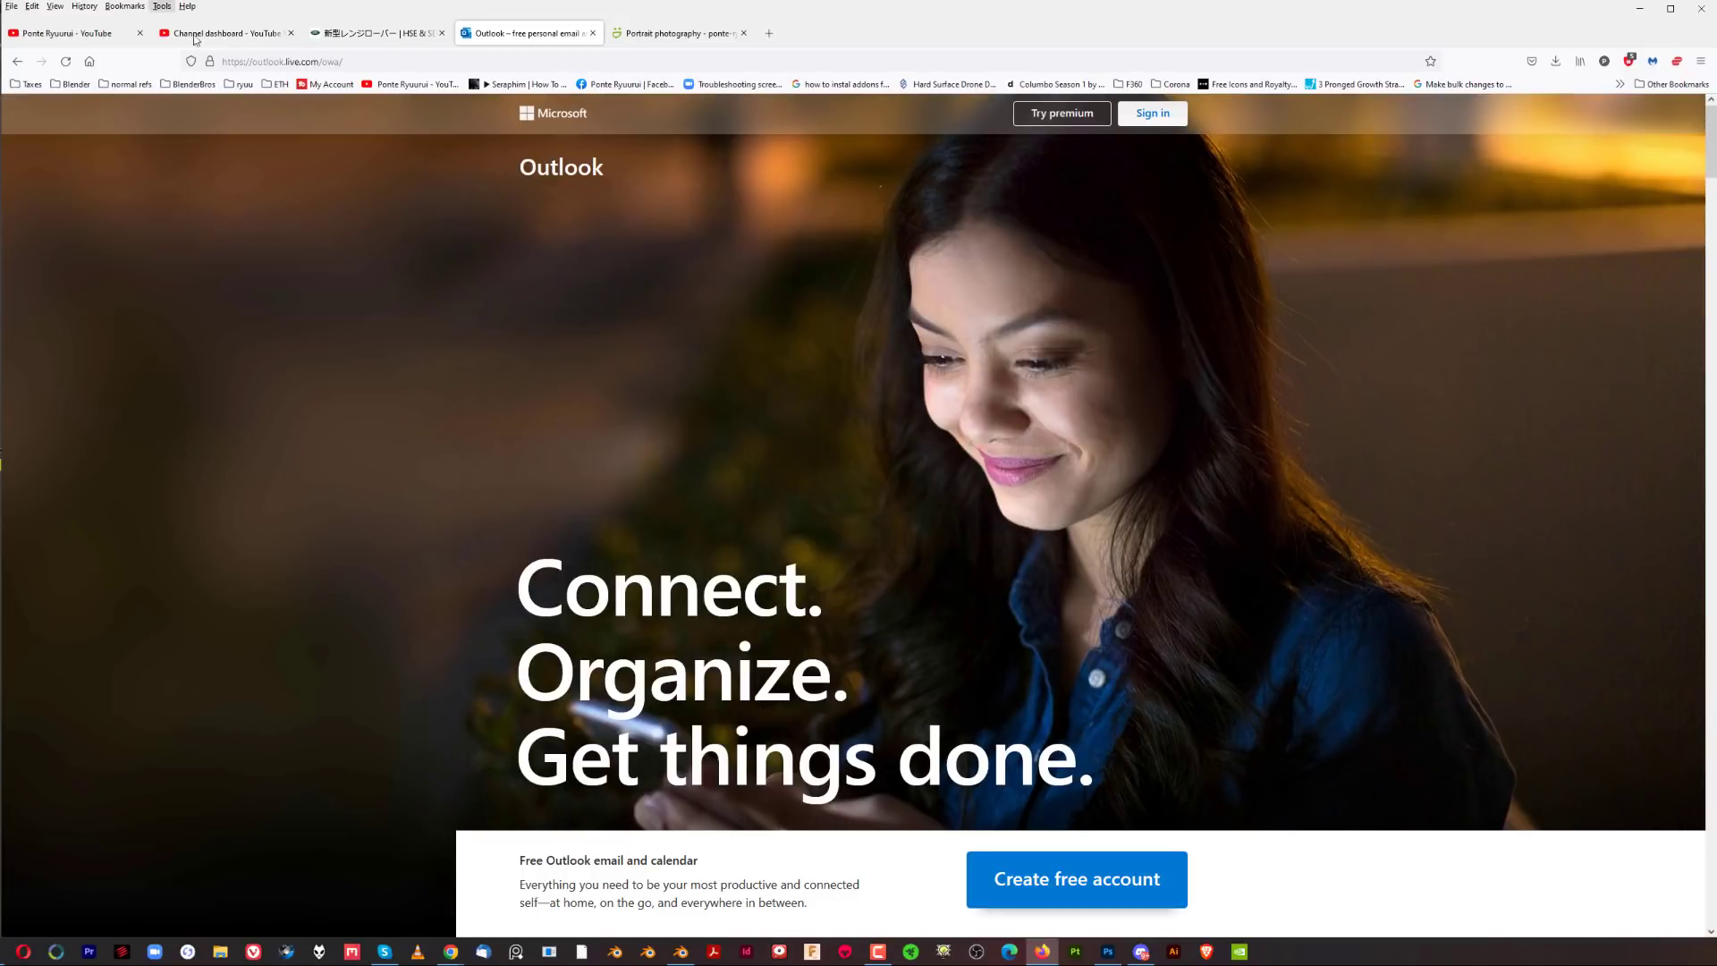
pyautogui.click(378, 32)
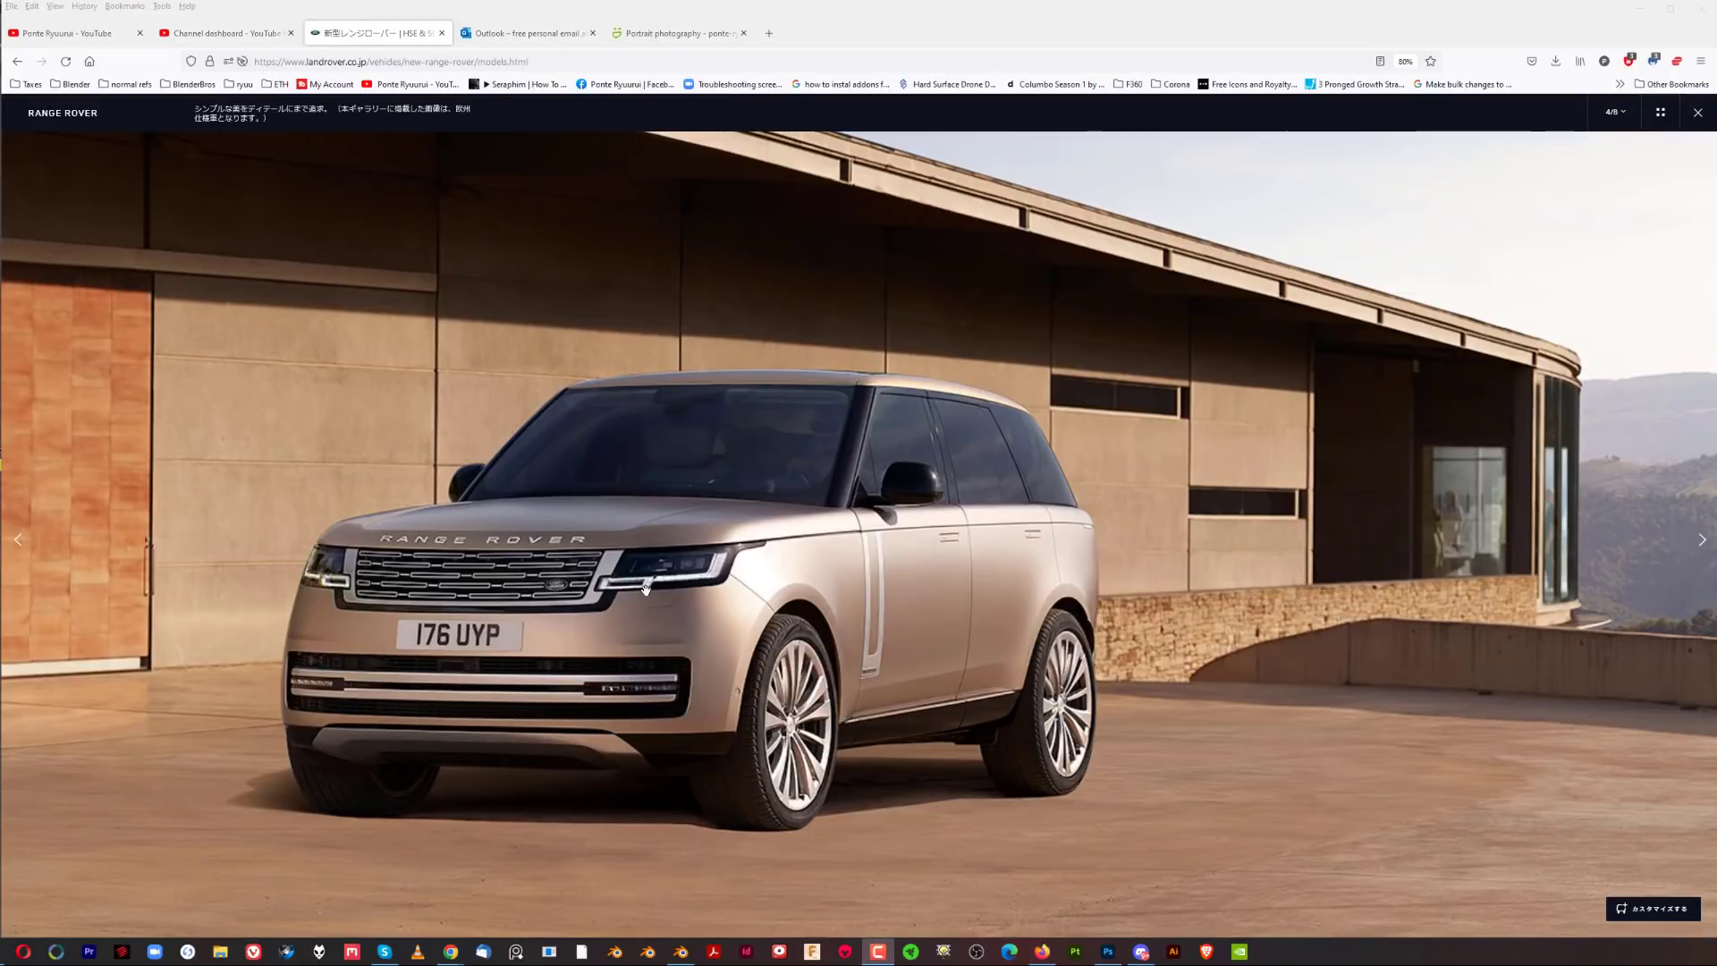